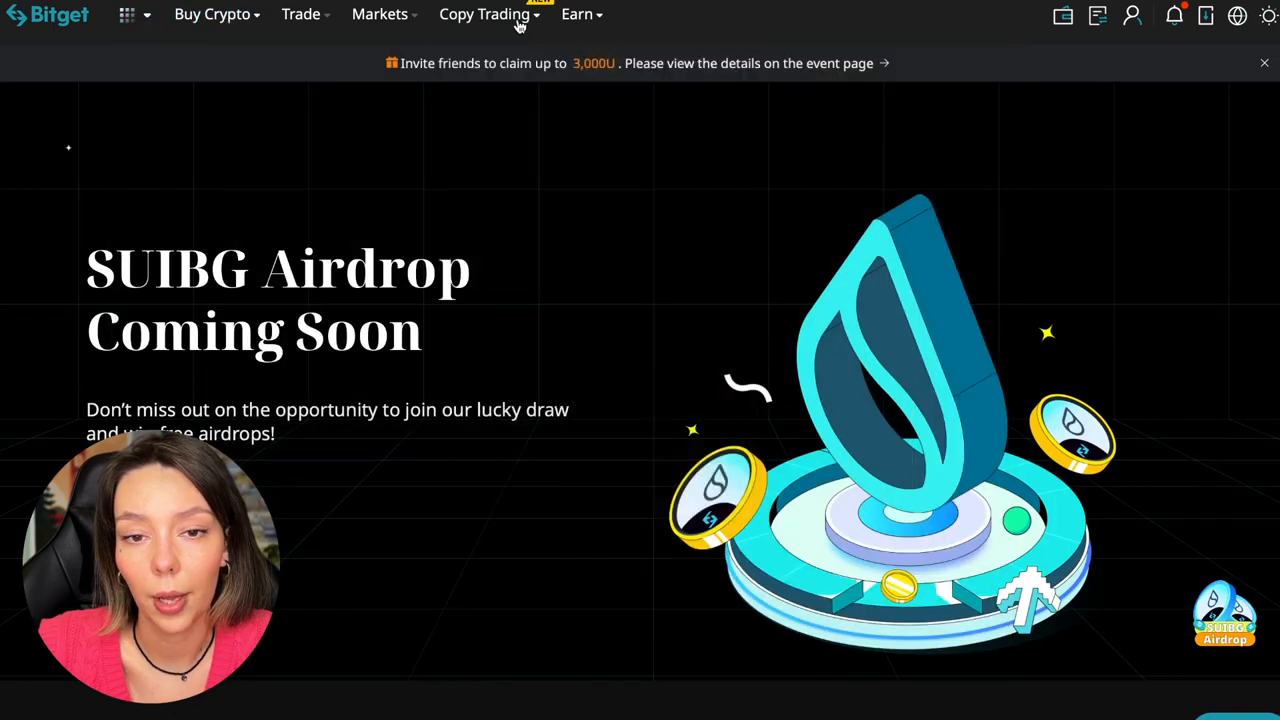
Open the Copy Trading dropdown in Bitget's top navigation bar
{"action": "left_click", "coordinate": [484, 14]}
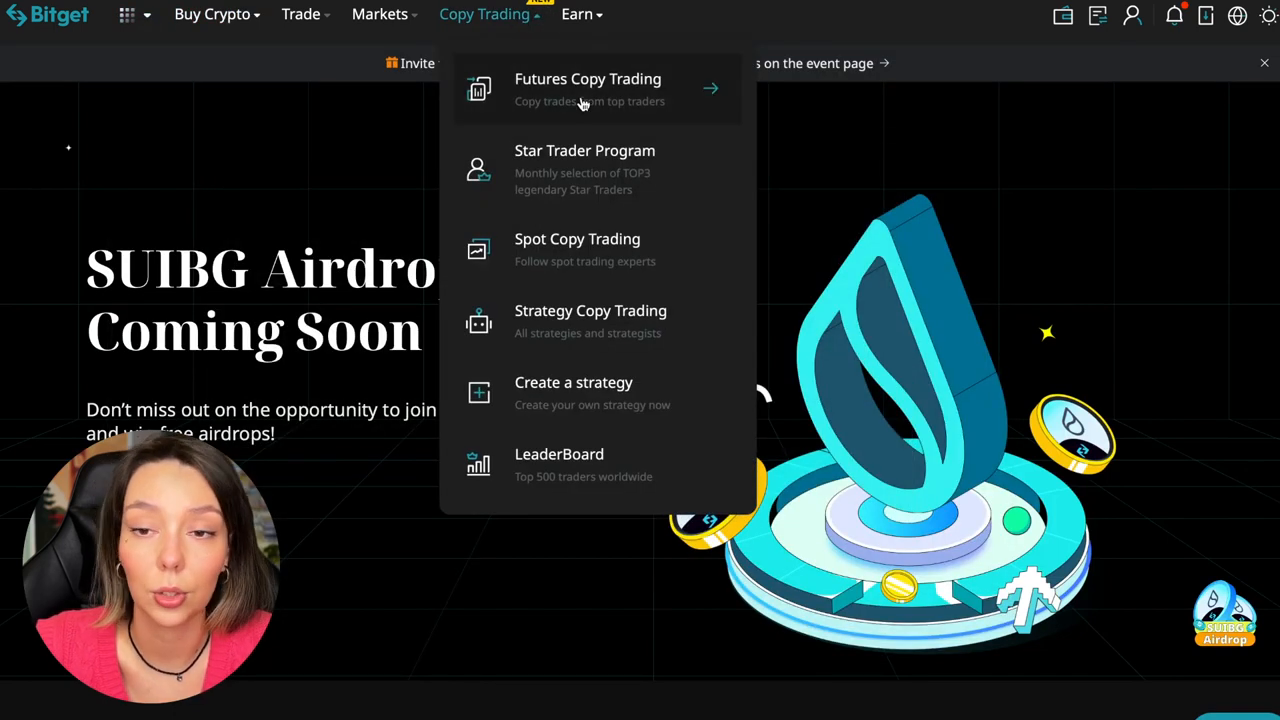
{"action": "mouse_move", "coordinate": [566, 120]}
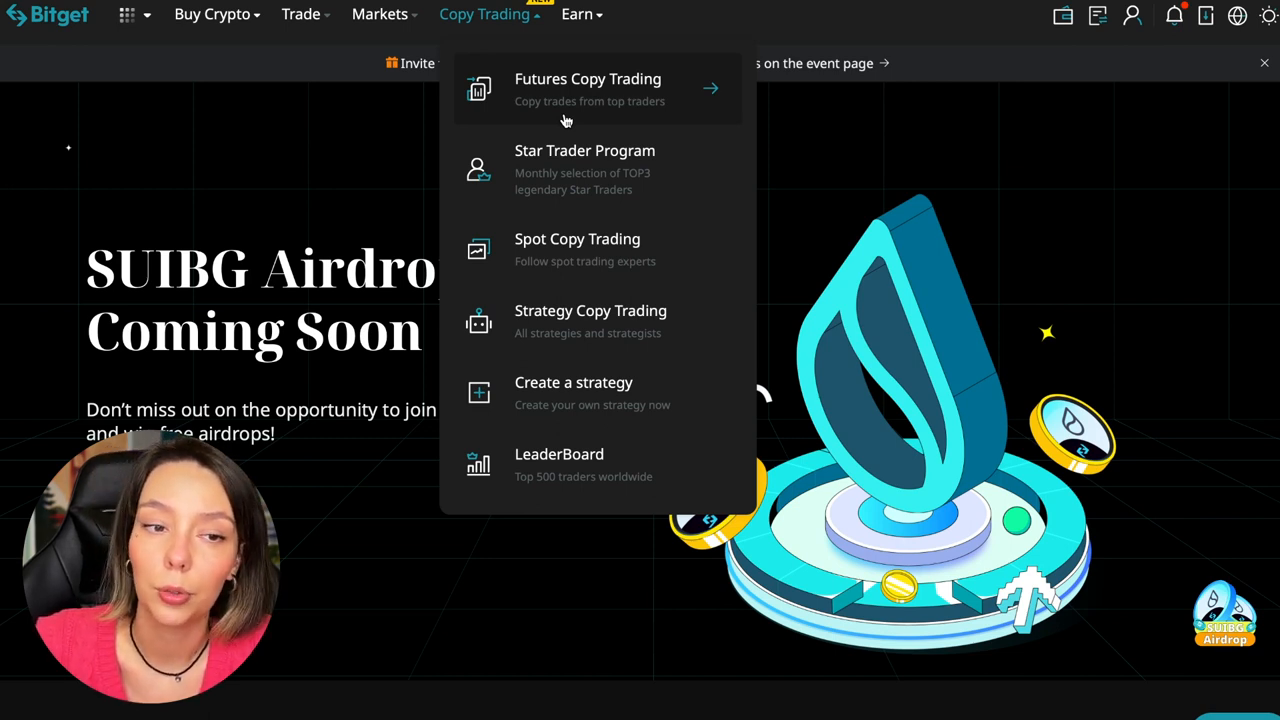
{"action": "mouse_move", "coordinate": [590, 320]}
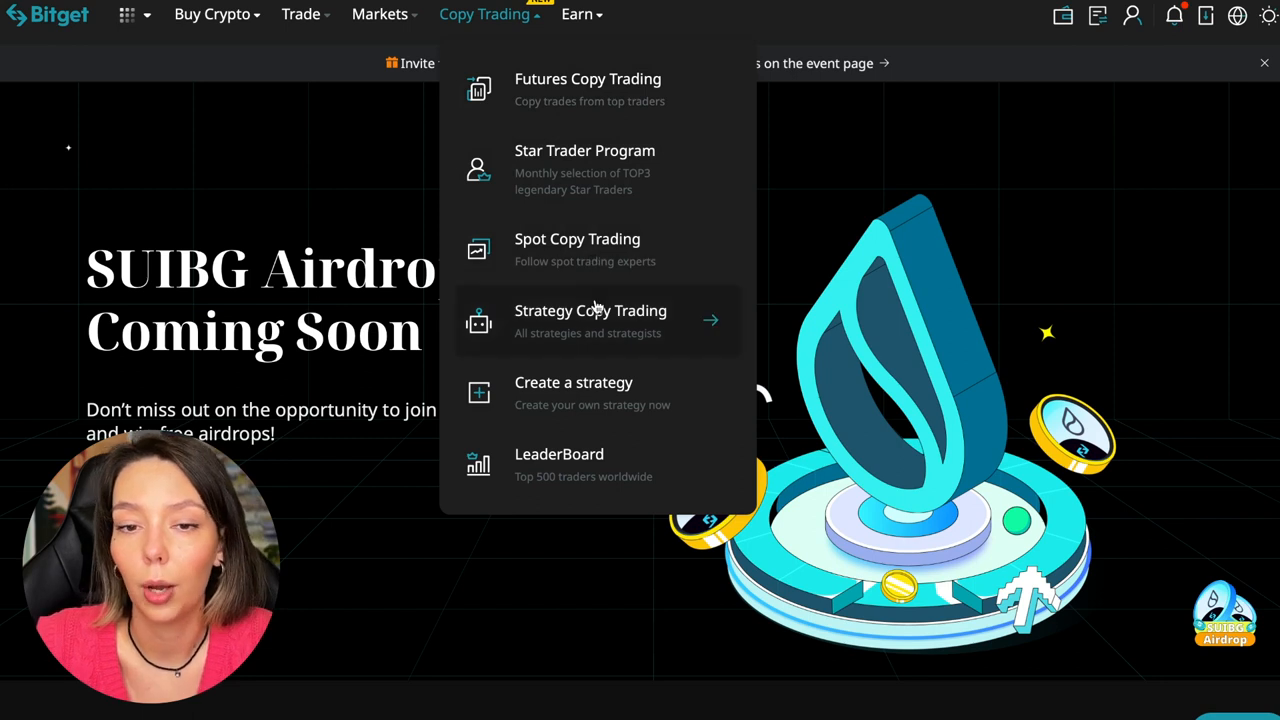
{"action": "mouse_move", "coordinate": [590, 393]}
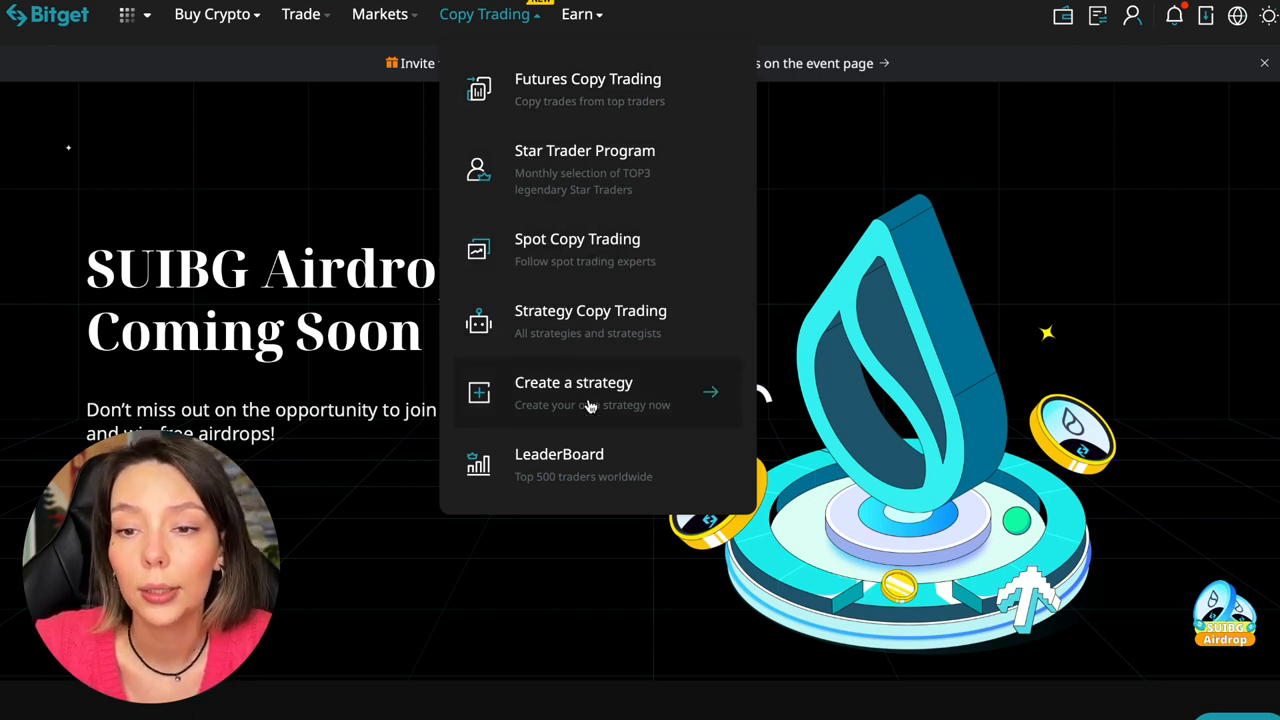
{"action": "mouse_move", "coordinate": [588, 463]}
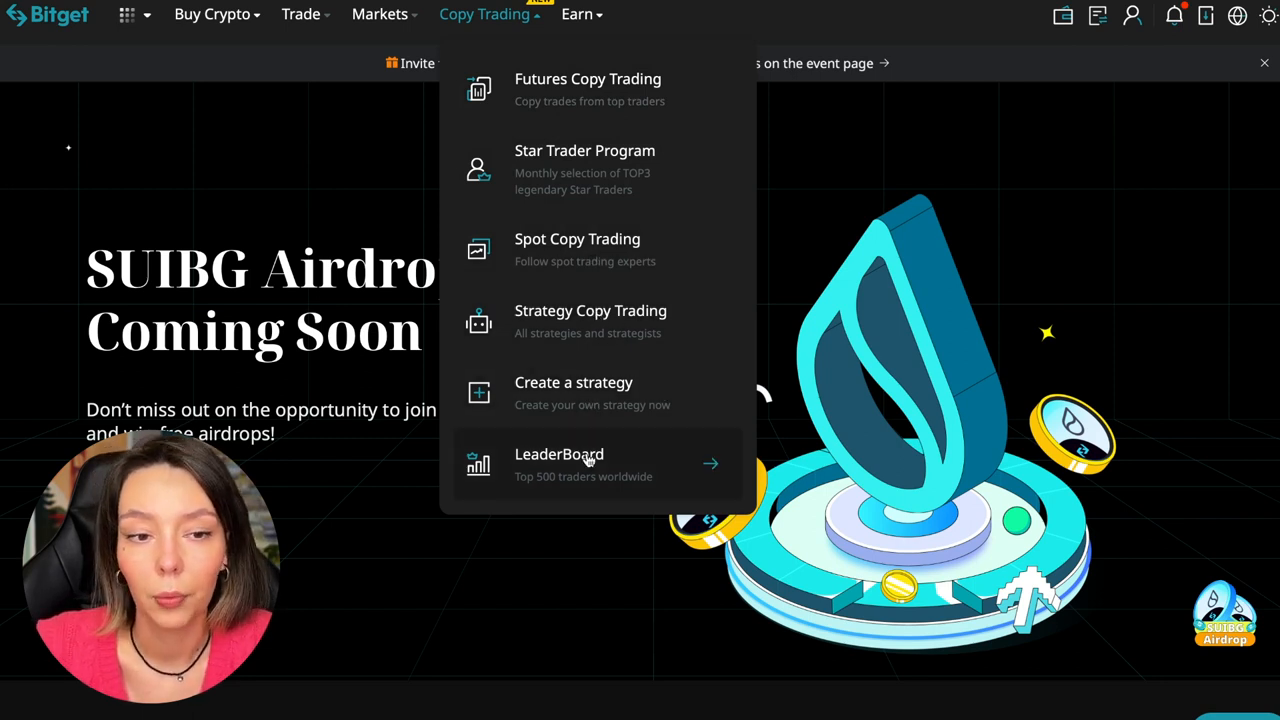
Open the Top 500 traders leaderboard and scroll down to its ROI ranking table
{"action": "left_click", "coordinate": [559, 463]}
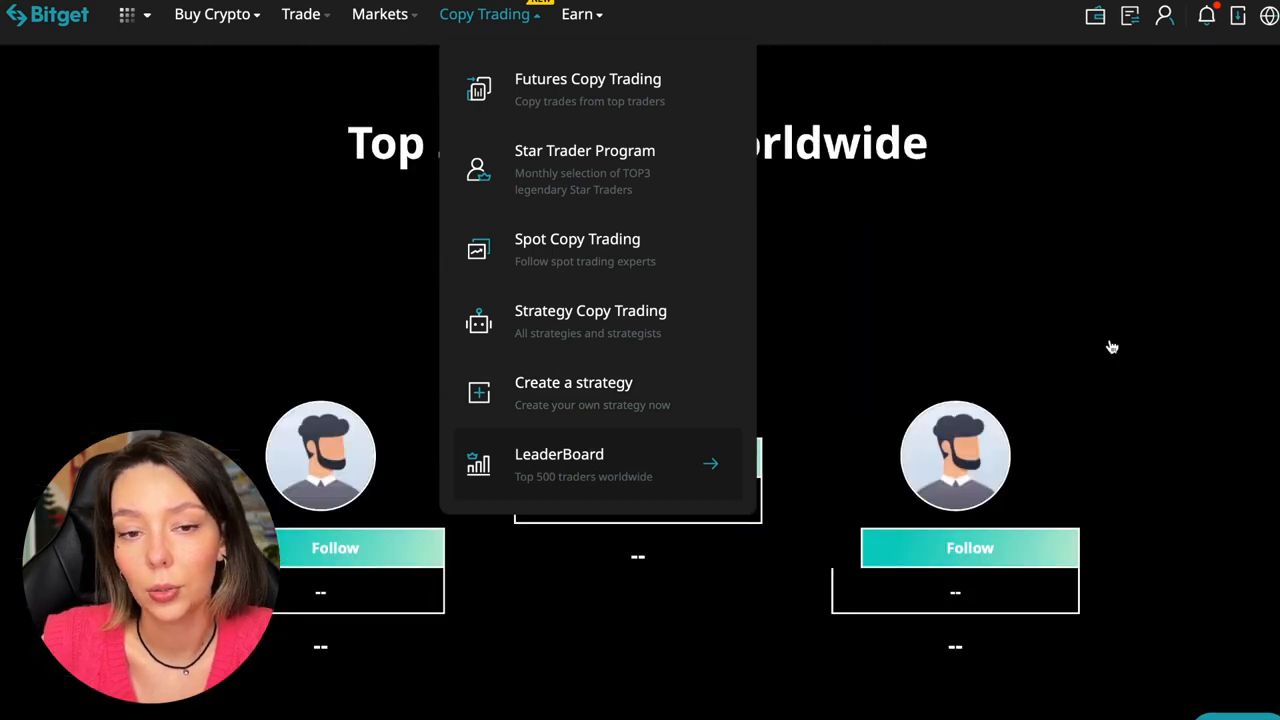
{"action": "left_click", "coordinate": [559, 463]}
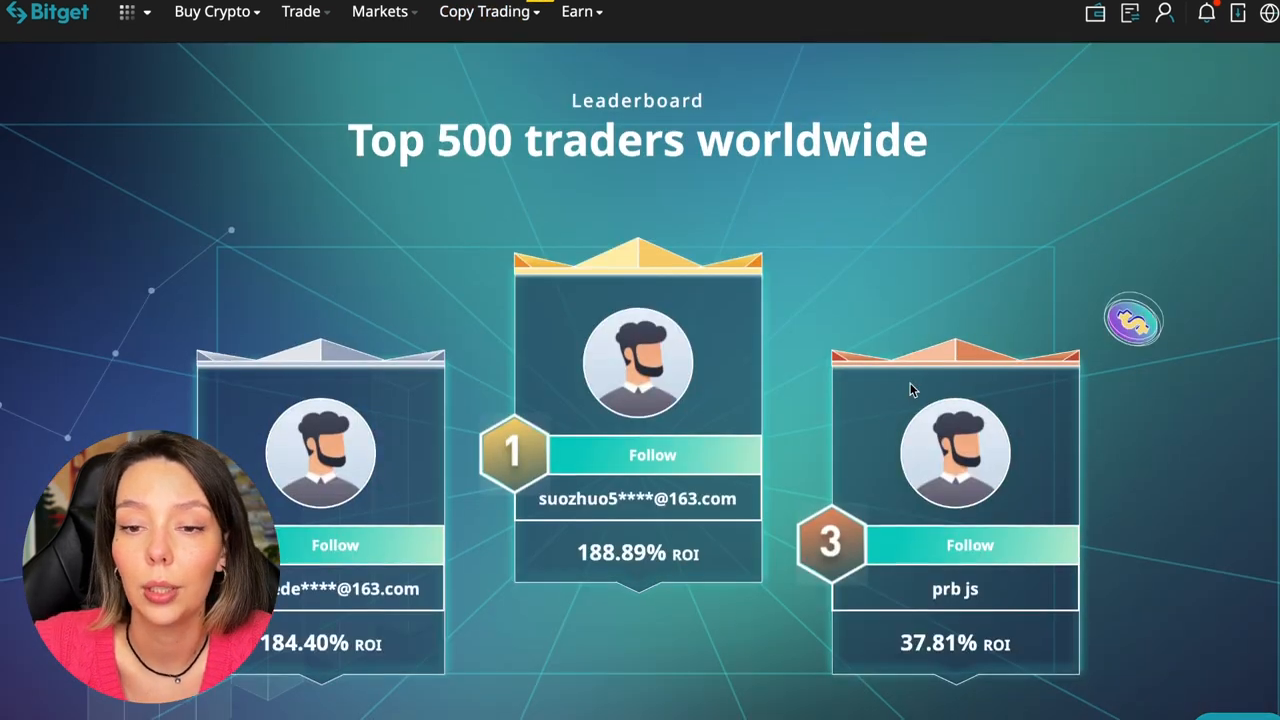
{"action": "scroll", "scroll_direction": "down", "scroll_amount": 3}
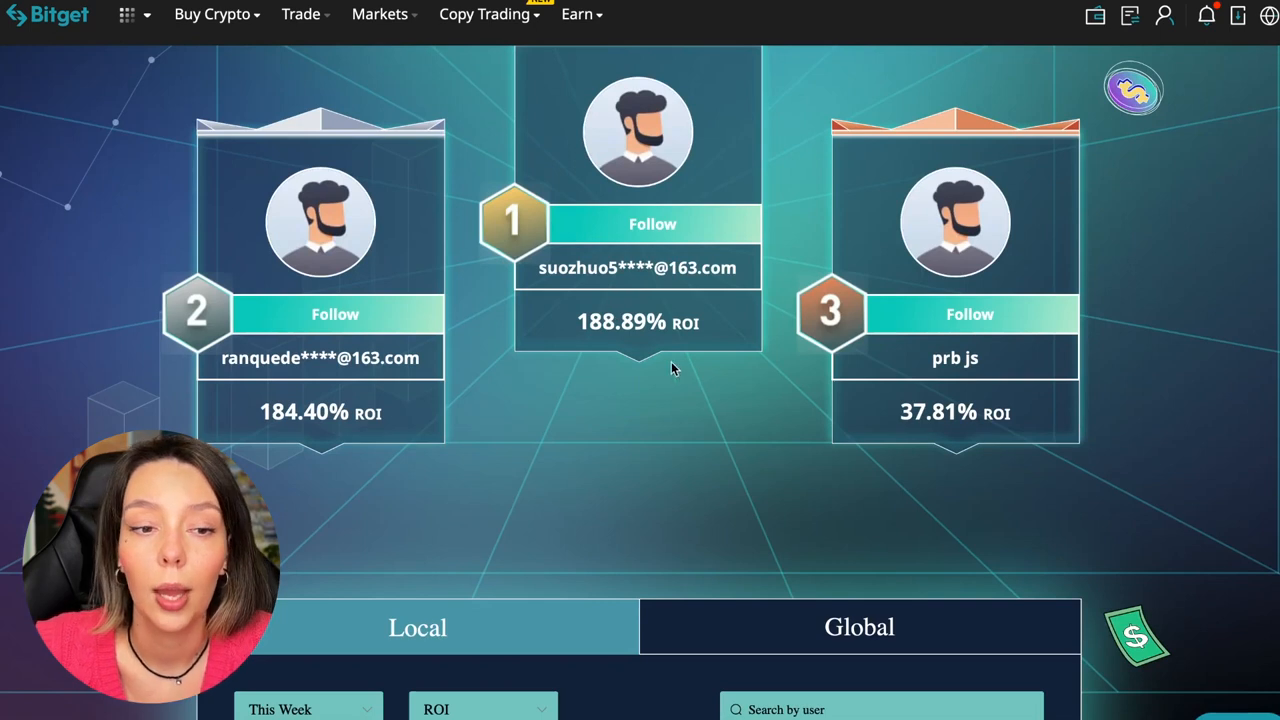
{"action": "scroll", "scroll_direction": "down", "scroll_amount": 3}
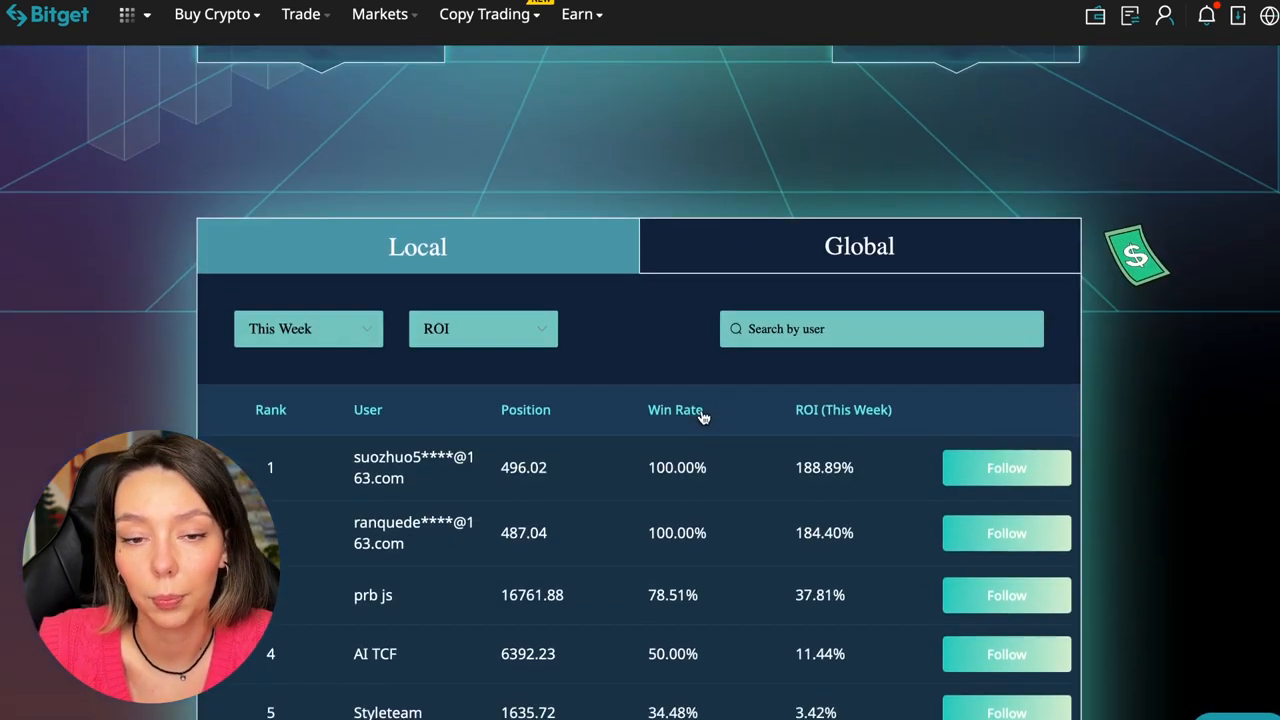
{"action": "scroll", "scroll_direction": "down", "scroll_amount": 3}
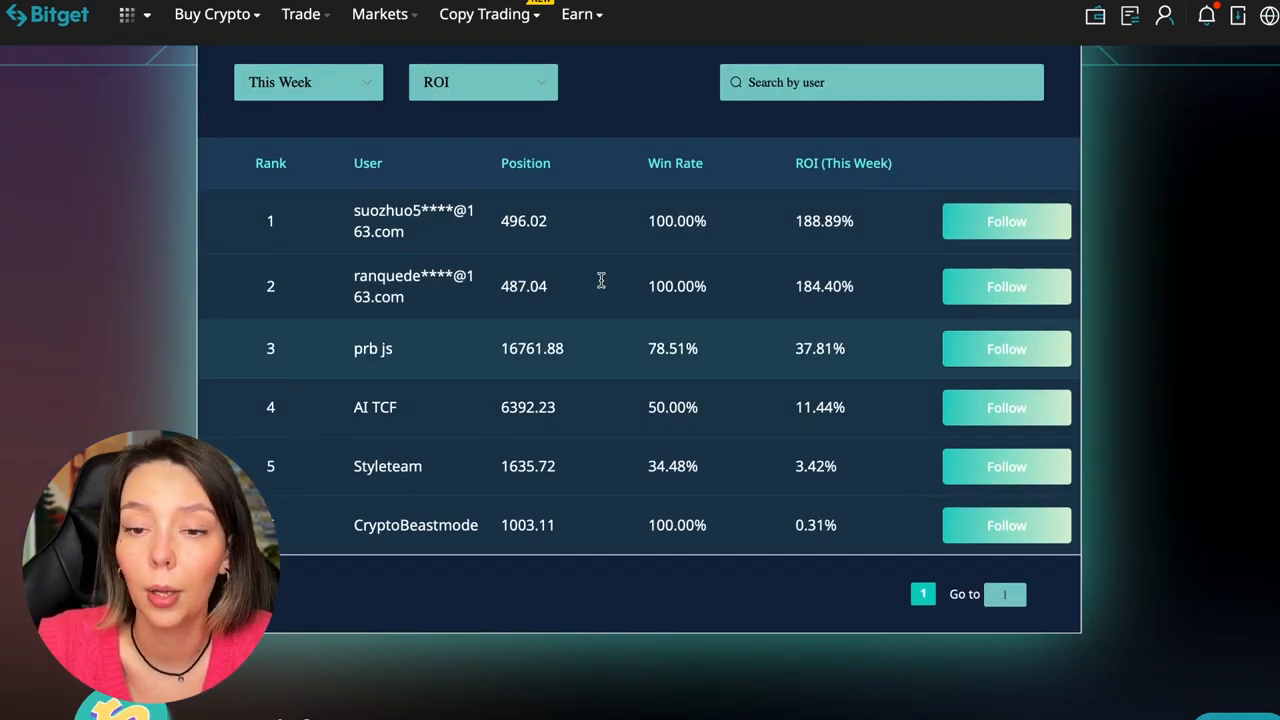
{"action": "mouse_move", "coordinate": [730, 492]}
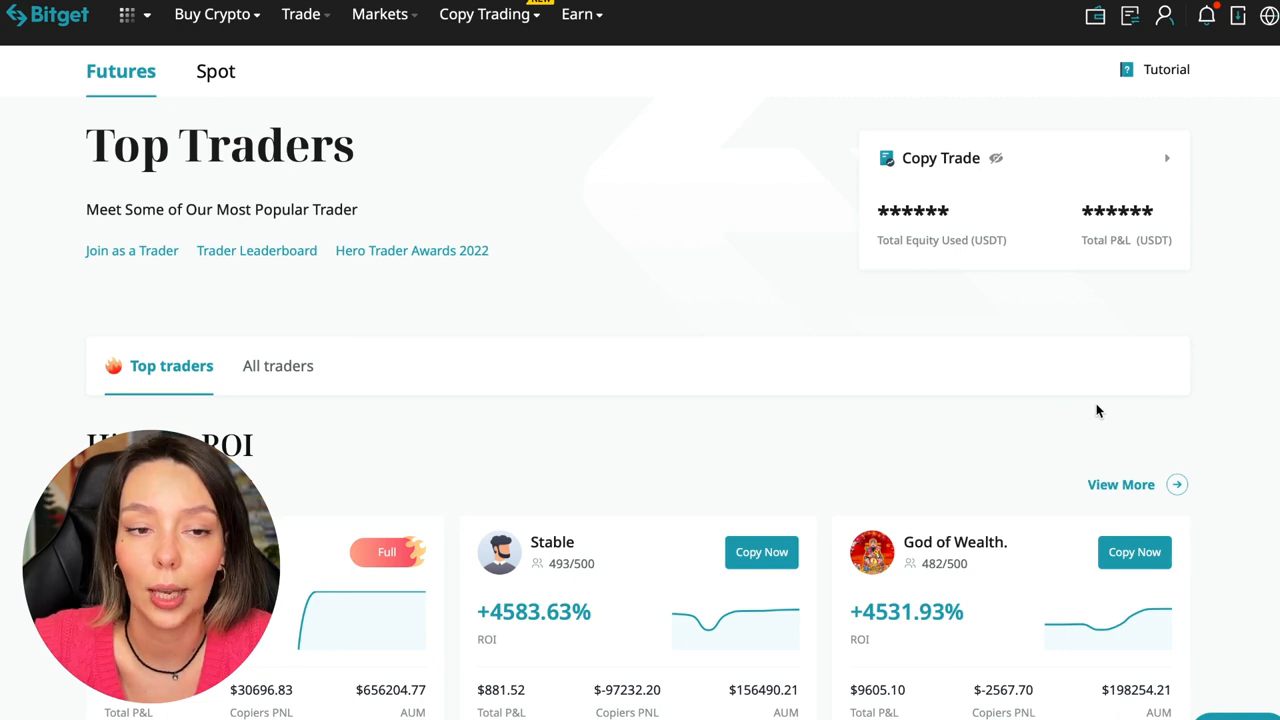
{"action": "mouse_move", "coordinate": [645, 311]}
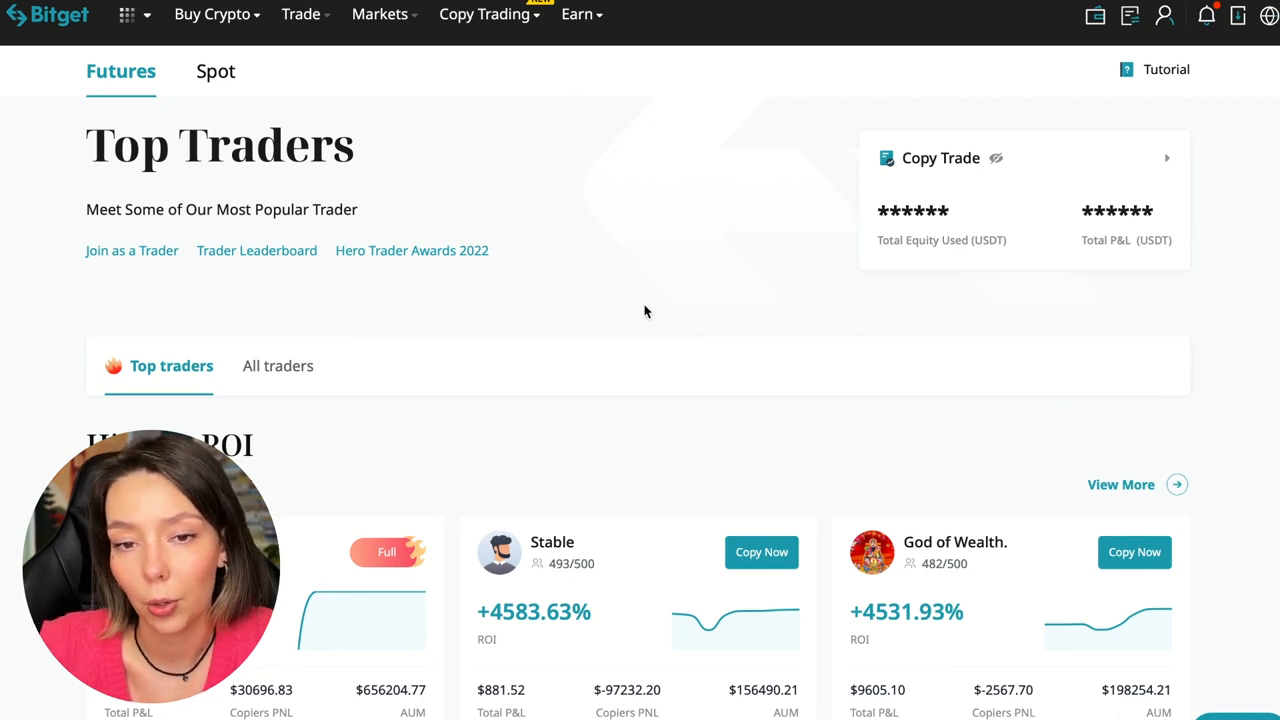
{"action": "left_click", "coordinate": [211, 71]}
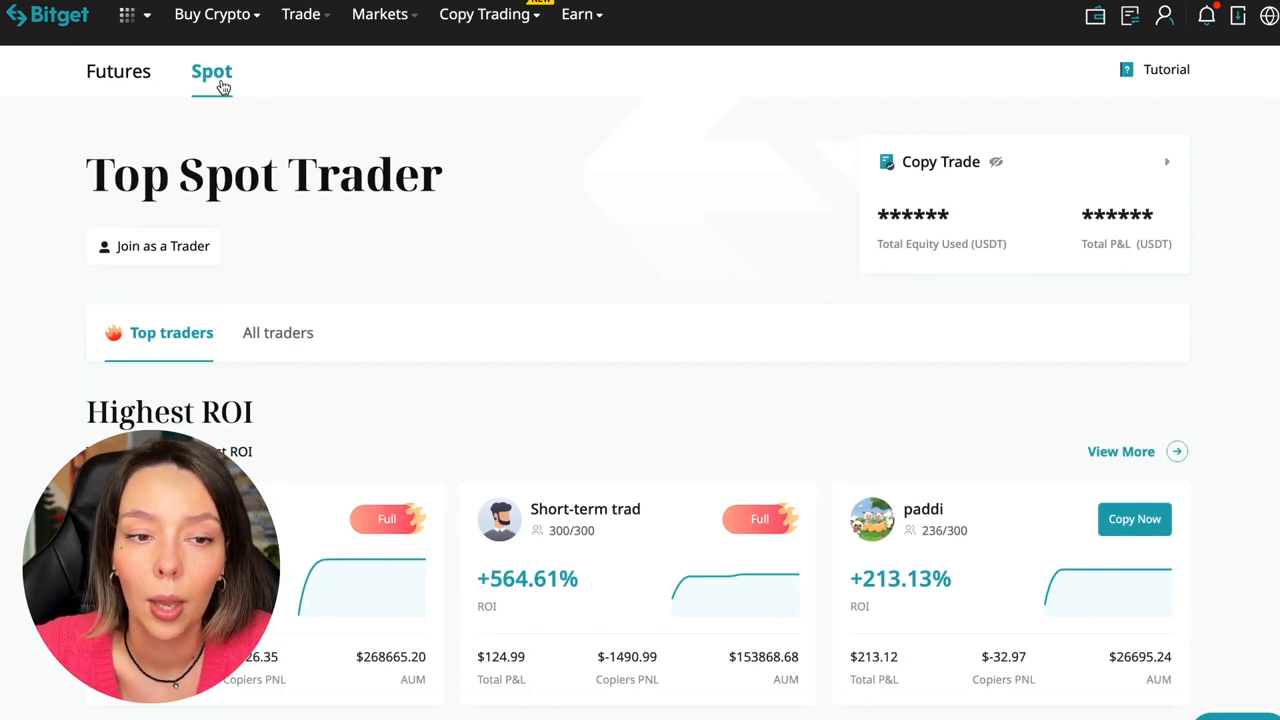
{"action": "left_click", "coordinate": [120, 71]}
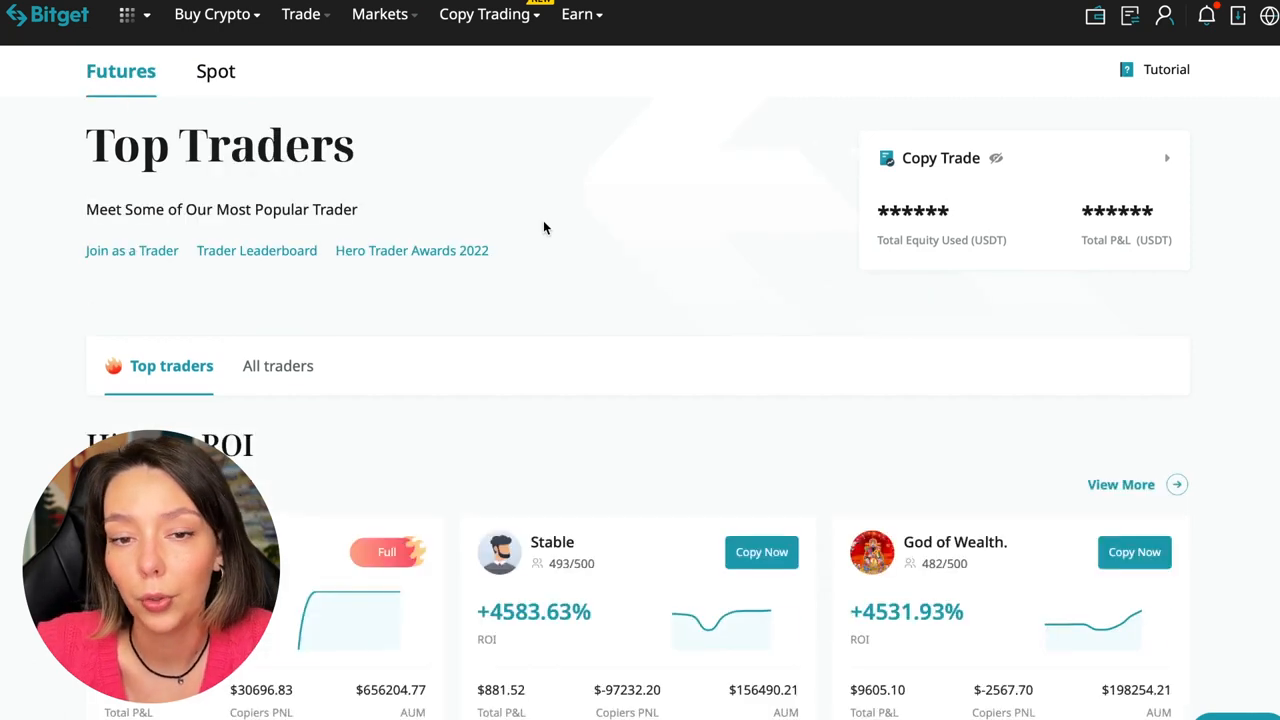
{"action": "mouse_move", "coordinate": [539, 362]}
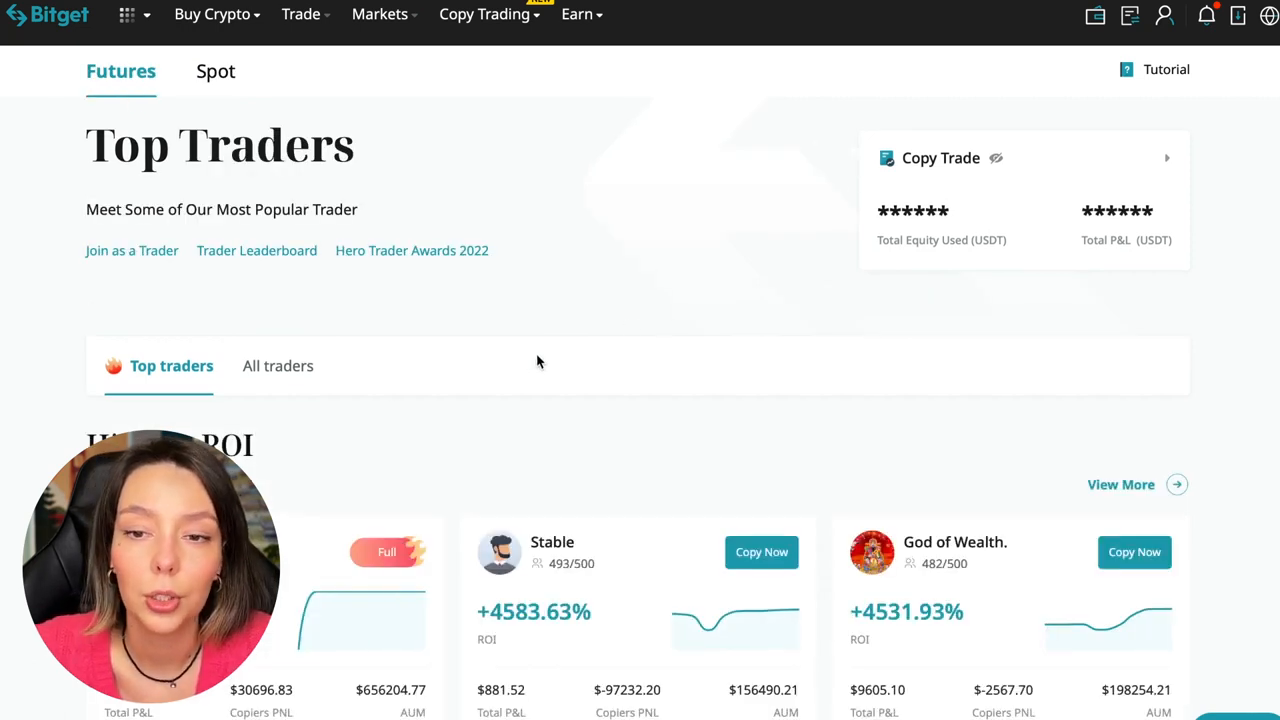
{"action": "scroll", "scroll_direction": "down", "scroll_amount": 3}
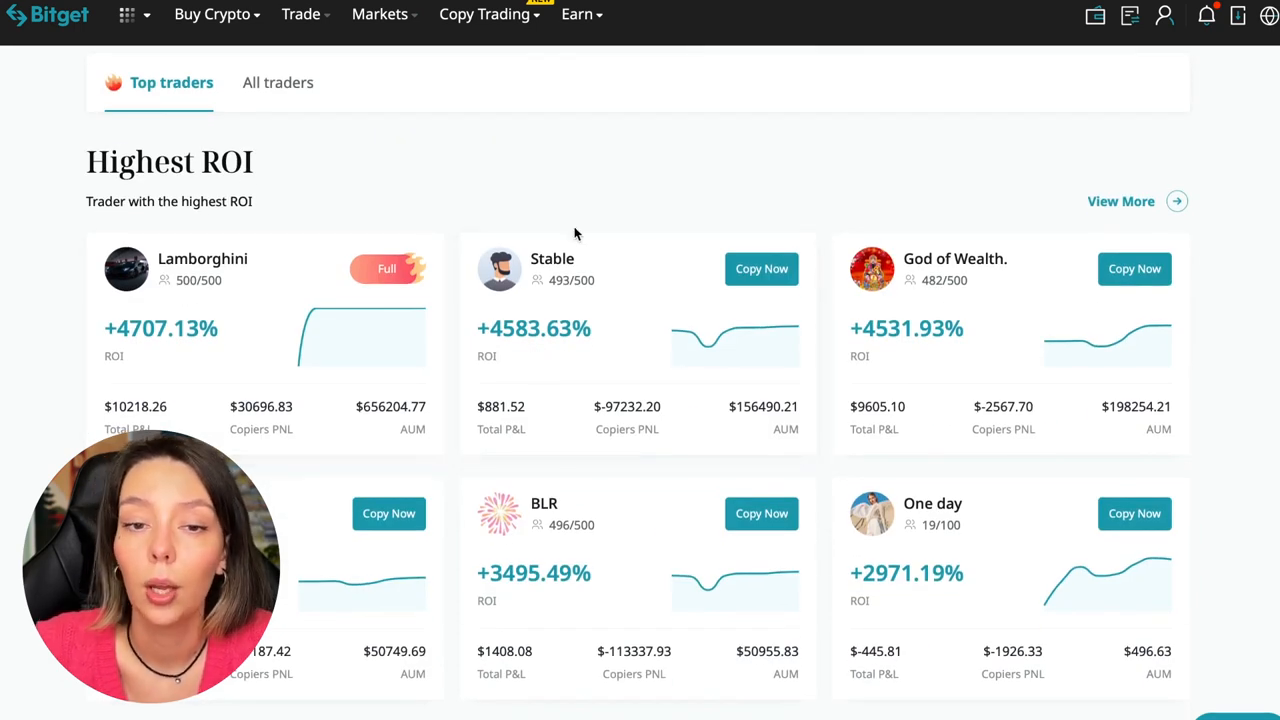
{"action": "mouse_move", "coordinate": [195, 178]}
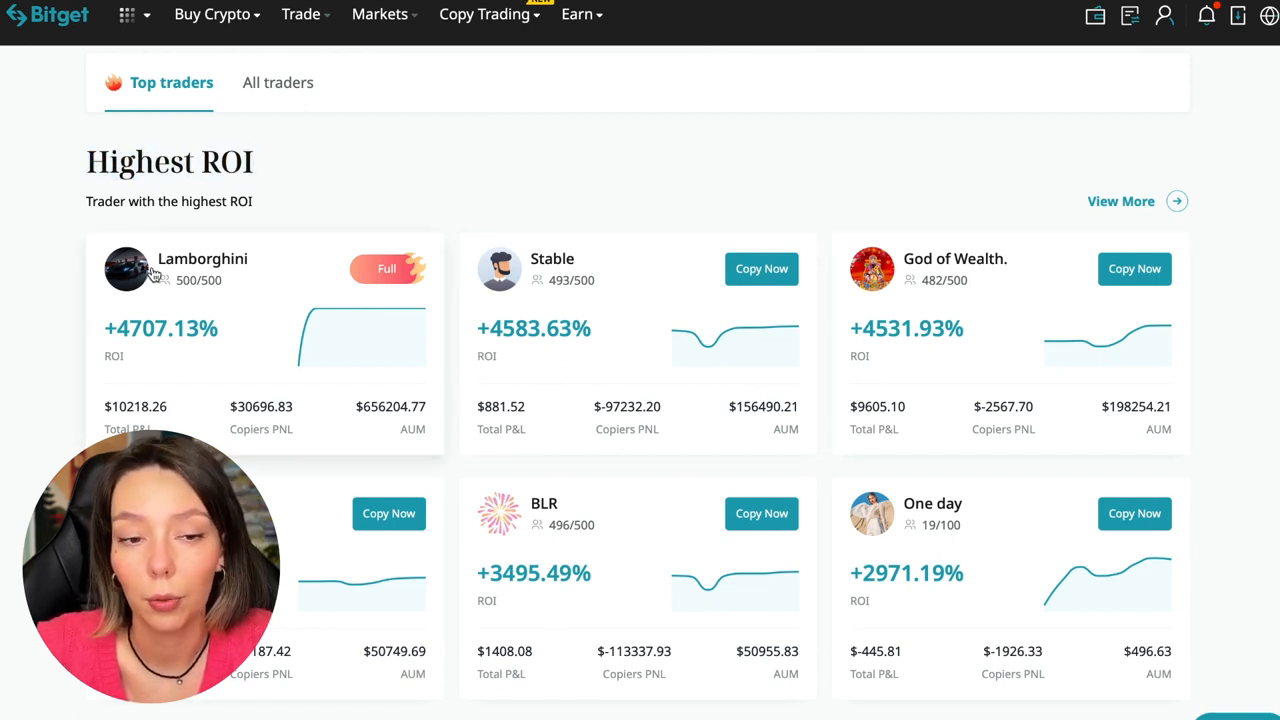
{"action": "mouse_move", "coordinate": [135, 340]}
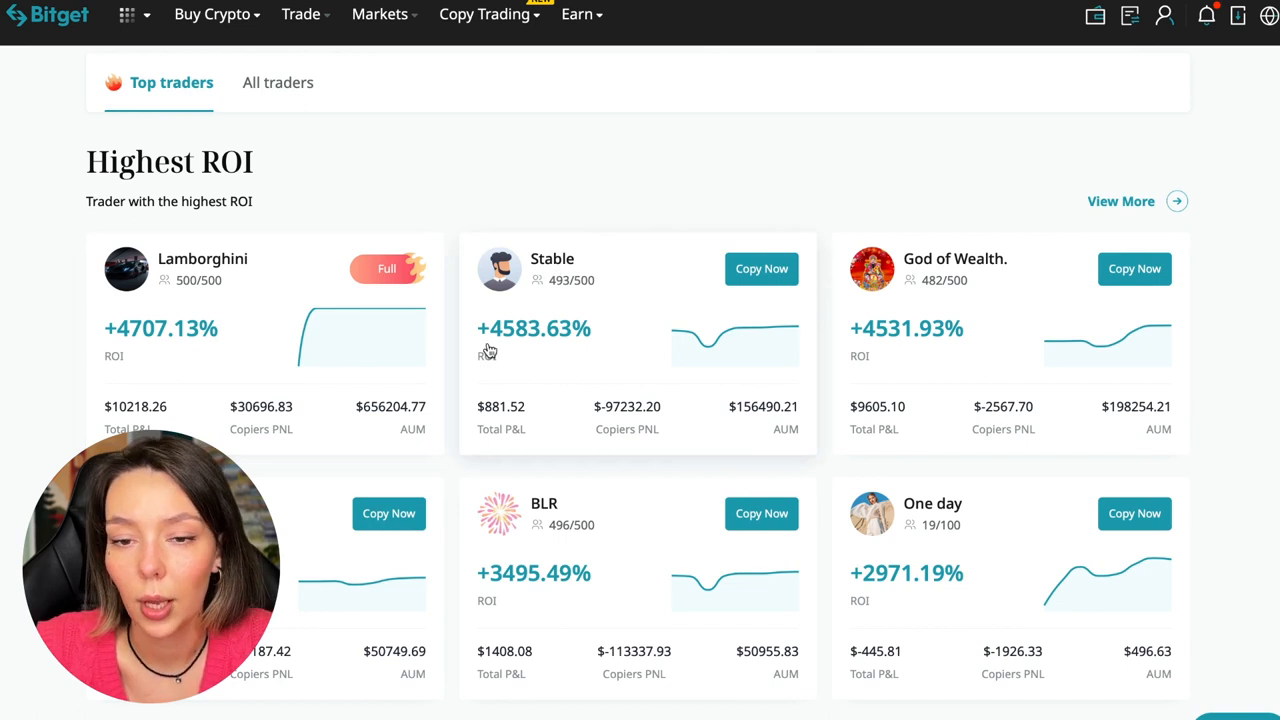
{"action": "mouse_move", "coordinate": [958, 281]}
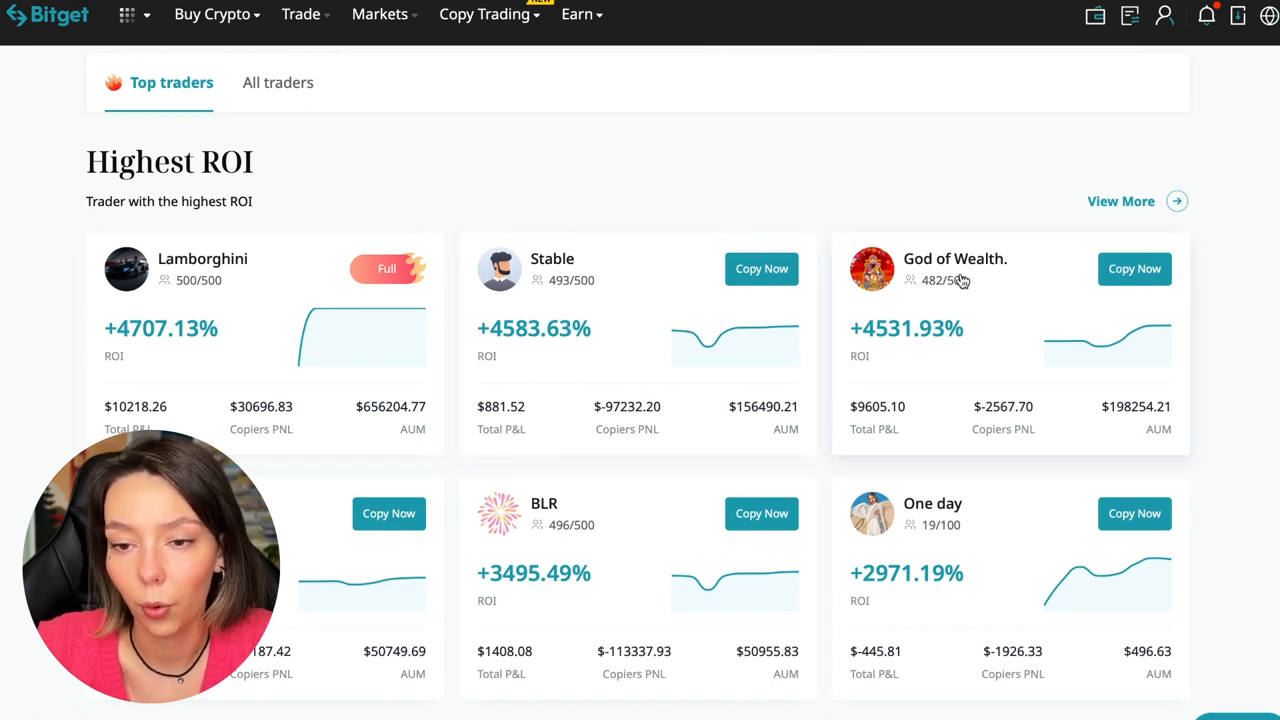
{"action": "mouse_move", "coordinate": [639, 417]}
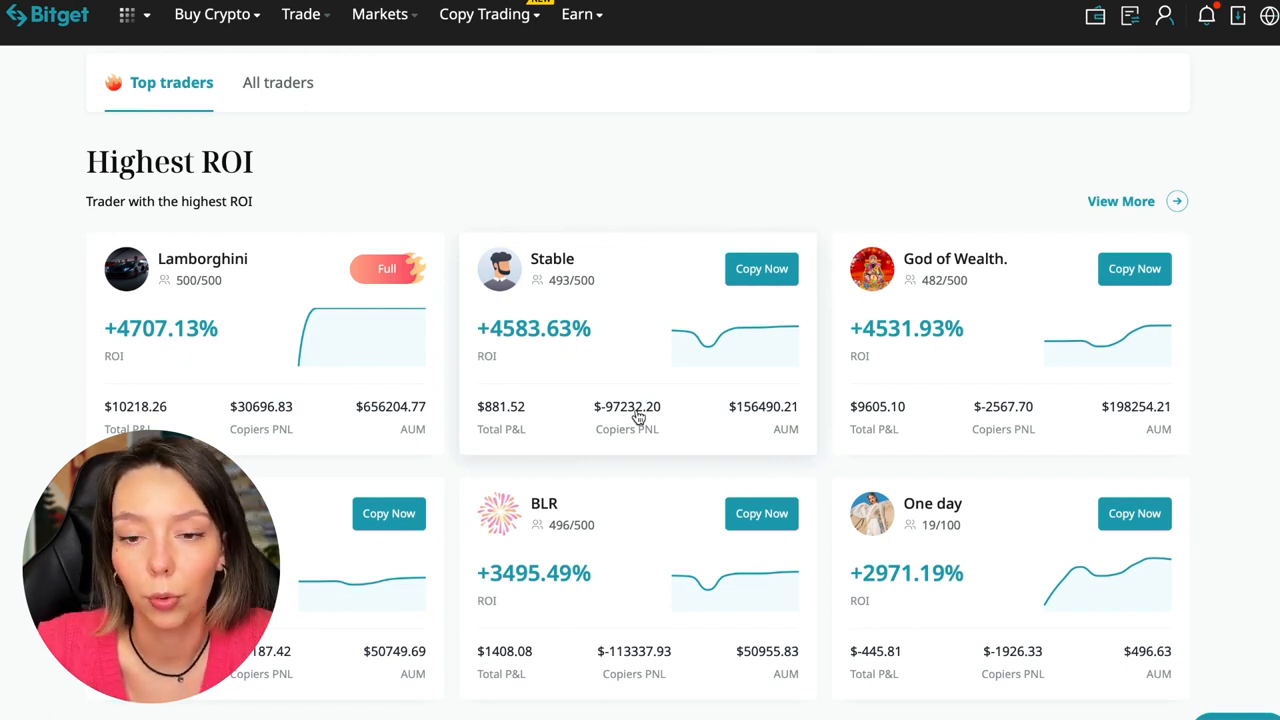
{"action": "mouse_move", "coordinate": [280, 362]}
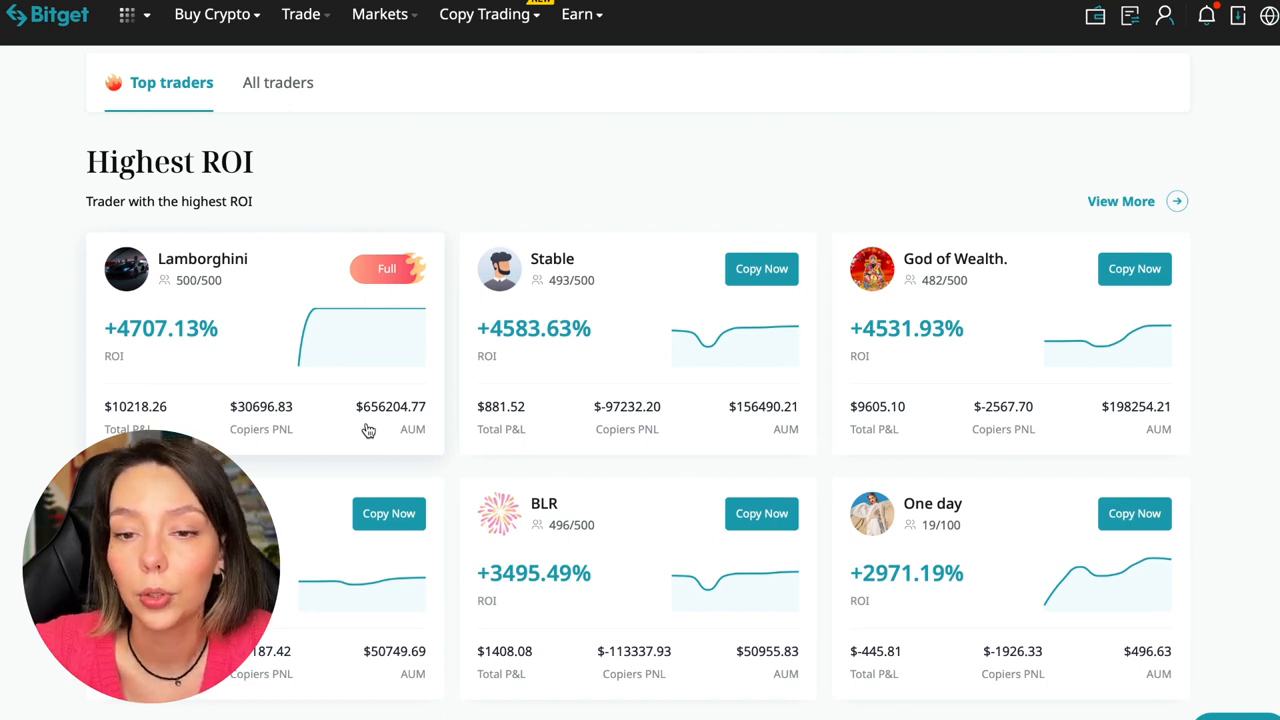
Open the full futures trader list sorted by copiers' P&L and dismiss the list-mode introduction
{"action": "scroll", "scroll_direction": "down", "scroll_amount": 3}
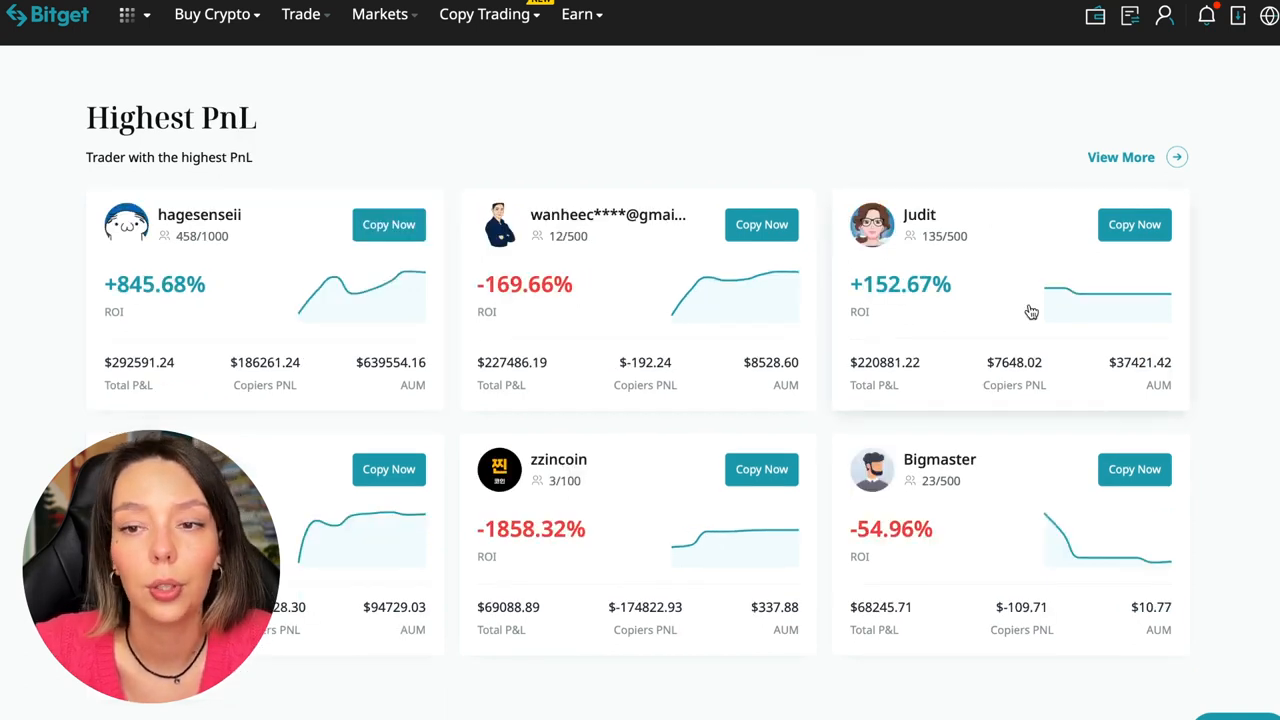
{"action": "scroll", "scroll_direction": "down", "scroll_amount": 3}
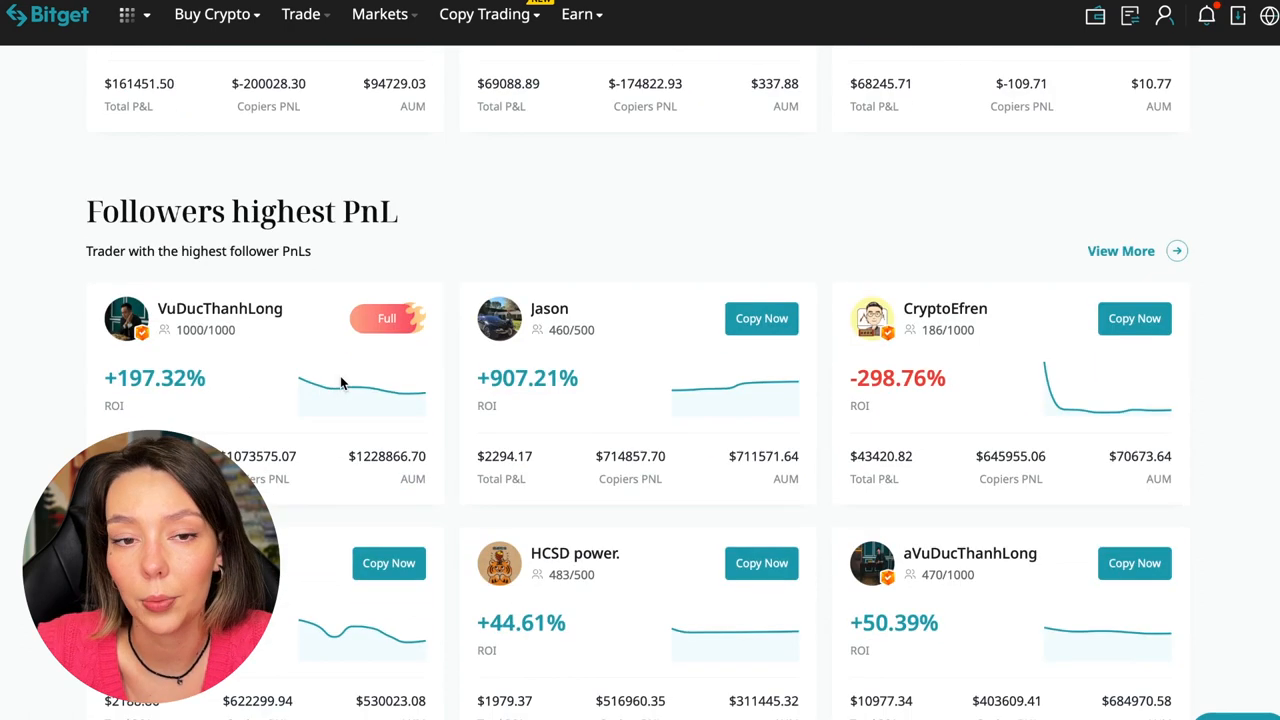
{"action": "mouse_move", "coordinate": [348, 310]}
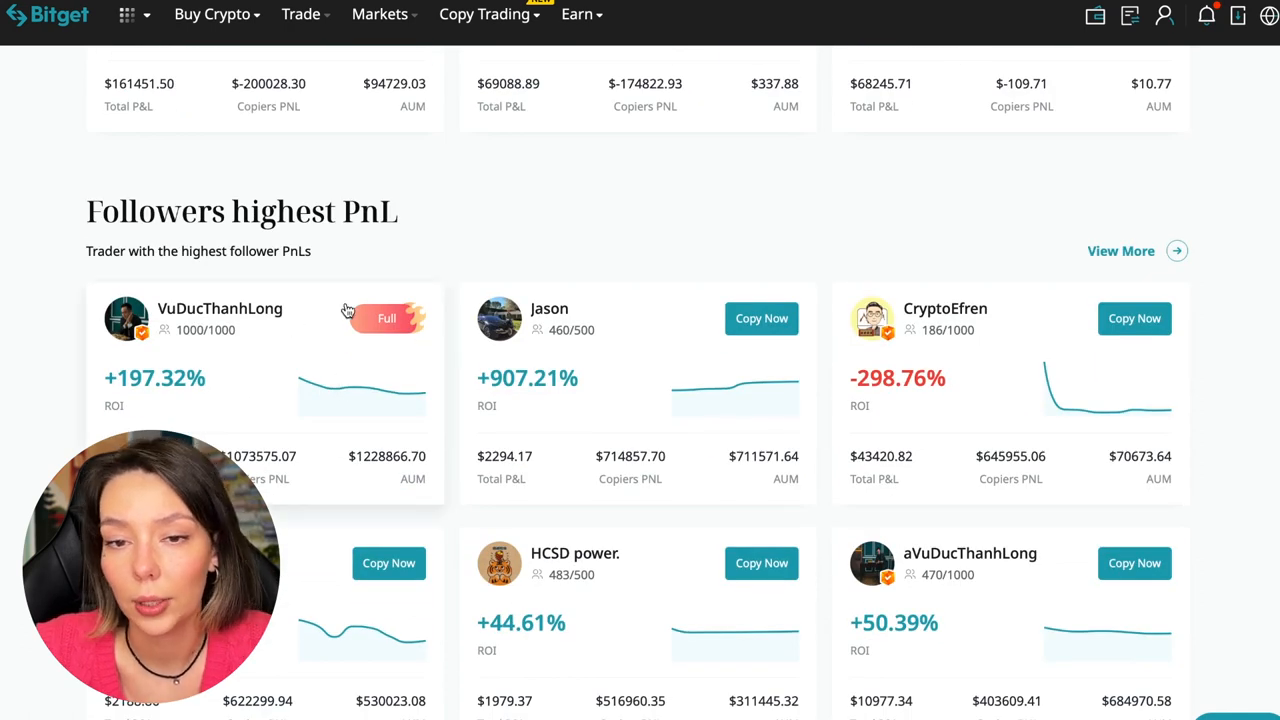
{"action": "mouse_move", "coordinate": [254, 411]}
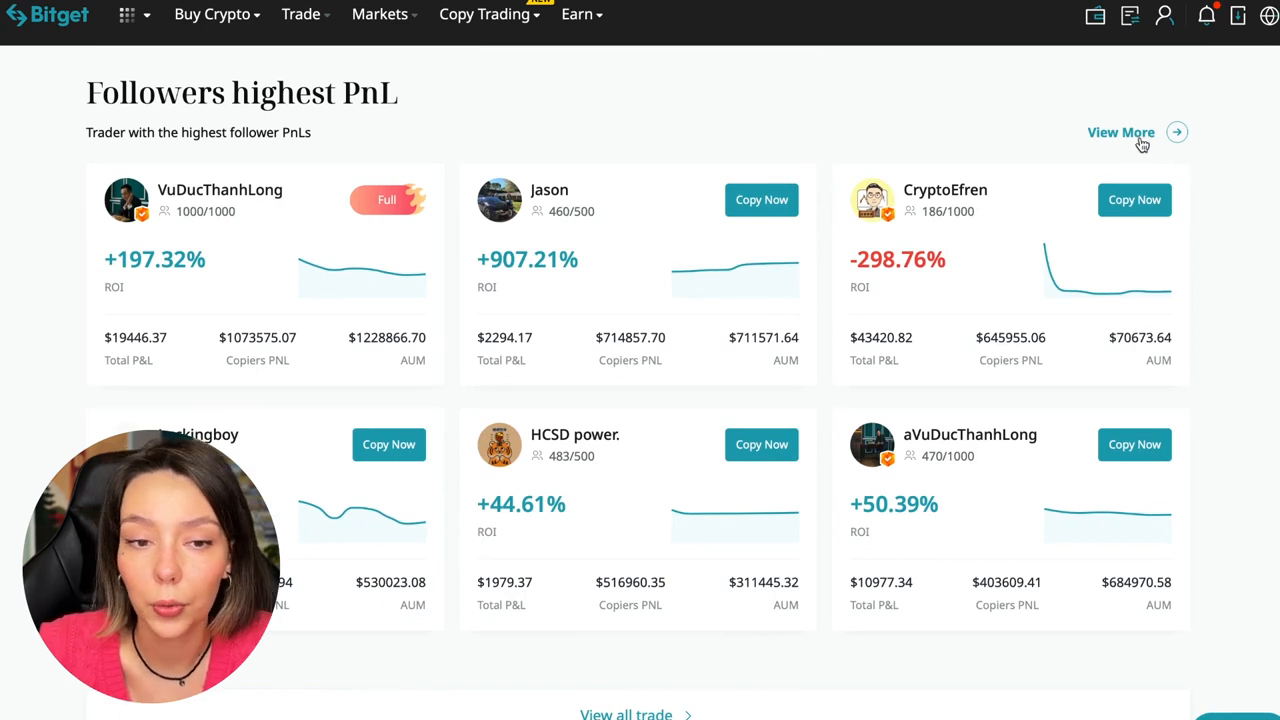
{"action": "left_click", "coordinate": [1120, 132]}
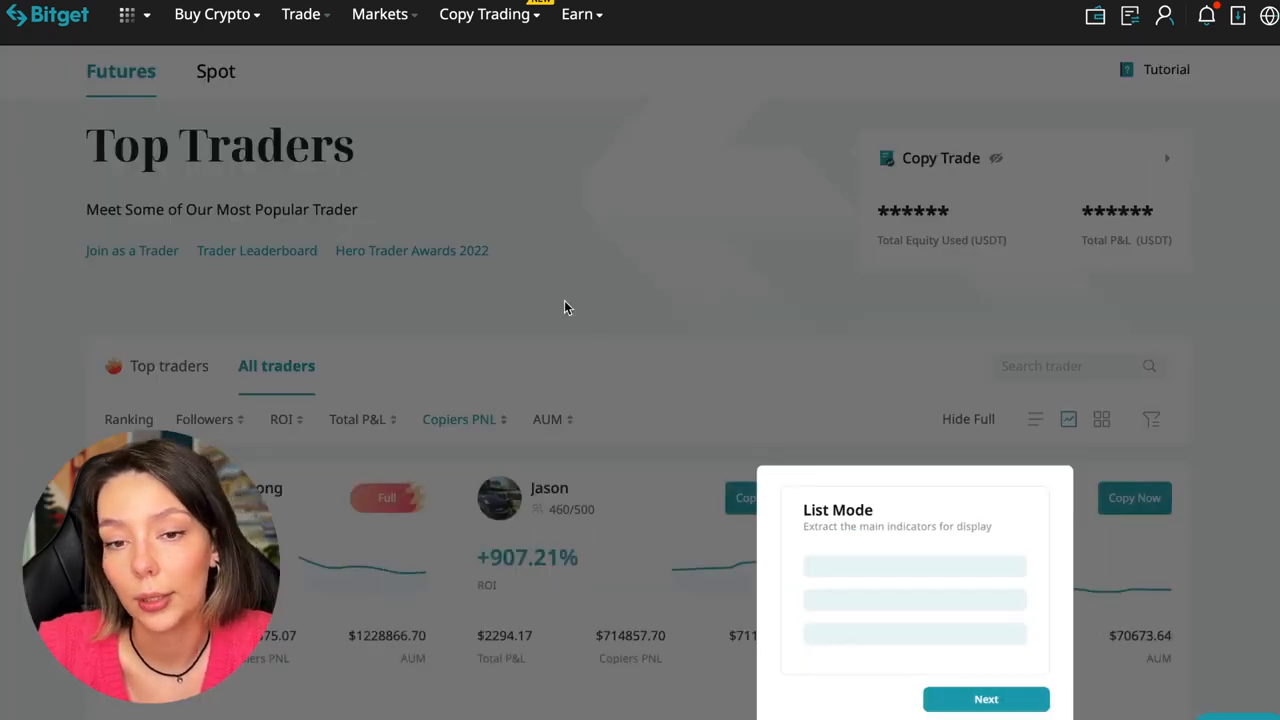
{"action": "left_click", "coordinate": [985, 699]}
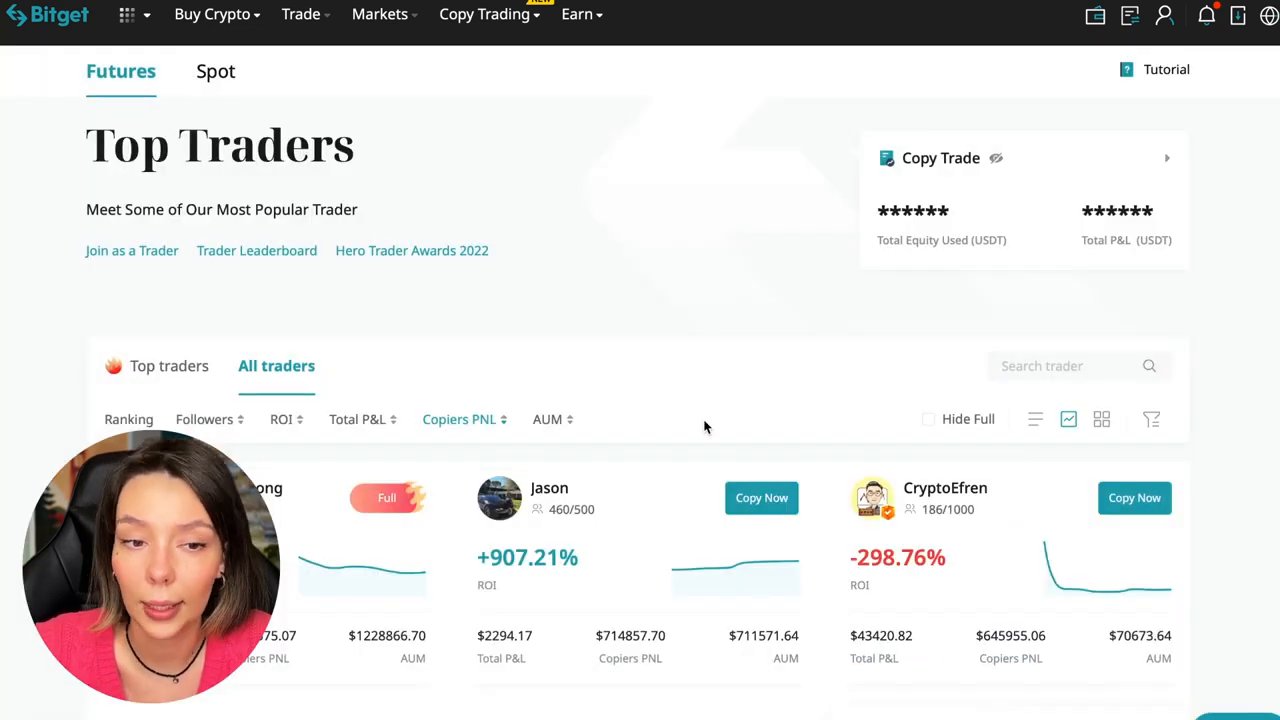
Return to the Top traders overview and scroll back to the top
{"action": "scroll", "scroll_direction": "down", "scroll_amount": 3}
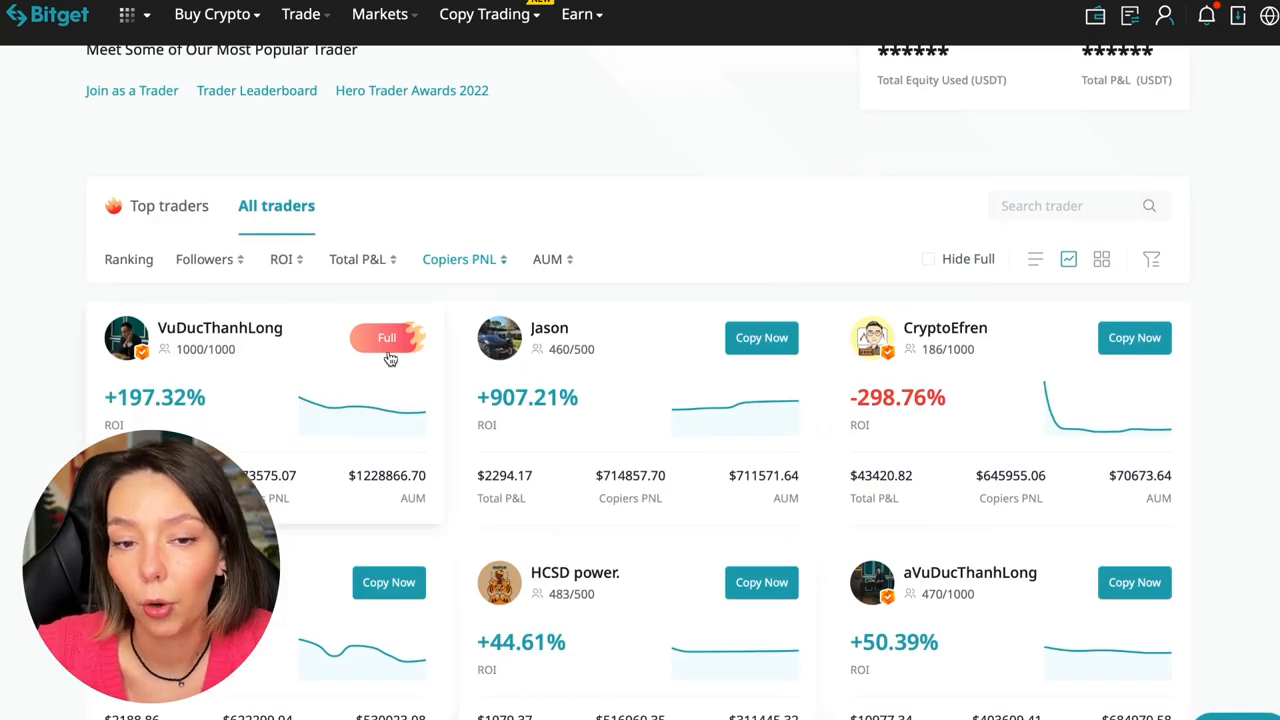
{"action": "scroll", "scroll_direction": "up", "scroll_amount": 3}
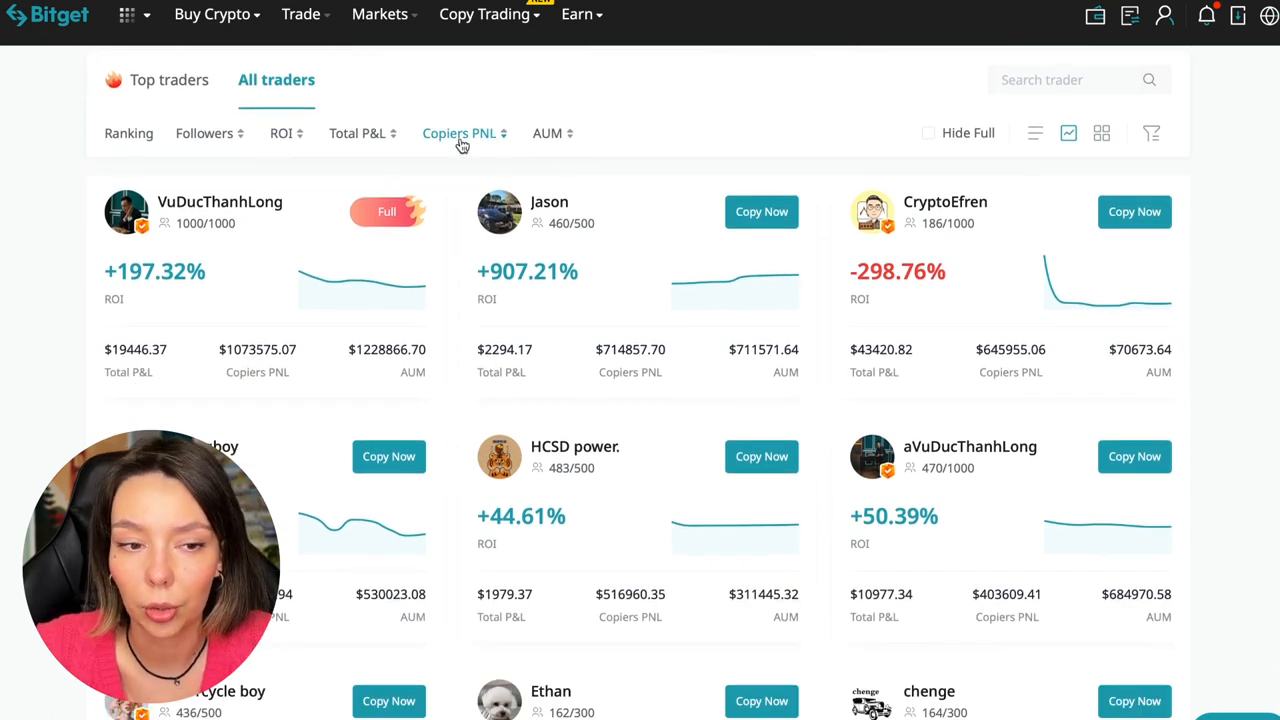
{"action": "left_click", "coordinate": [459, 133]}
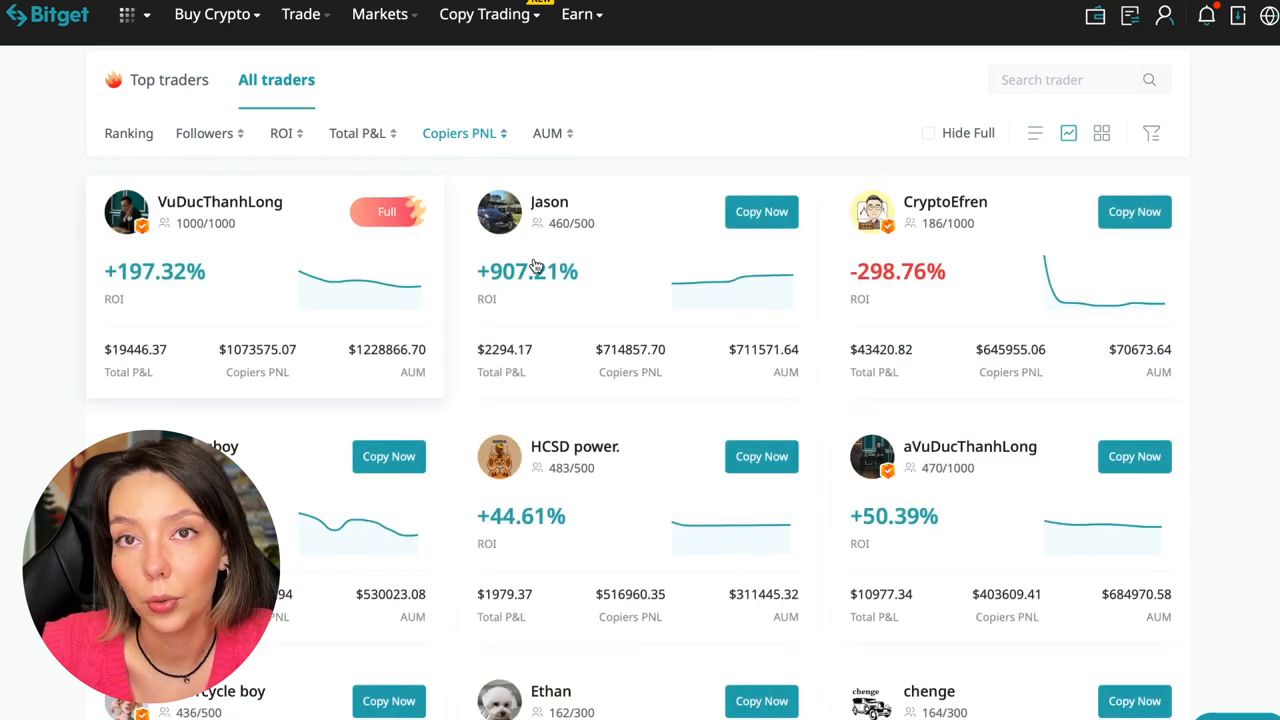
{"action": "mouse_move", "coordinate": [763, 295]}
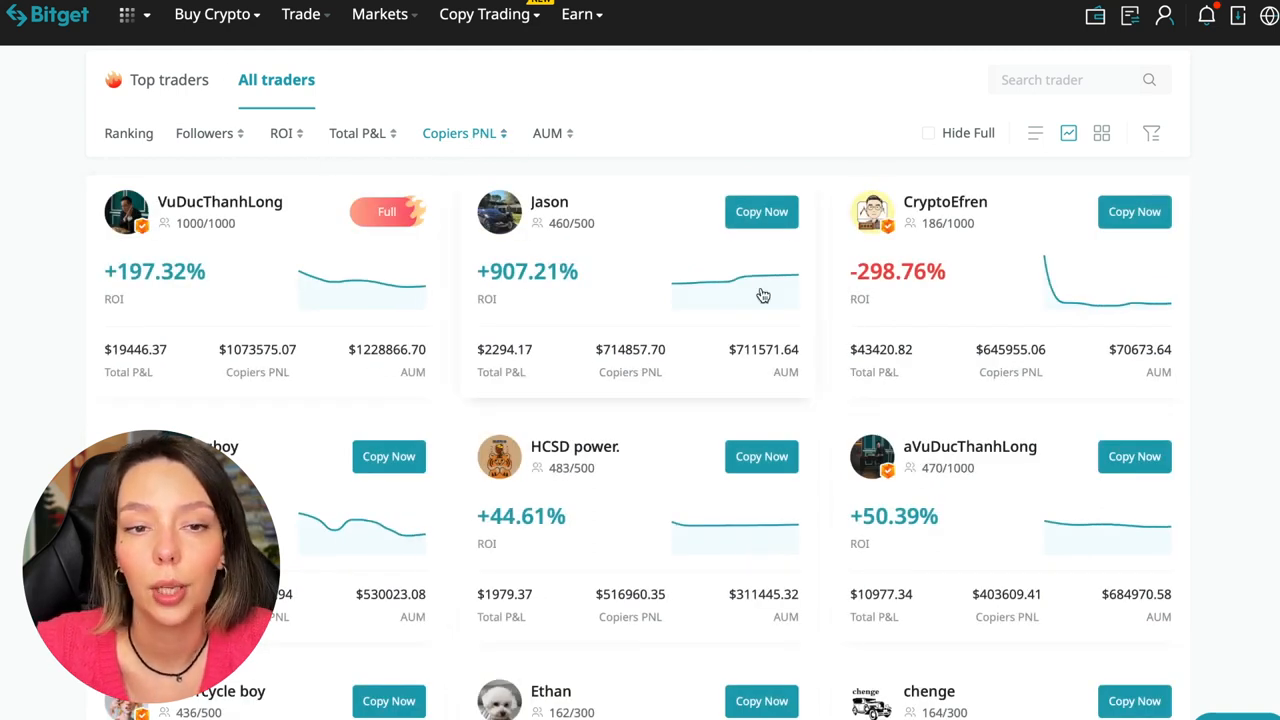
{"action": "scroll", "scroll_direction": "up", "scroll_amount": 3}
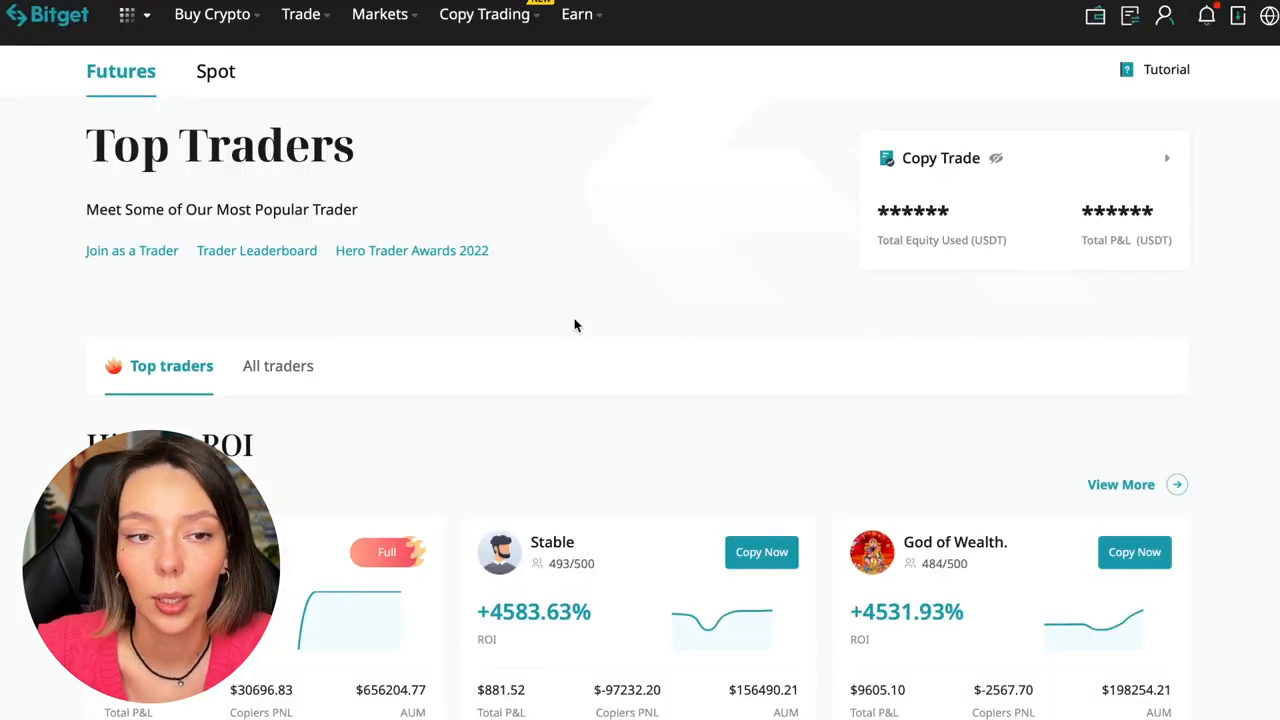
Show All traders and sort the futures list by ROI ascending, most negative first
{"action": "left_click", "coordinate": [278, 365]}
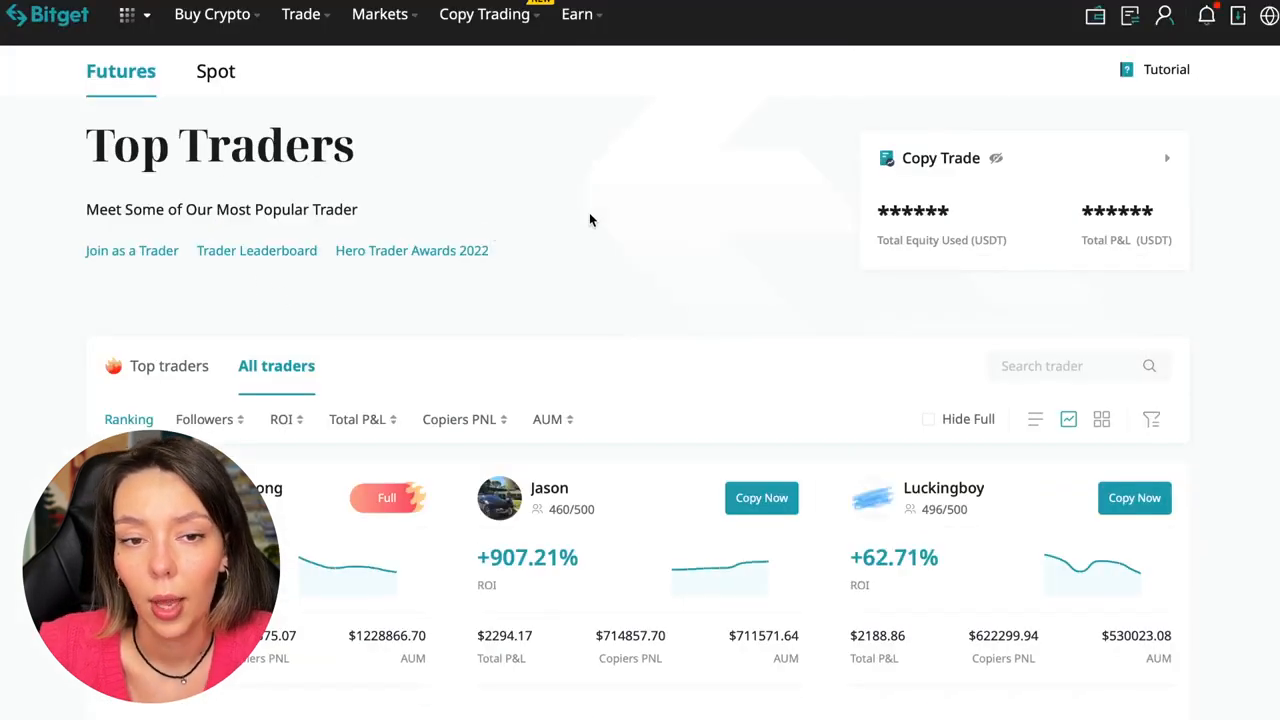
{"action": "scroll", "scroll_direction": "down", "scroll_amount": 3}
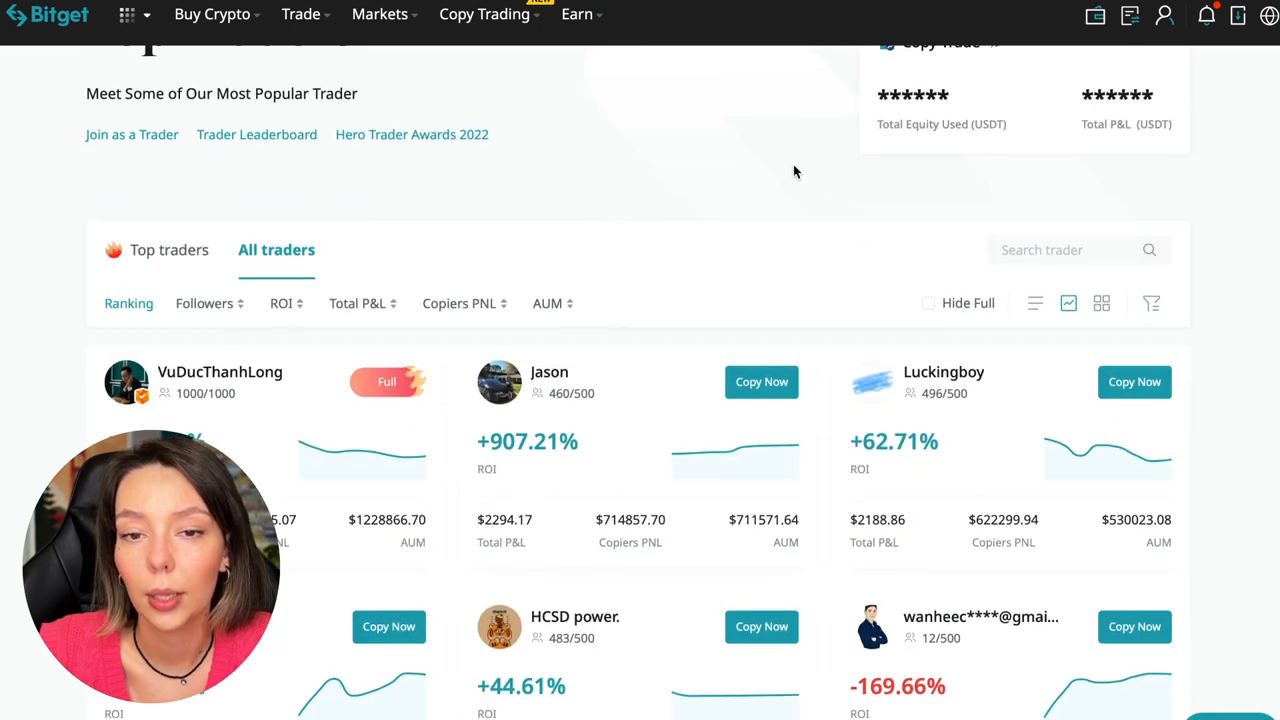
{"action": "mouse_move", "coordinate": [702, 192]}
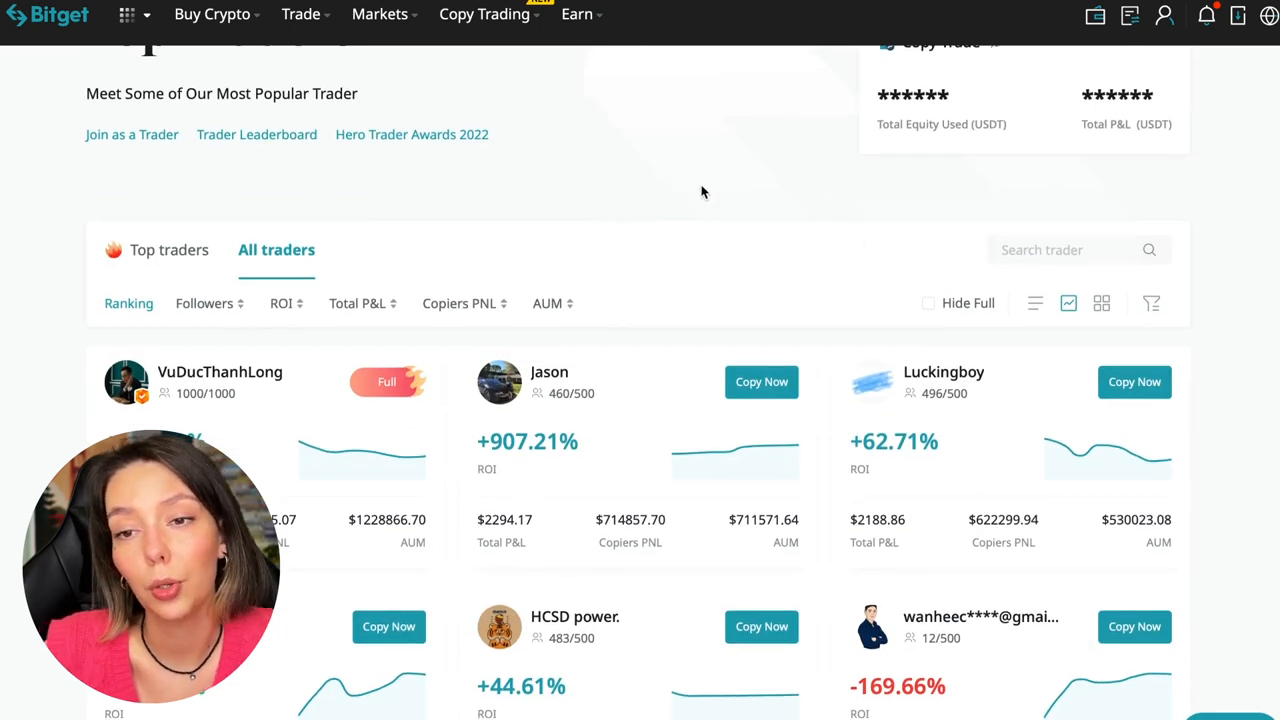
{"action": "mouse_move", "coordinate": [215, 315]}
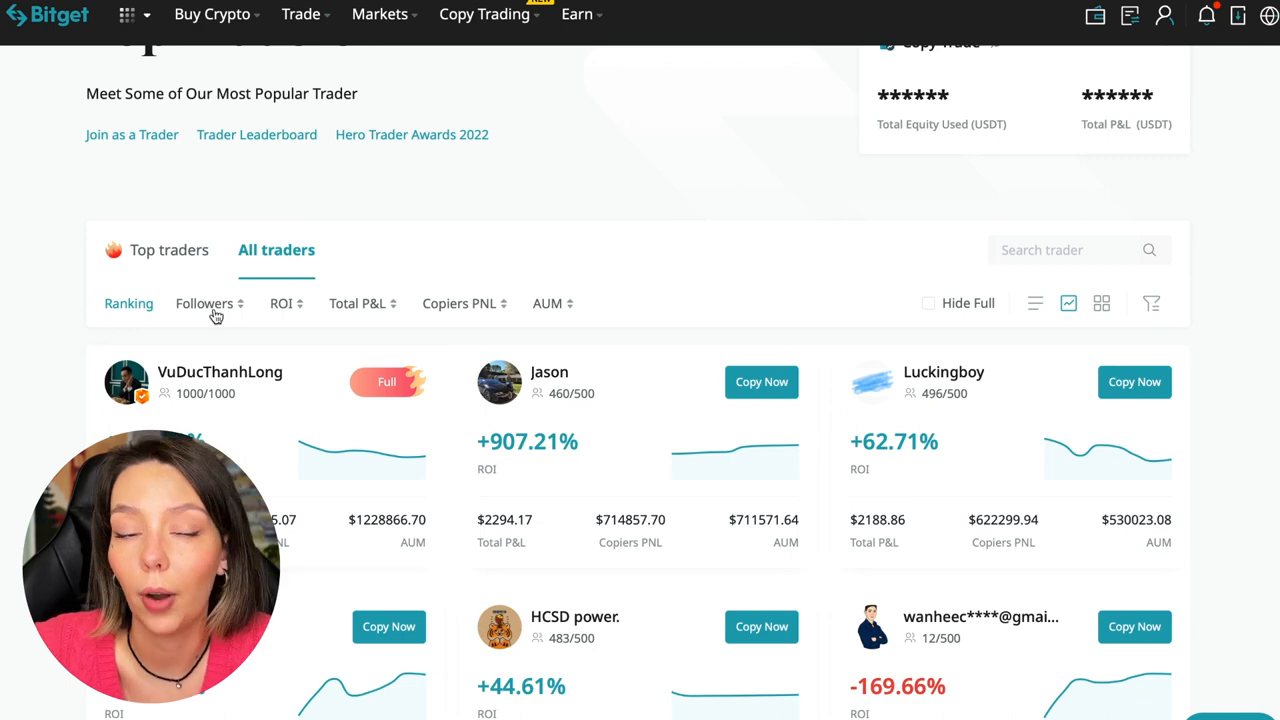
{"action": "left_click", "coordinate": [204, 303]}
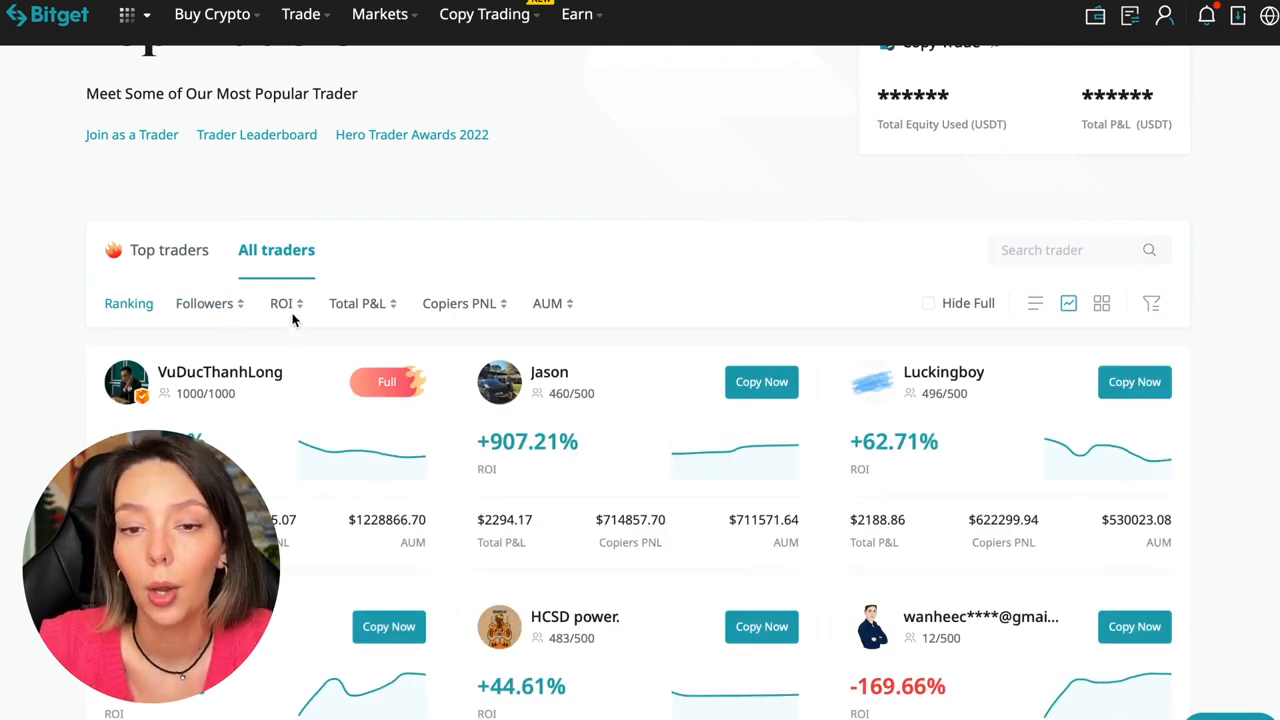
{"action": "left_click", "coordinate": [282, 303]}
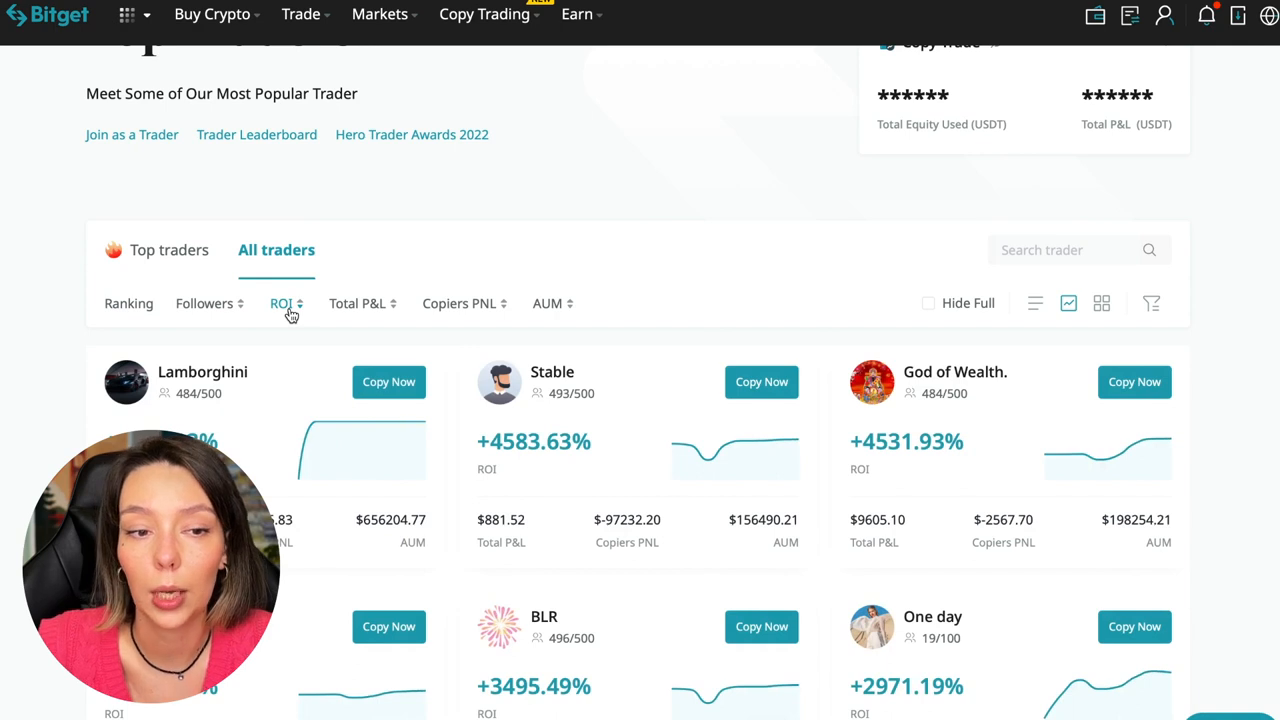
{"action": "left_click", "coordinate": [283, 303]}
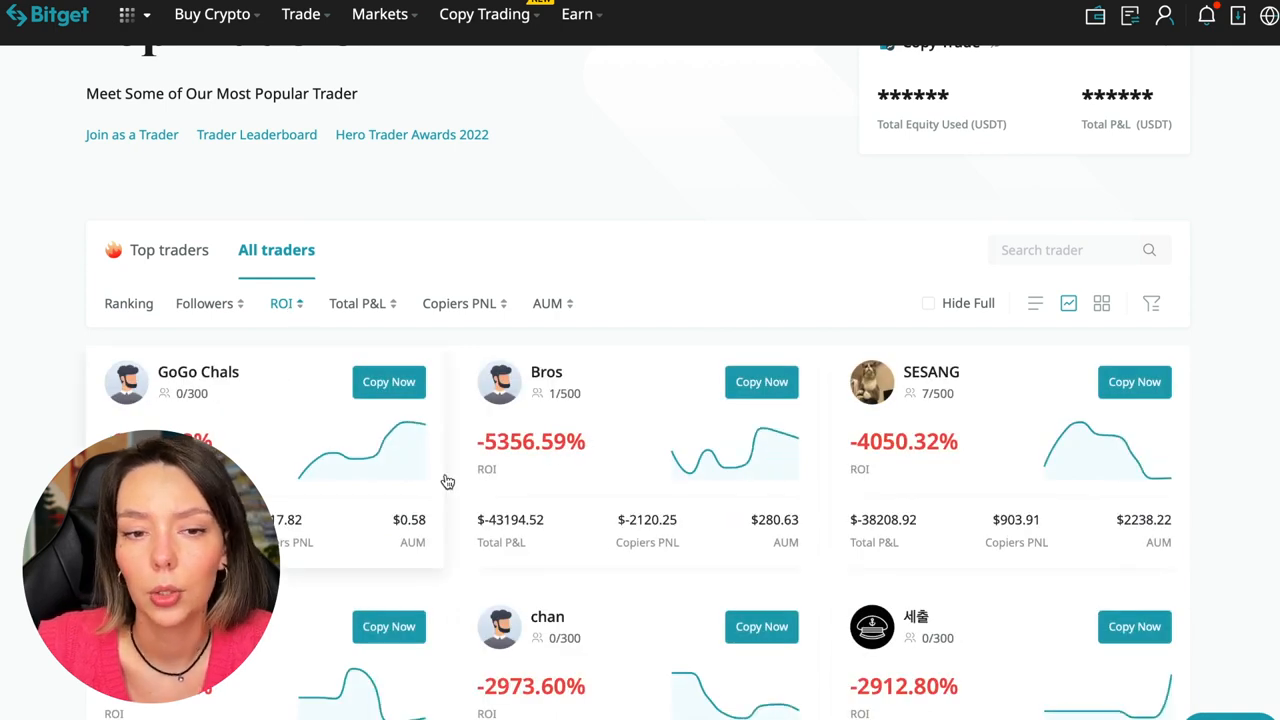
{"action": "mouse_move", "coordinate": [311, 478]}
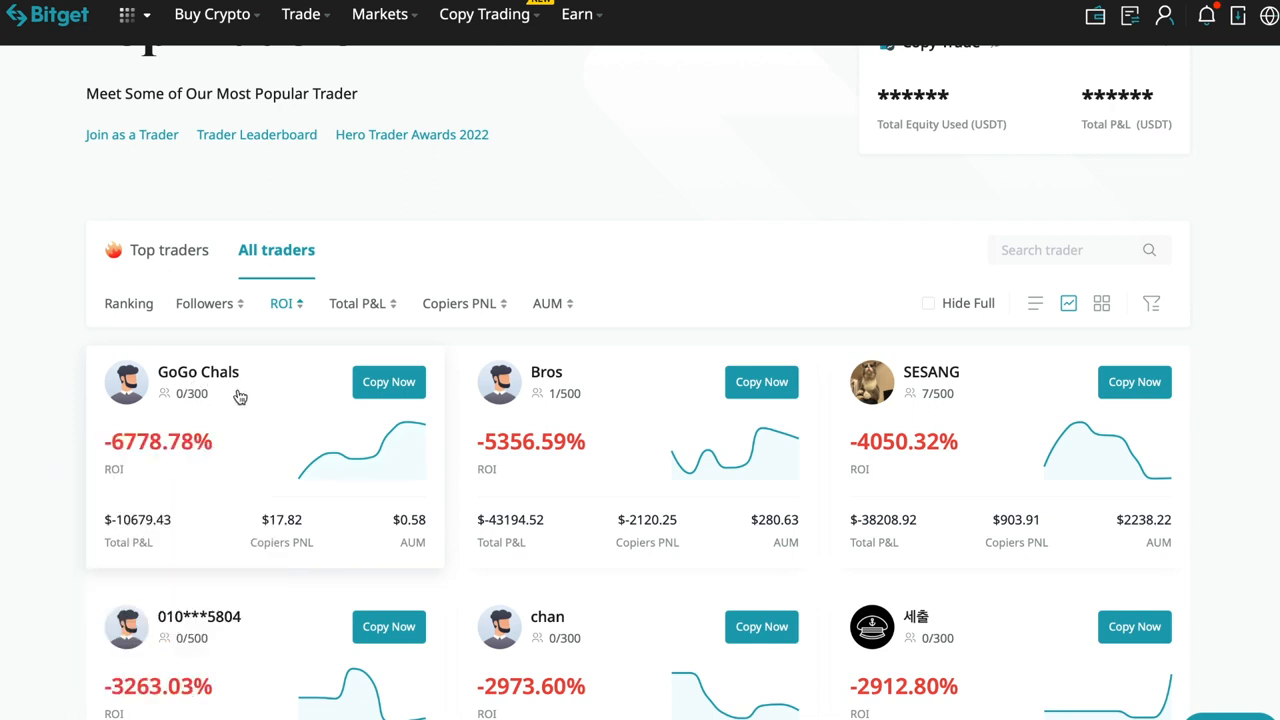
{"action": "mouse_move", "coordinate": [178, 416]}
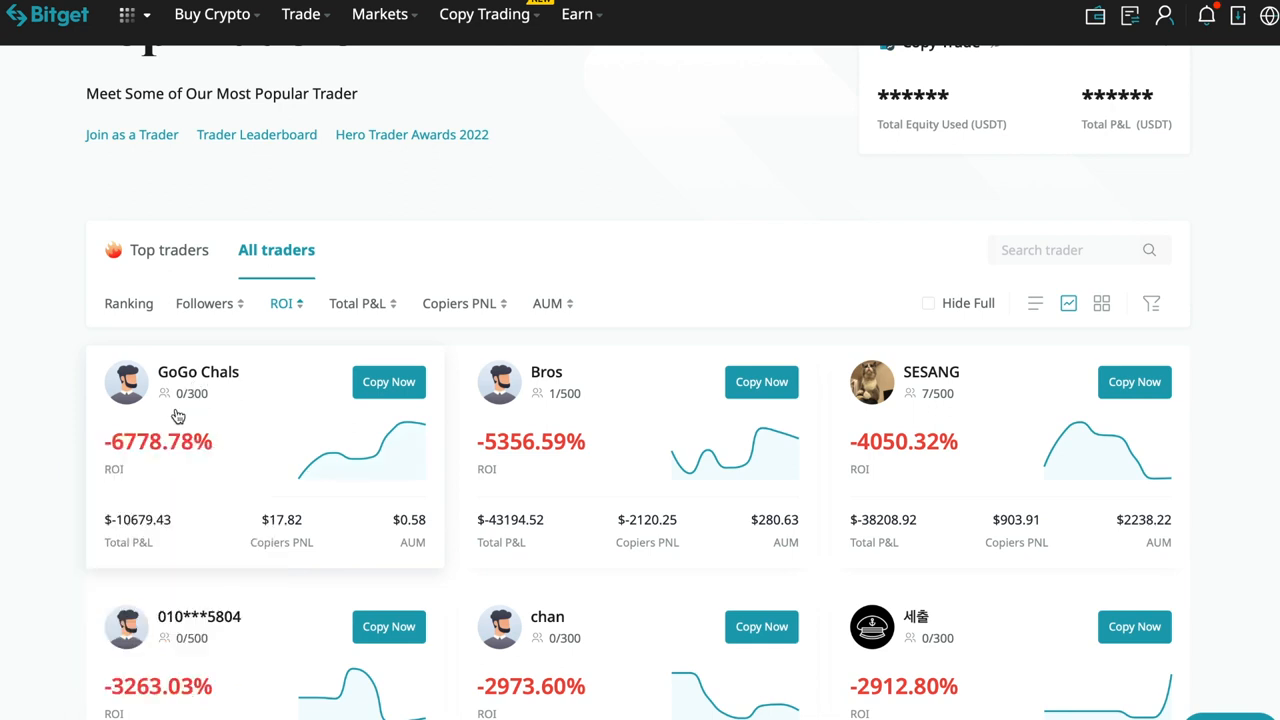
{"action": "mouse_move", "coordinate": [238, 479]}
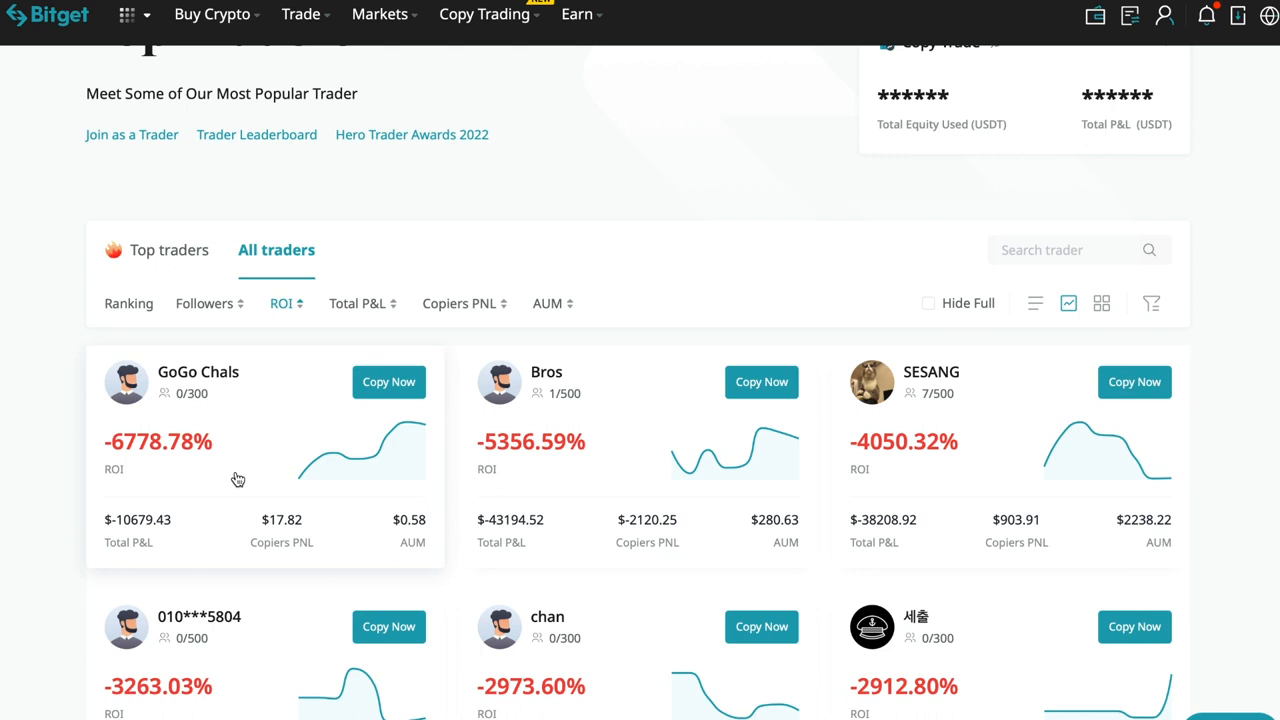
{"action": "mouse_move", "coordinate": [265, 479]}
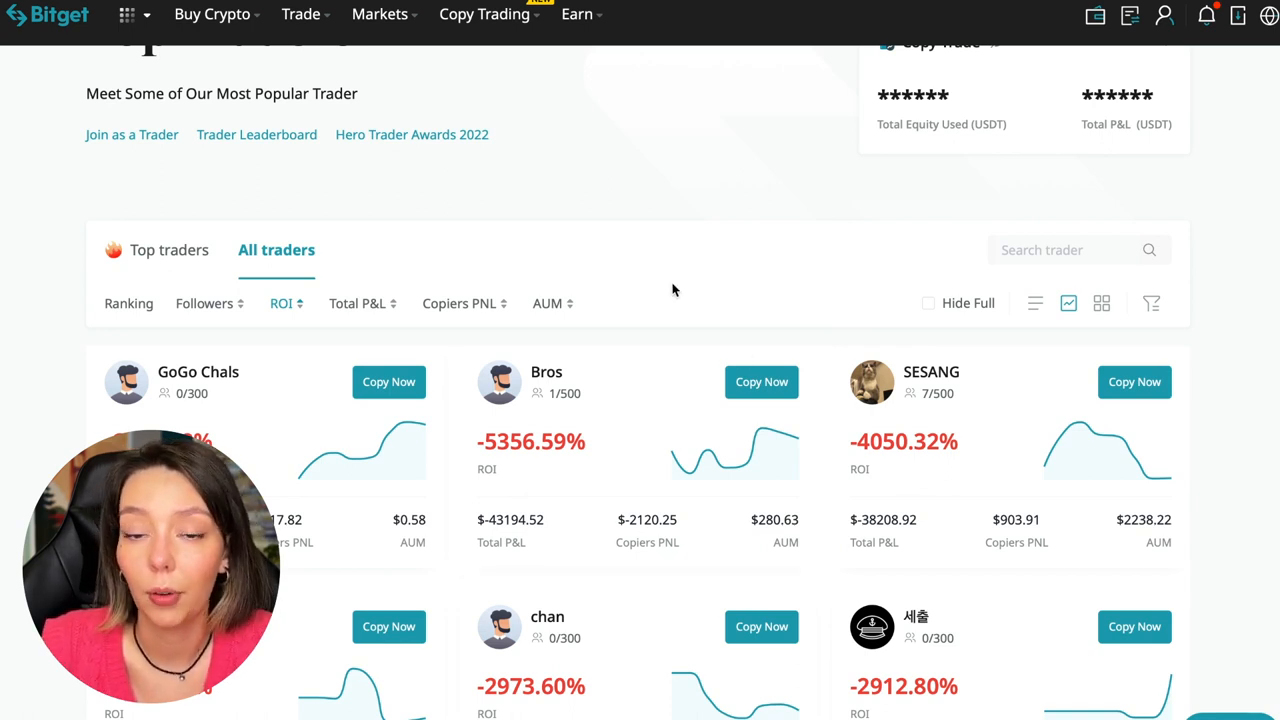
{"action": "mouse_move", "coordinate": [283, 320]}
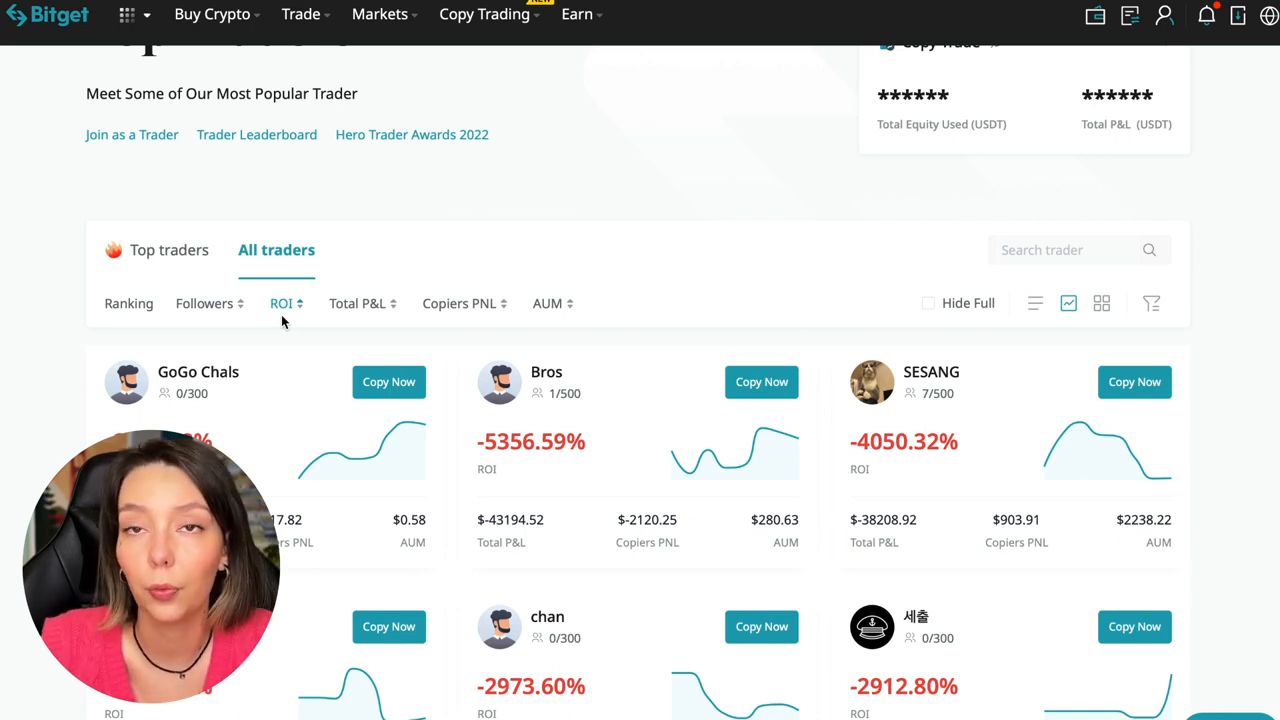
{"action": "scroll", "scroll_direction": "down", "scroll_amount": 3}
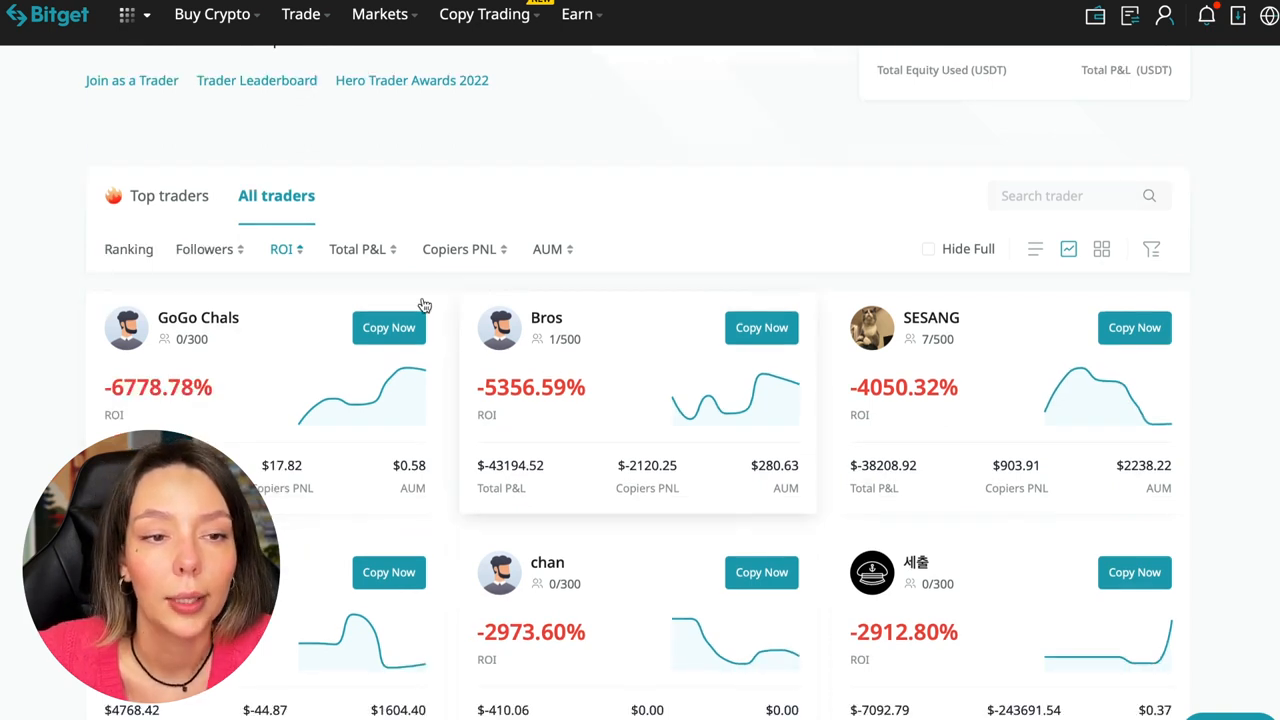
{"action": "left_click", "coordinate": [357, 249]}
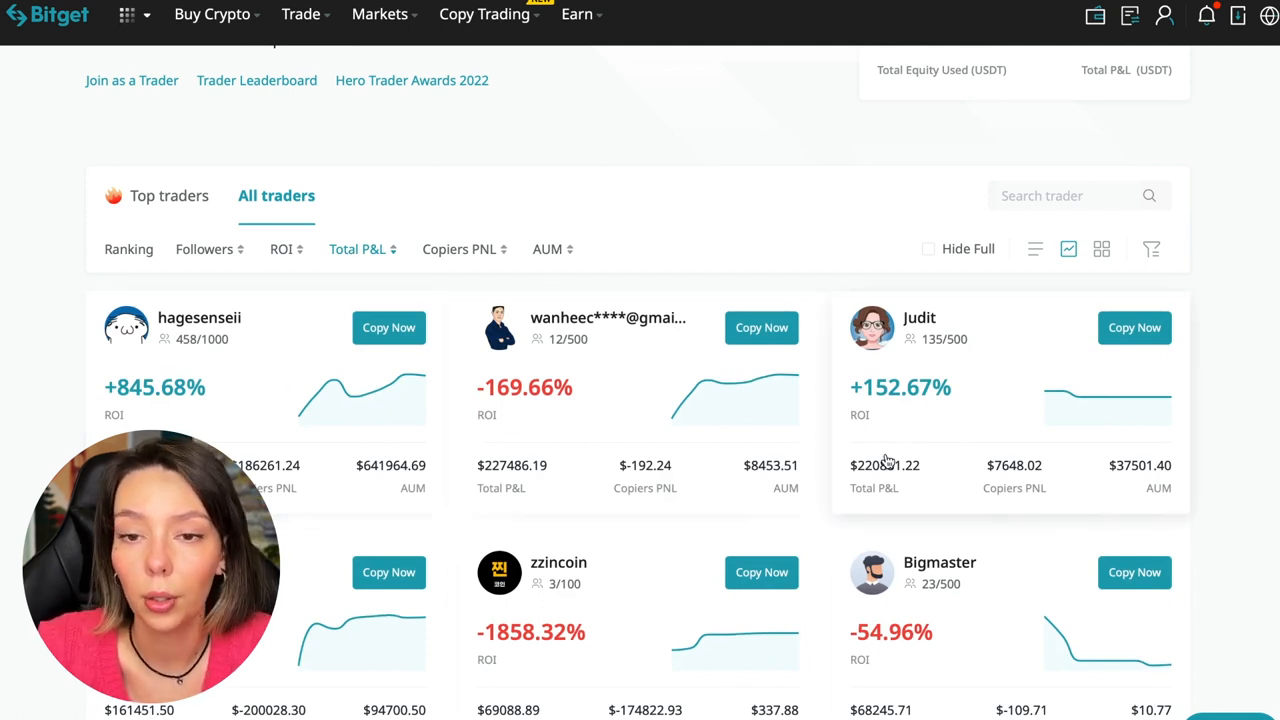
{"action": "scroll", "scroll_direction": "down", "scroll_amount": 3}
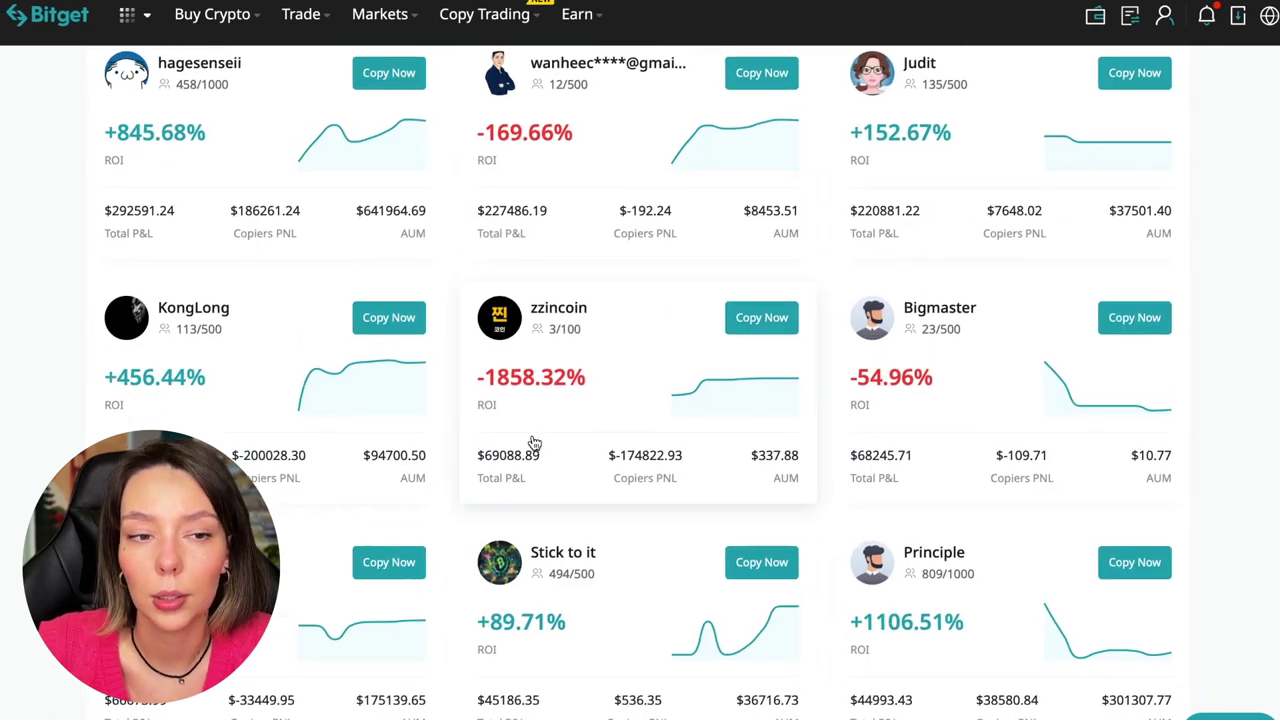
{"action": "scroll", "scroll_direction": "up", "scroll_amount": 3}
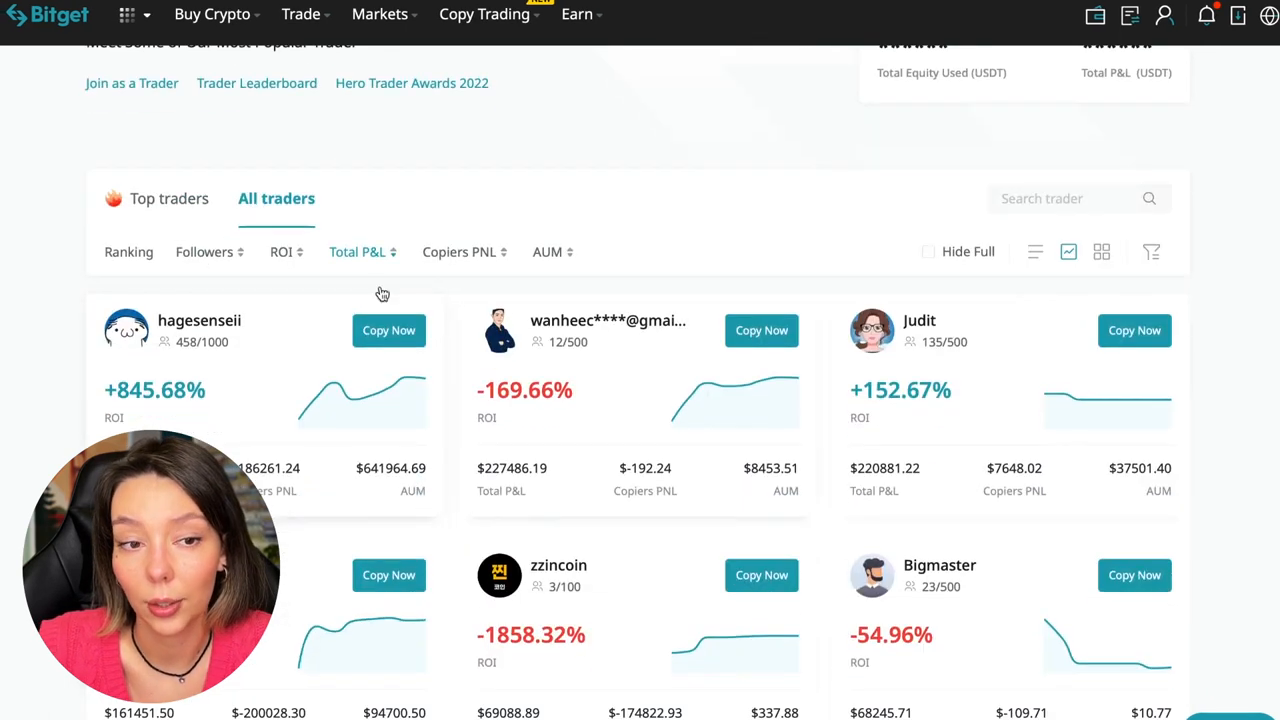
{"action": "mouse_move", "coordinate": [465, 260]}
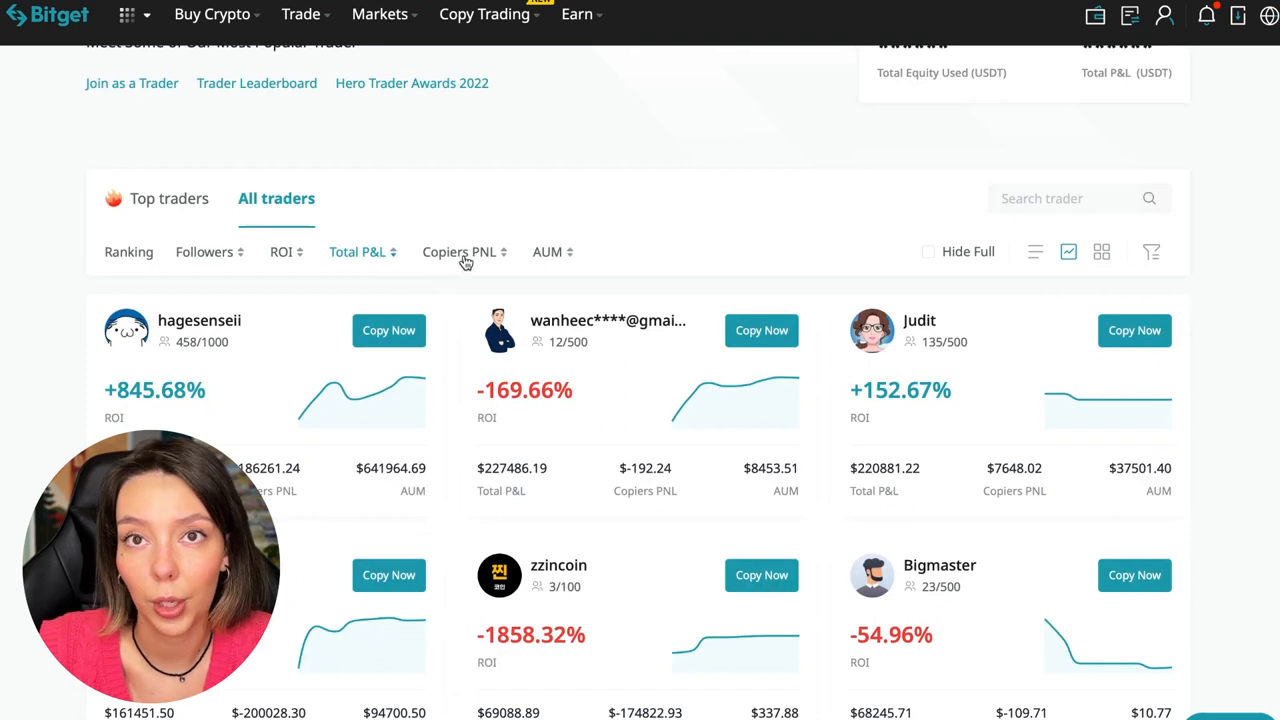
{"action": "left_click", "coordinate": [459, 251]}
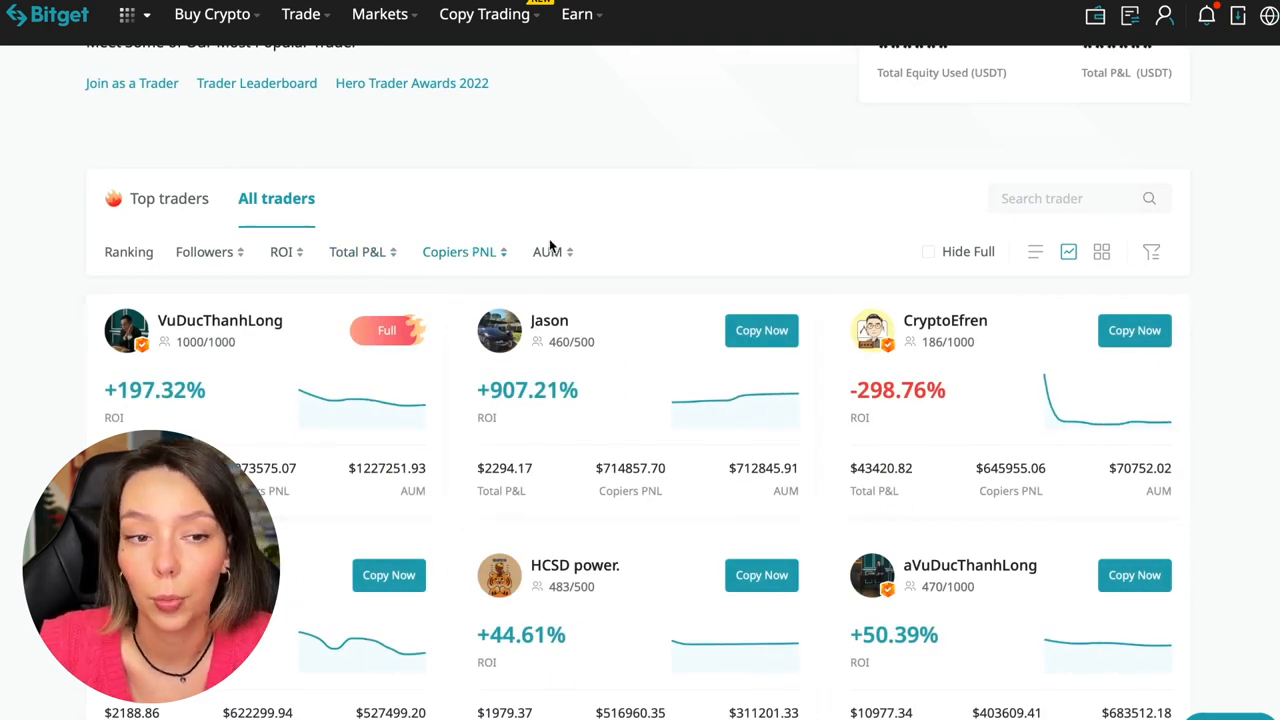
{"action": "left_click", "coordinate": [548, 251]}
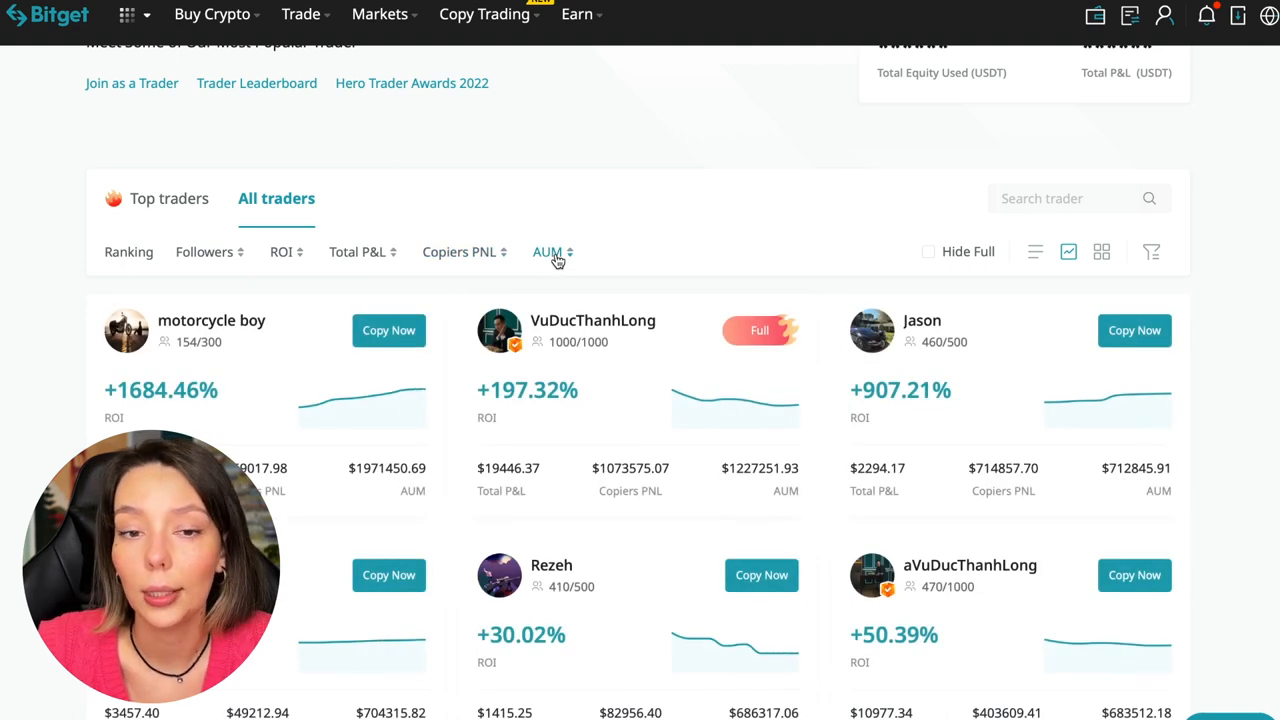
{"action": "mouse_move", "coordinate": [377, 485]}
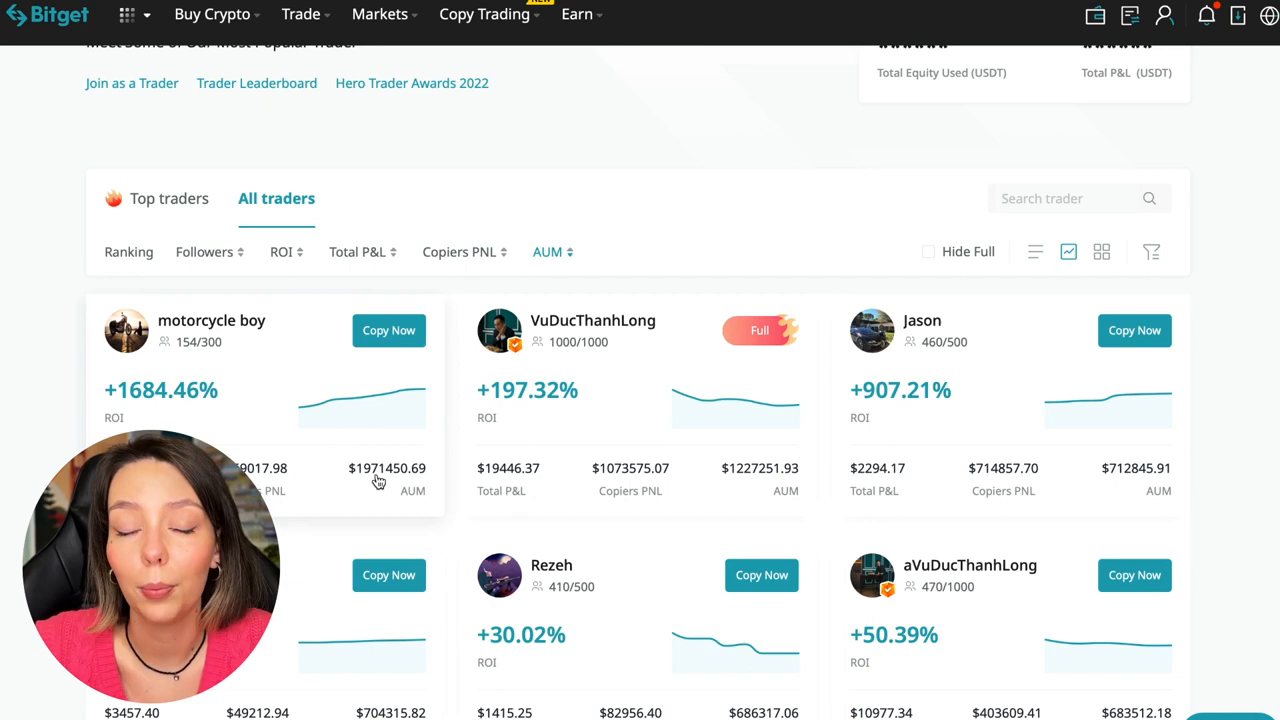
{"action": "mouse_move", "coordinate": [370, 478]}
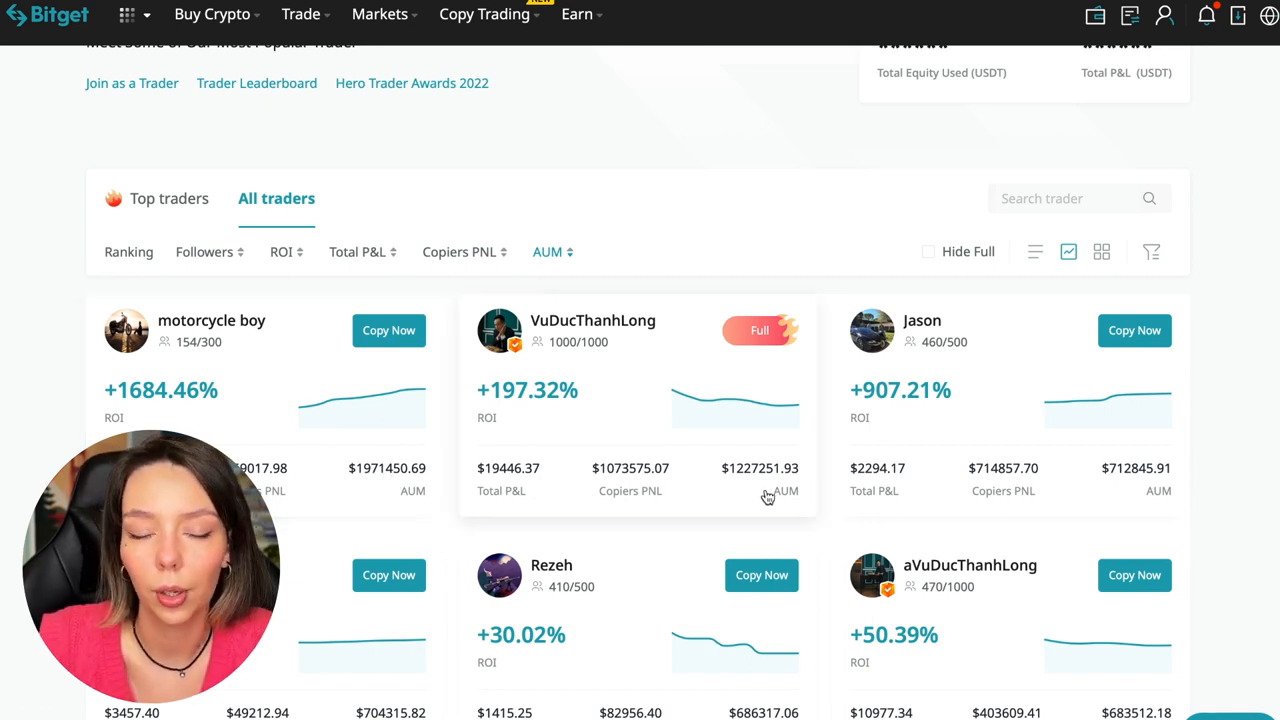
{"action": "mouse_move", "coordinate": [745, 483]}
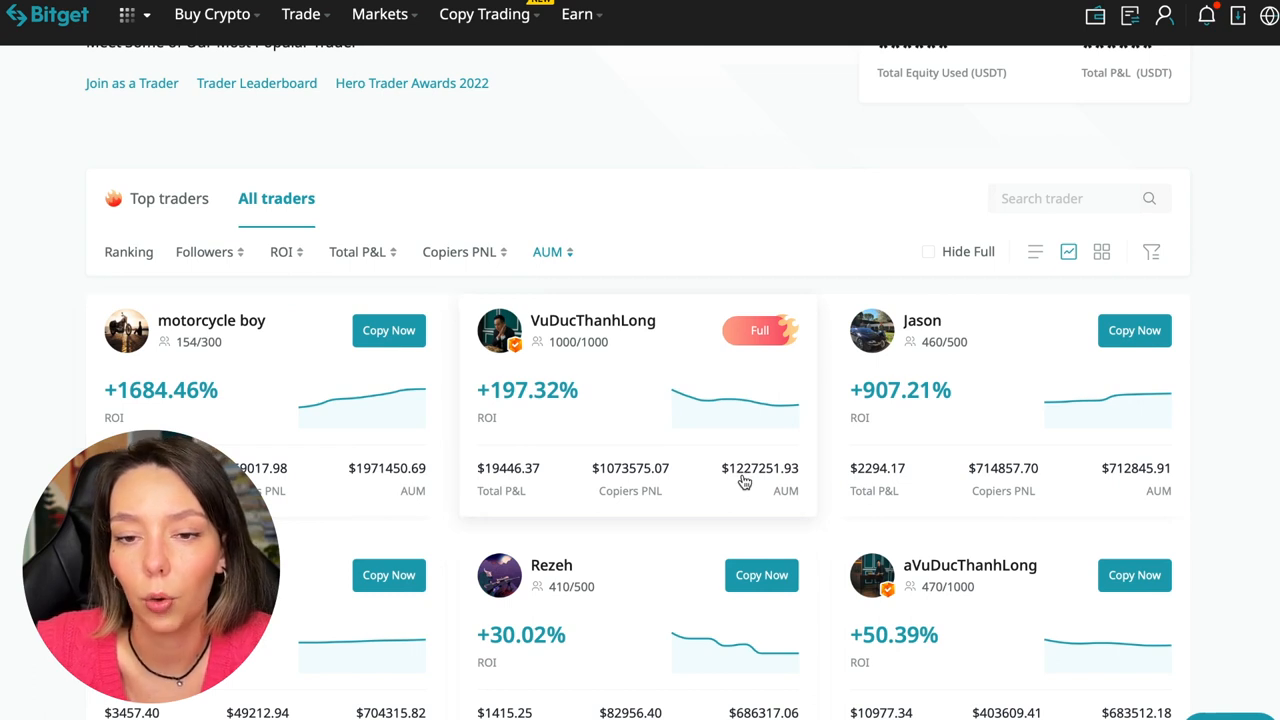
{"action": "scroll", "scroll_direction": "down", "scroll_amount": 3}
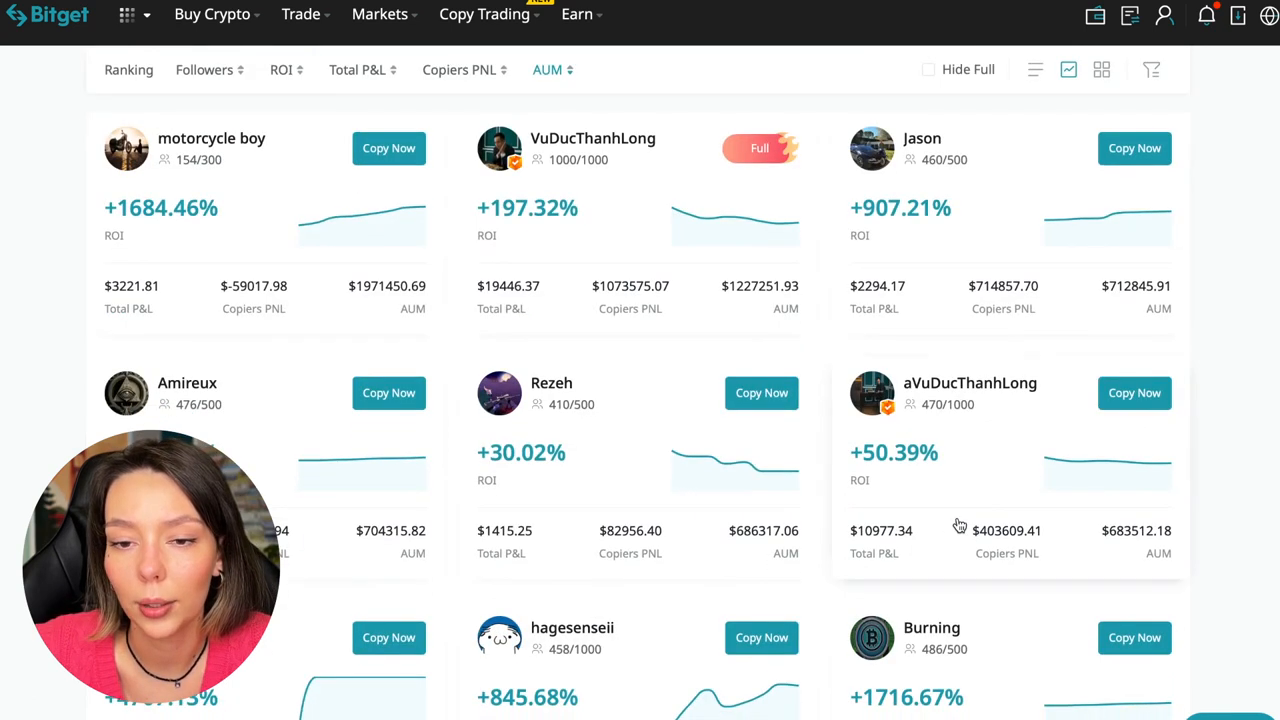
{"action": "scroll", "scroll_direction": "down", "scroll_amount": 3}
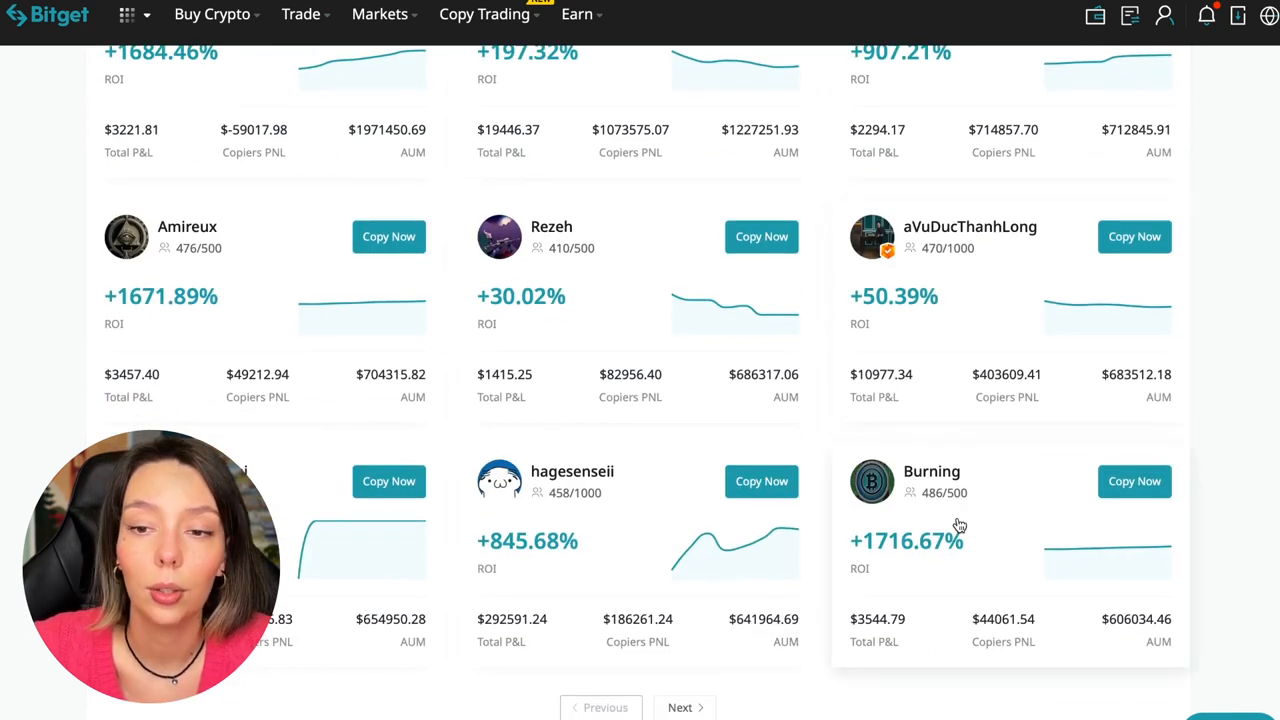
{"action": "scroll", "scroll_direction": "down", "scroll_amount": 3}
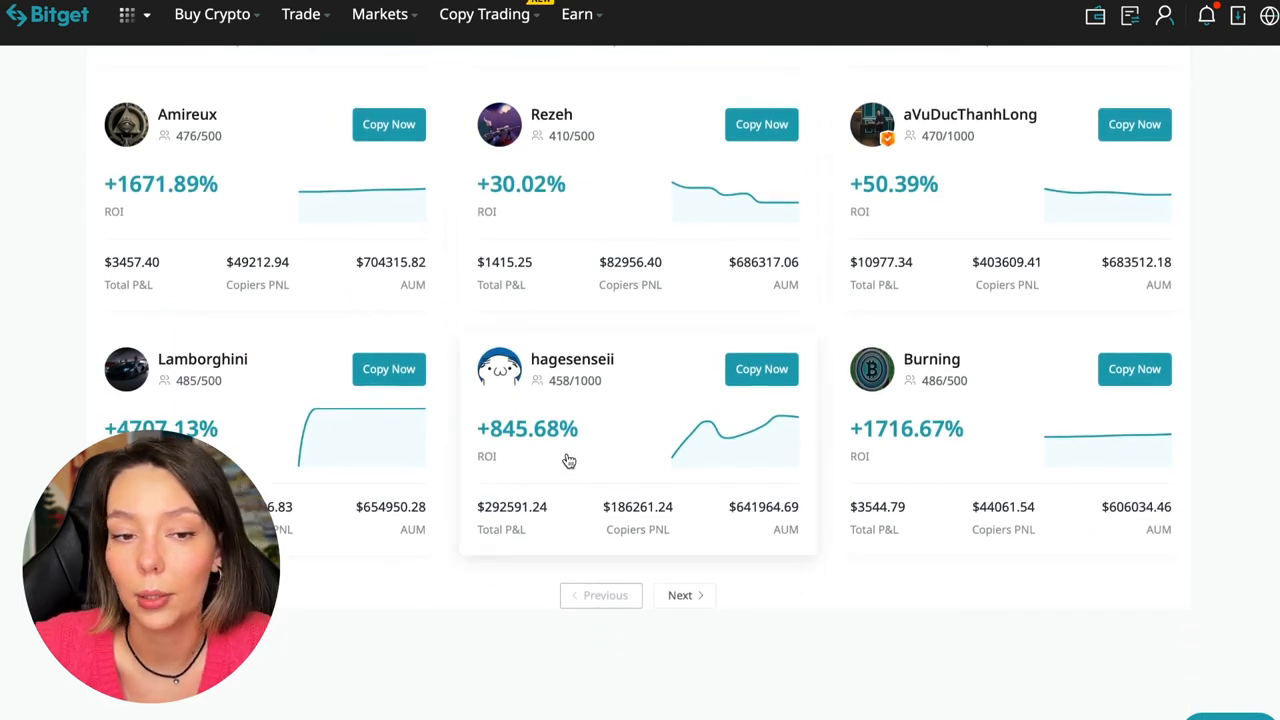
{"action": "scroll", "scroll_direction": "up", "scroll_amount": 3}
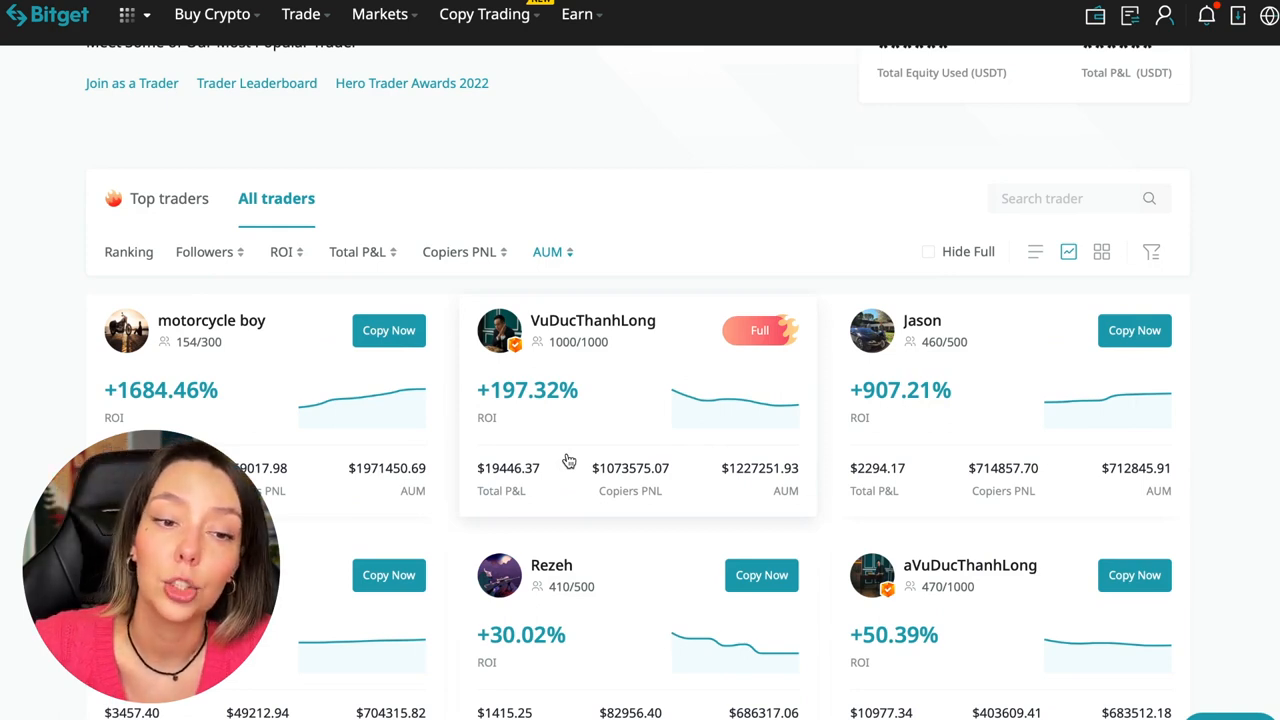
{"action": "mouse_move", "coordinate": [514, 345]}
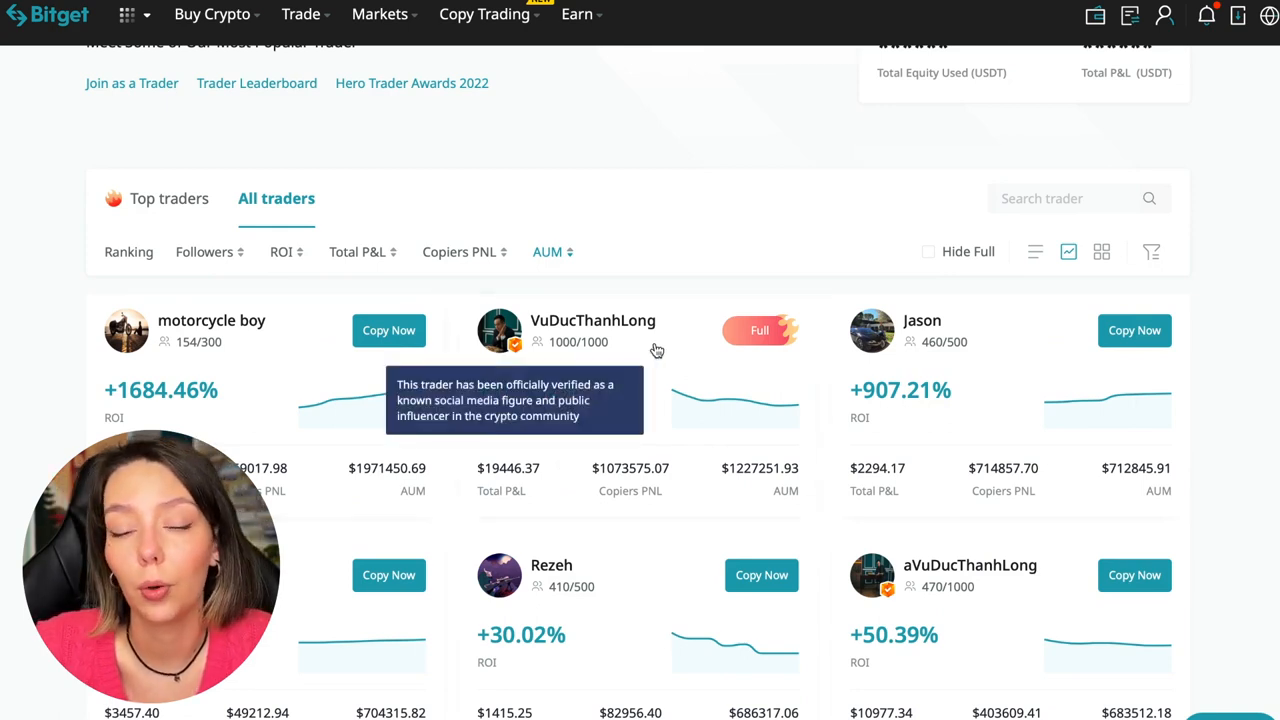
{"action": "mouse_move", "coordinate": [640, 349]}
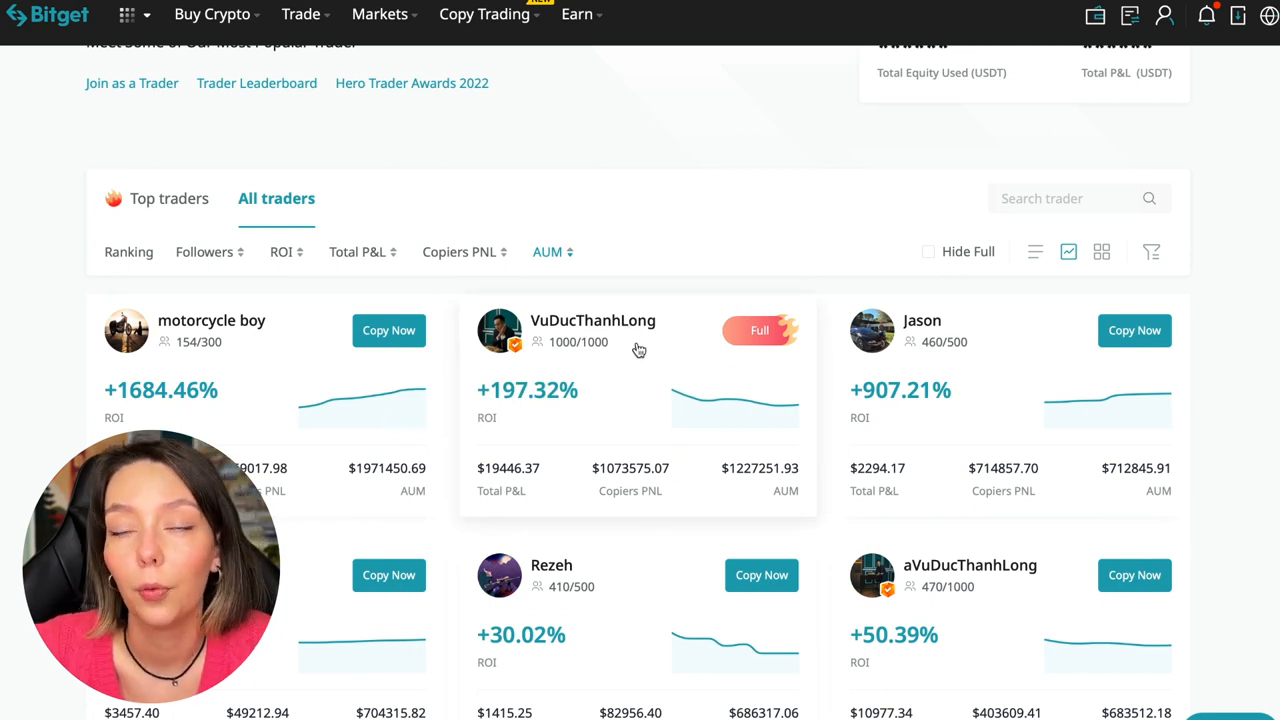
{"action": "left_click", "coordinate": [592, 330]}
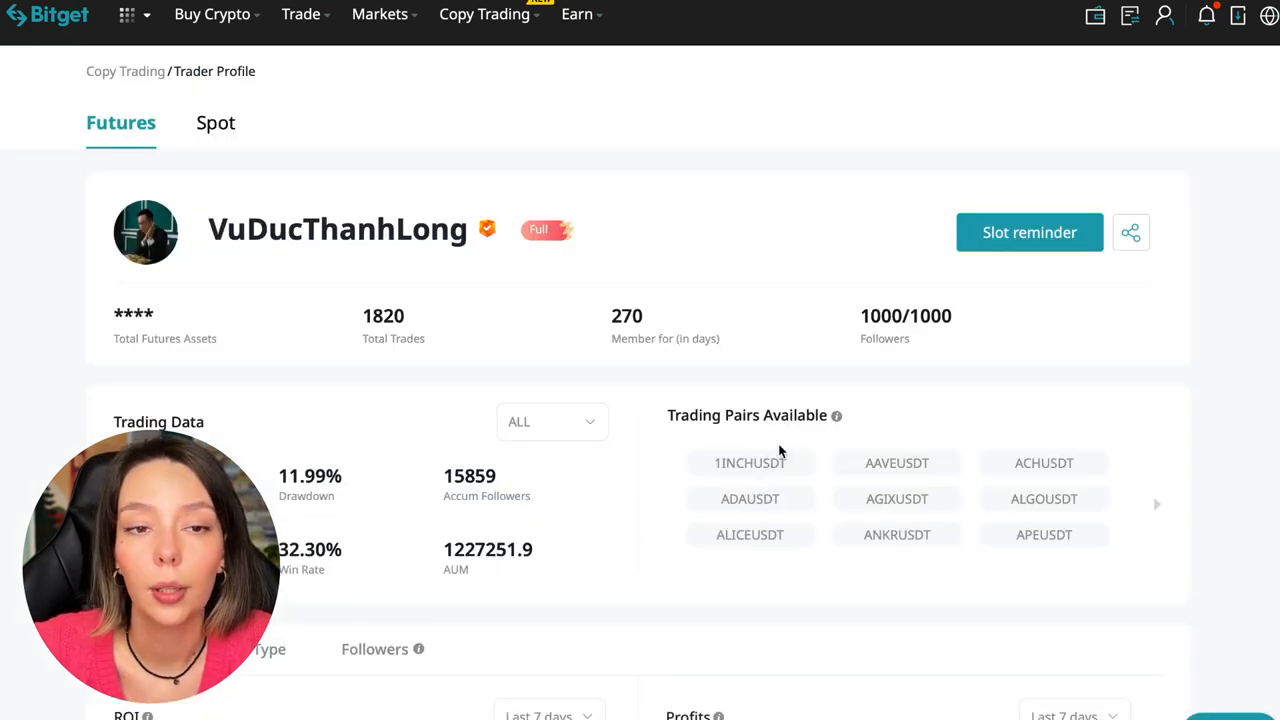
{"action": "mouse_move", "coordinate": [686, 272]}
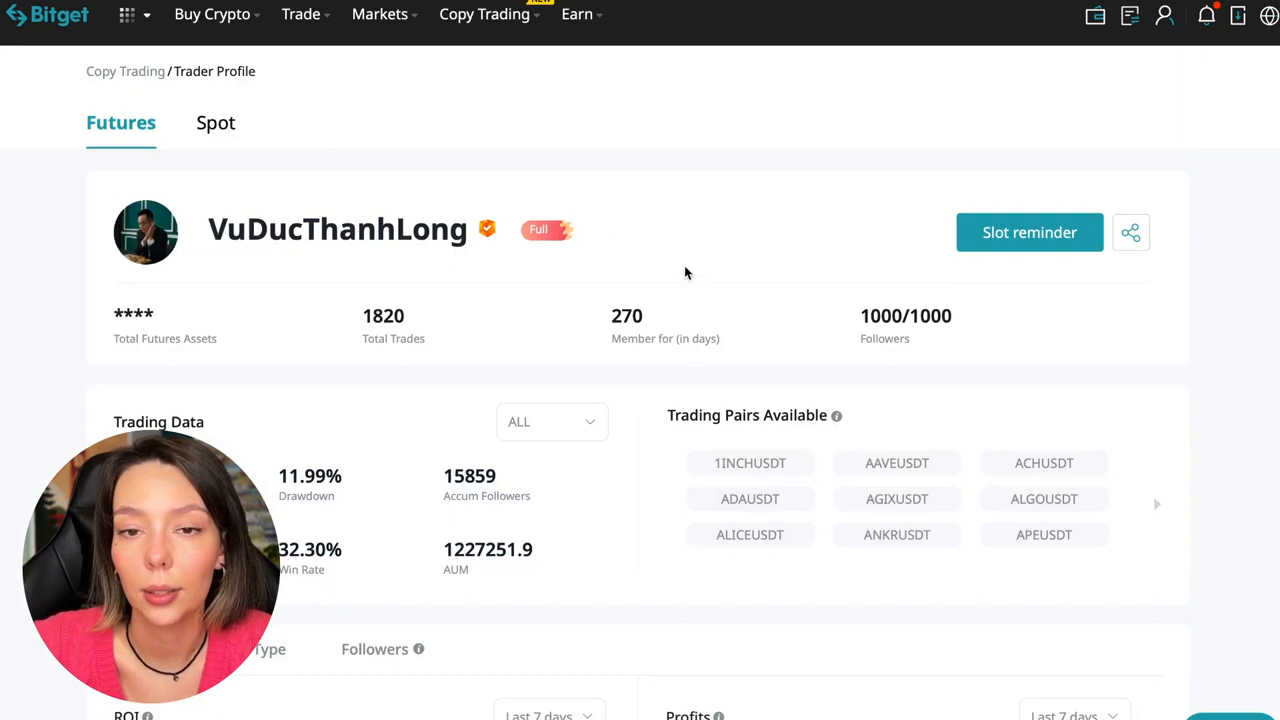
{"action": "mouse_move", "coordinate": [753, 408]}
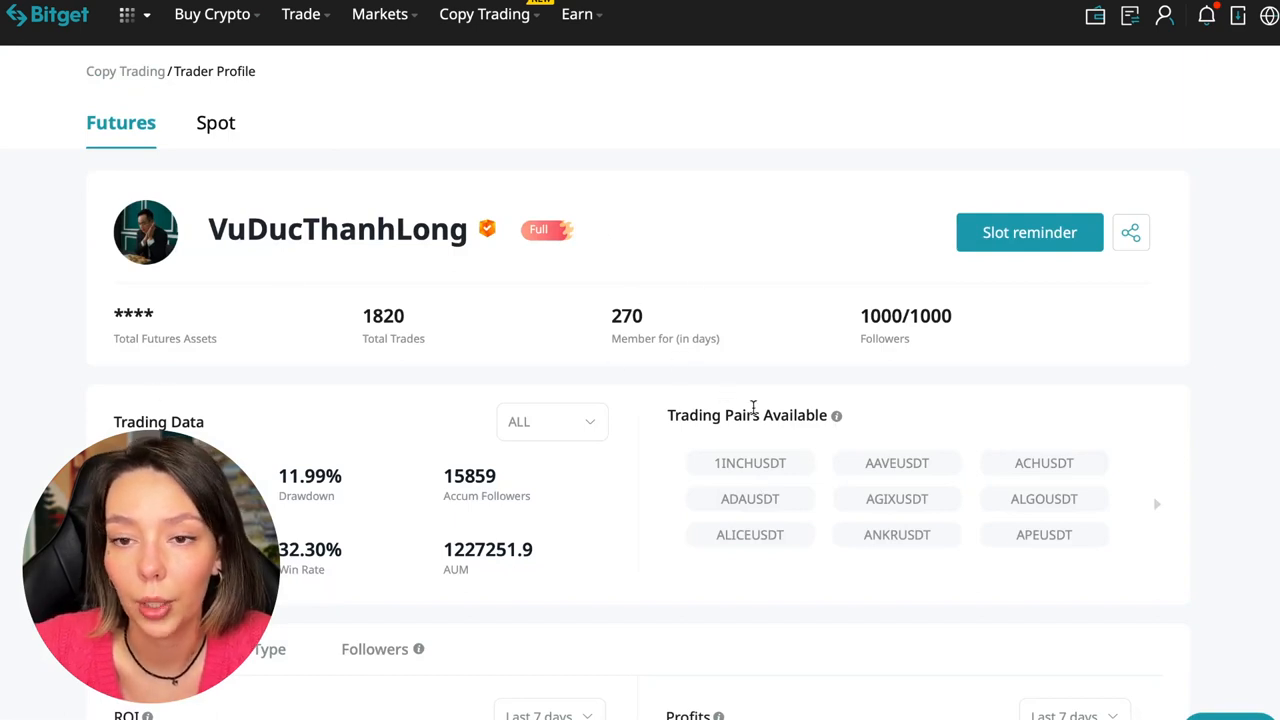
{"action": "mouse_move", "coordinate": [1114, 478]}
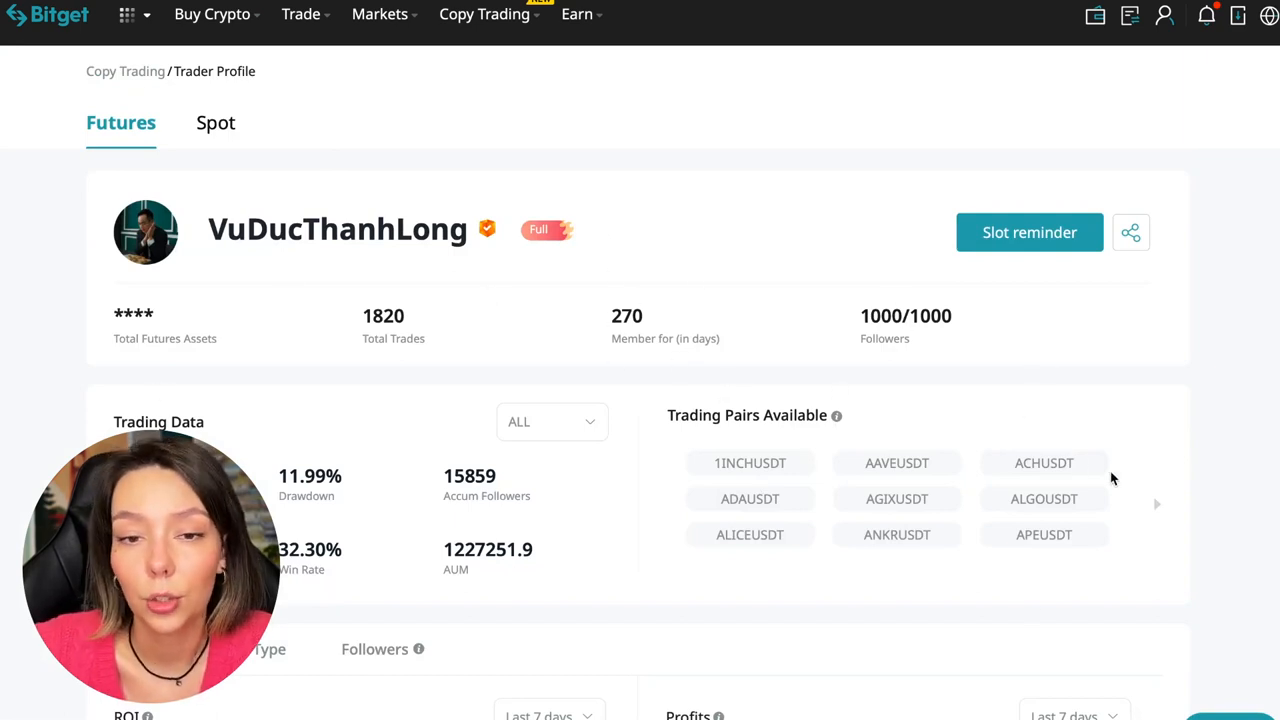
{"action": "mouse_move", "coordinate": [1050, 610]}
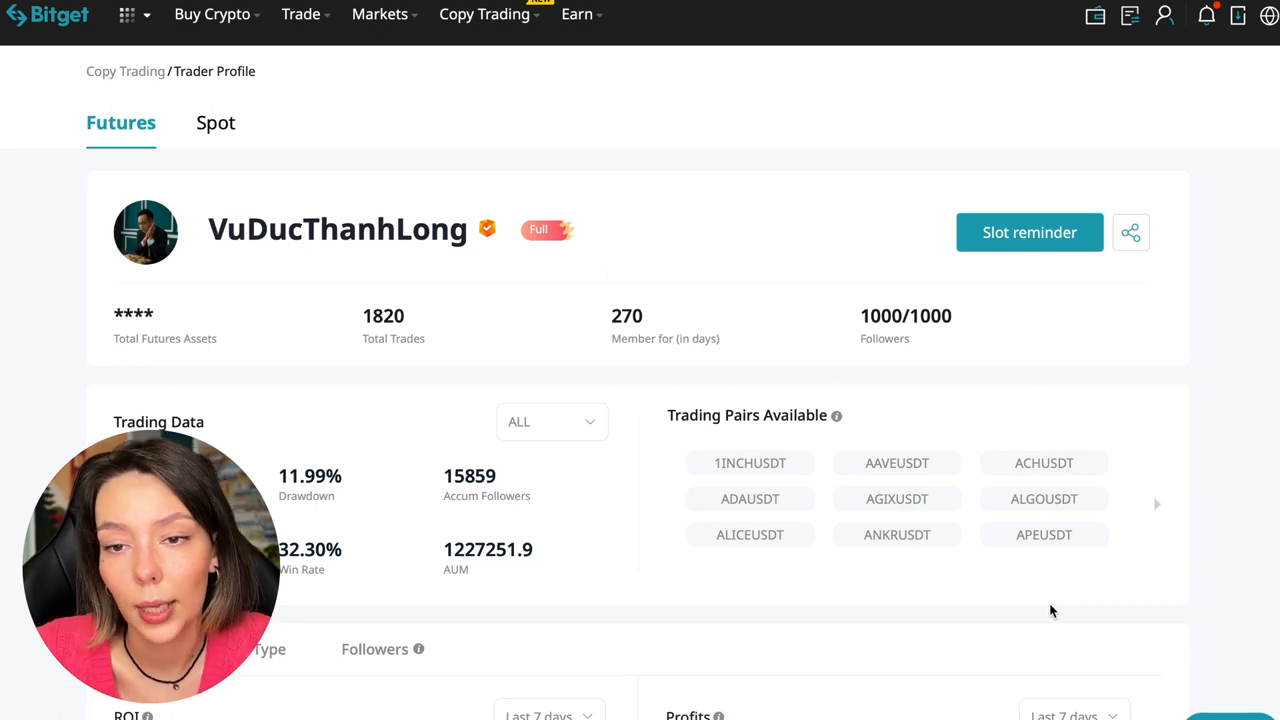
{"action": "mouse_move", "coordinate": [573, 444]}
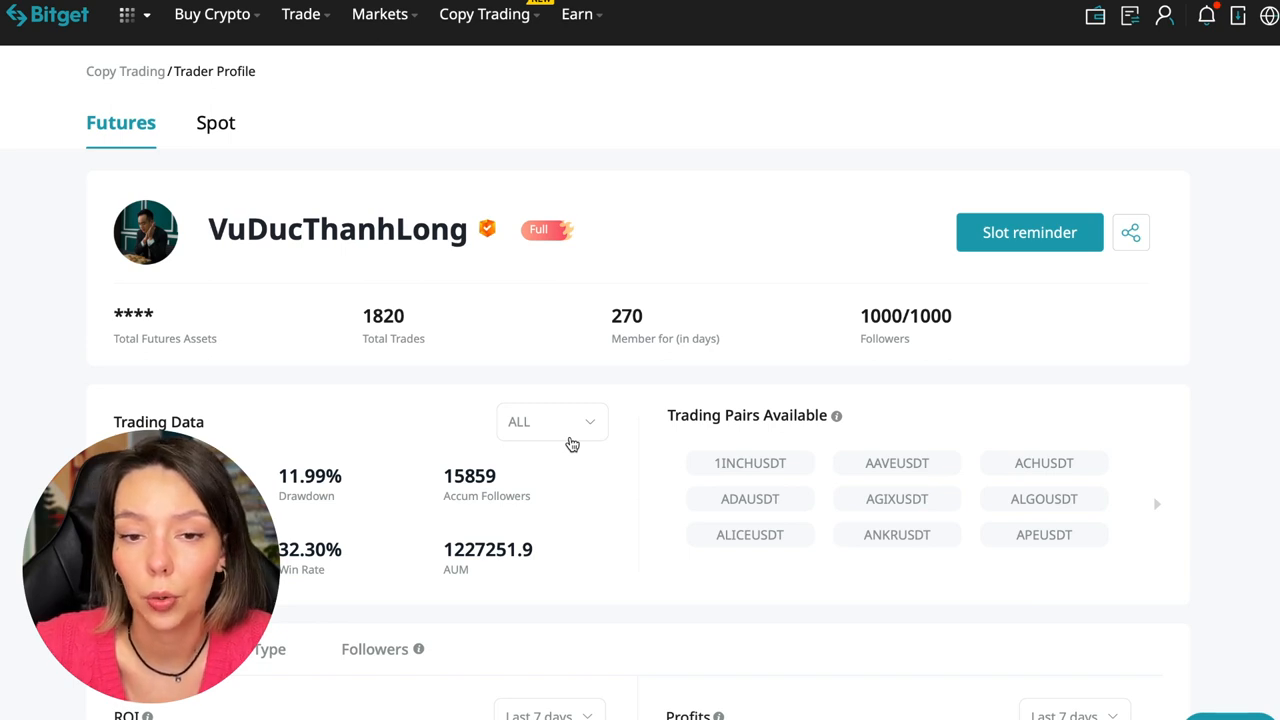
{"action": "left_click", "coordinate": [1029, 232]}
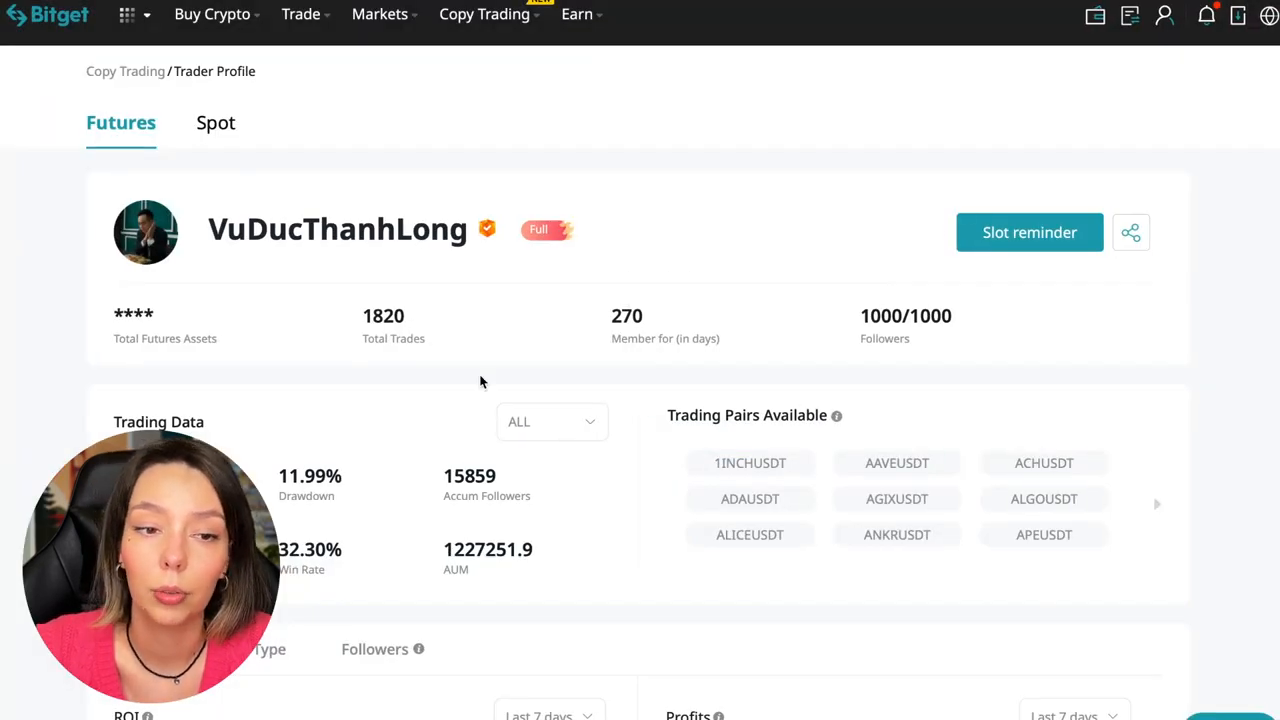
{"action": "mouse_move", "coordinate": [310, 587]}
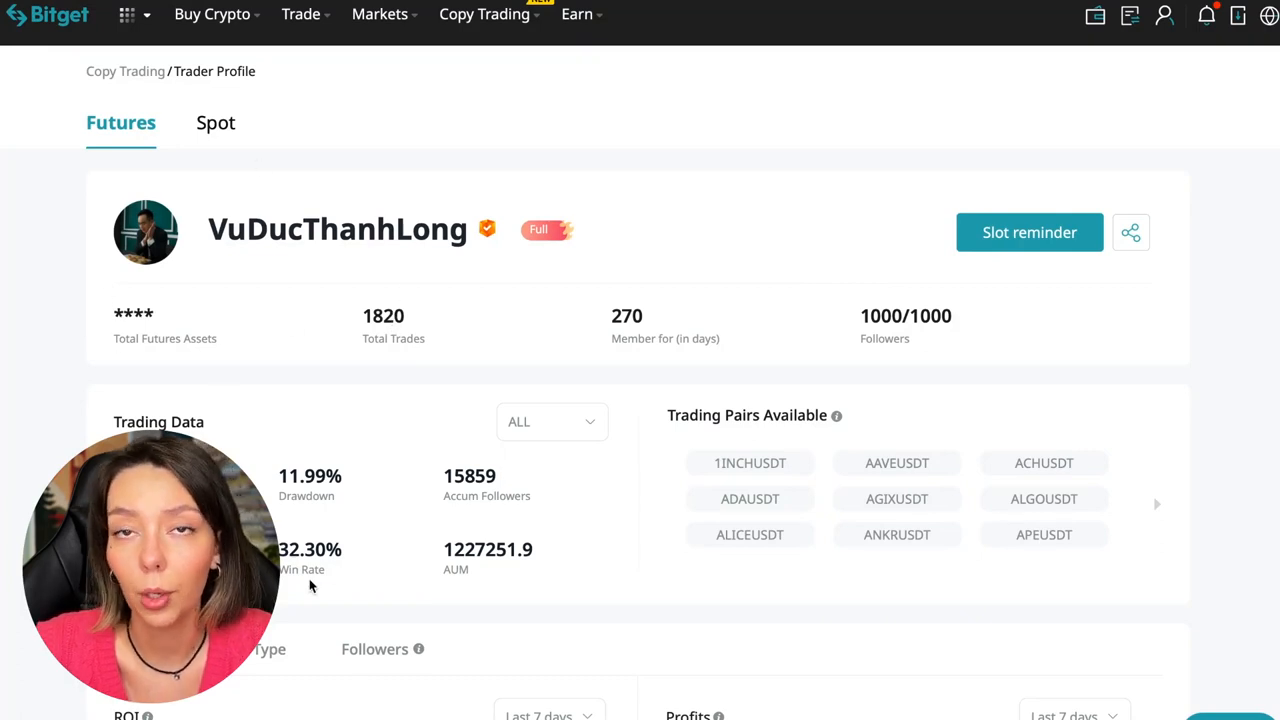
{"action": "mouse_move", "coordinate": [870, 308]}
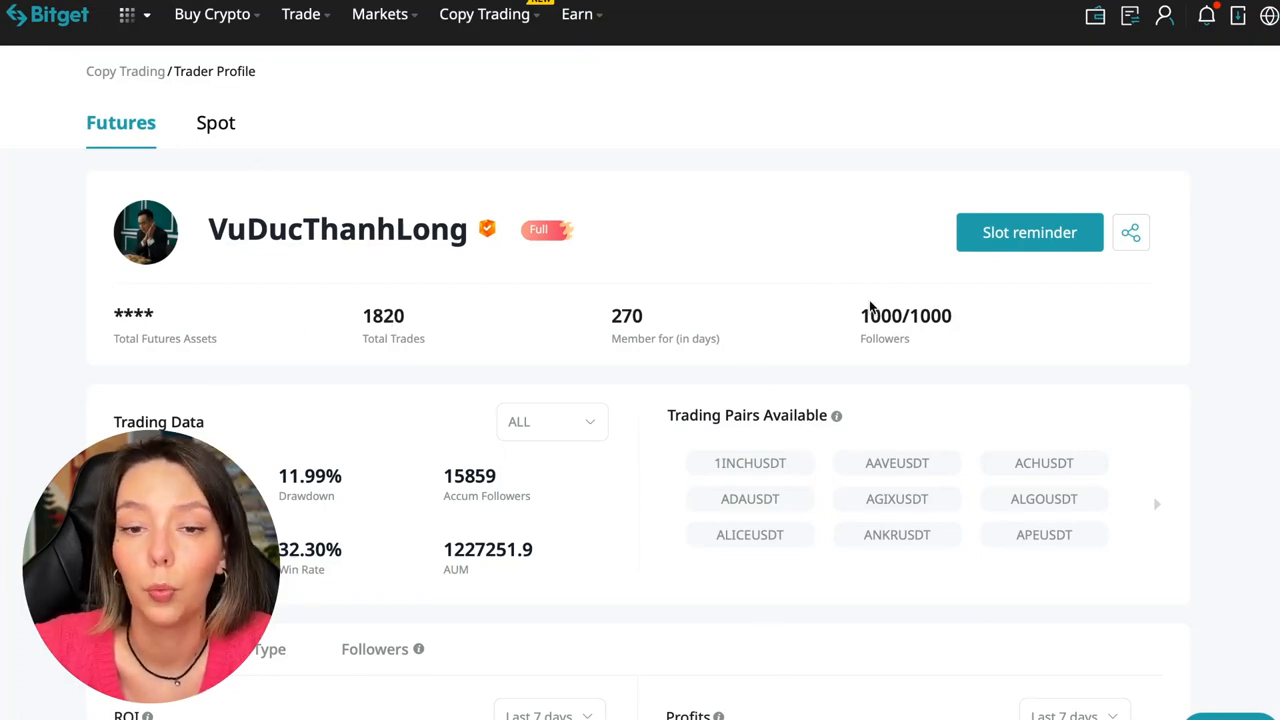
{"action": "mouse_move", "coordinate": [353, 419]}
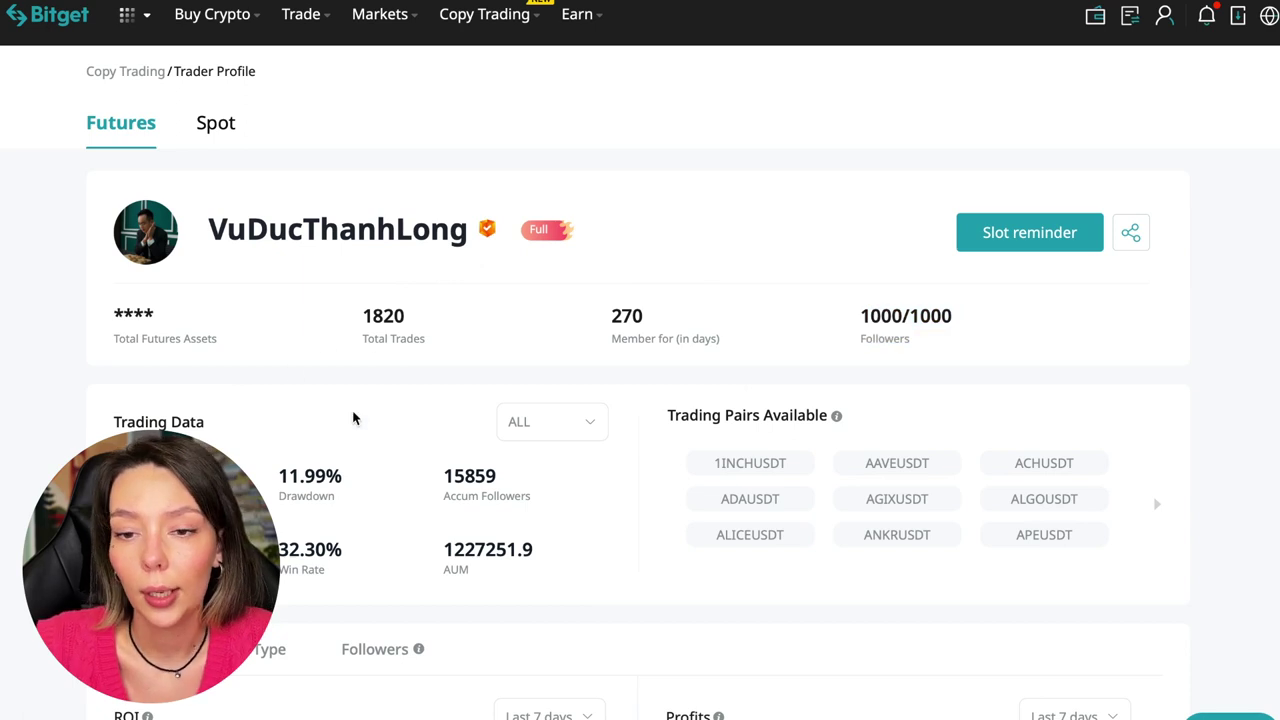
{"action": "double_click", "coordinate": [384, 316]}
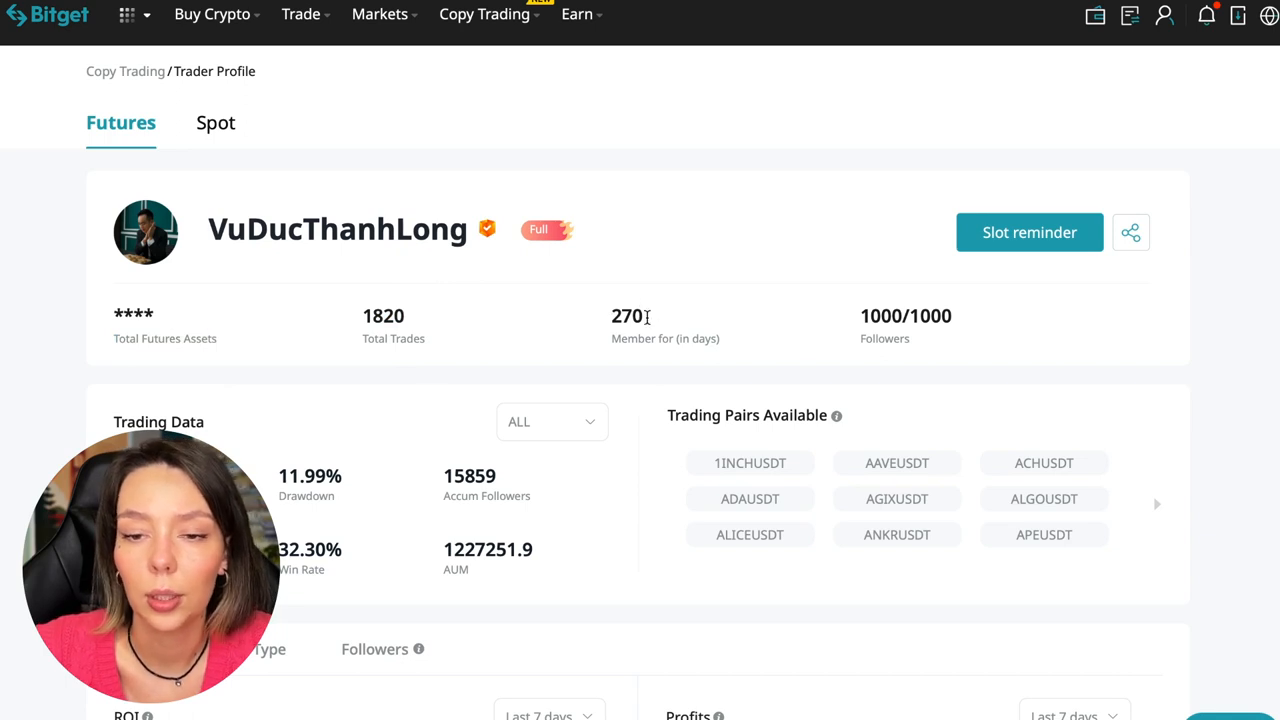
{"action": "scroll", "scroll_direction": "down", "scroll_amount": 3}
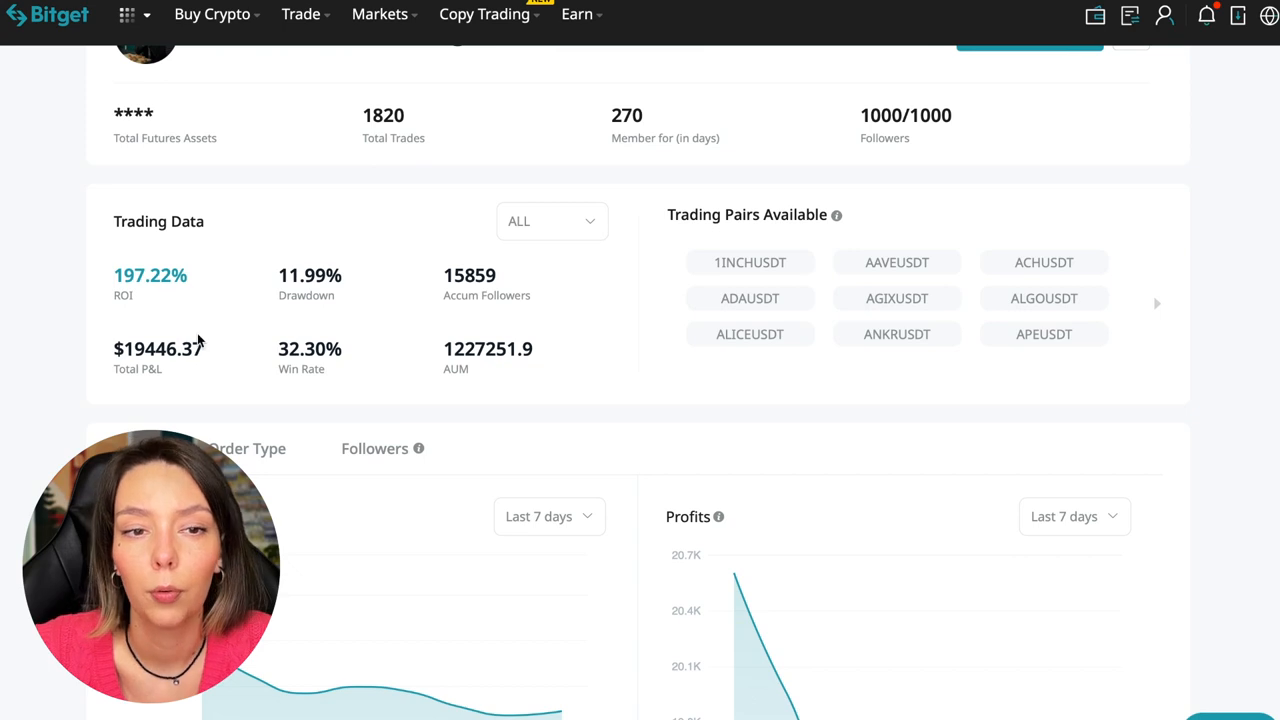
{"action": "mouse_move", "coordinate": [362, 290]}
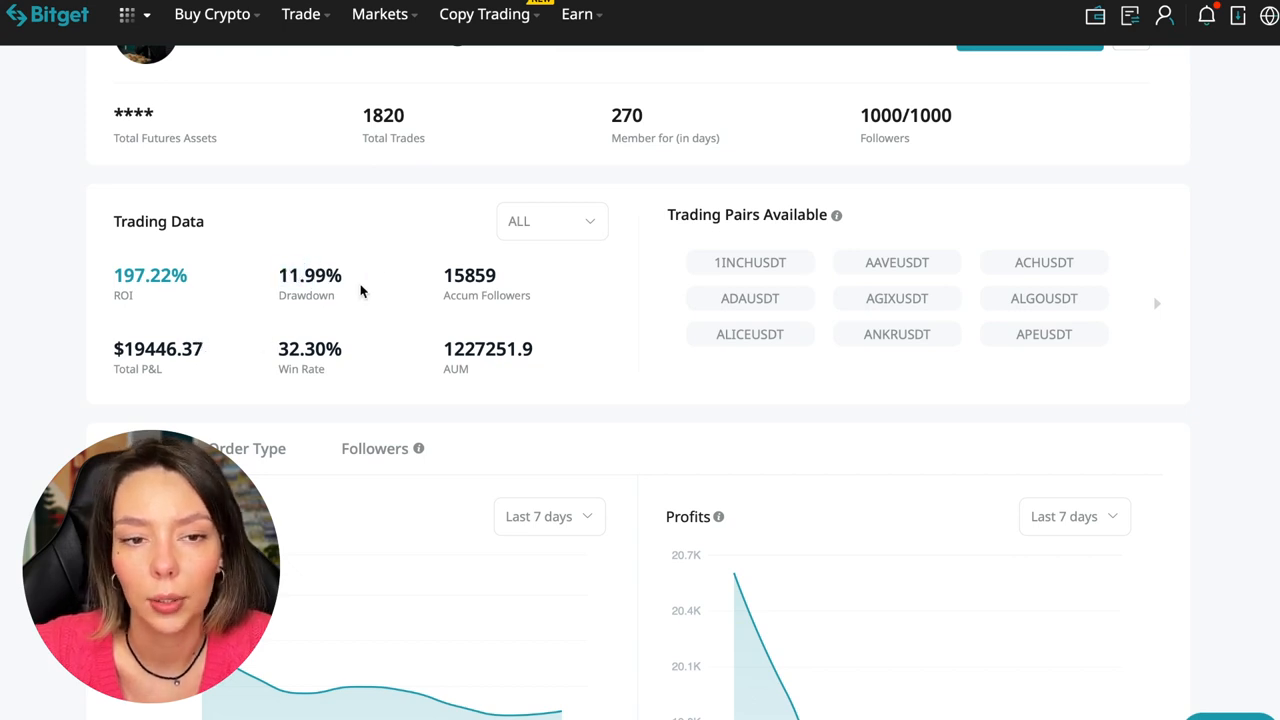
{"action": "mouse_move", "coordinate": [337, 330]}
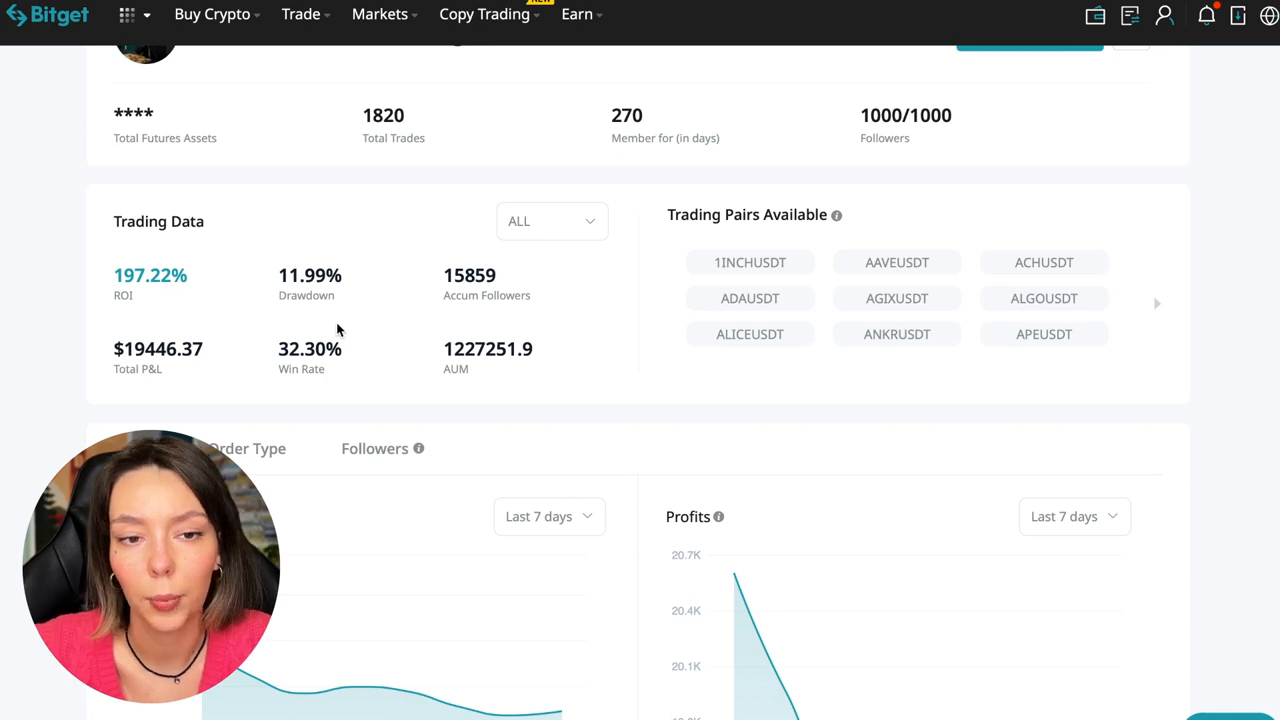
{"action": "mouse_move", "coordinate": [349, 255]}
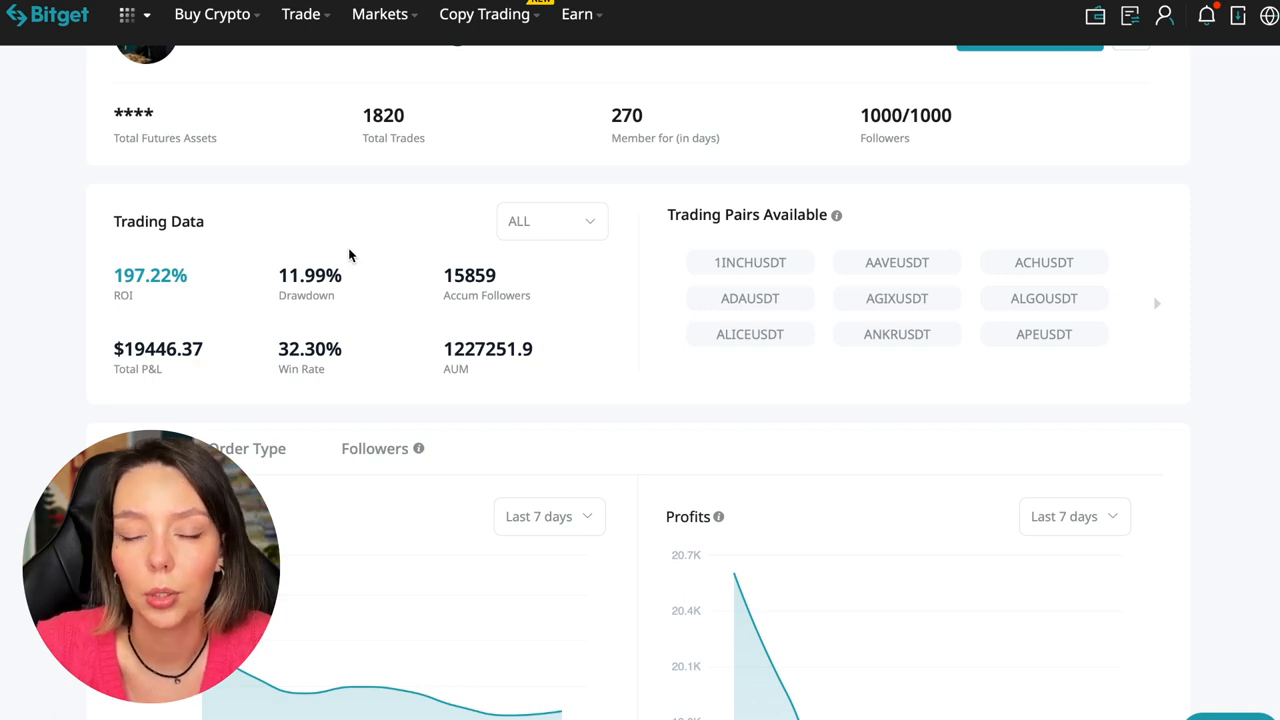
{"action": "mouse_move", "coordinate": [565, 334]}
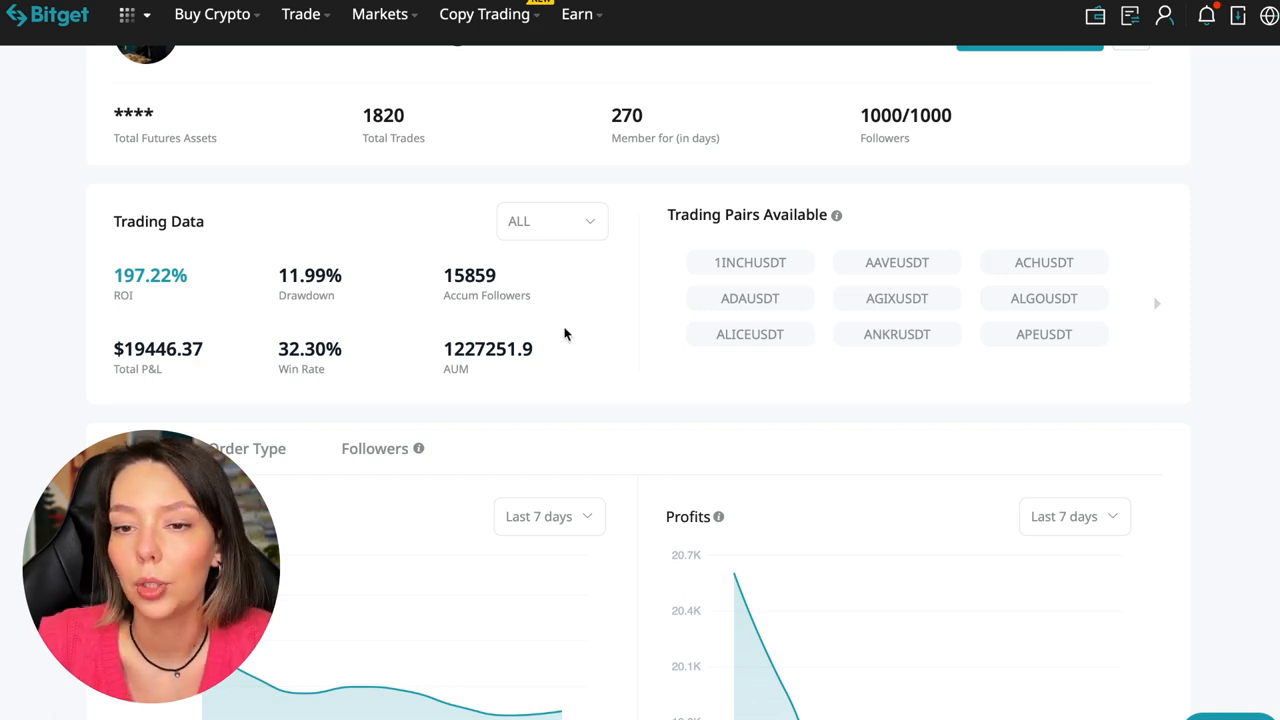
{"action": "mouse_move", "coordinate": [473, 313]}
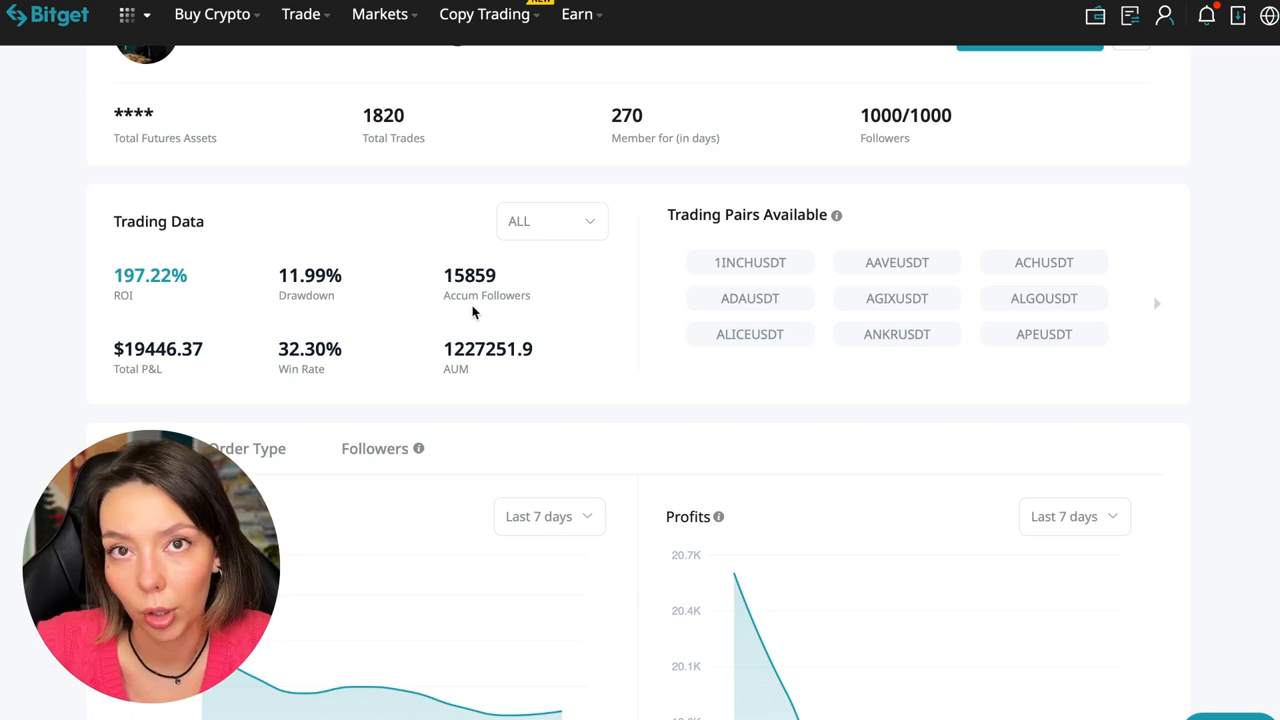
{"action": "mouse_move", "coordinate": [514, 278]}
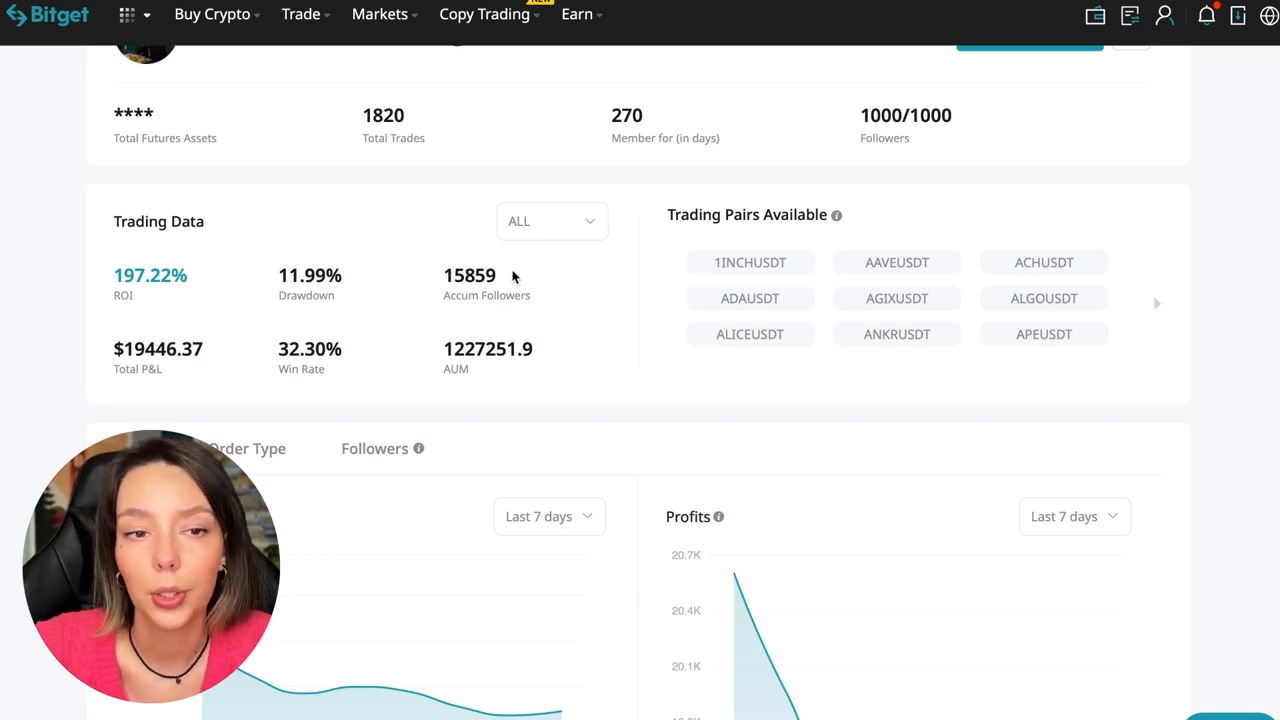
{"action": "scroll", "scroll_direction": "up", "scroll_amount": 3}
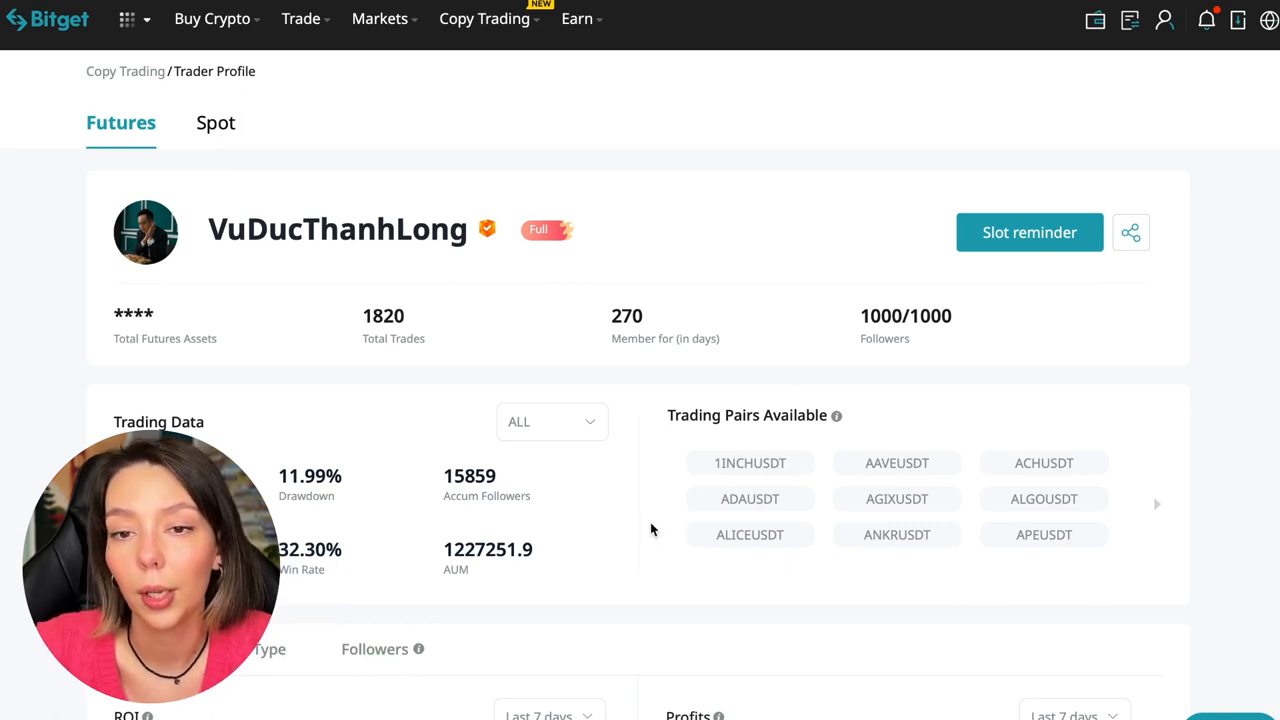
{"action": "scroll", "scroll_direction": "down", "scroll_amount": 3}
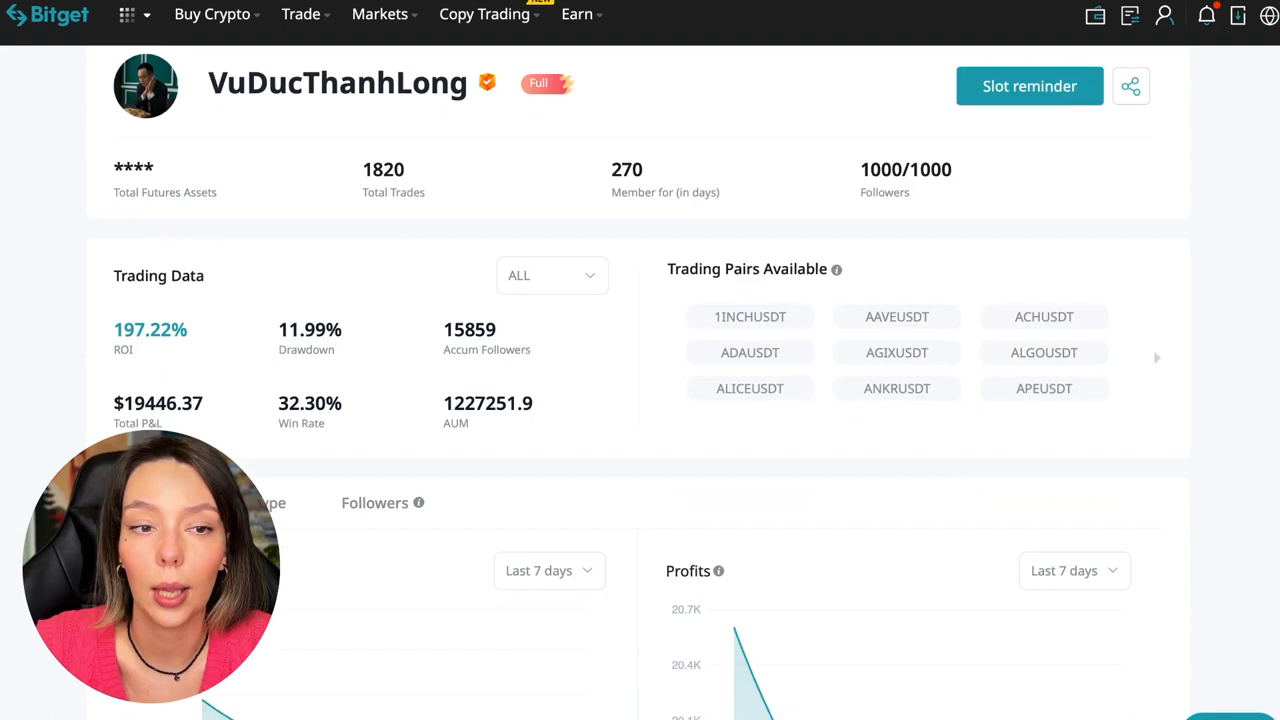
{"action": "mouse_move", "coordinate": [352, 417]}
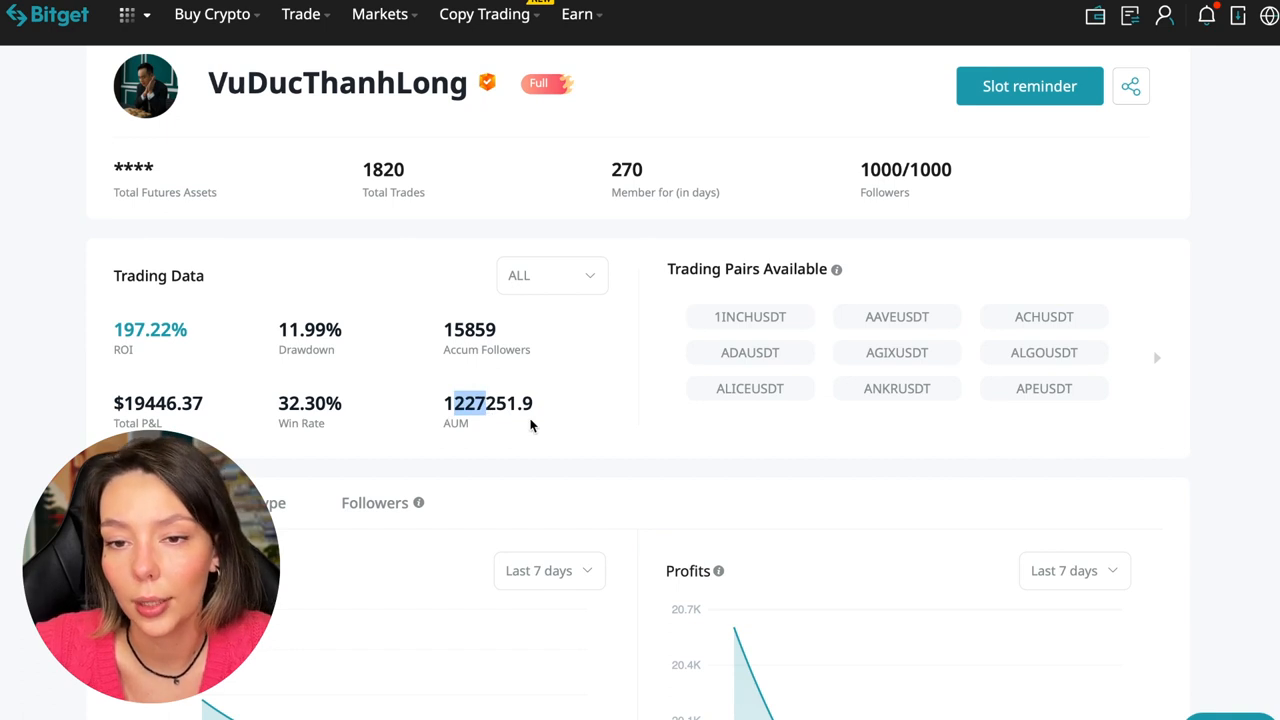
Change the Profits chart period from last 7 days to 'Last 1 month'
{"action": "scroll", "scroll_direction": "down", "scroll_amount": 3}
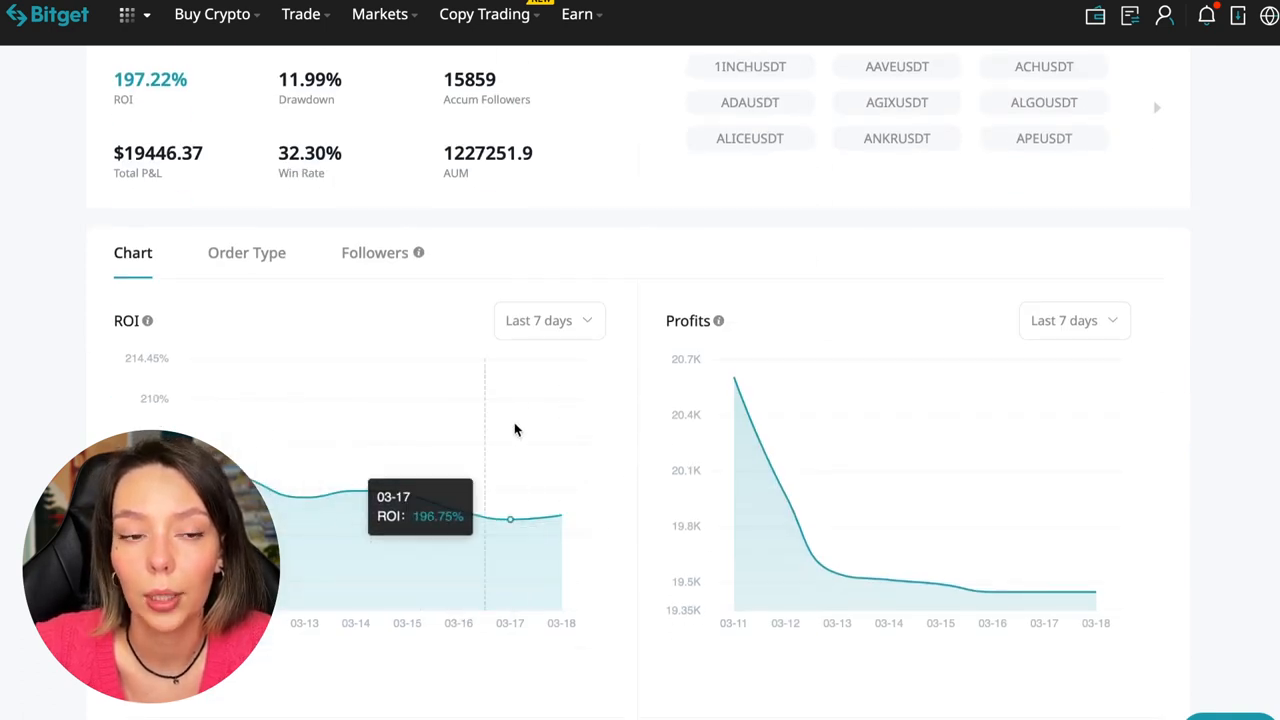
{"action": "mouse_move", "coordinate": [535, 508]}
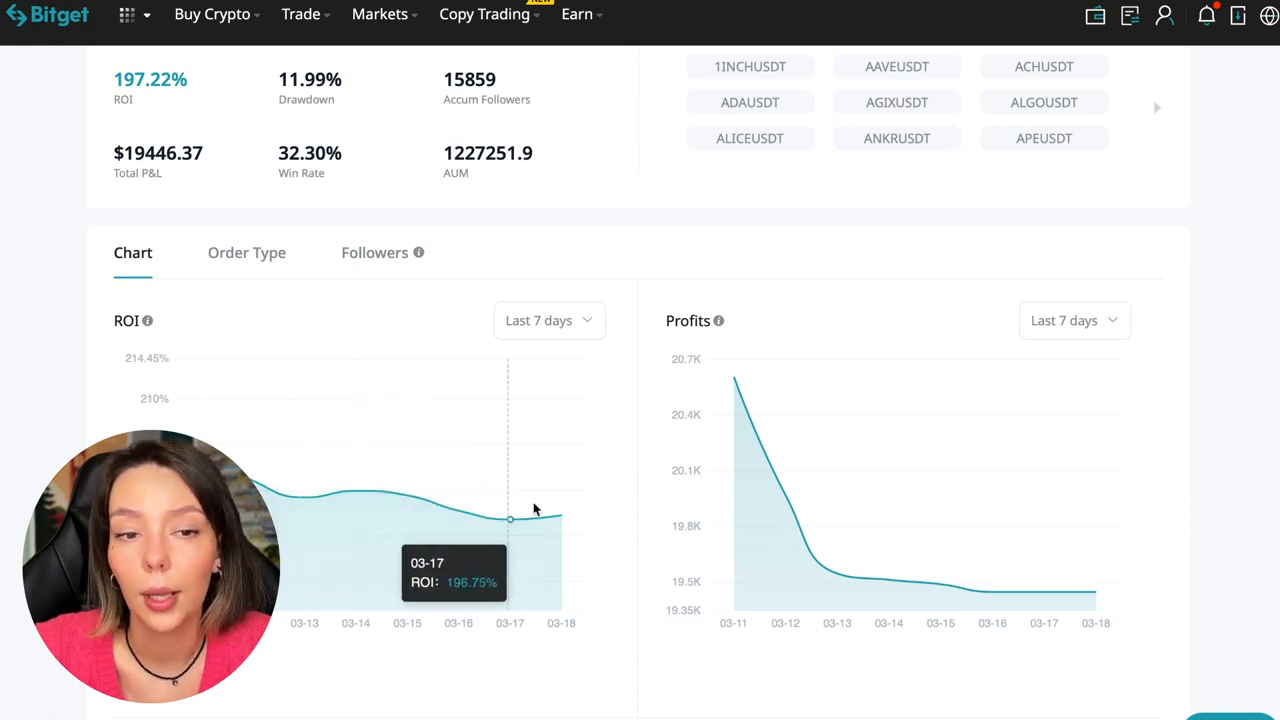
{"action": "left_click", "coordinate": [548, 320]}
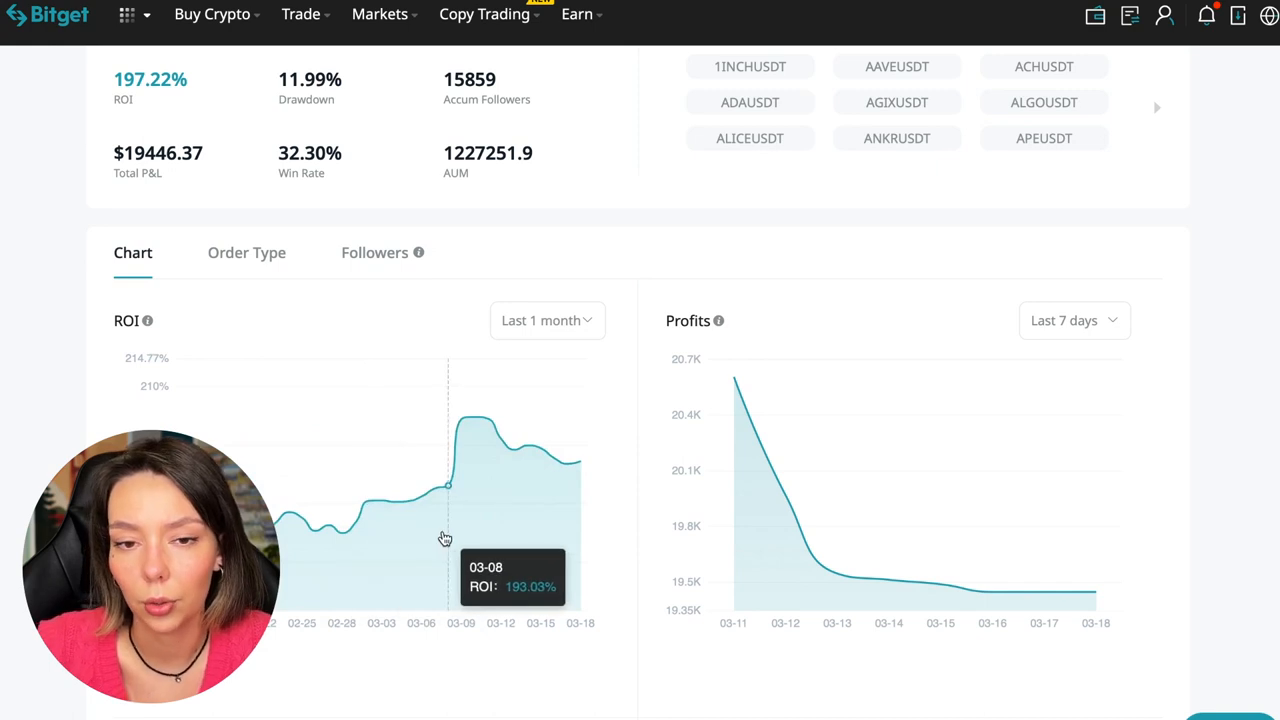
{"action": "mouse_move", "coordinate": [419, 517]}
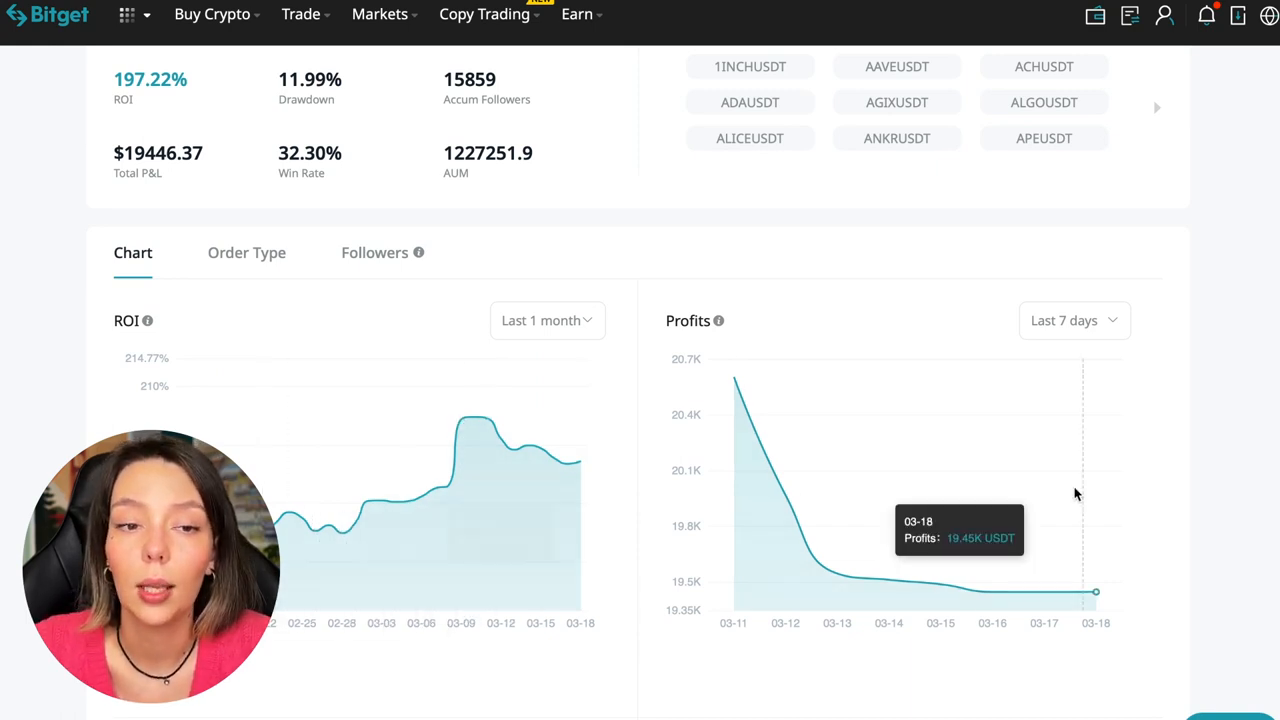
{"action": "left_click", "coordinate": [1073, 320]}
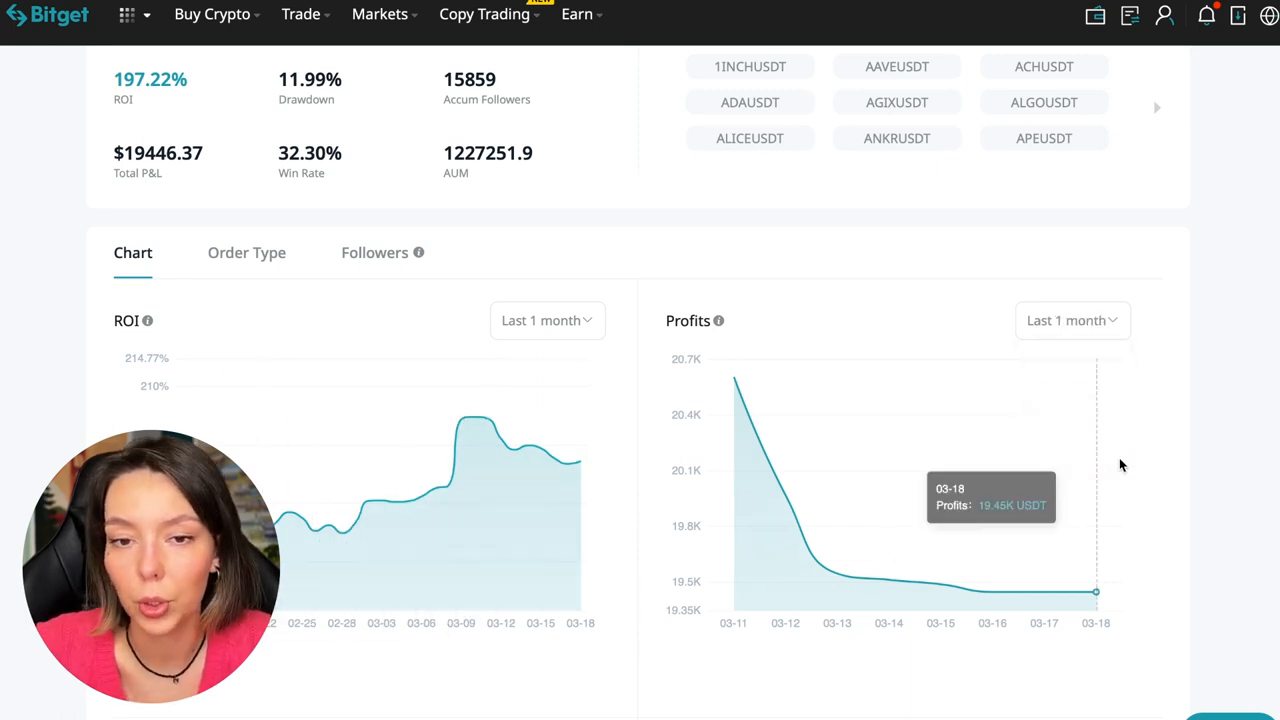
{"action": "mouse_move", "coordinate": [1007, 499]}
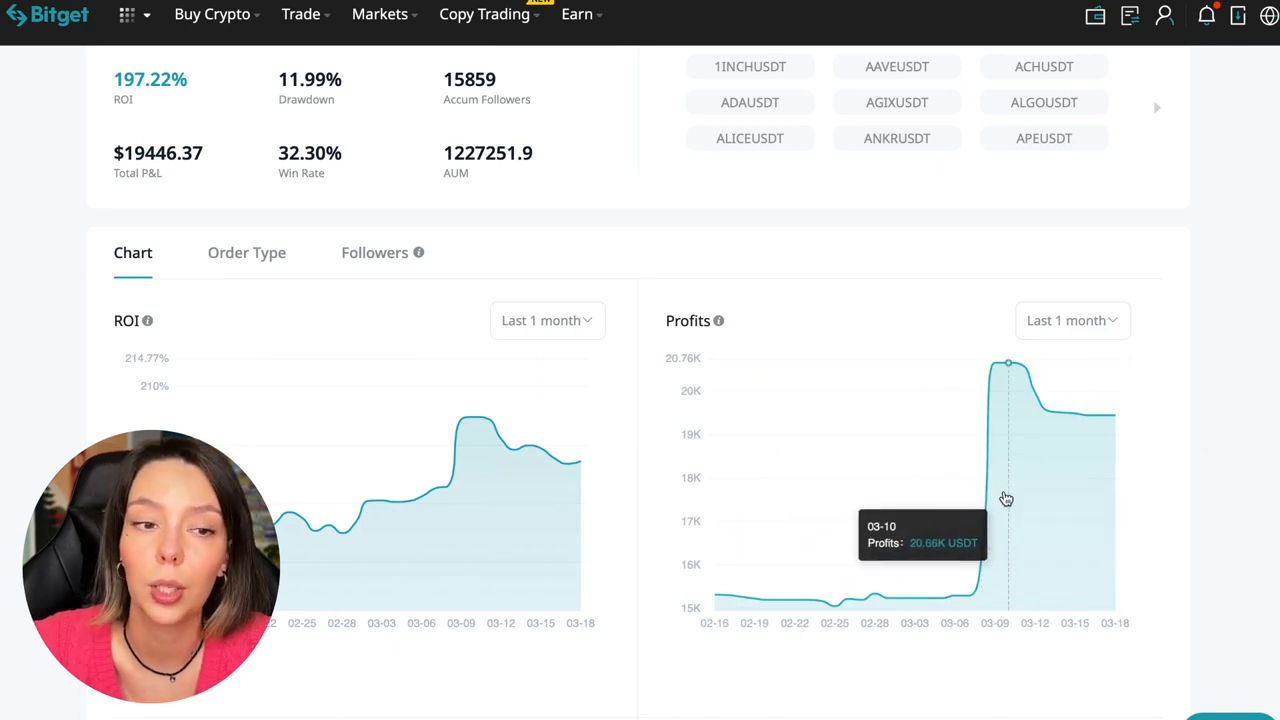
{"action": "mouse_move", "coordinate": [968, 467]}
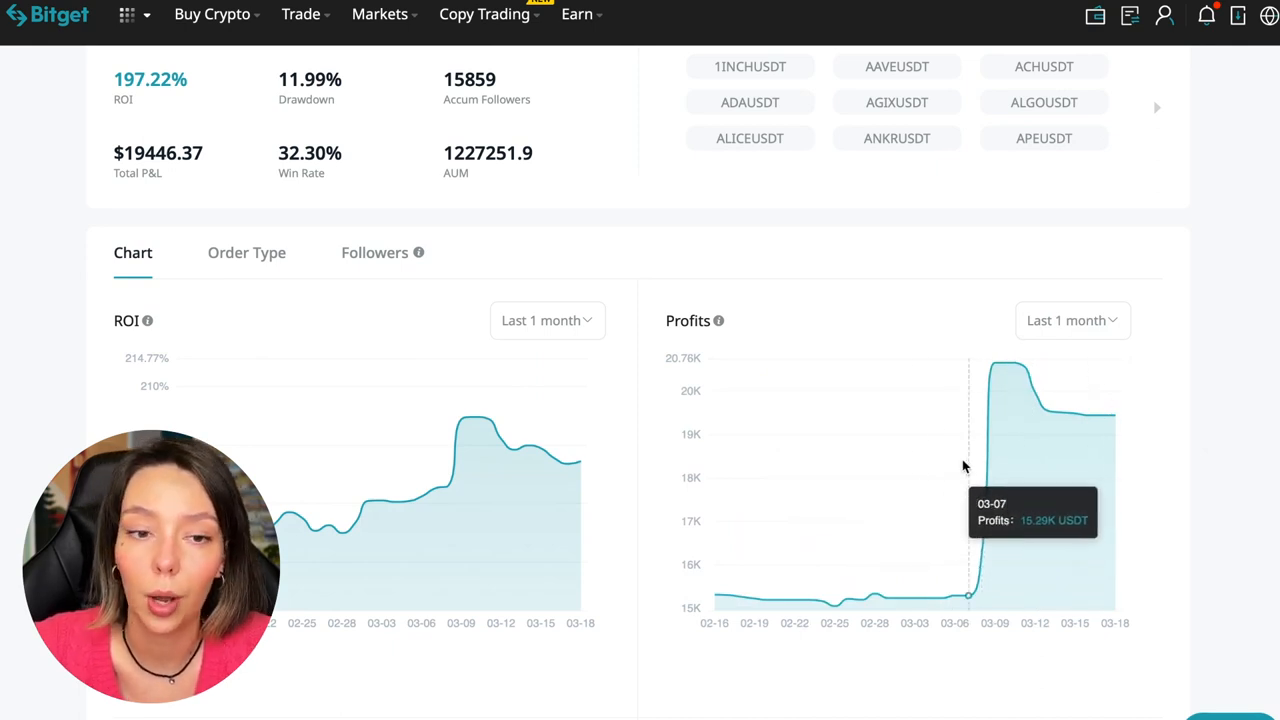
{"action": "mouse_move", "coordinate": [992, 560]}
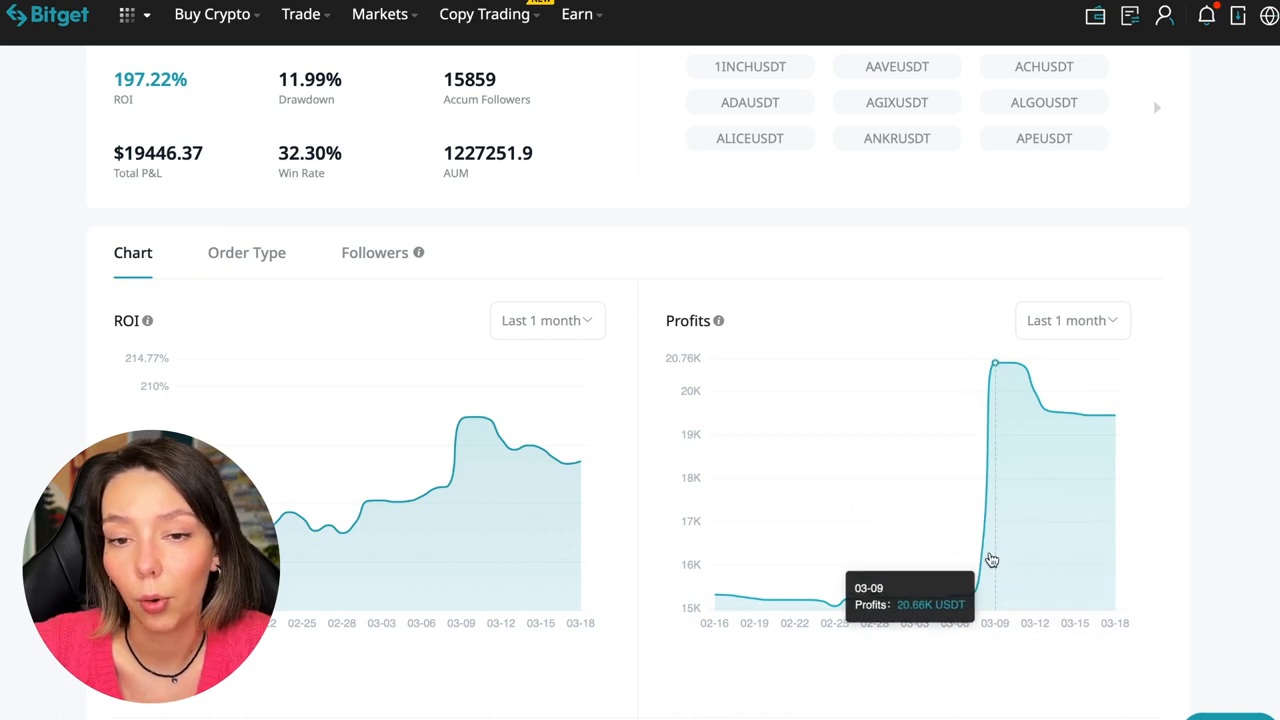
{"action": "mouse_move", "coordinate": [1070, 418]}
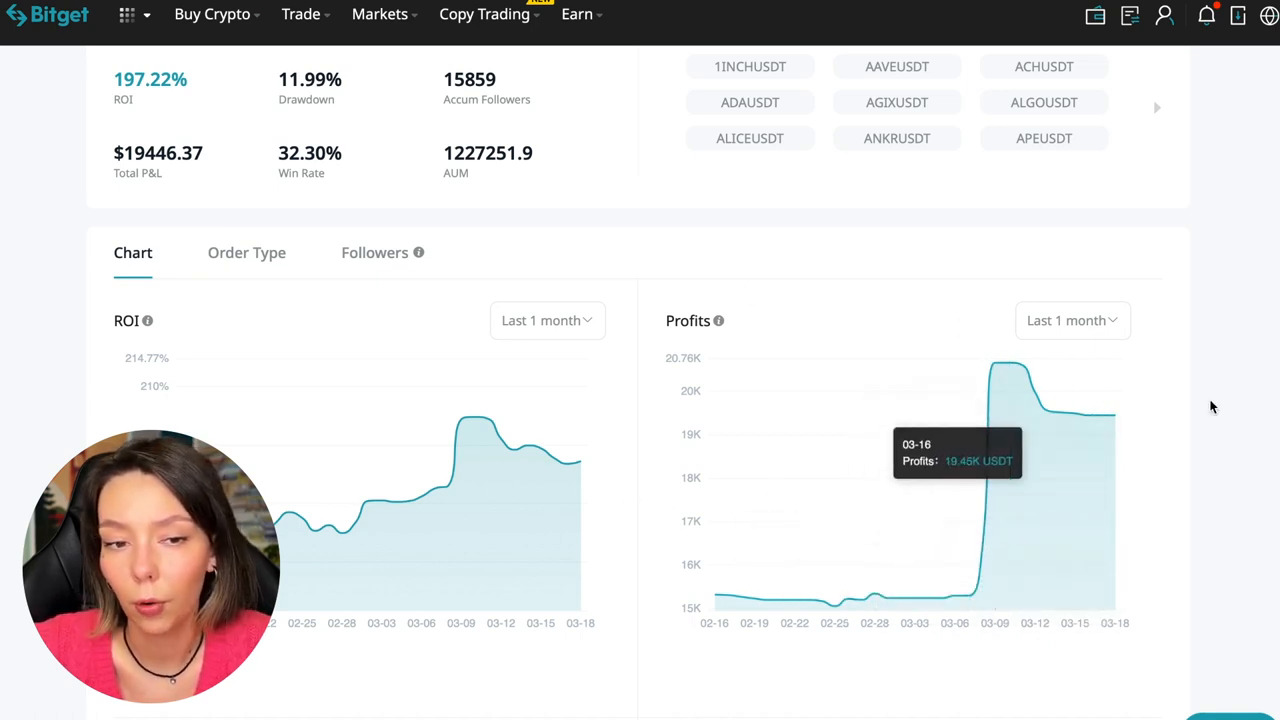
Scroll down to the Preferred Trading Pairs (BTCUSDT 52.38%) and Position Hold Duration charts
{"action": "scroll", "scroll_direction": "down", "scroll_amount": 3}
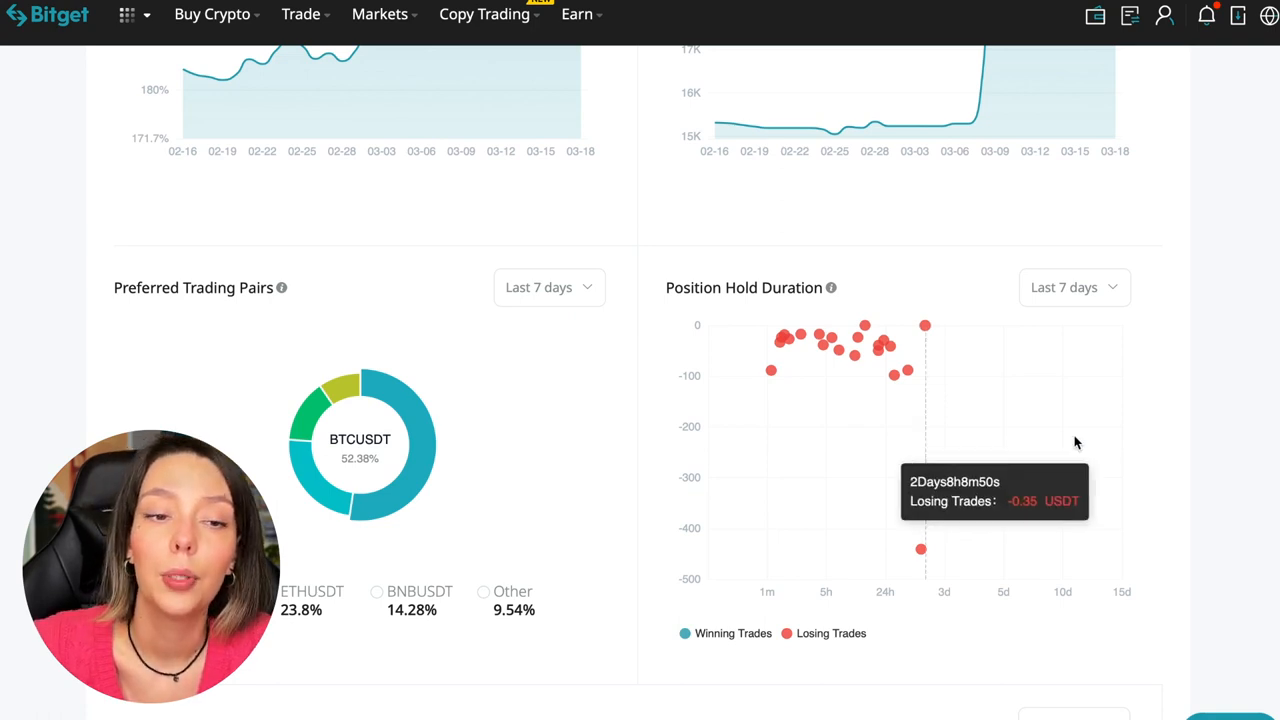
{"action": "mouse_move", "coordinate": [938, 365]}
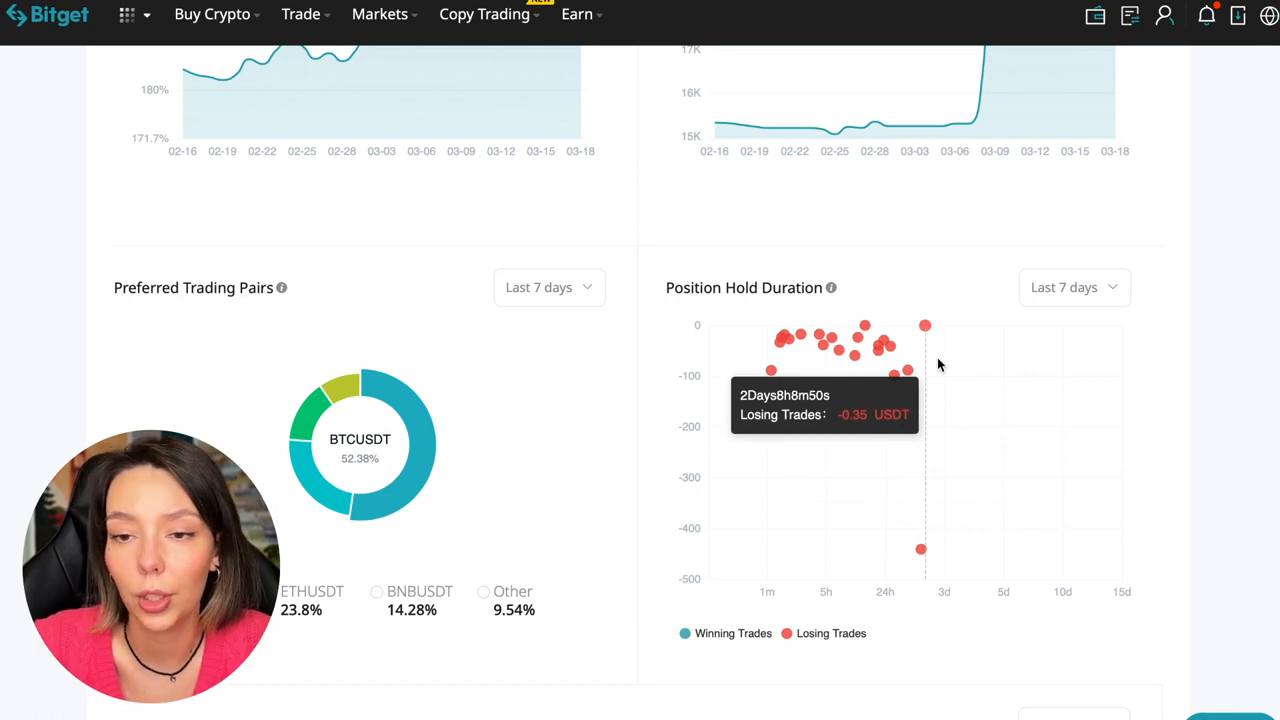
{"action": "mouse_move", "coordinate": [895, 378]}
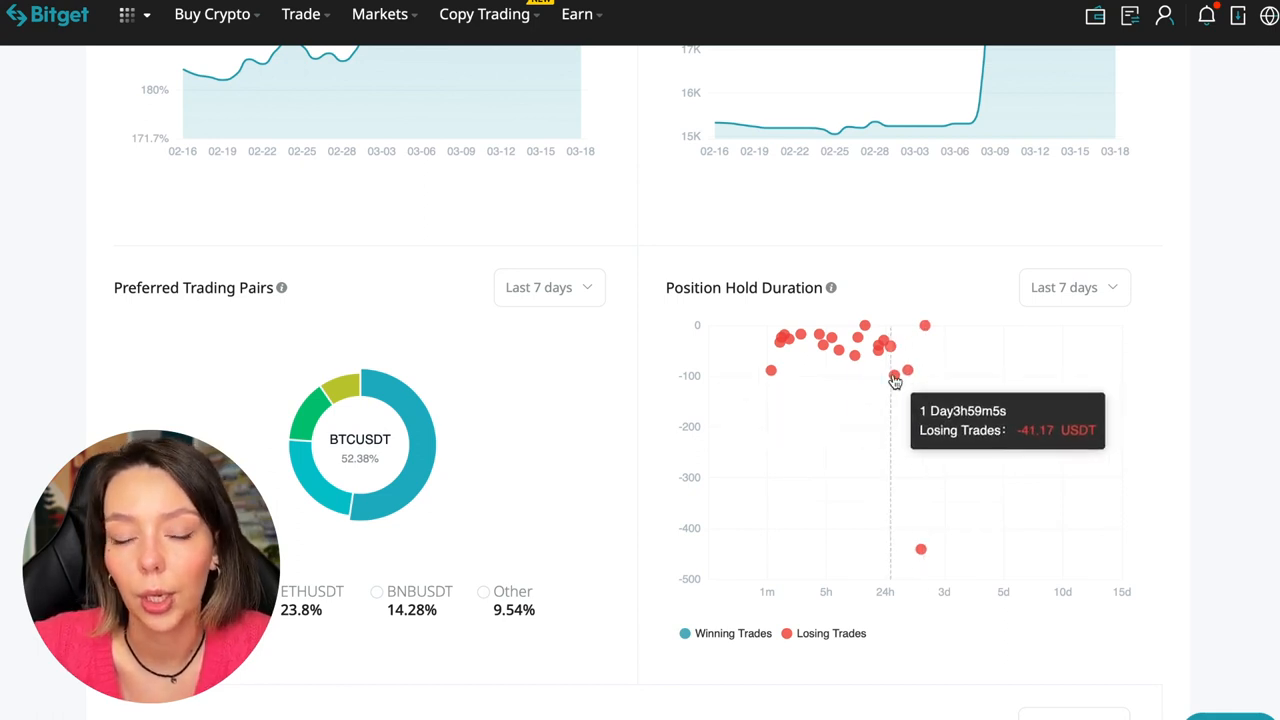
{"action": "mouse_move", "coordinate": [771, 370]}
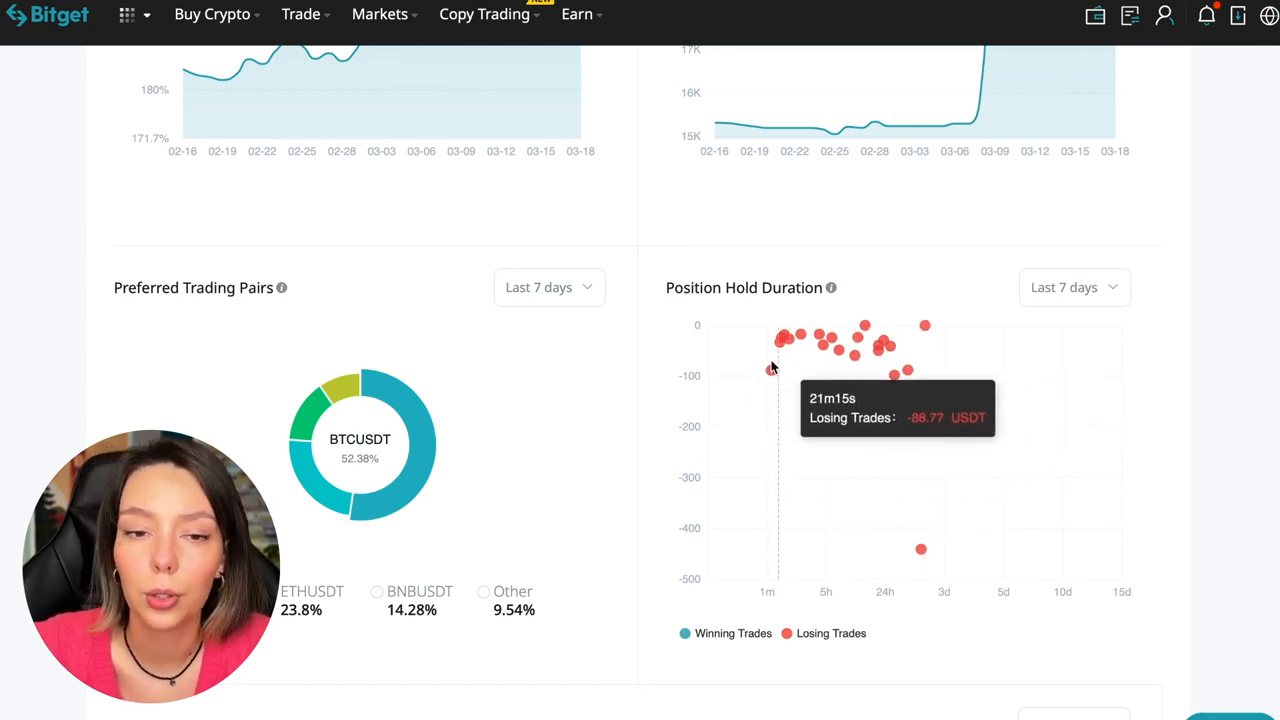
{"action": "mouse_move", "coordinate": [782, 349]}
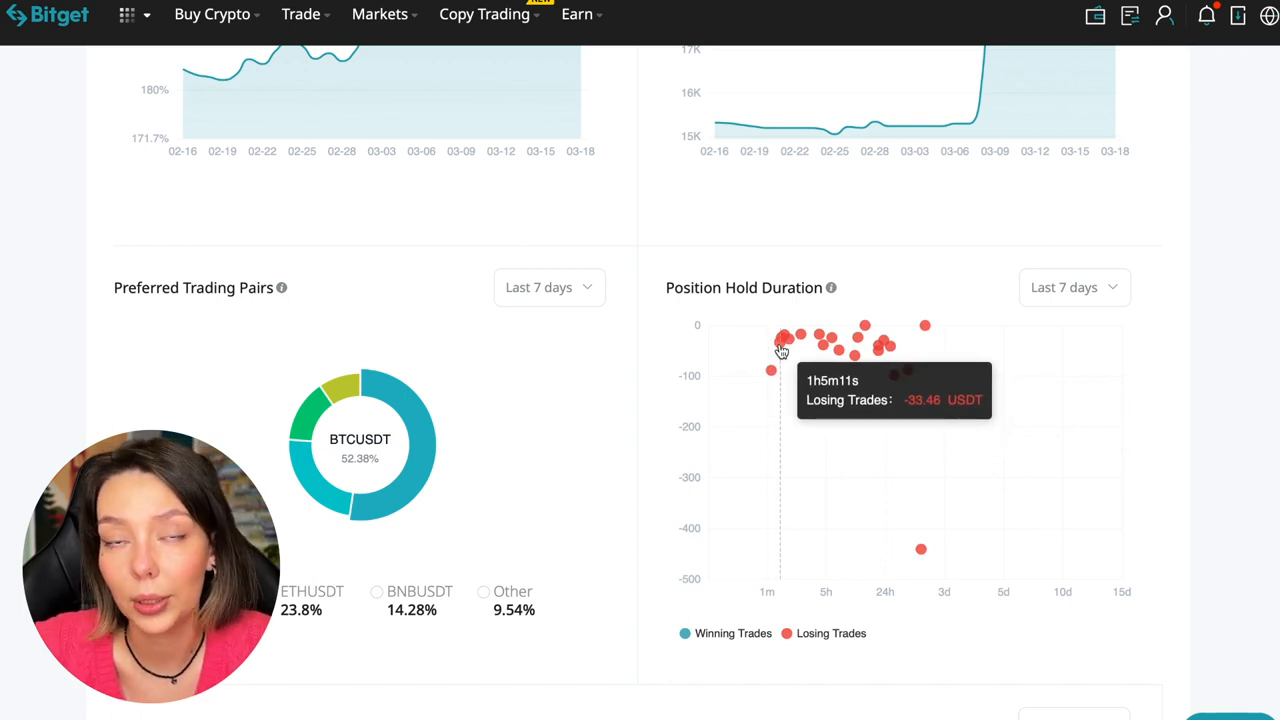
{"action": "mouse_move", "coordinate": [800, 348]}
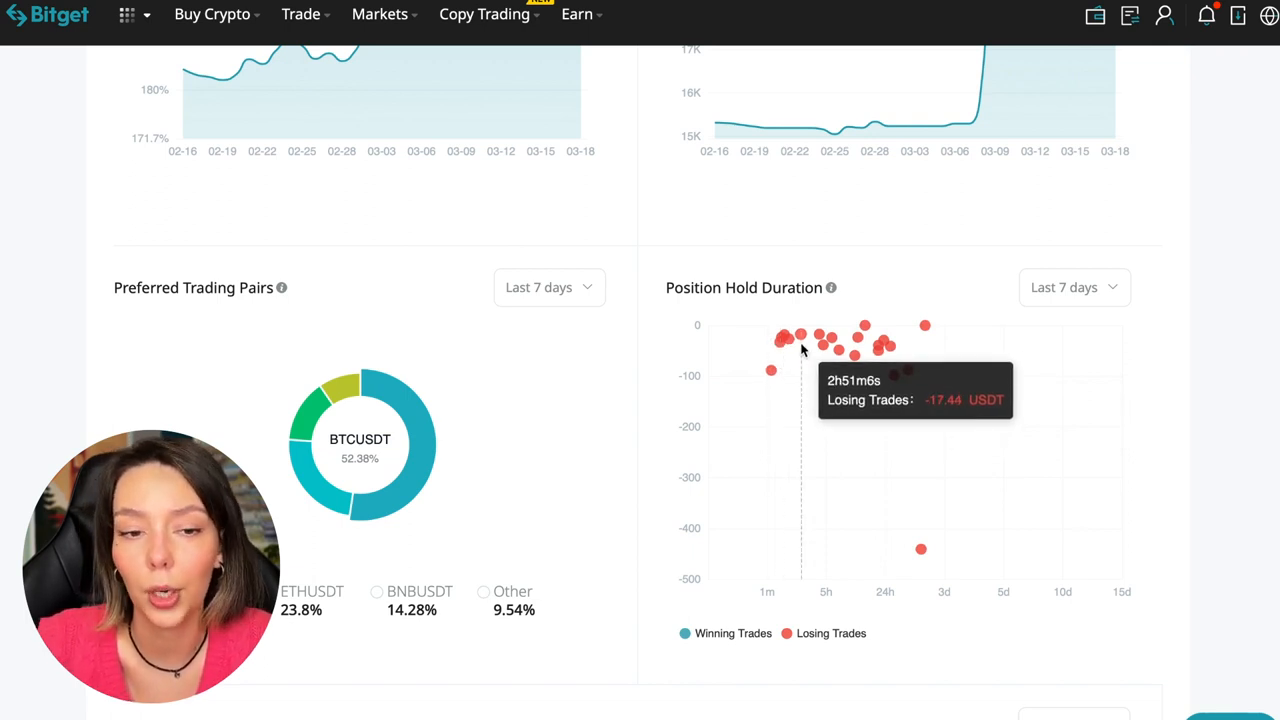
{"action": "mouse_move", "coordinate": [1007, 463]}
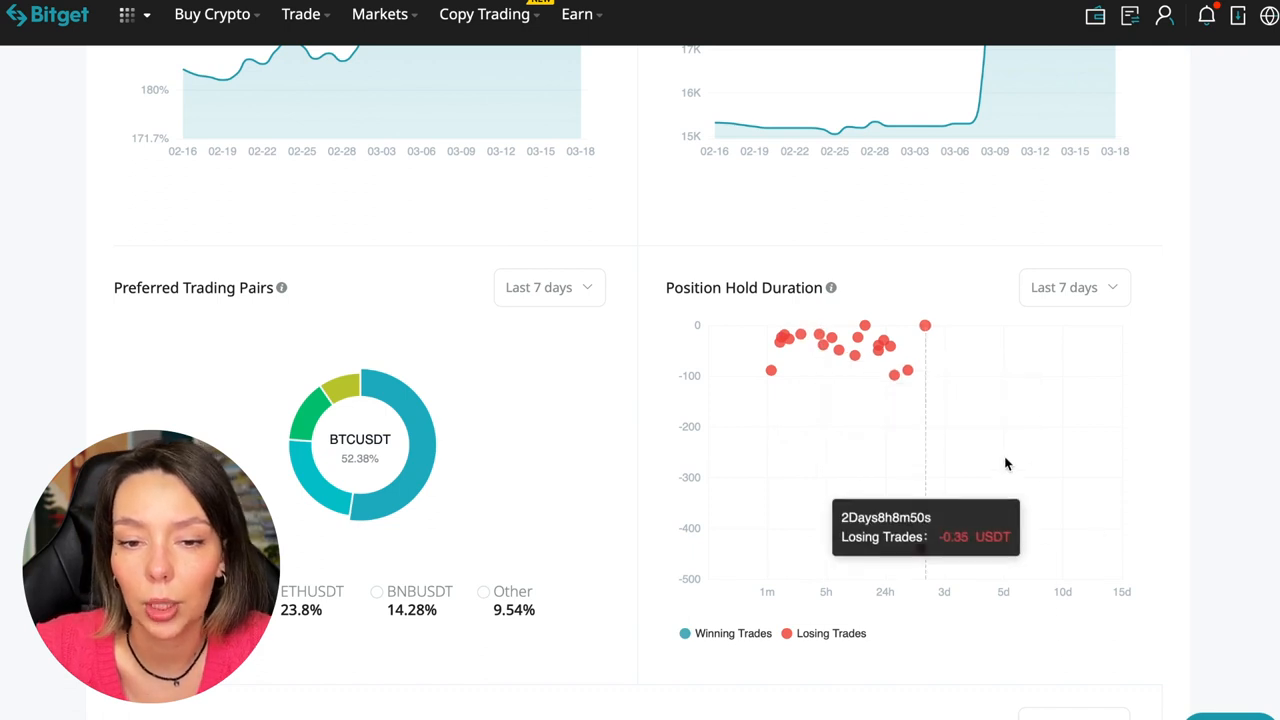
{"action": "mouse_move", "coordinate": [880, 402]}
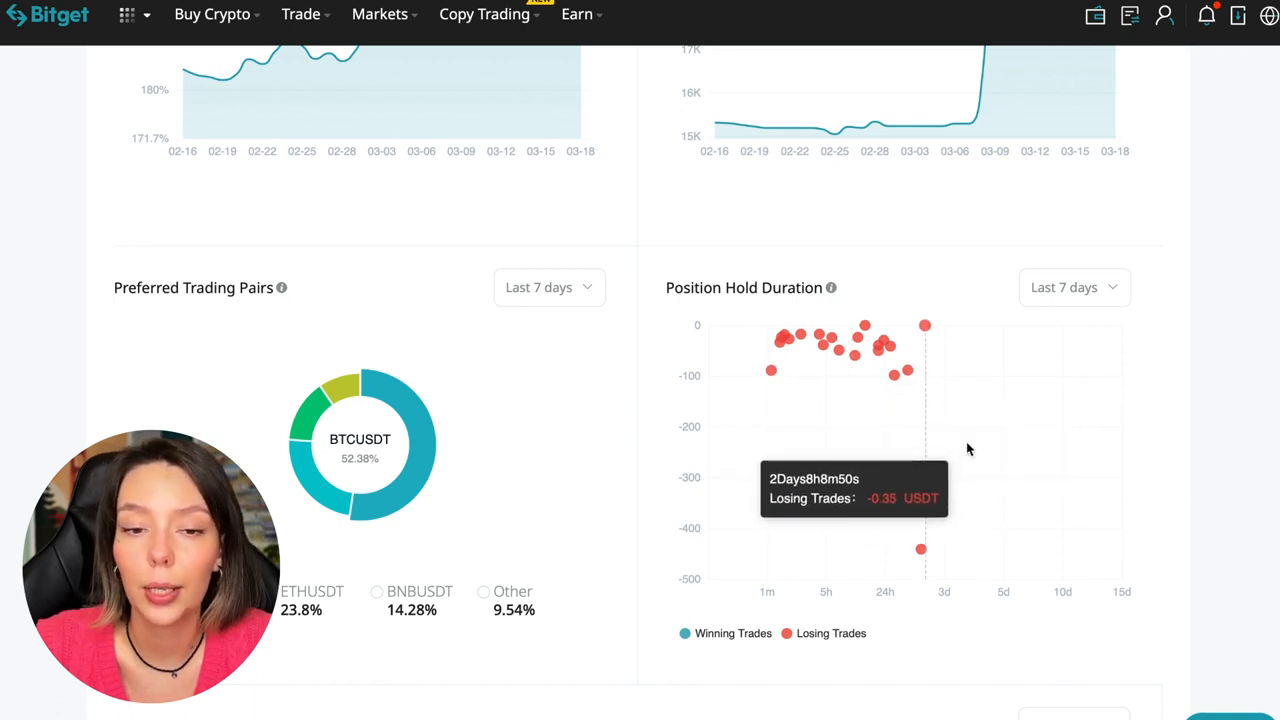
{"action": "mouse_move", "coordinate": [890, 415]}
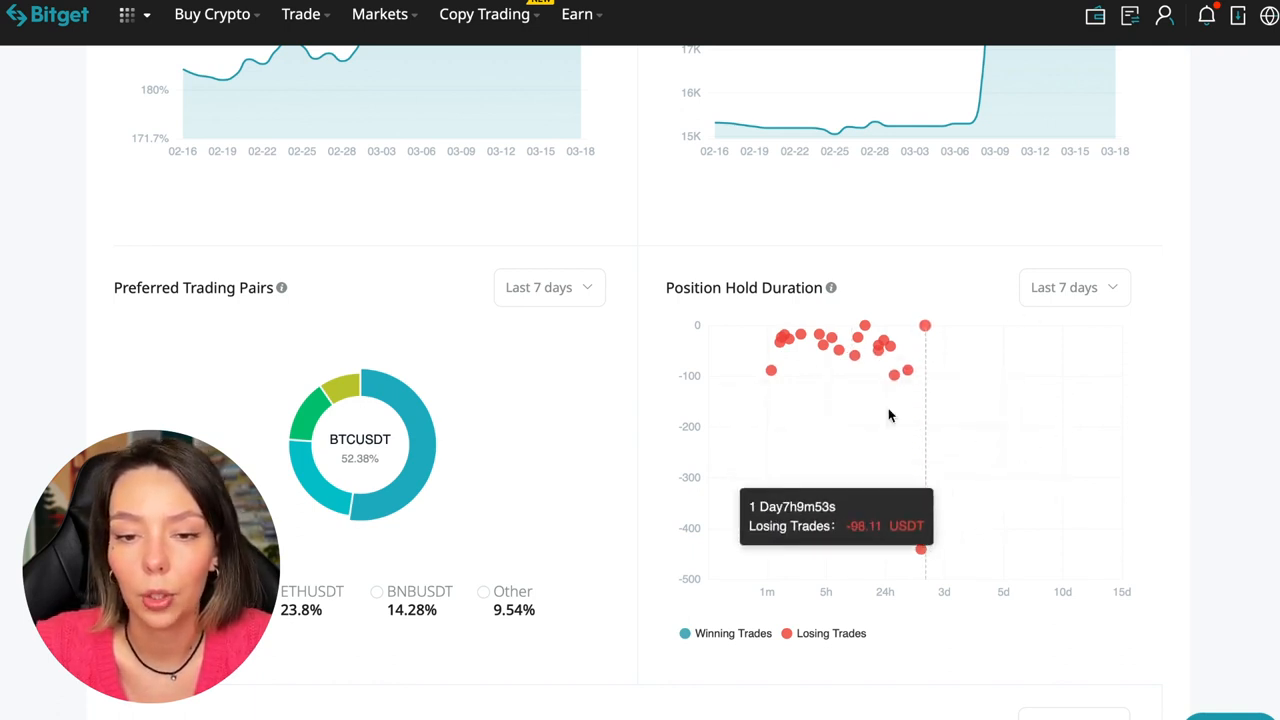
{"action": "mouse_move", "coordinate": [924, 325]}
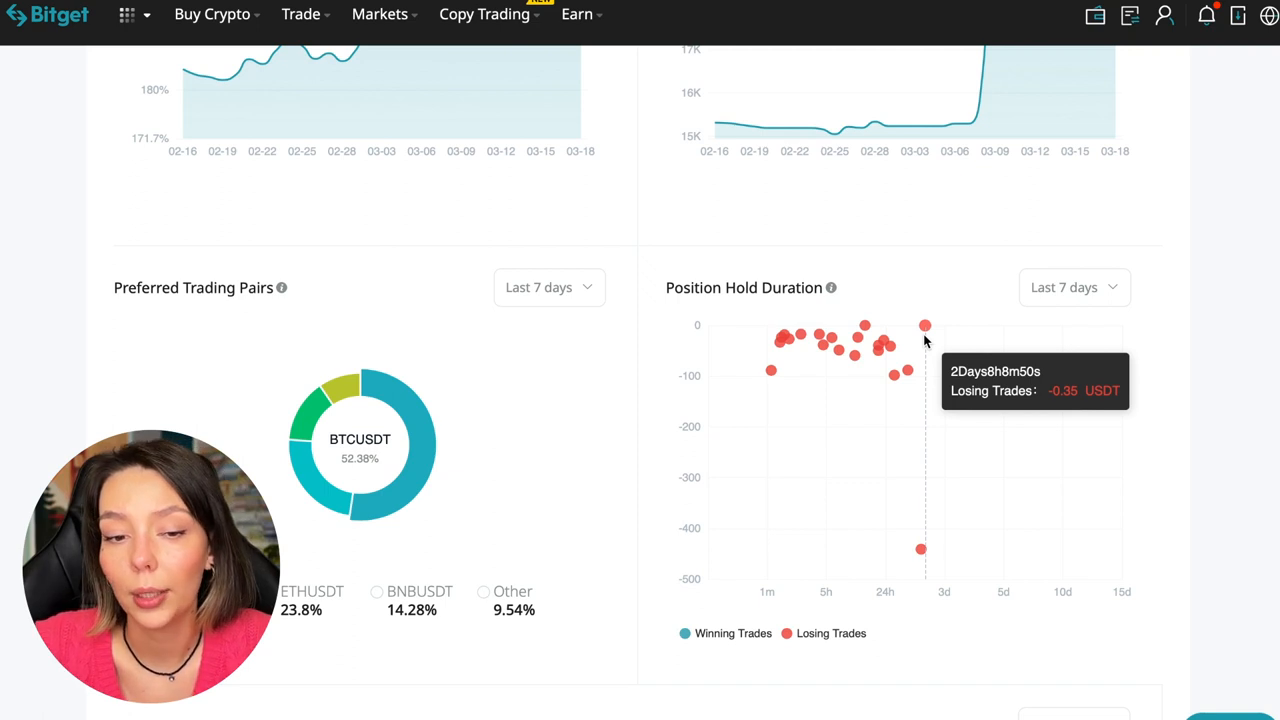
{"action": "mouse_move", "coordinate": [770, 345]}
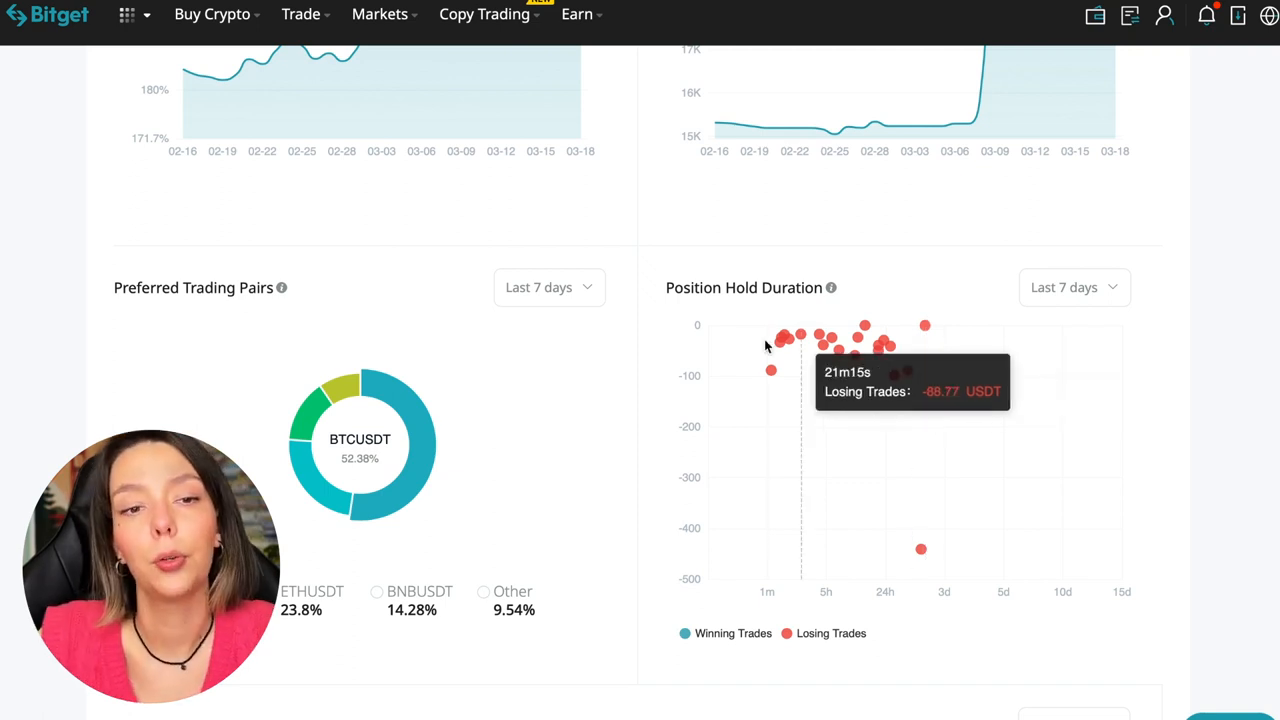
{"action": "mouse_move", "coordinate": [770, 368]}
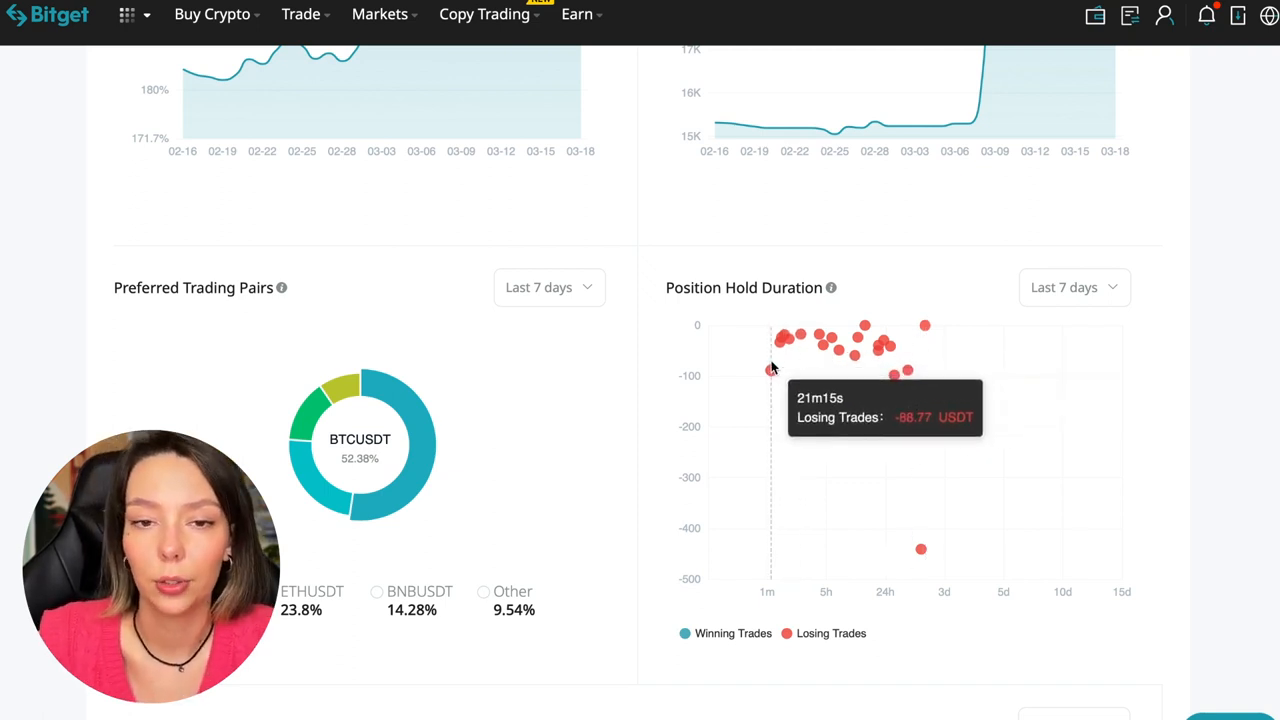
{"action": "mouse_move", "coordinate": [1232, 310]}
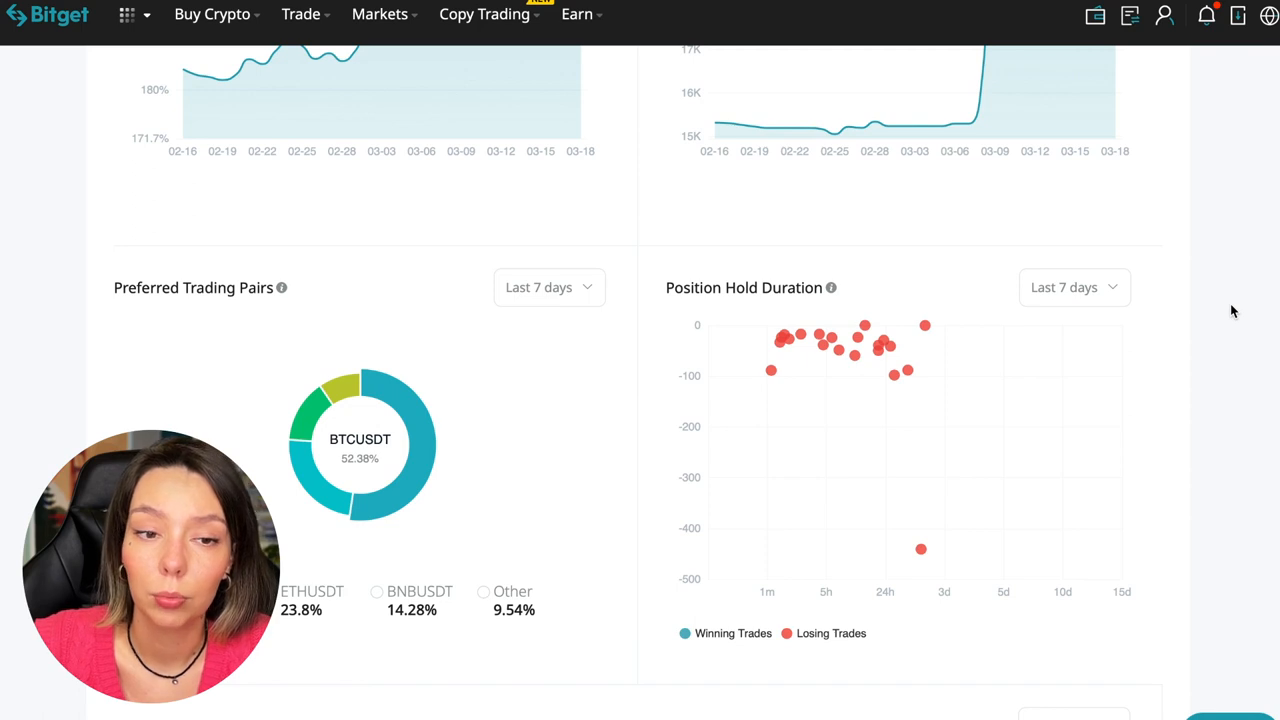
{"action": "mouse_move", "coordinate": [544, 416]}
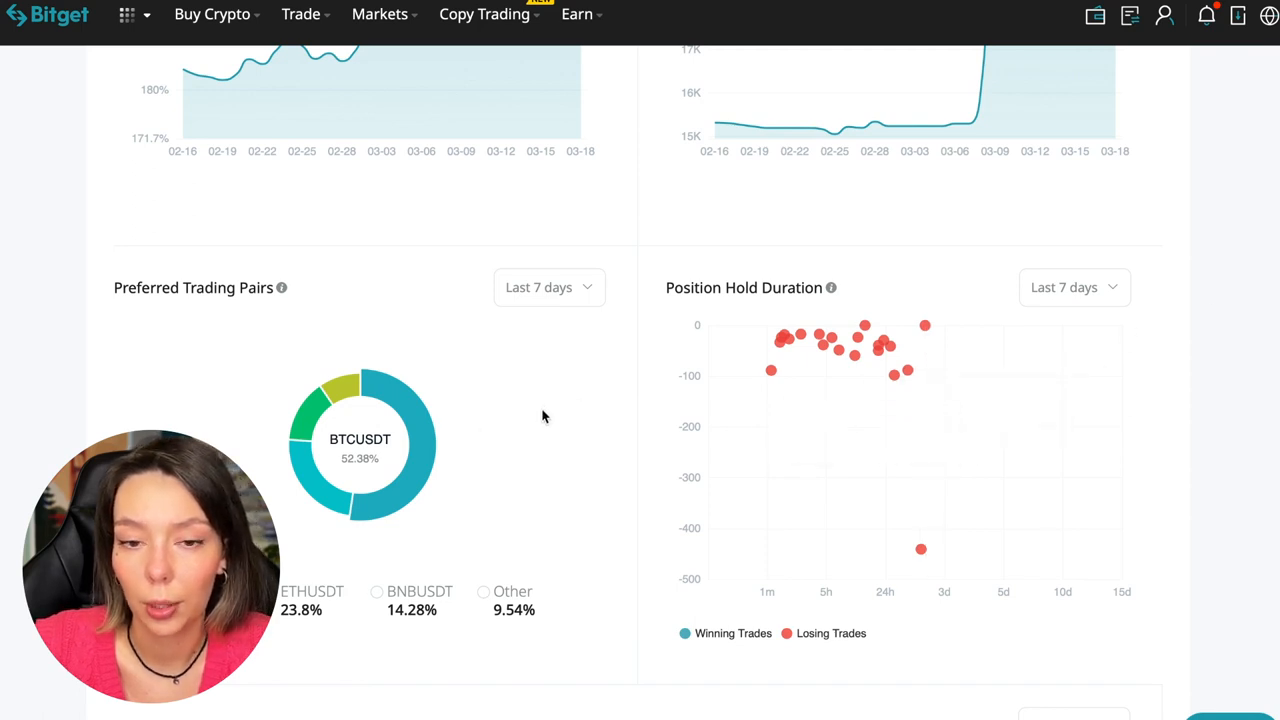
{"action": "mouse_move", "coordinate": [557, 380]}
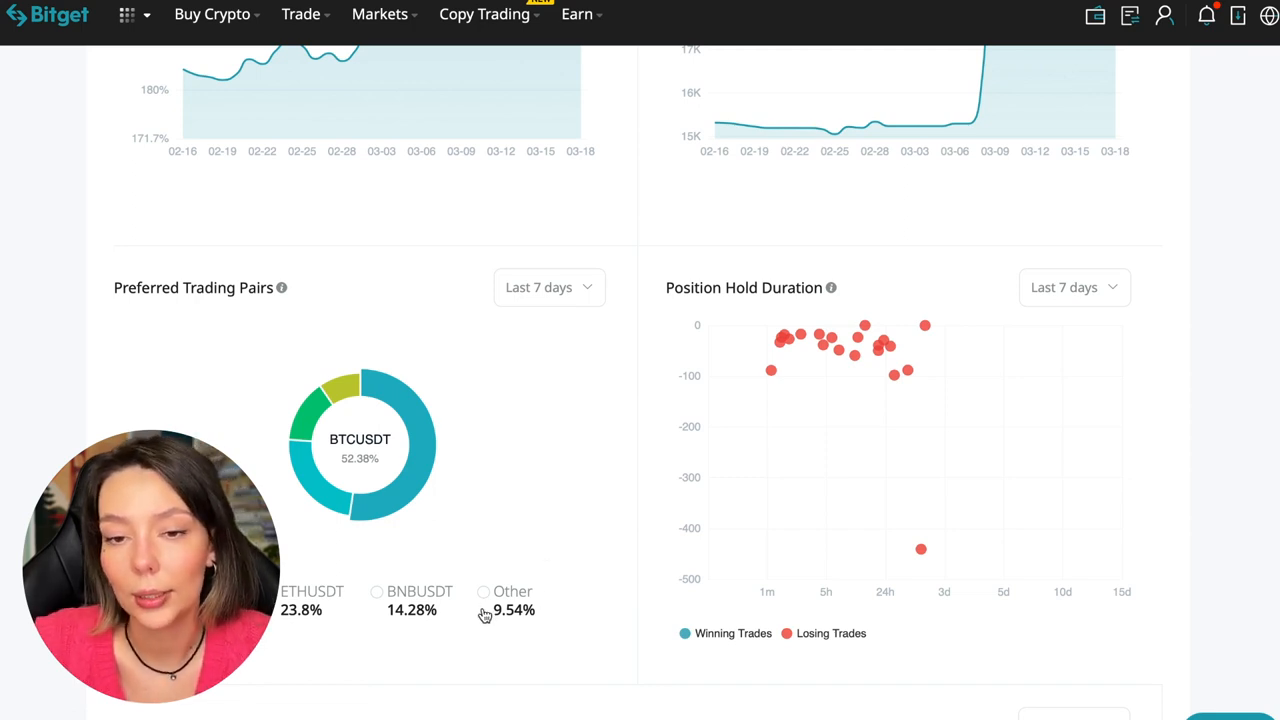
{"action": "mouse_move", "coordinate": [428, 330]}
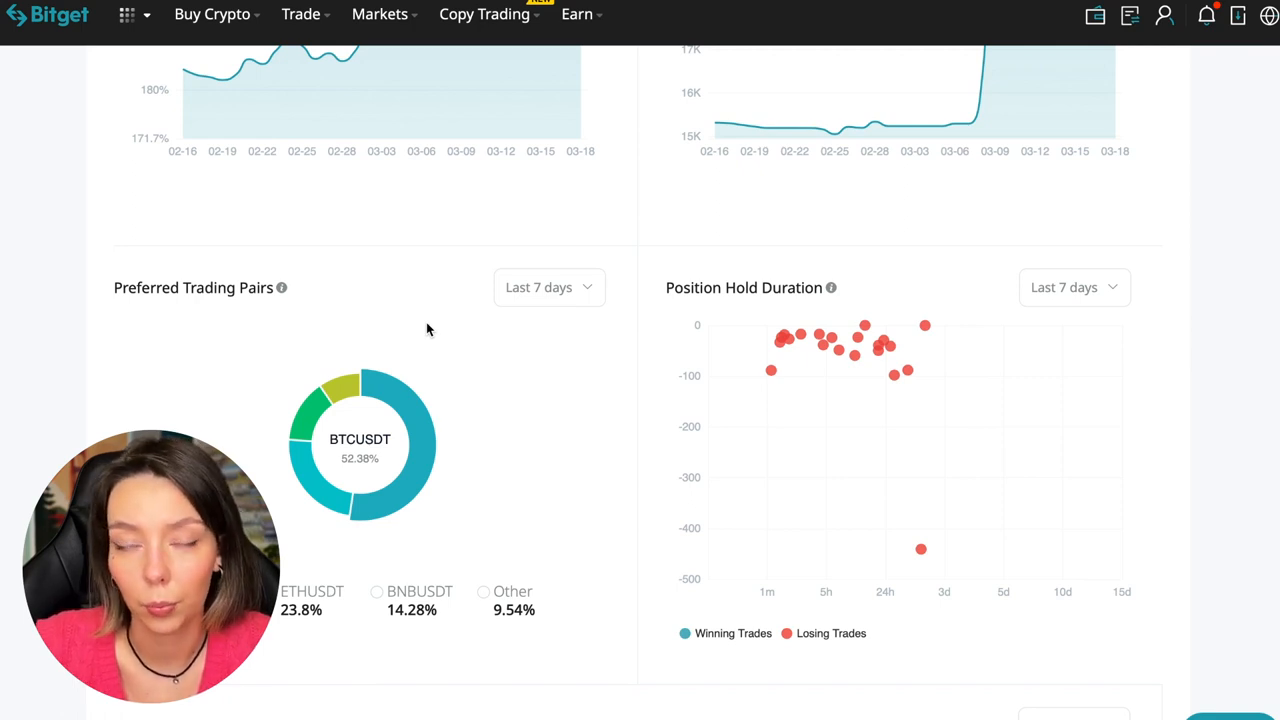
{"action": "mouse_move", "coordinate": [412, 413]}
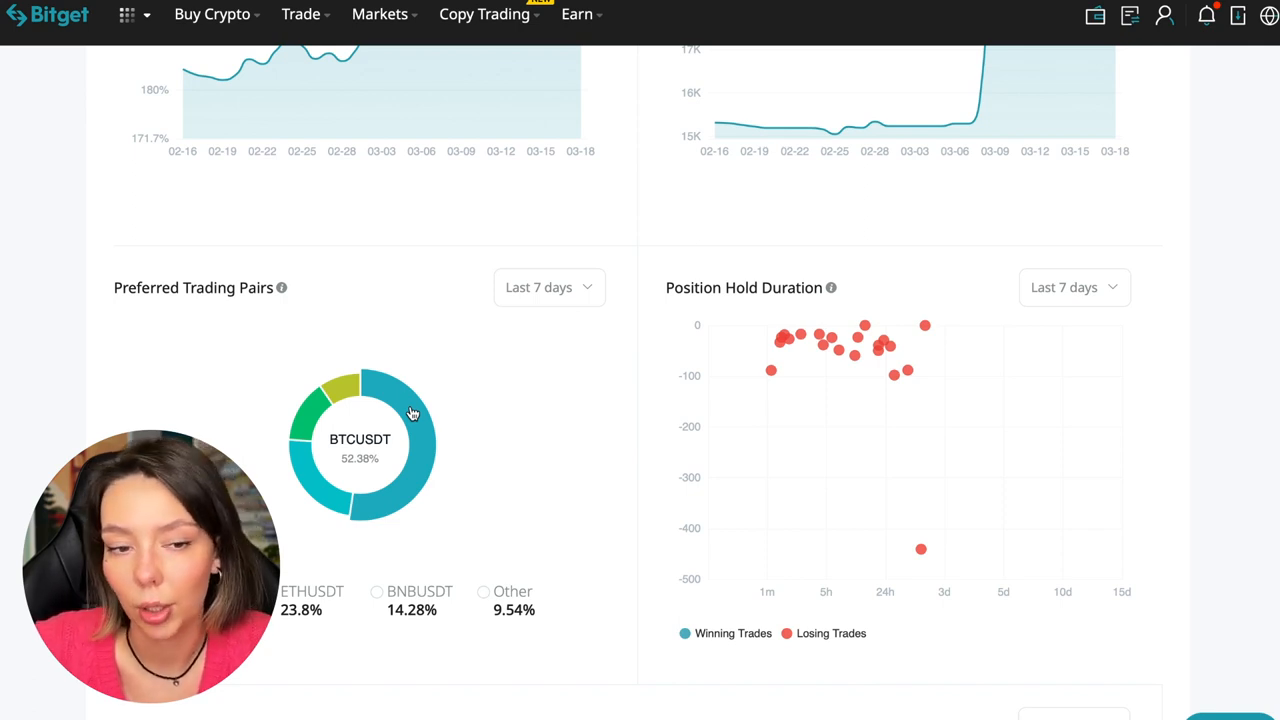
{"action": "scroll", "scroll_direction": "down", "scroll_amount": 3}
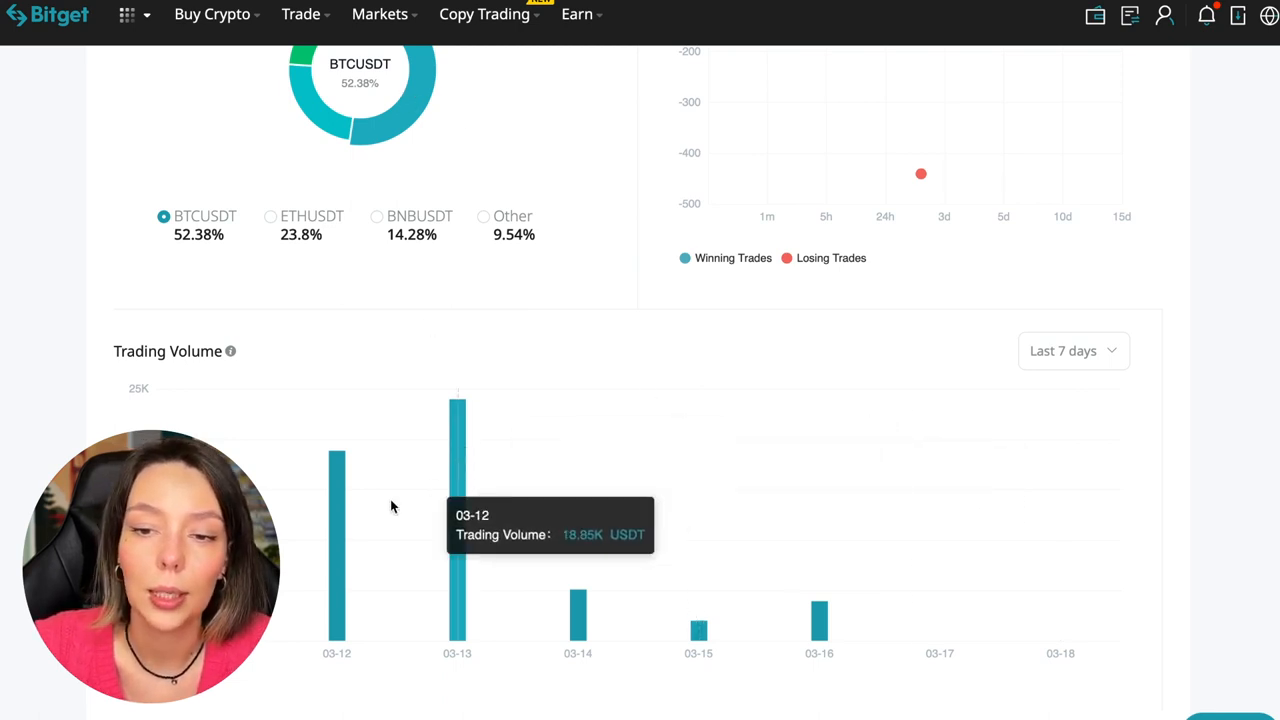
{"action": "mouse_move", "coordinate": [345, 540]}
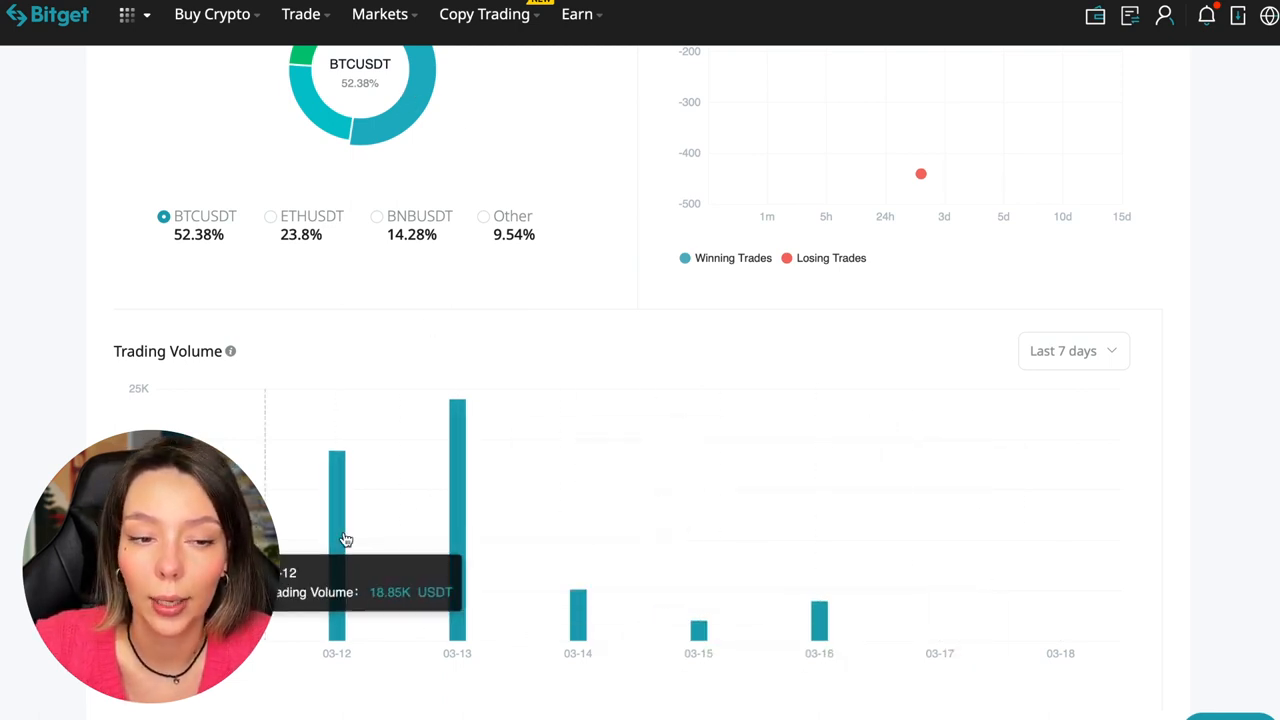
{"action": "left_click", "coordinate": [1073, 351]}
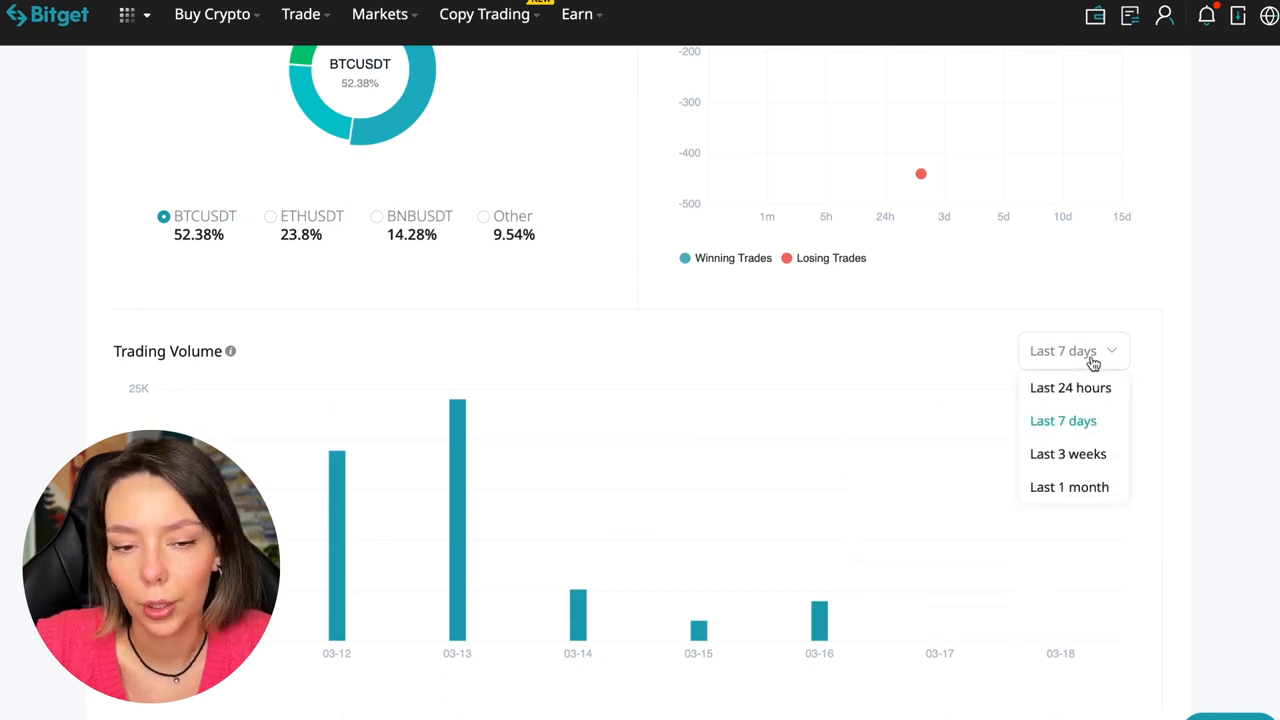
{"action": "left_click", "coordinate": [1069, 487]}
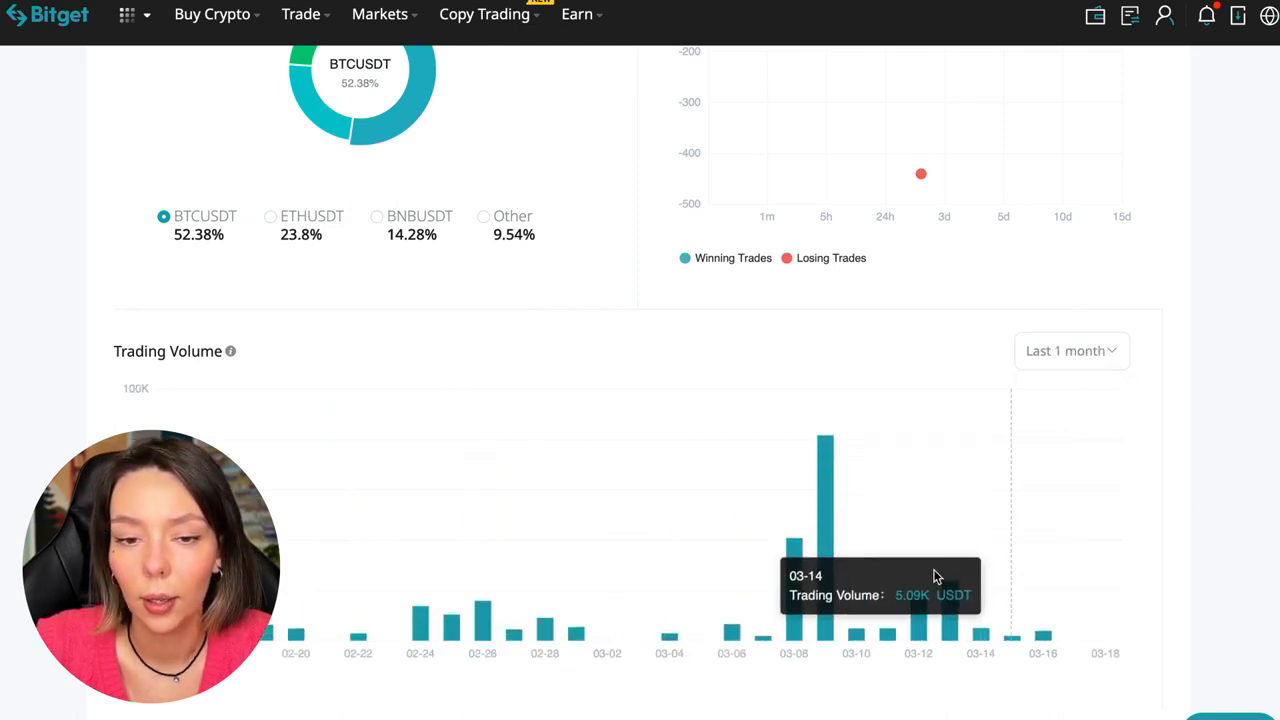
{"action": "mouse_move", "coordinate": [825, 510]}
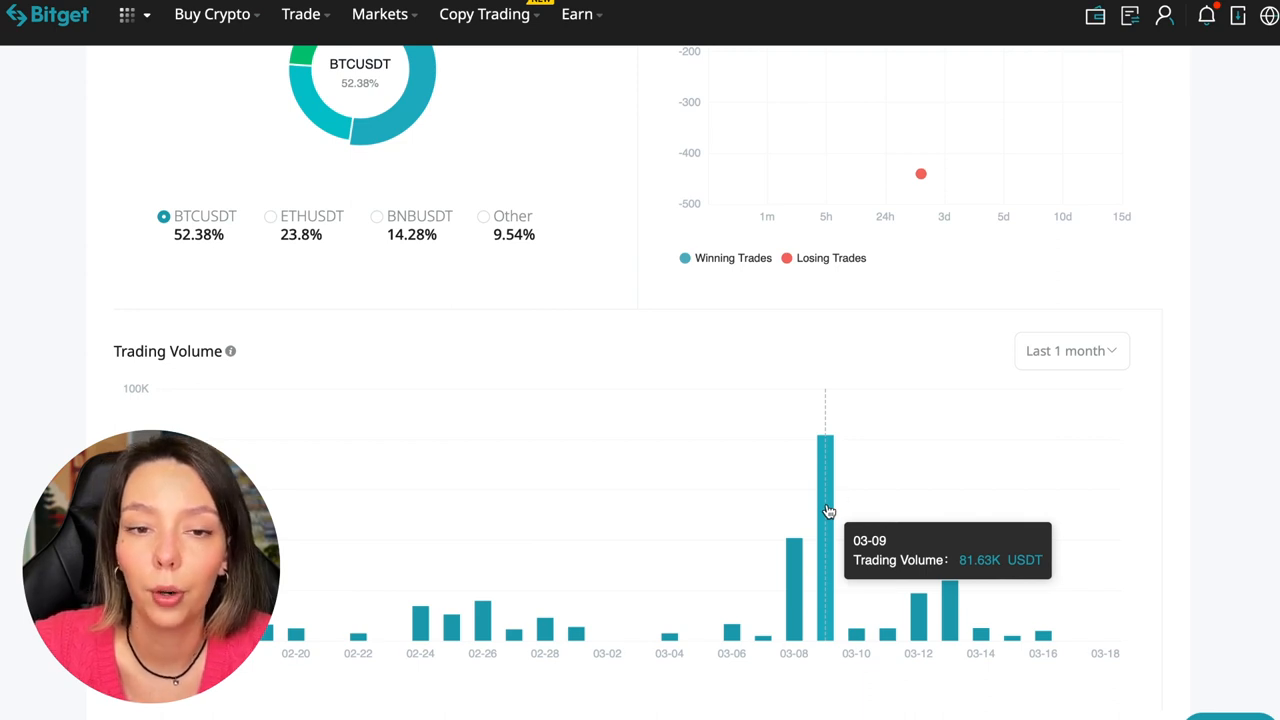
{"action": "scroll", "scroll_direction": "down", "scroll_amount": 3}
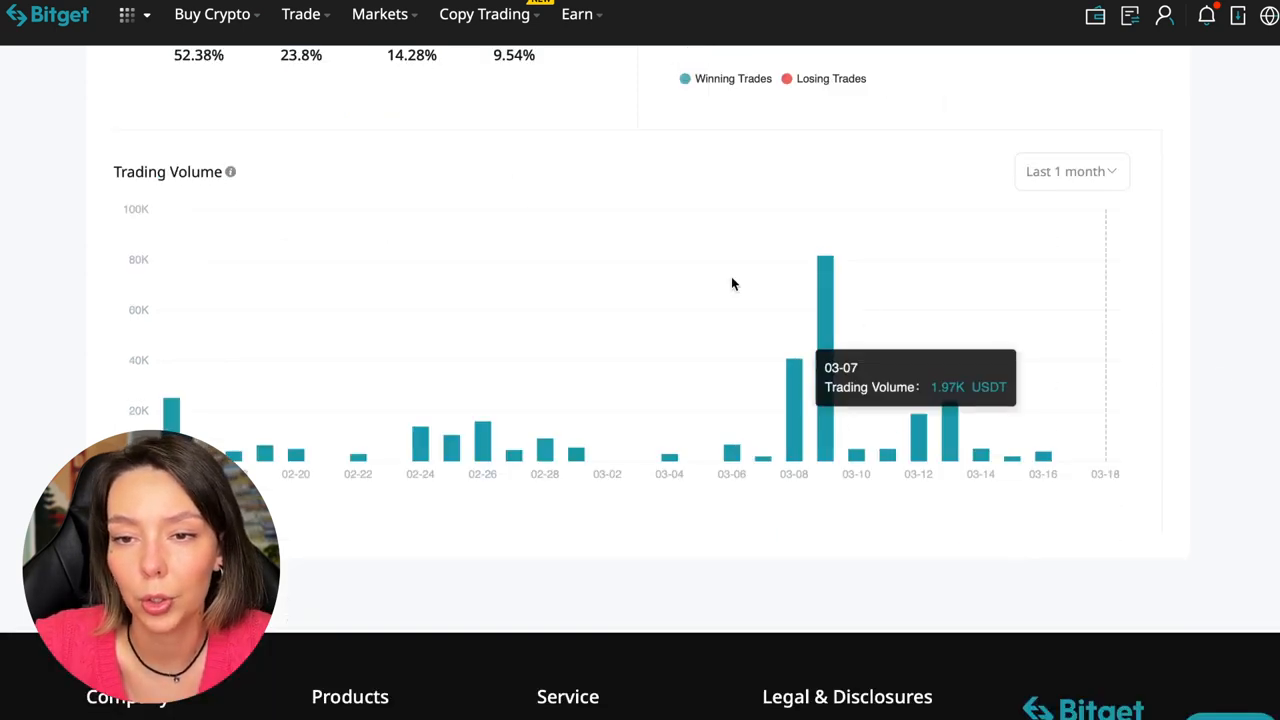
Show the Followers tab and scroll its top followers, led by about +57,634 USDT
{"action": "left_click", "coordinate": [375, 228]}
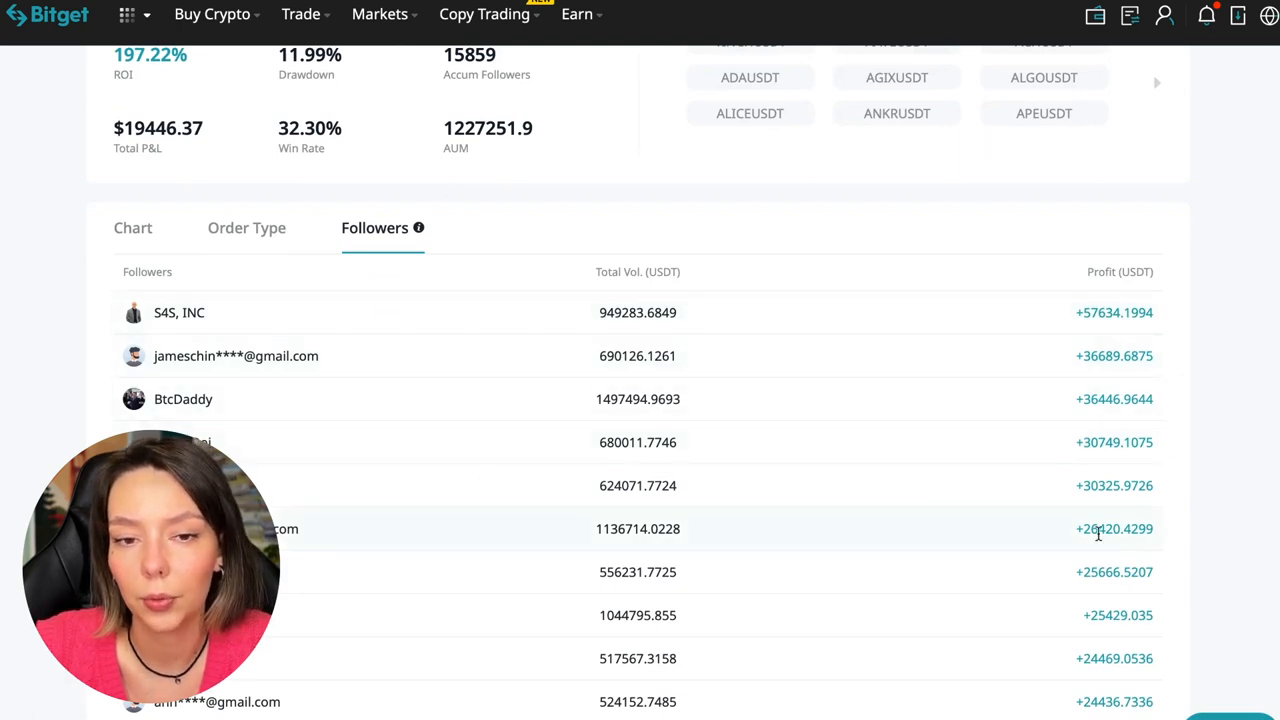
{"action": "mouse_move", "coordinate": [1089, 315]}
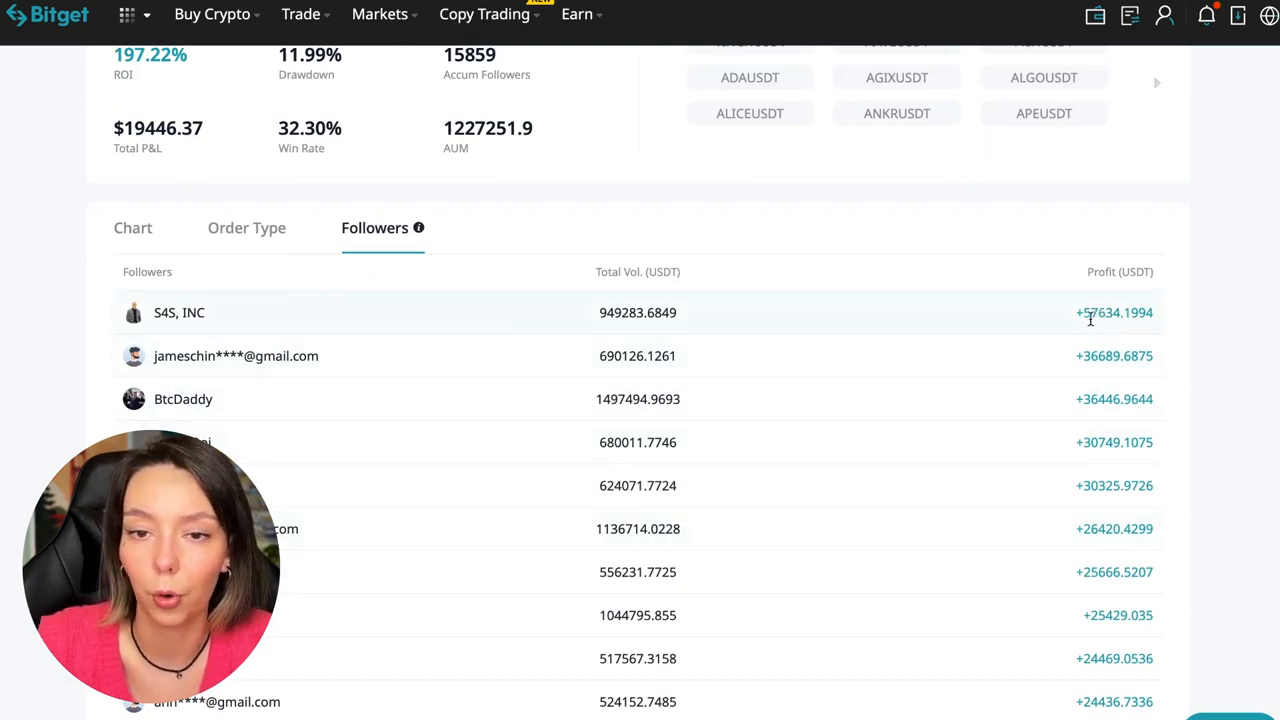
{"action": "mouse_move", "coordinate": [1211, 337]}
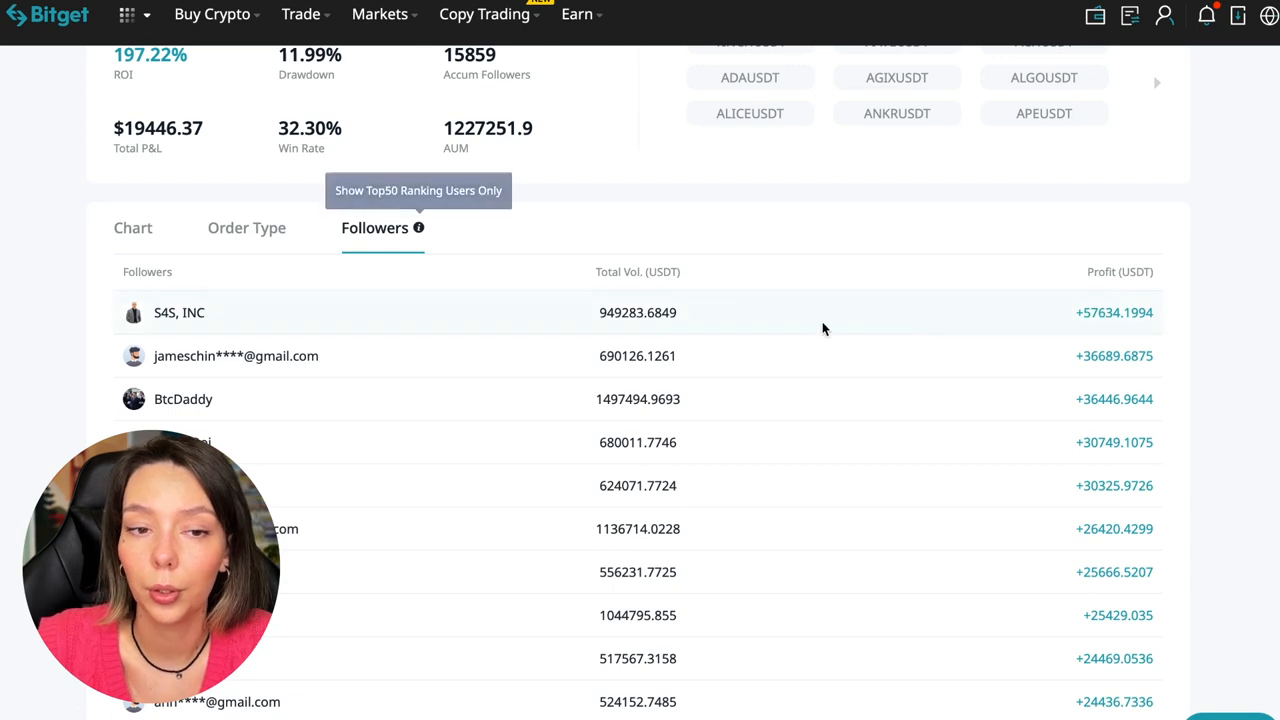
{"action": "mouse_move", "coordinate": [798, 468]}
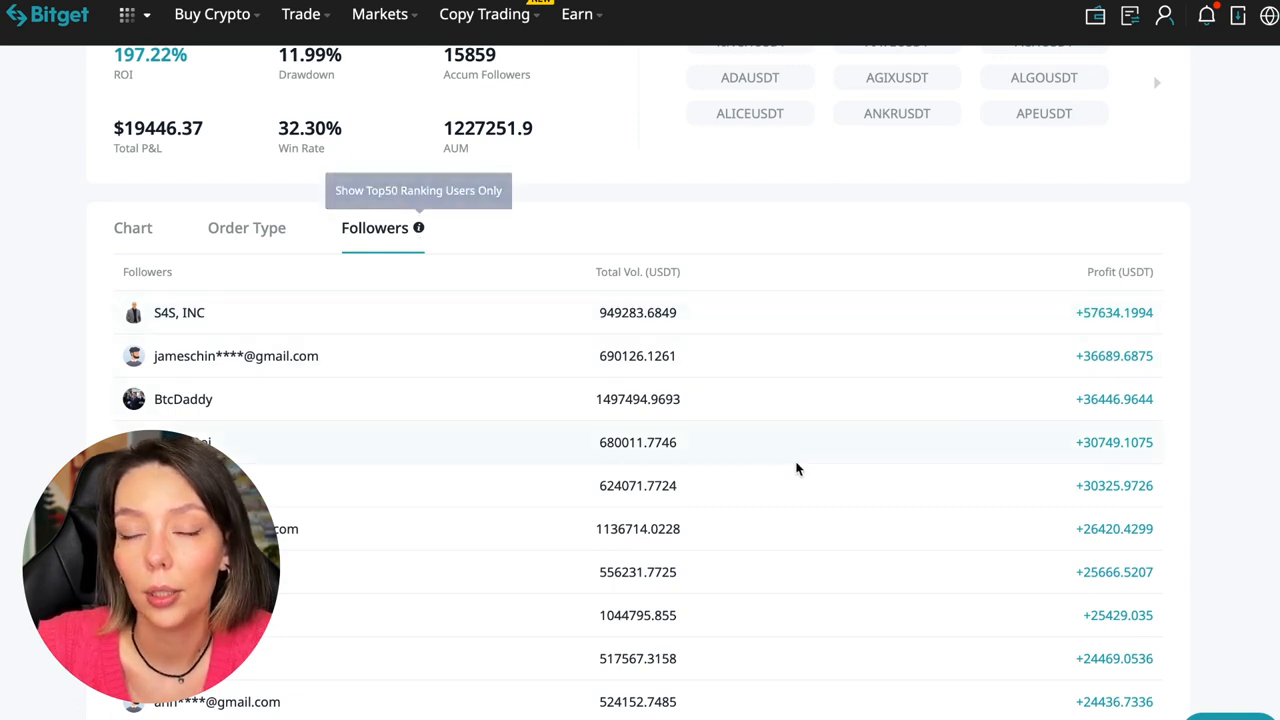
{"action": "scroll", "scroll_direction": "down", "scroll_amount": 3}
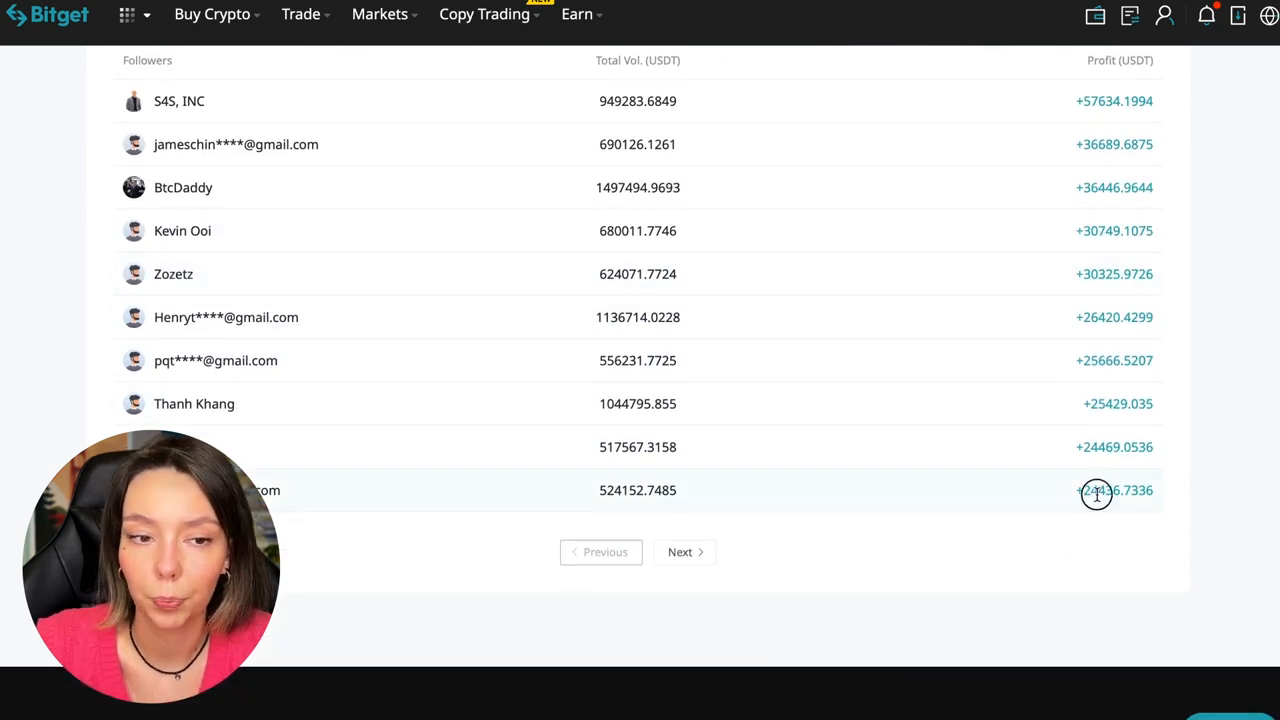
{"action": "scroll", "scroll_direction": "up", "scroll_amount": 3}
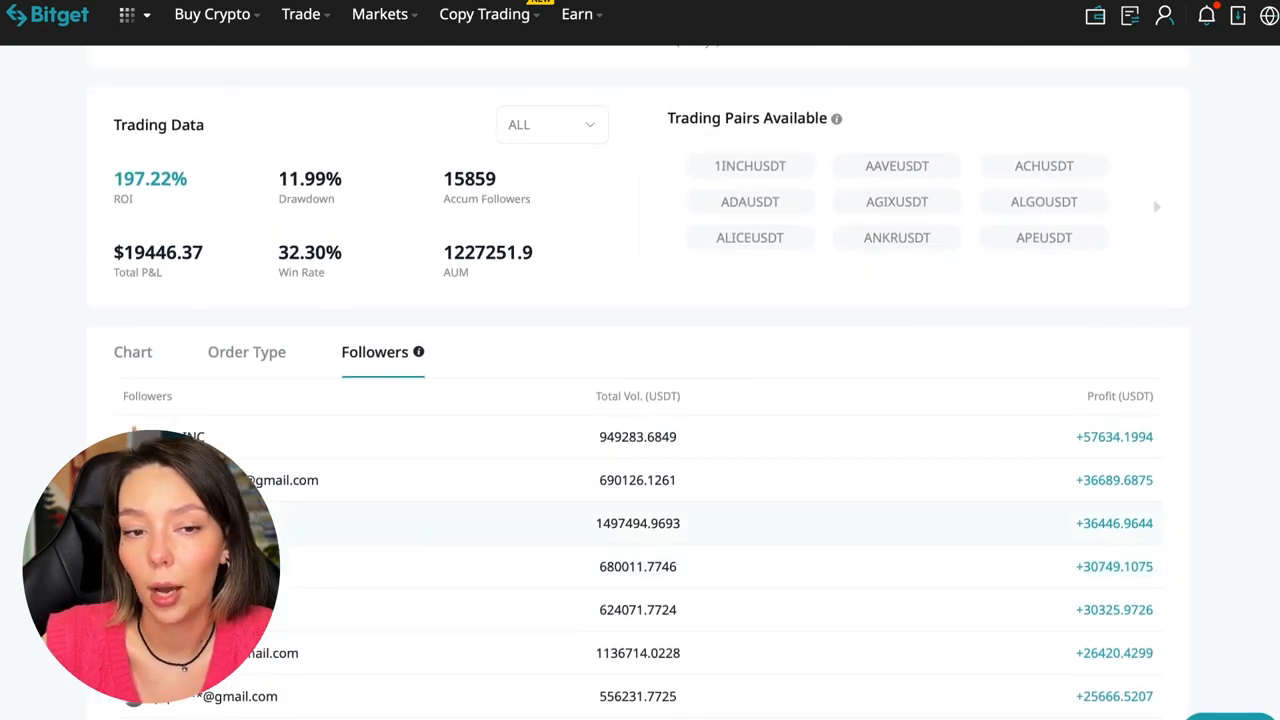
{"action": "mouse_move", "coordinate": [512, 672]}
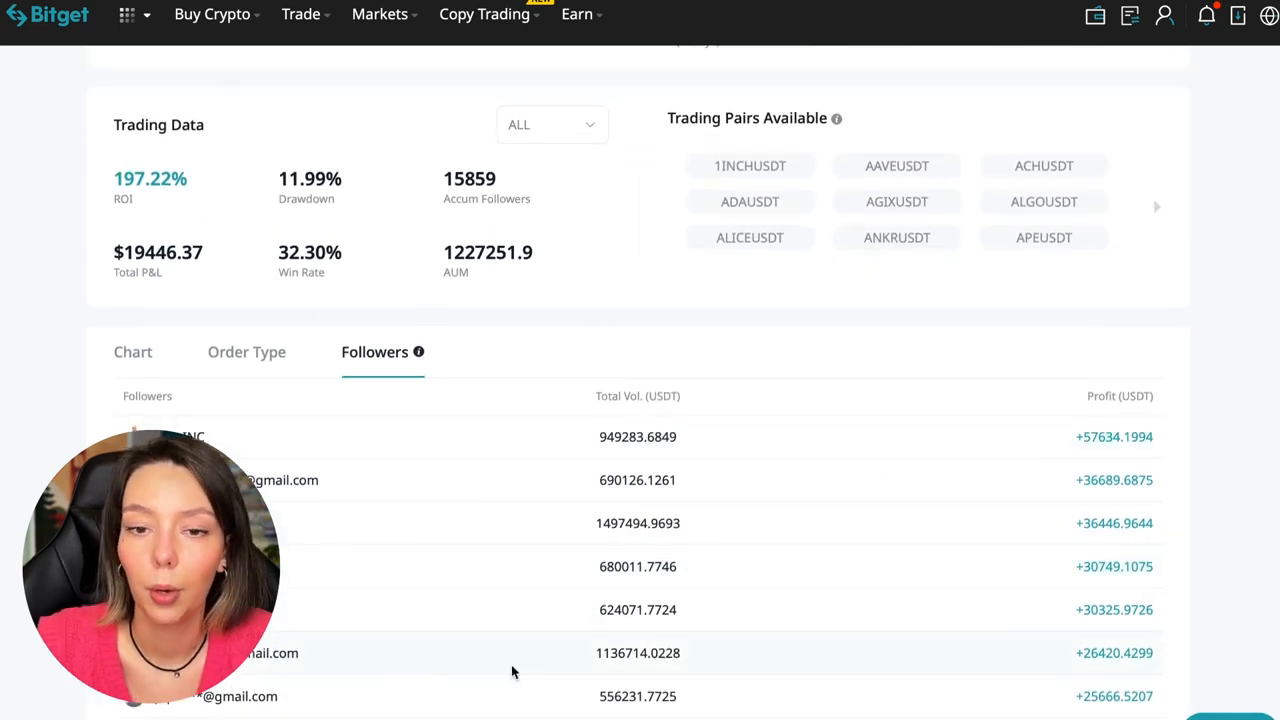
View the trader's closed order history and browse its second page of 5x short positions
{"action": "left_click", "coordinate": [246, 351]}
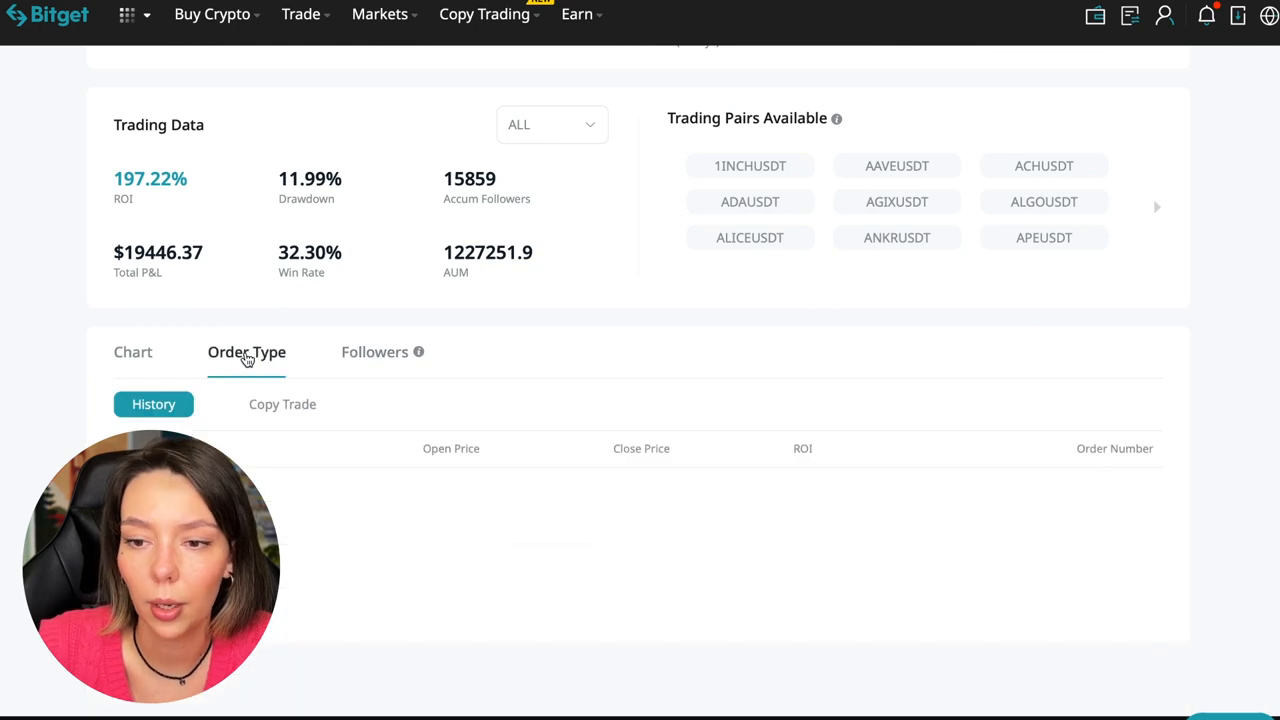
{"action": "scroll", "scroll_direction": "down", "scroll_amount": 3}
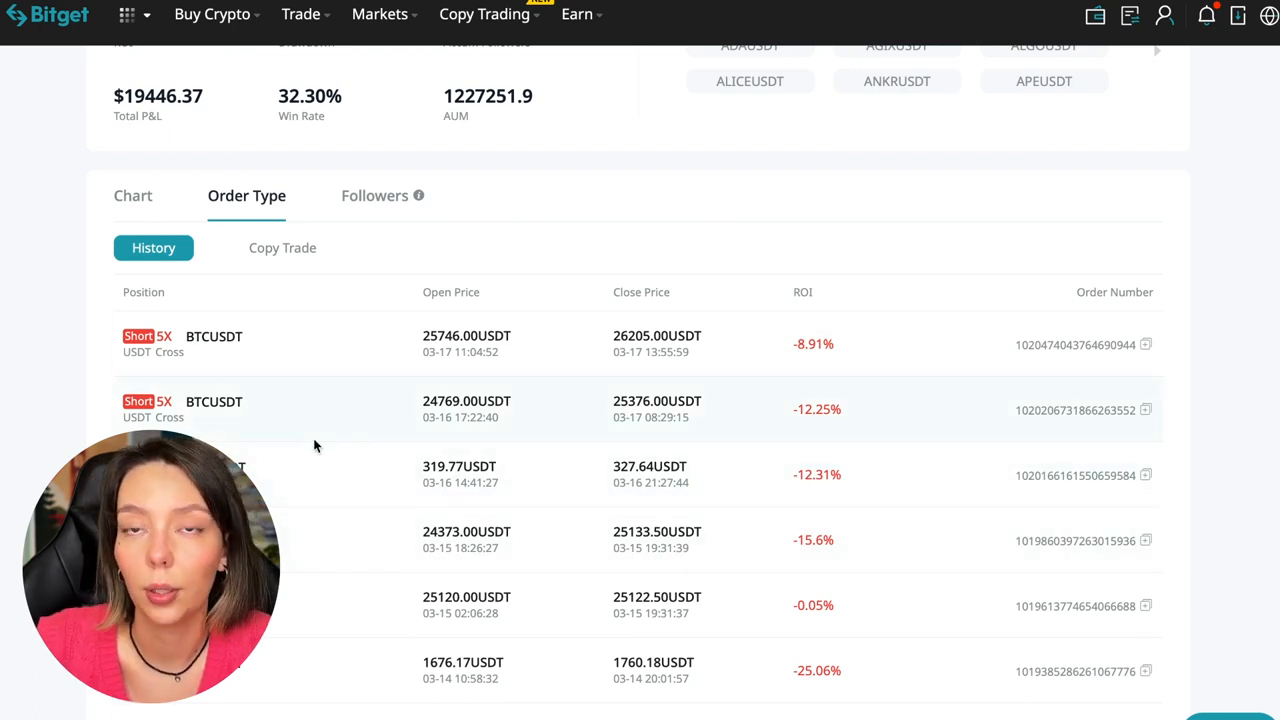
{"action": "scroll", "scroll_direction": "down", "scroll_amount": 3}
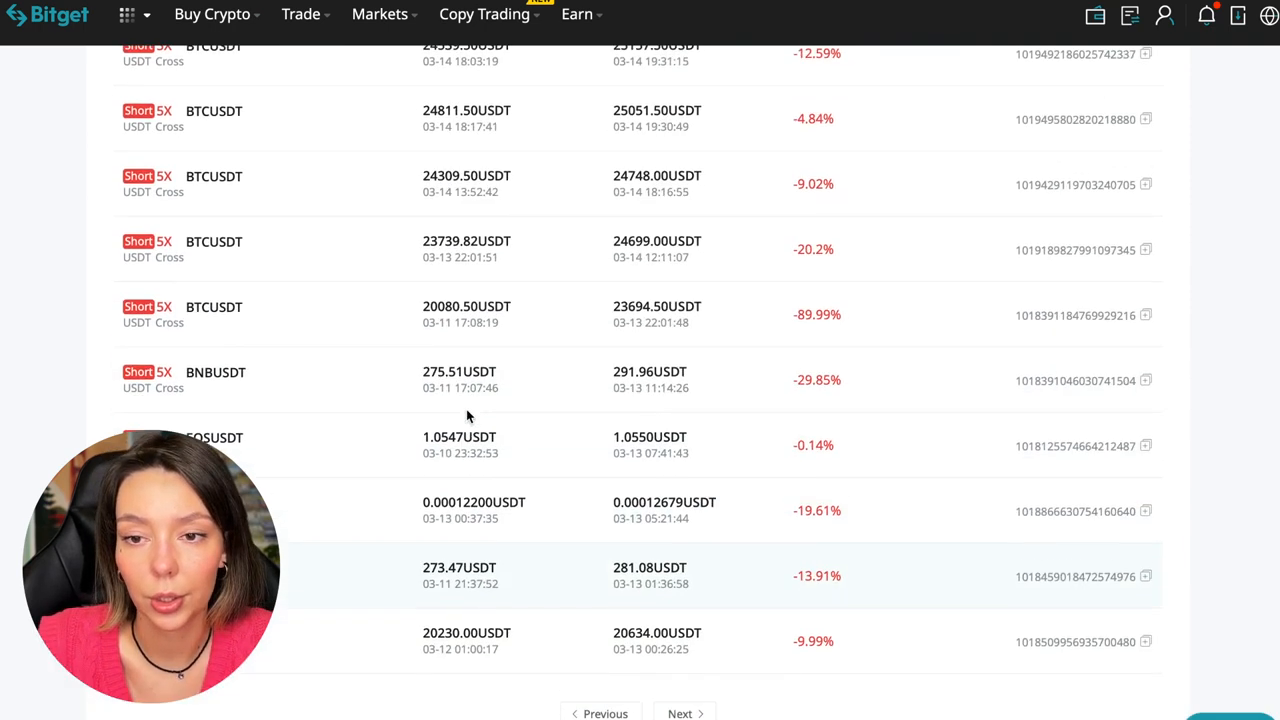
{"action": "scroll", "scroll_direction": "up", "scroll_amount": 3}
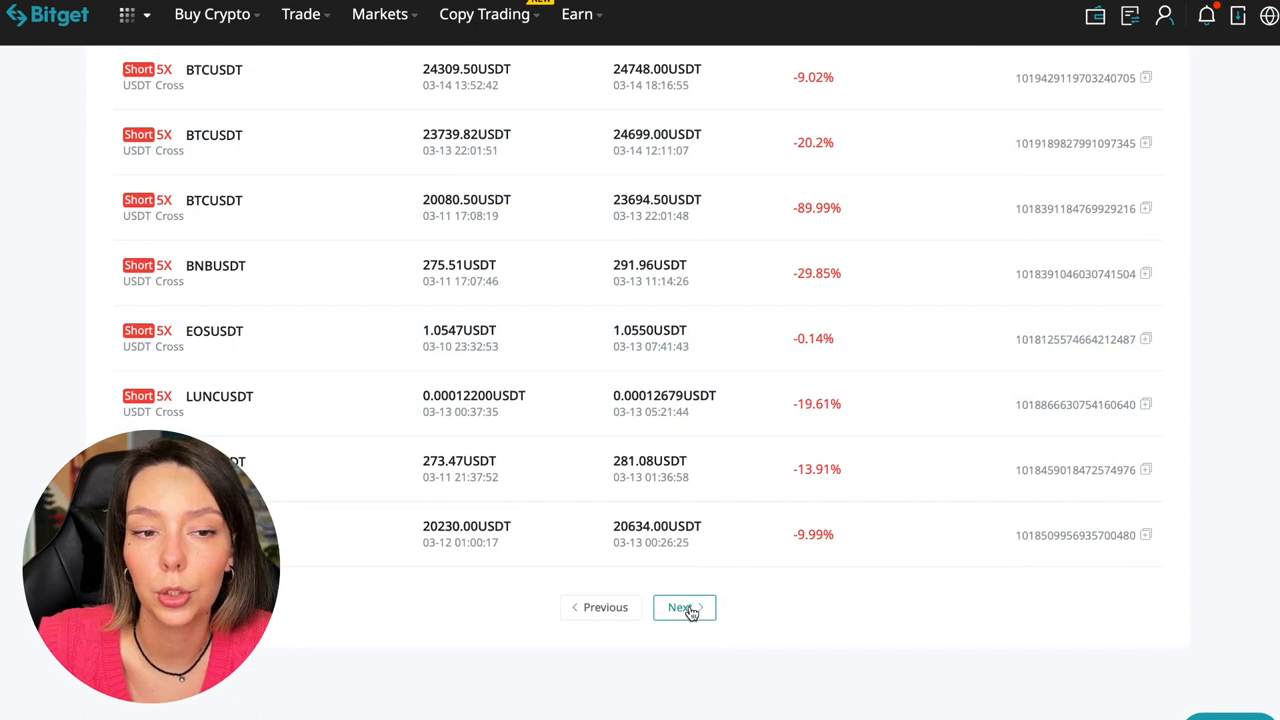
{"action": "left_click", "coordinate": [684, 607]}
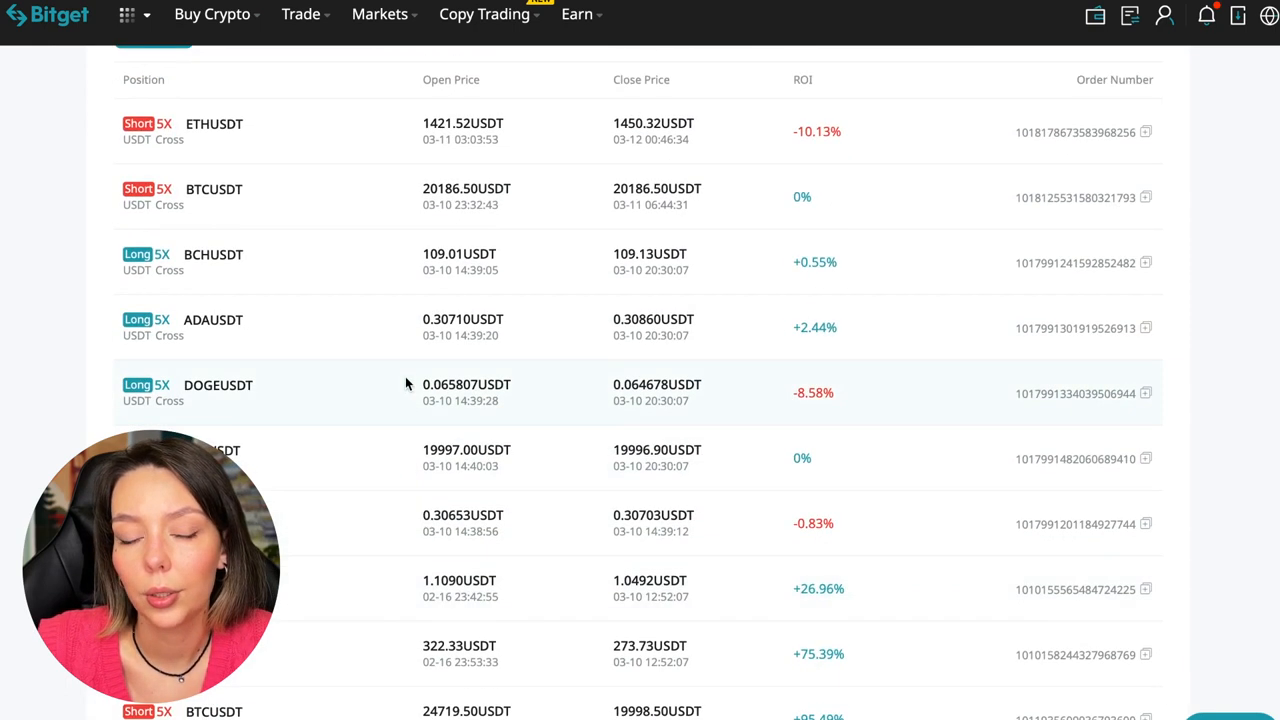
{"action": "scroll", "scroll_direction": "down", "scroll_amount": 3}
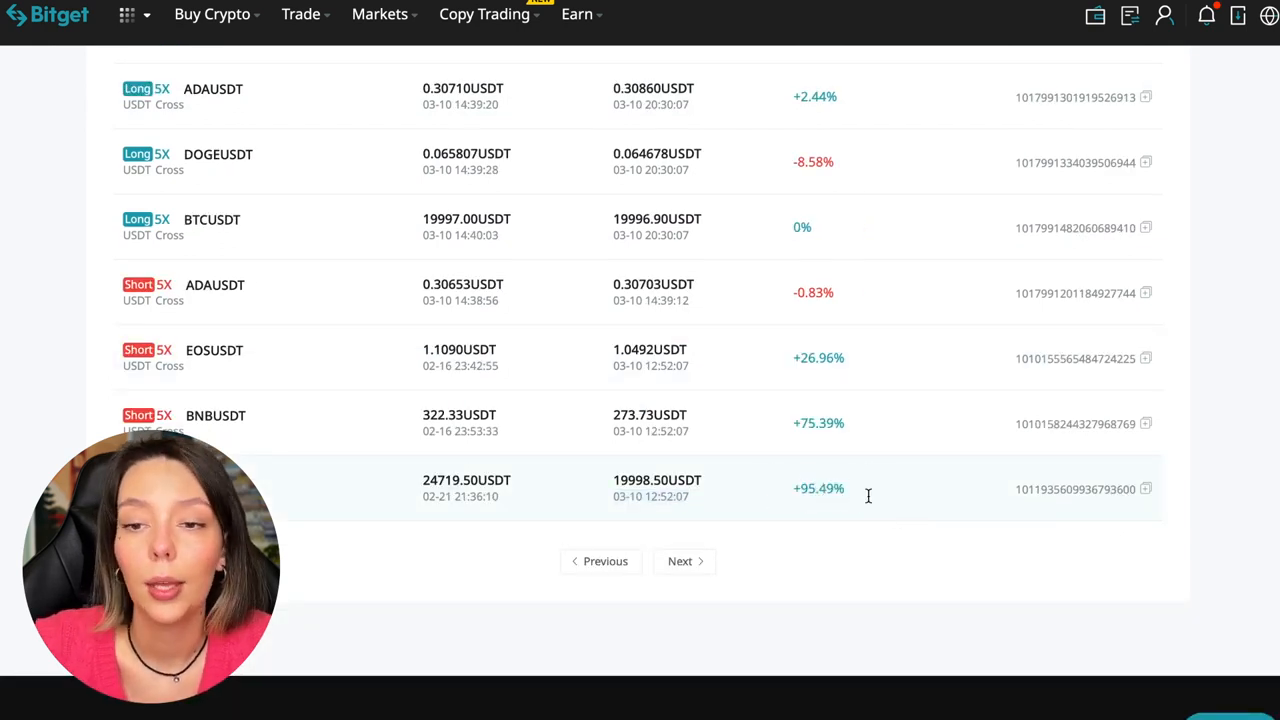
{"action": "scroll", "scroll_direction": "up", "scroll_amount": 3}
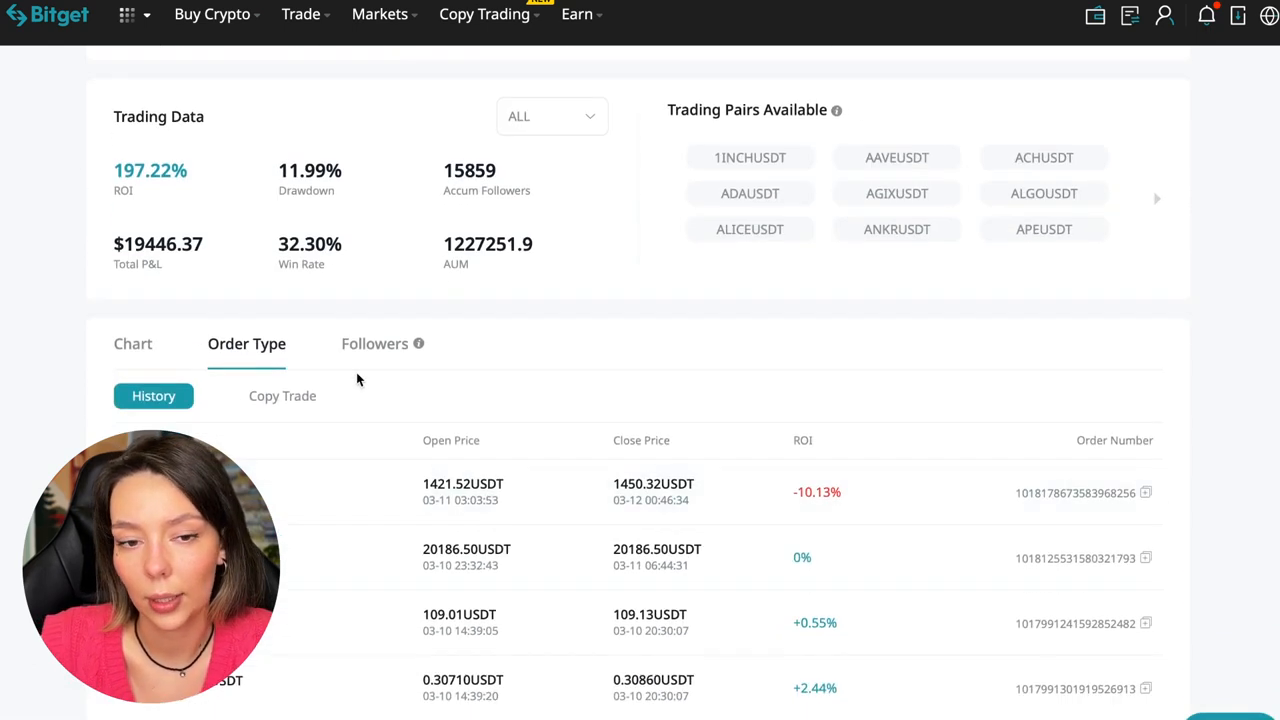
Open the Copy Trade sub-tab and scroll through the open 5x short BTCUSDT positions
{"action": "left_click", "coordinate": [282, 395]}
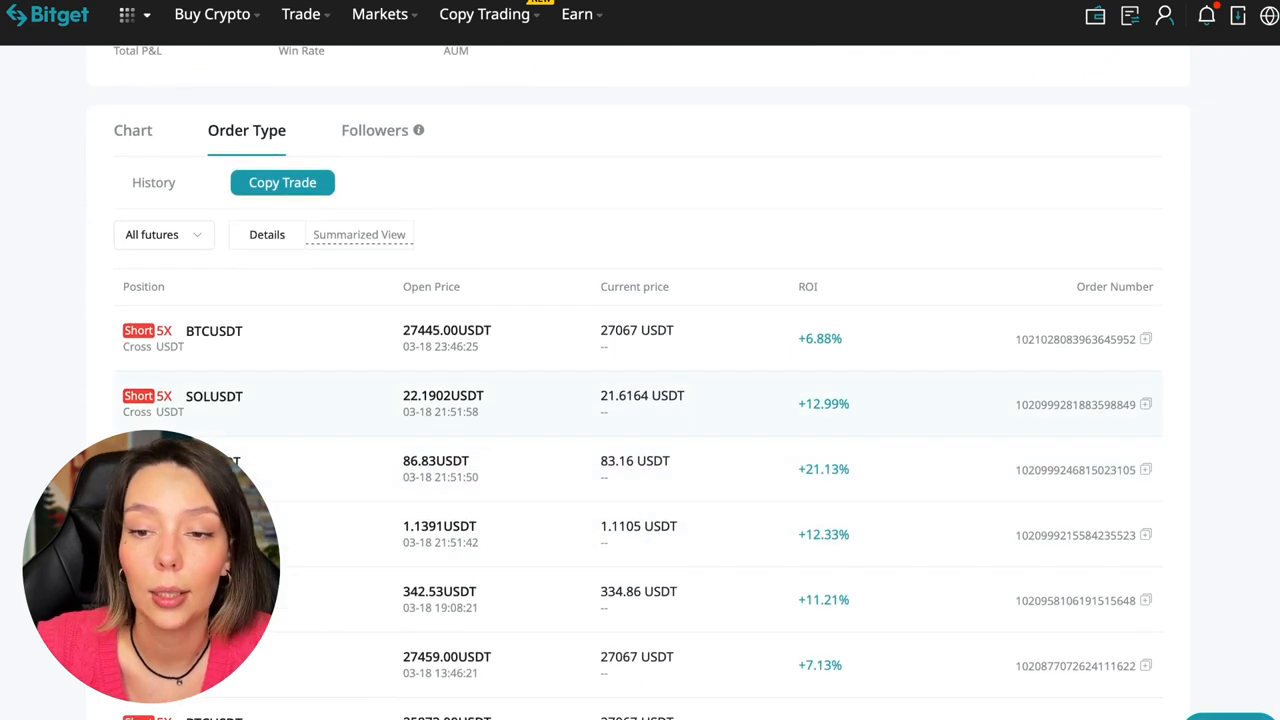
{"action": "scroll", "scroll_direction": "down", "scroll_amount": 3}
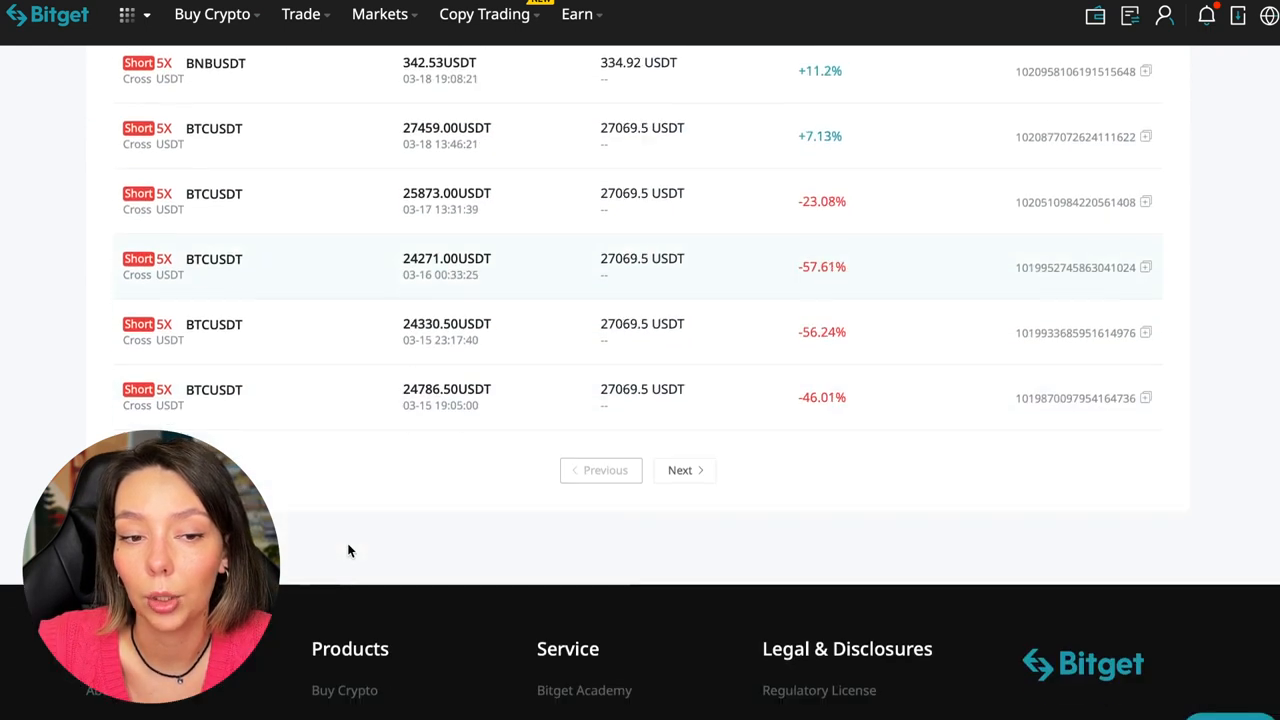
{"action": "scroll", "scroll_direction": "up", "scroll_amount": 3}
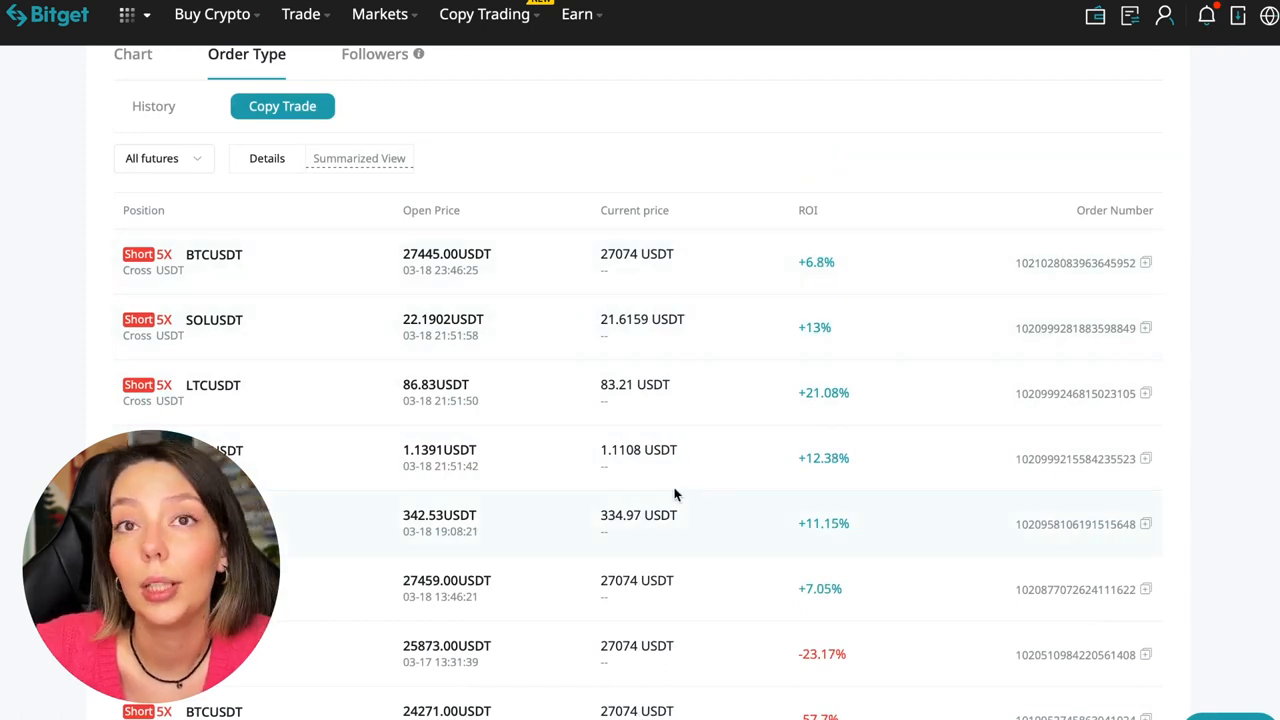
{"action": "scroll", "scroll_direction": "up", "scroll_amount": 3}
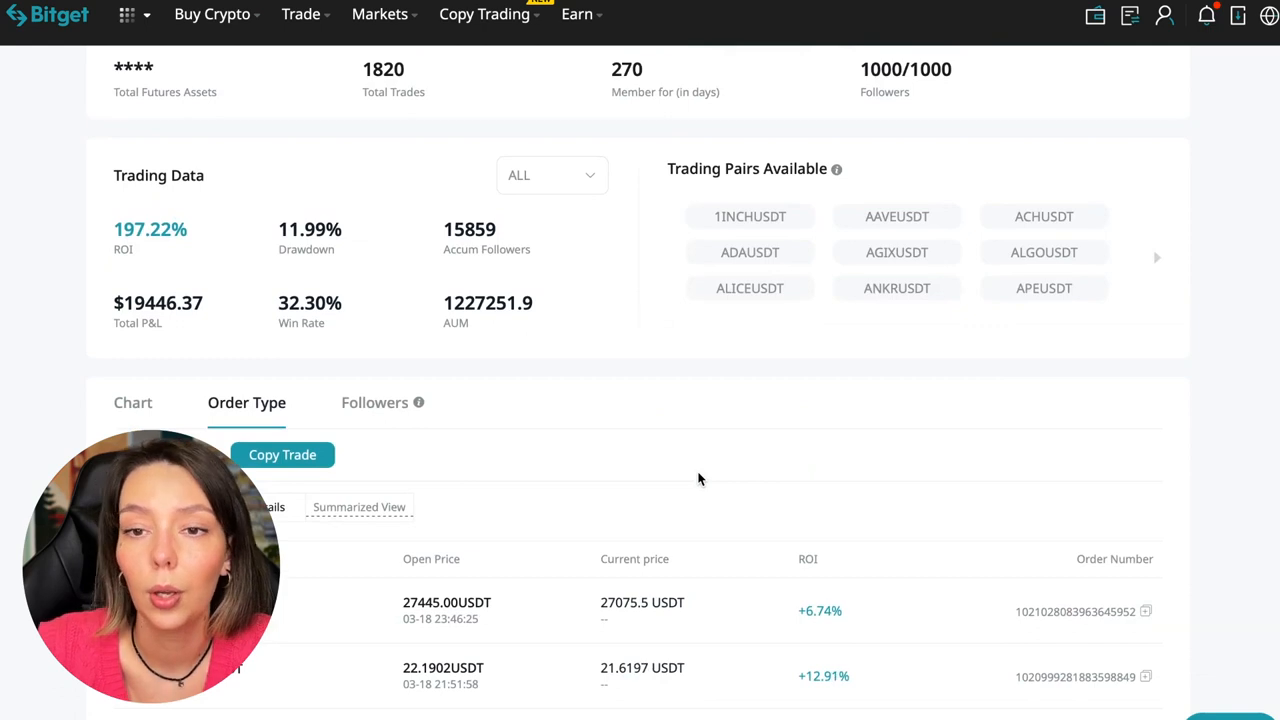
{"action": "scroll", "scroll_direction": "up", "scroll_amount": 3}
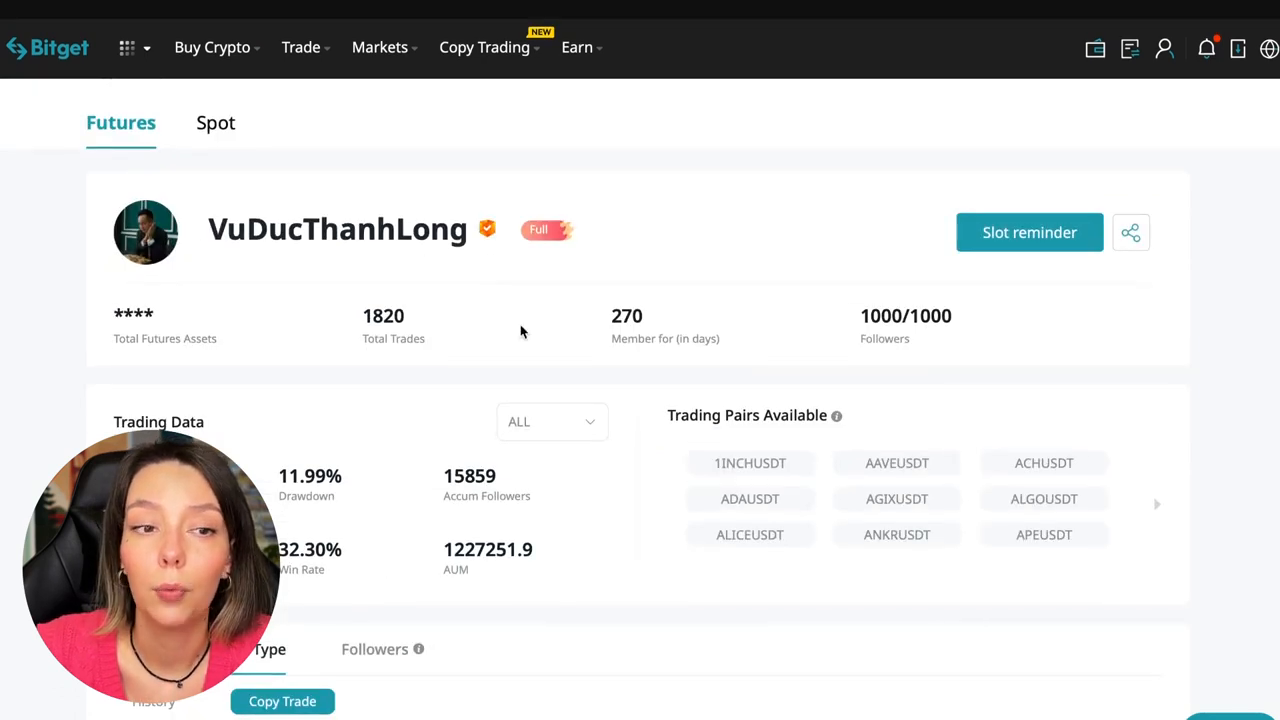
{"action": "mouse_move", "coordinate": [267, 173]}
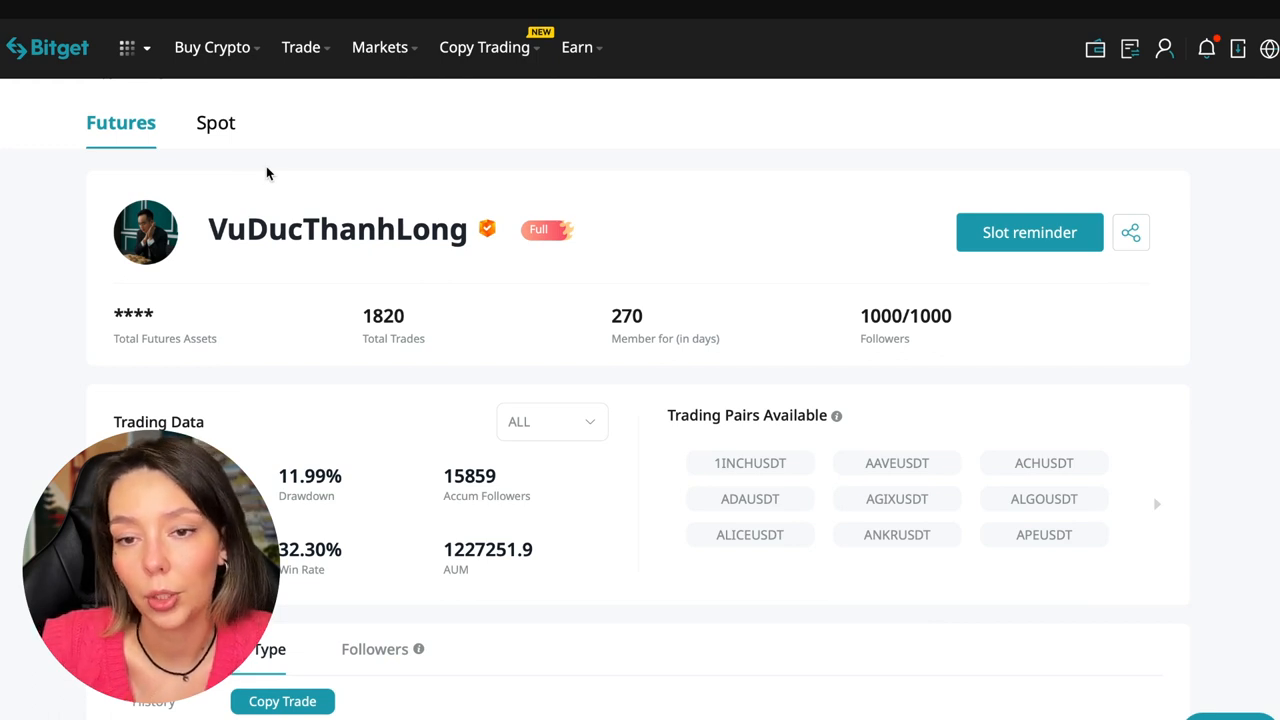
{"action": "mouse_move", "coordinate": [215, 122]}
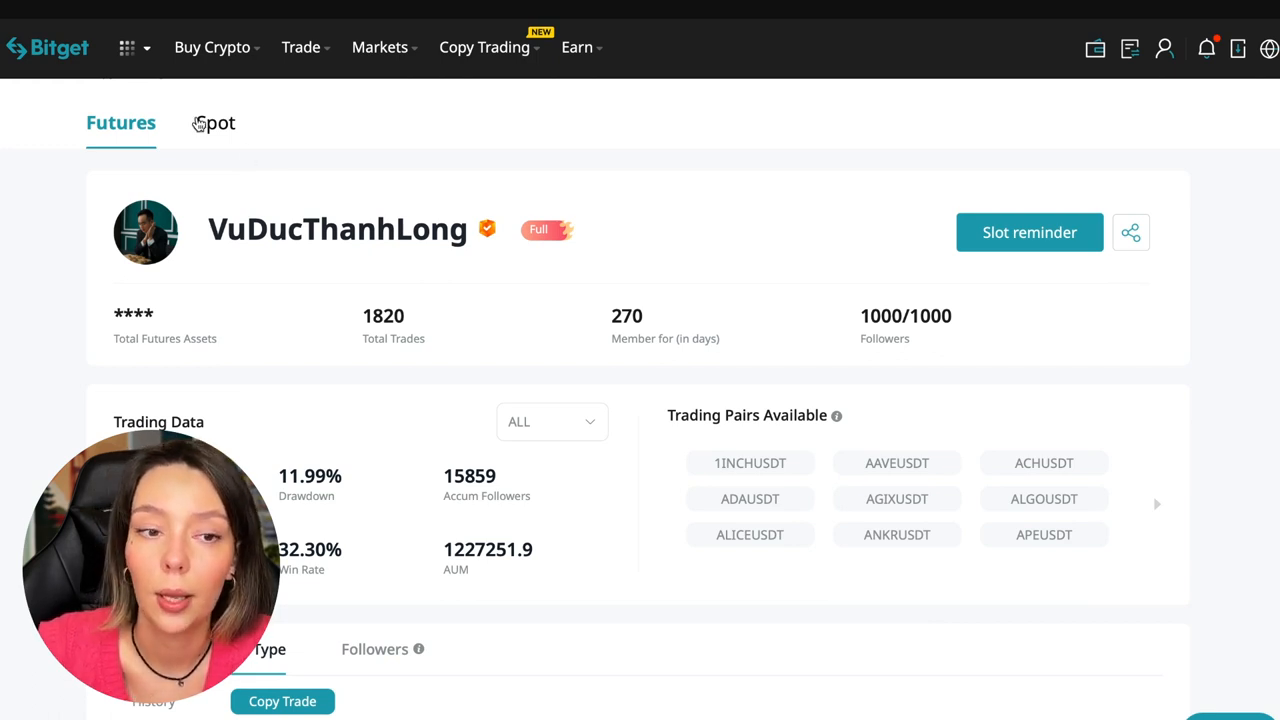
{"action": "mouse_move", "coordinate": [500, 150]}
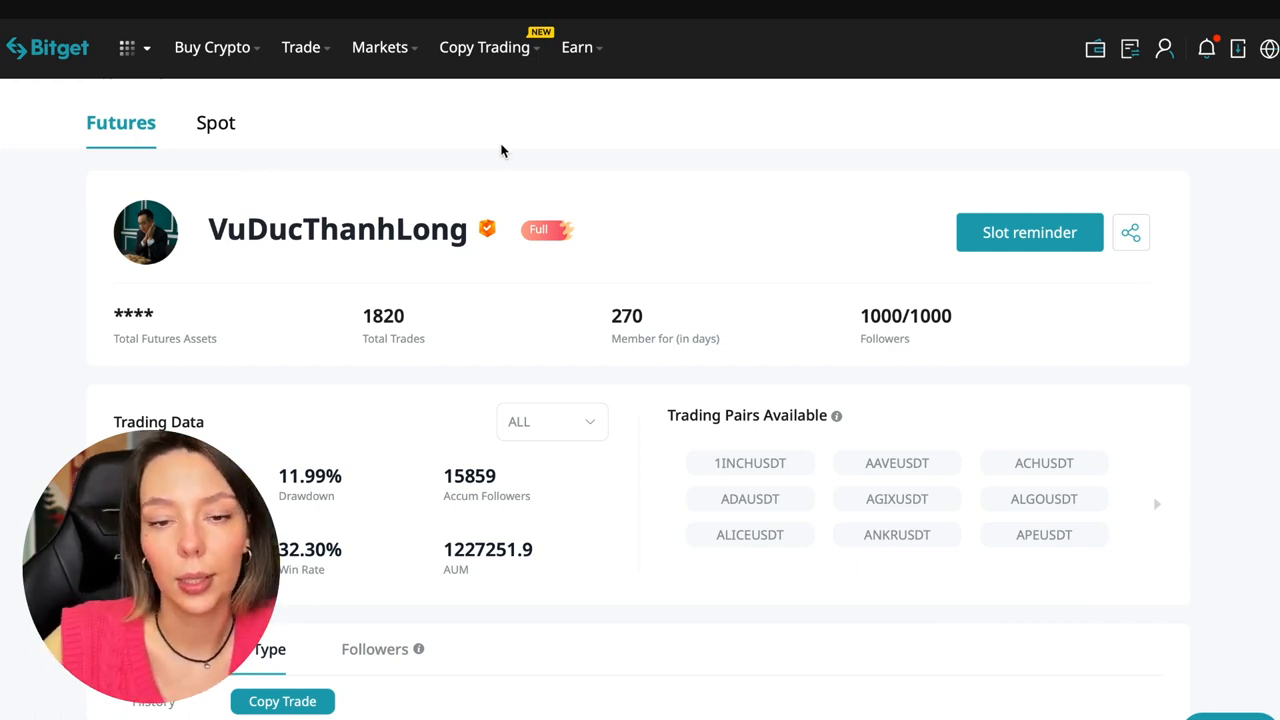
{"action": "mouse_move", "coordinate": [314, 261]}
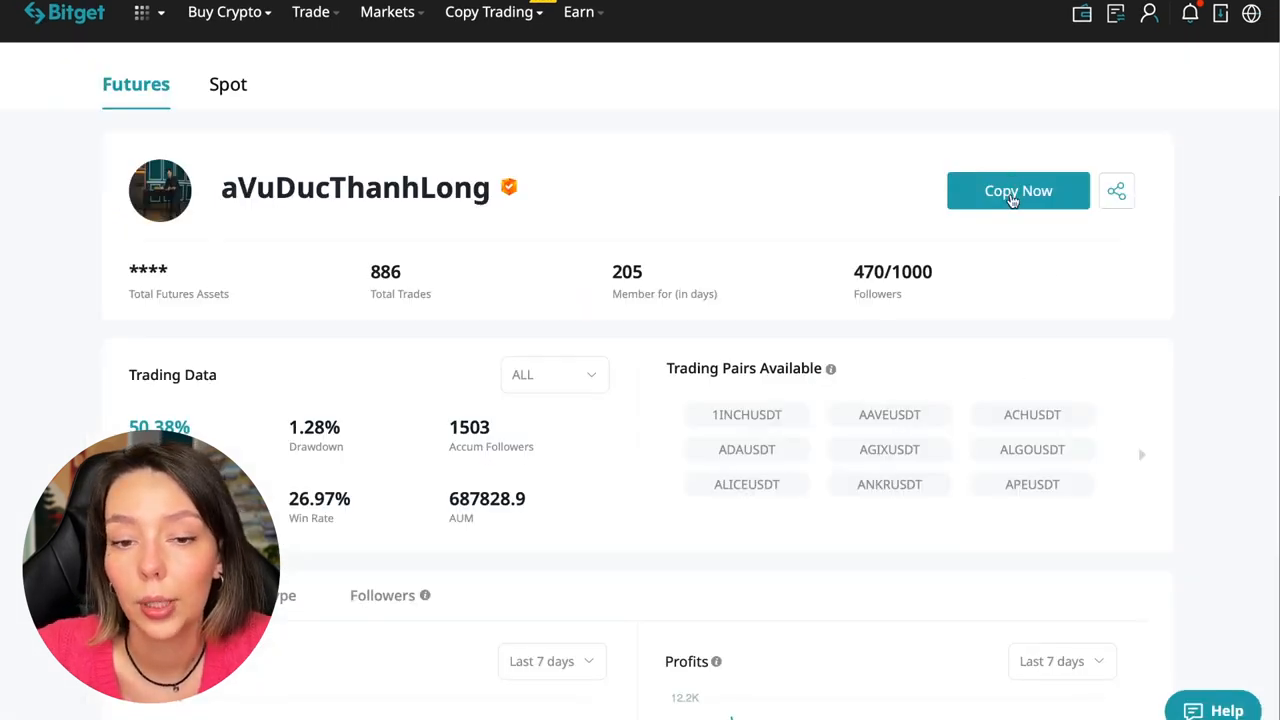
{"action": "left_click", "coordinate": [1017, 190]}
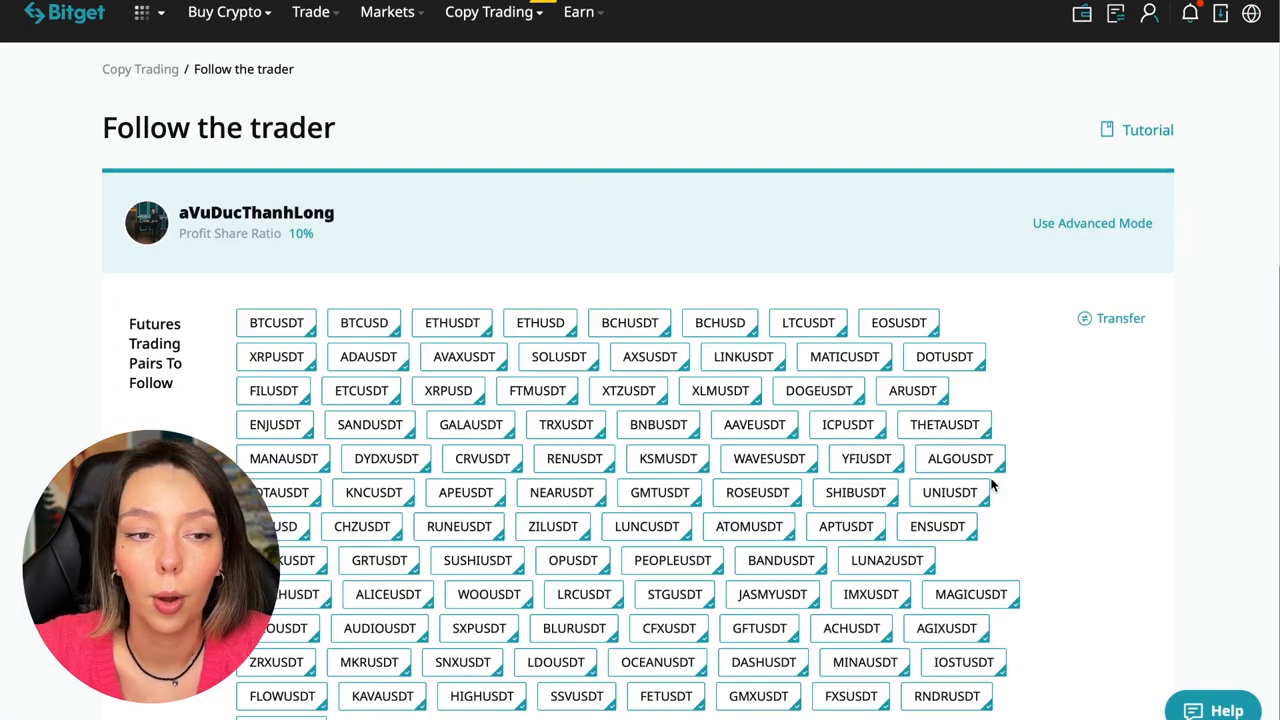
{"action": "mouse_move", "coordinate": [1118, 368]}
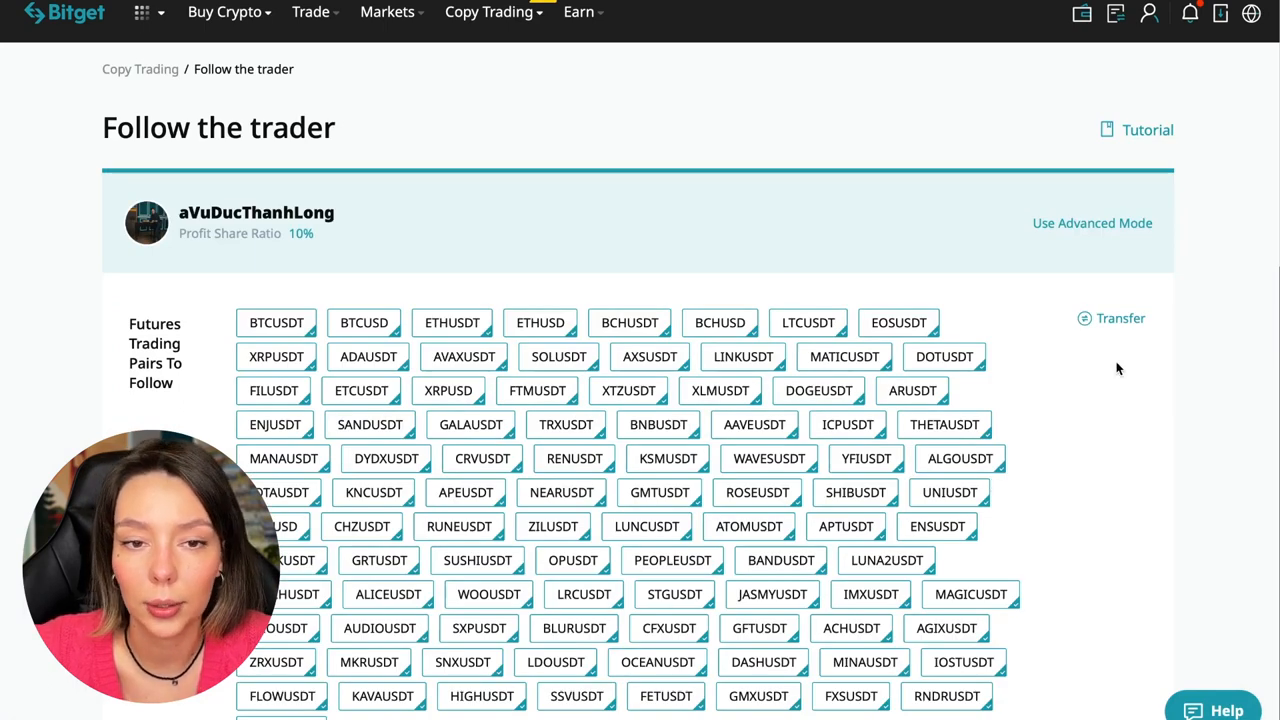
{"action": "mouse_move", "coordinate": [1092, 230]}
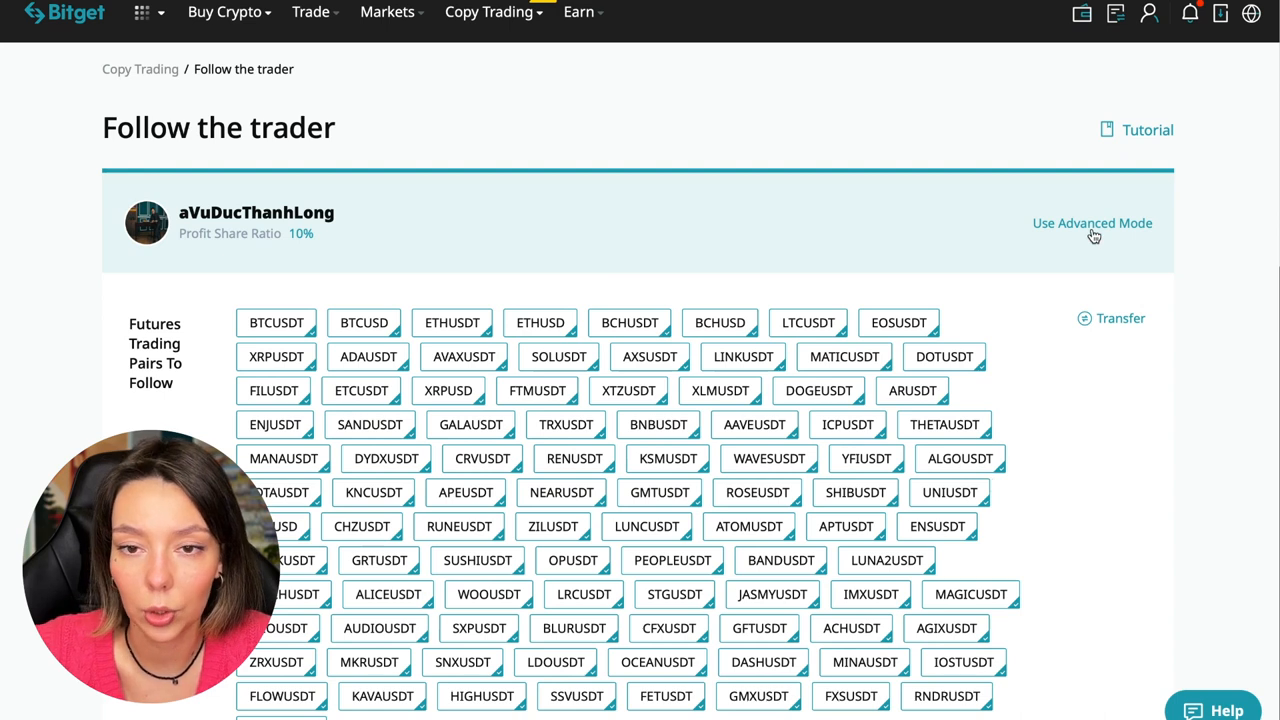
{"action": "left_click", "coordinate": [1092, 223]}
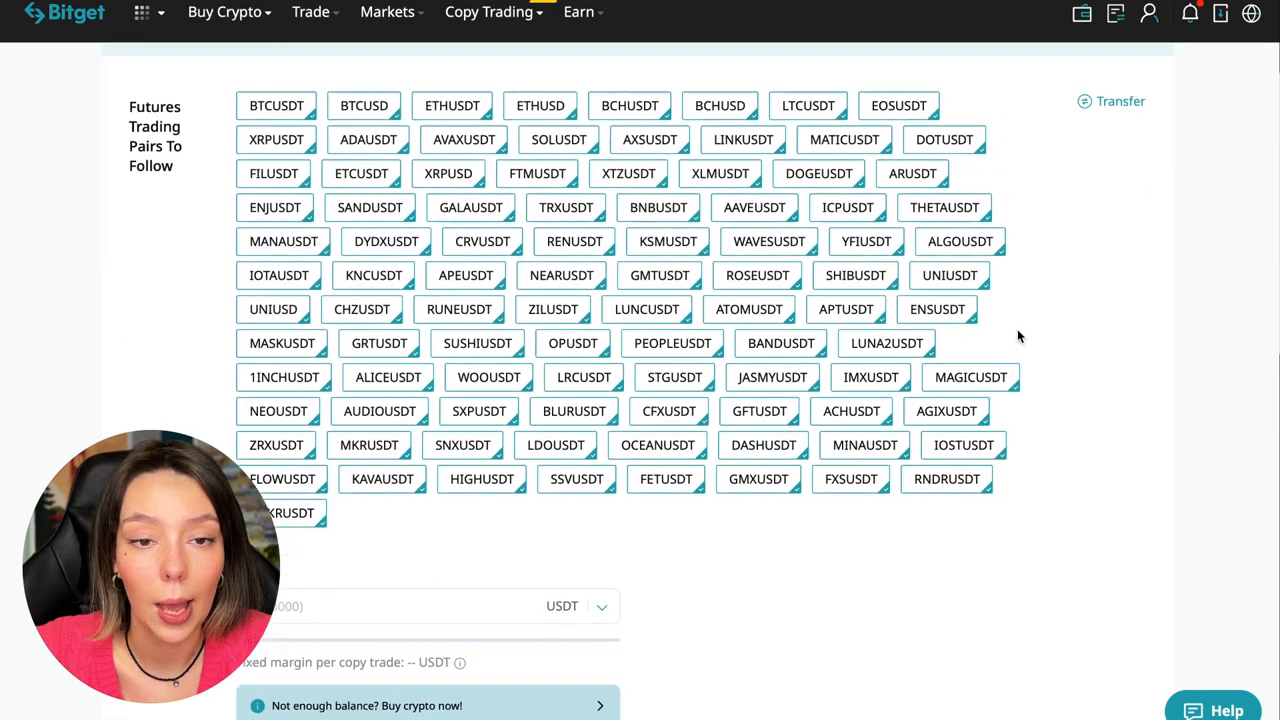
{"action": "scroll", "scroll_direction": "up", "scroll_amount": 3}
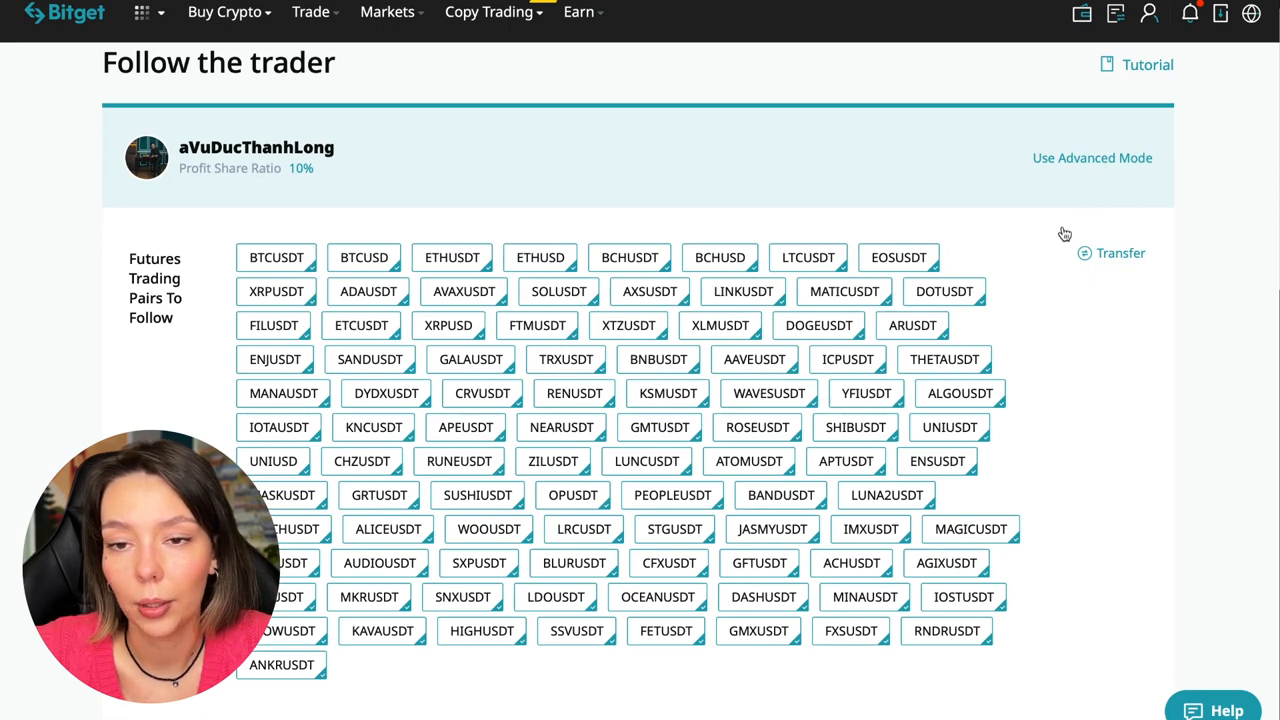
{"action": "scroll", "scroll_direction": "down", "scroll_amount": 3}
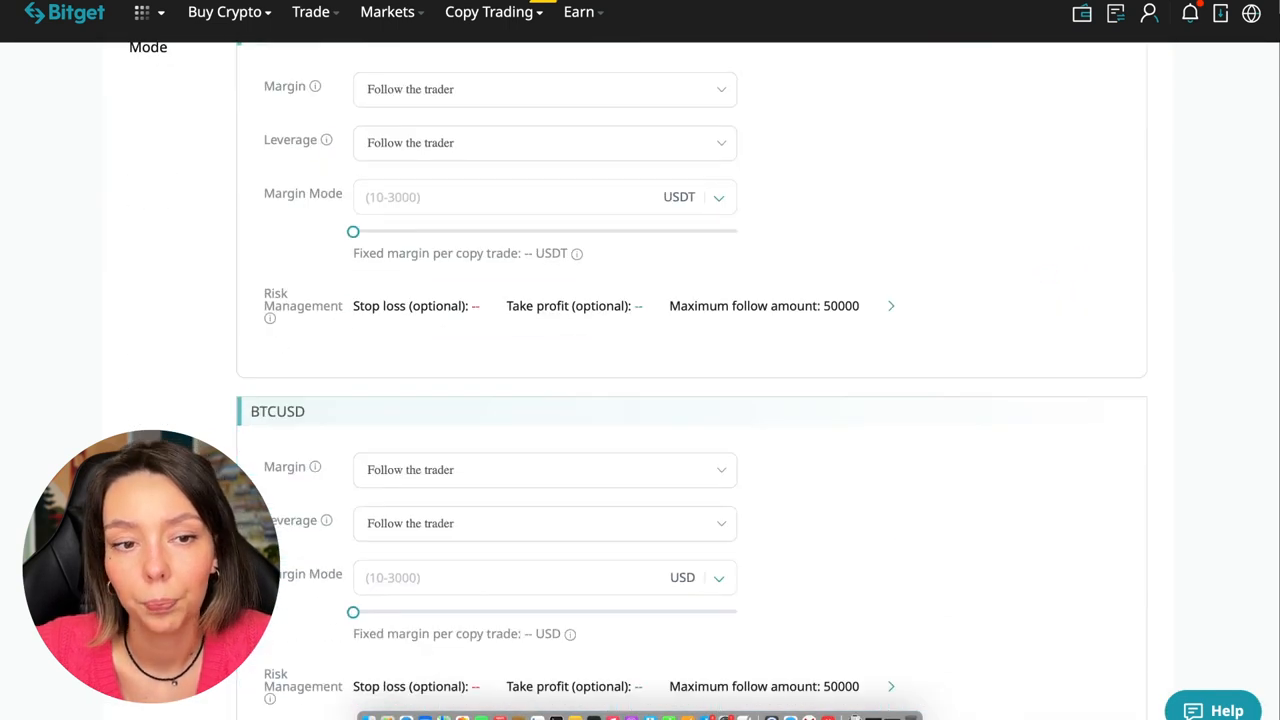
{"action": "scroll", "scroll_direction": "down", "scroll_amount": 3}
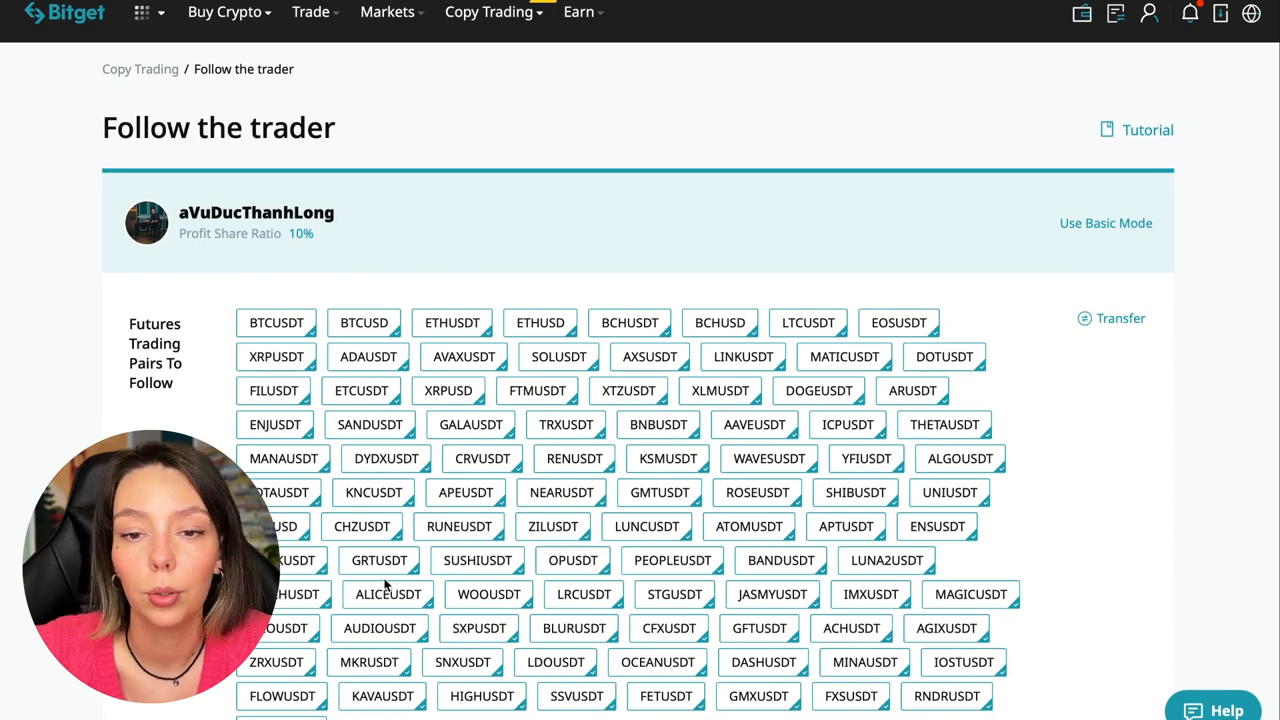
{"action": "scroll", "scroll_direction": "down", "scroll_amount": 3}
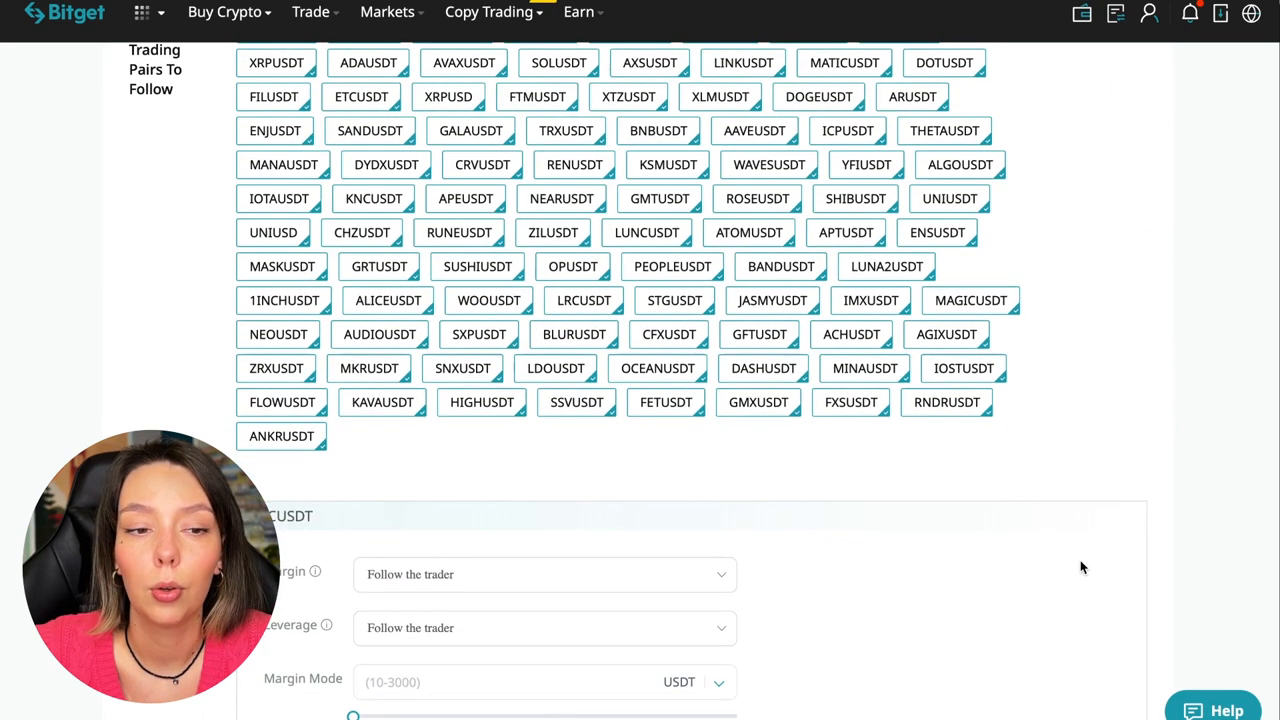
{"action": "scroll", "scroll_direction": "up", "scroll_amount": 3}
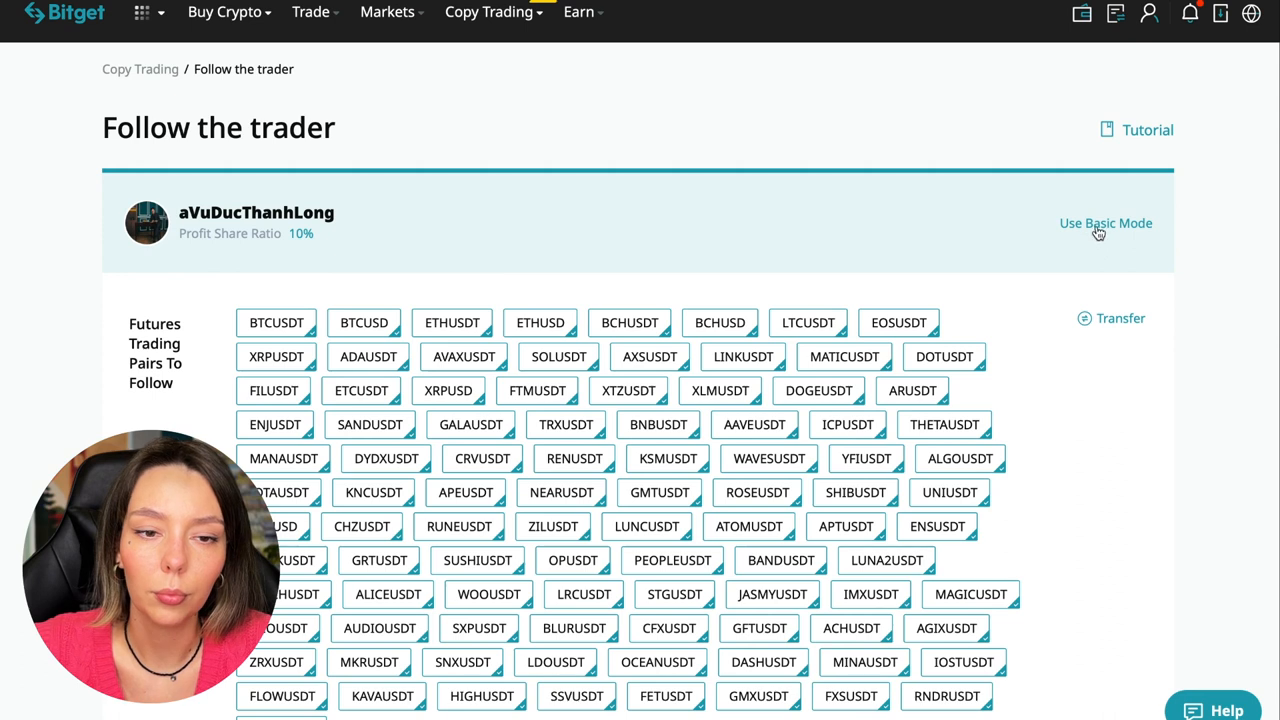
{"action": "scroll", "scroll_direction": "down", "scroll_amount": 3}
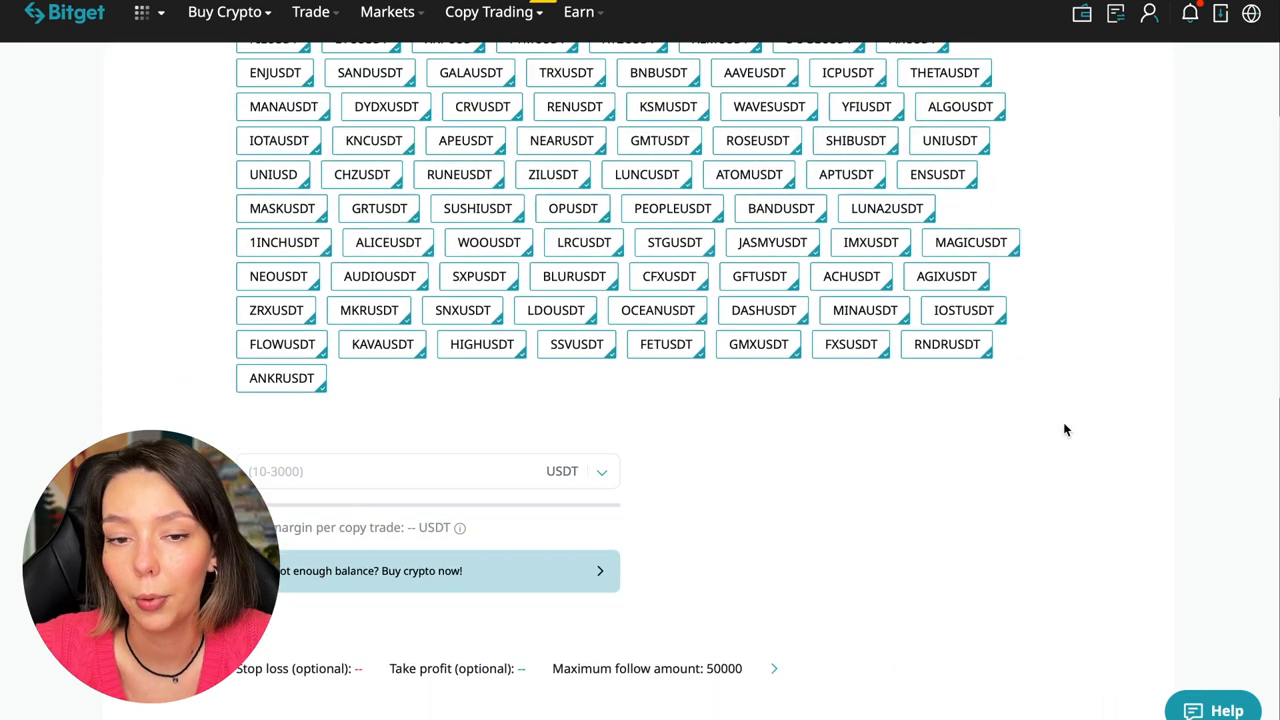
{"action": "scroll", "scroll_direction": "down", "scroll_amount": 3}
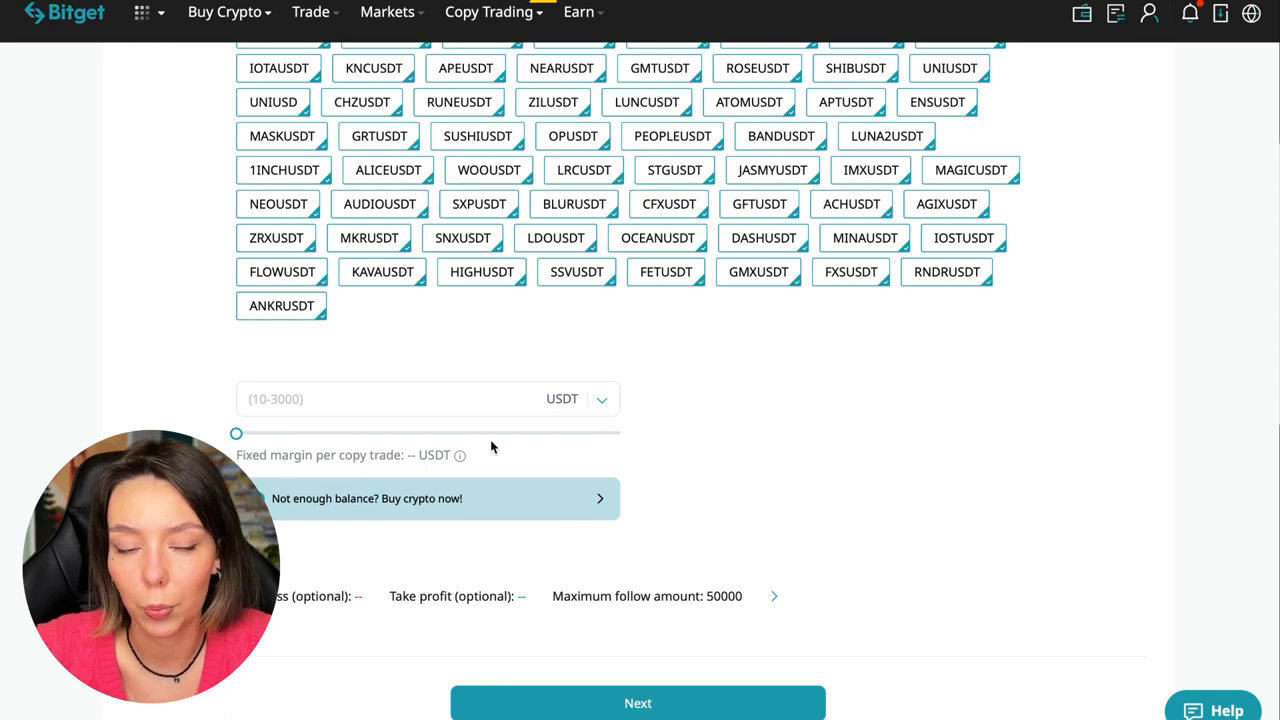
{"action": "mouse_move", "coordinate": [375, 489]}
{"action": "type", "text": "10"}
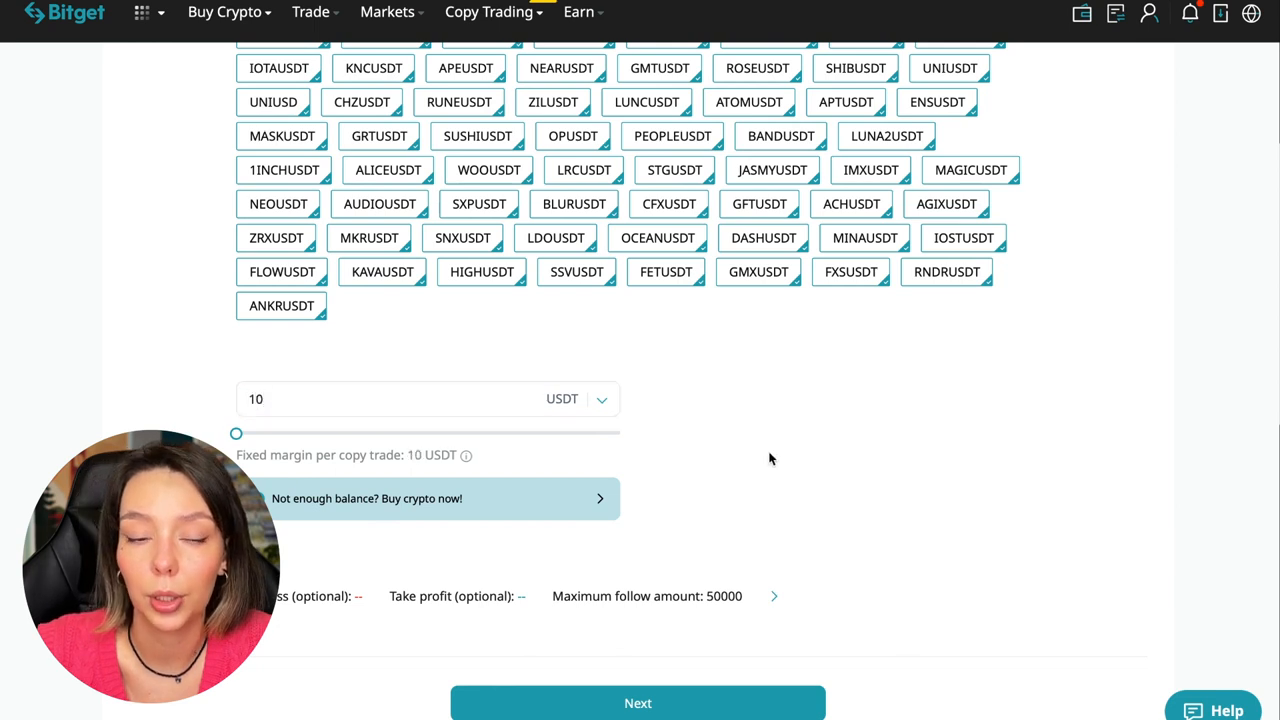
{"action": "mouse_move", "coordinate": [820, 460]}
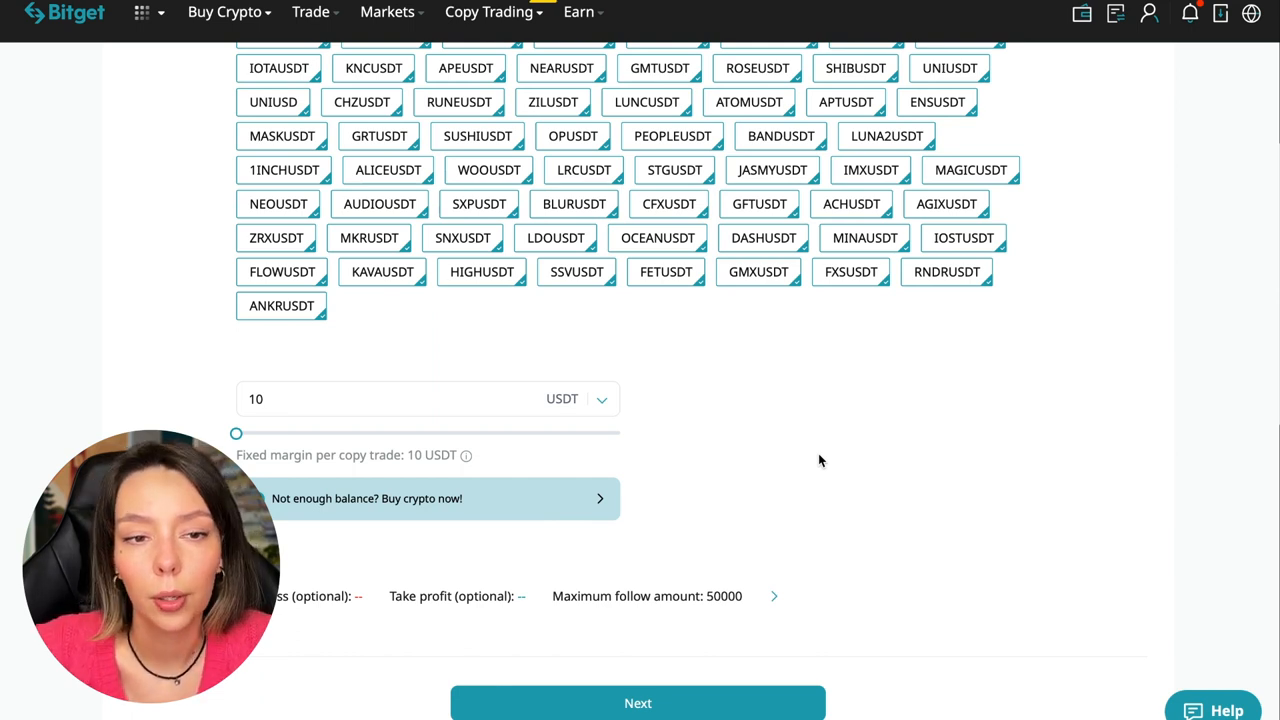
Change the Risk Management maximum follow amount from 50000 to 30 and confirm
{"action": "left_click", "coordinate": [773, 596]}
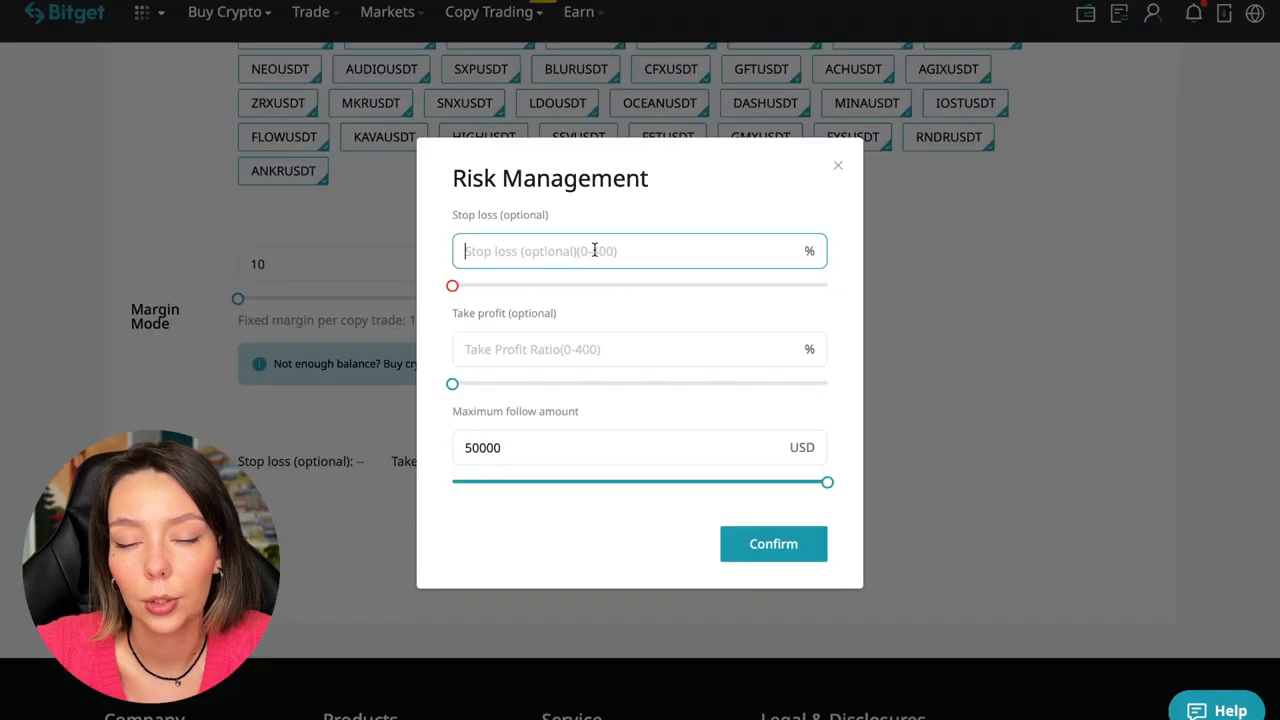
{"action": "left_click", "coordinate": [608, 349]}
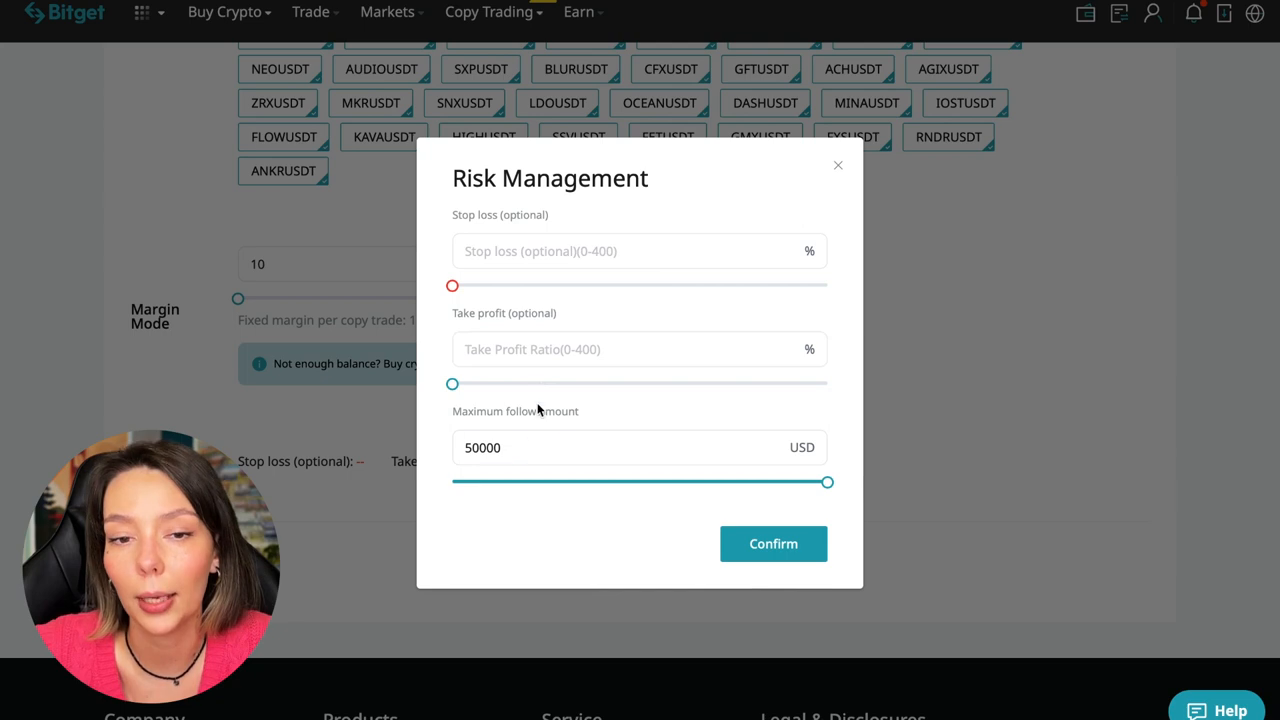
{"action": "left_click", "coordinate": [588, 447]}
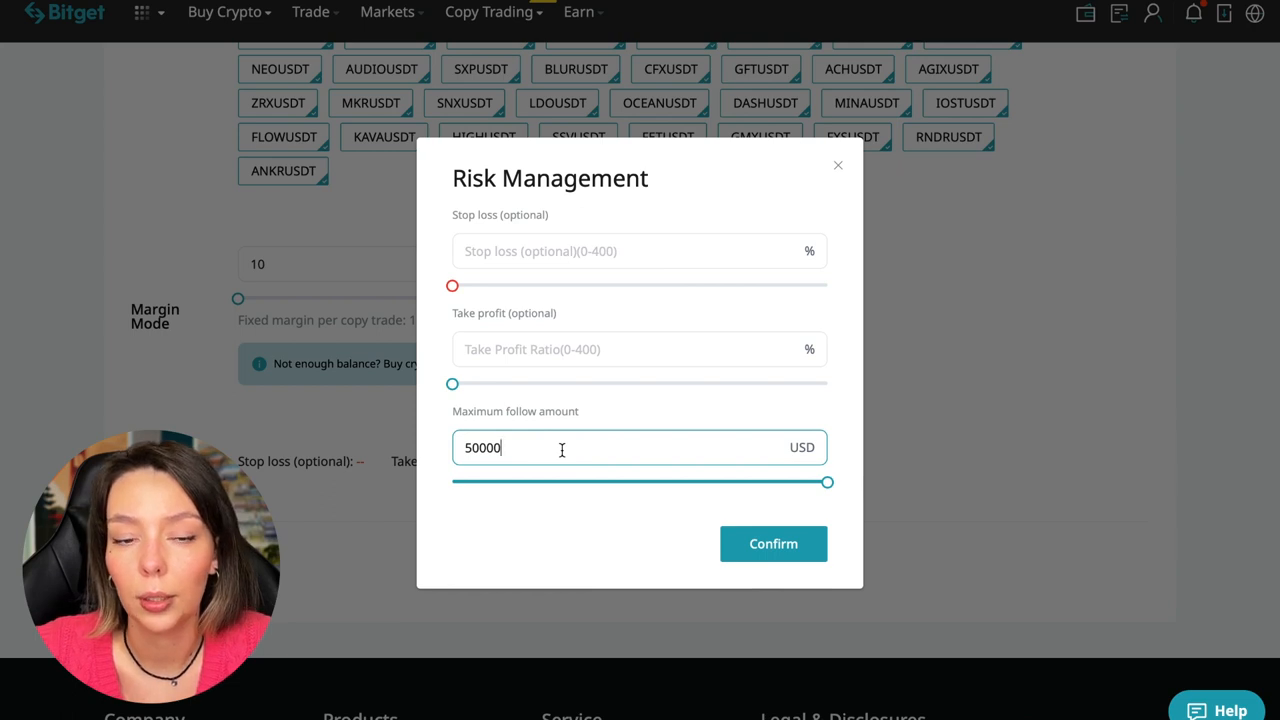
{"action": "left_click_drag", "start_coordinate": [828, 482], "coordinate": [558, 482]}
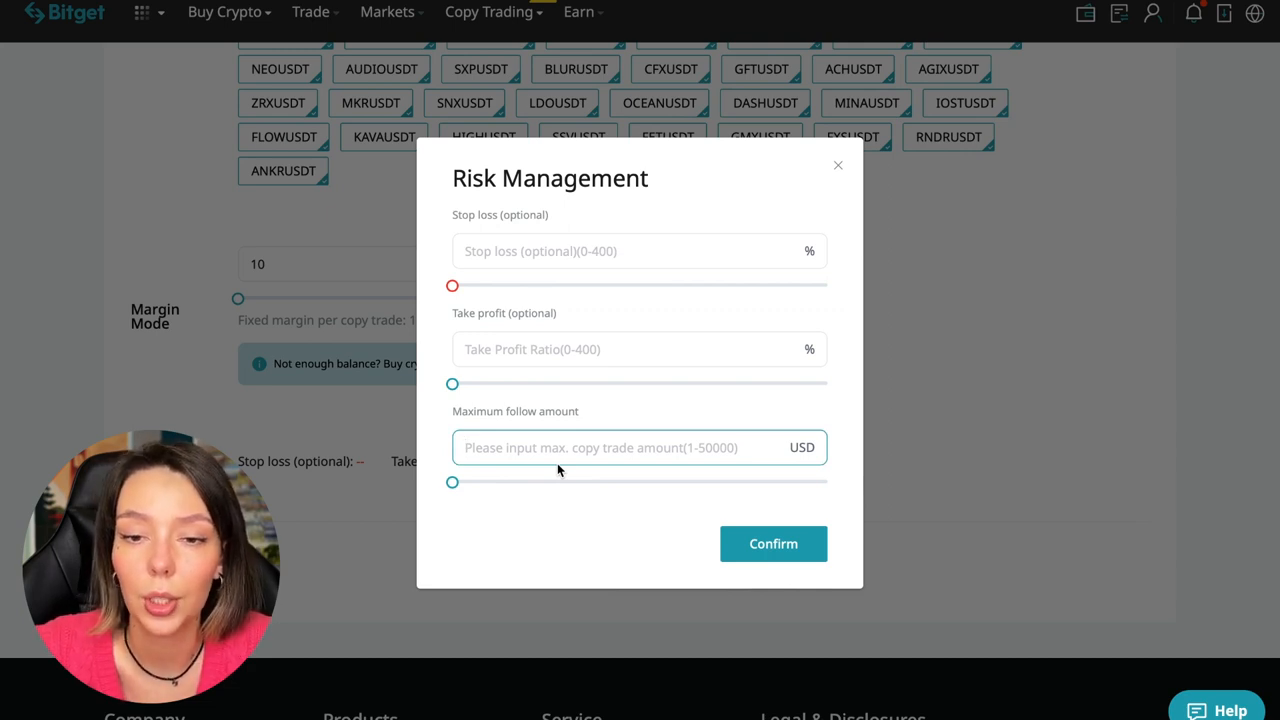
{"action": "left_click", "coordinate": [600, 447]}
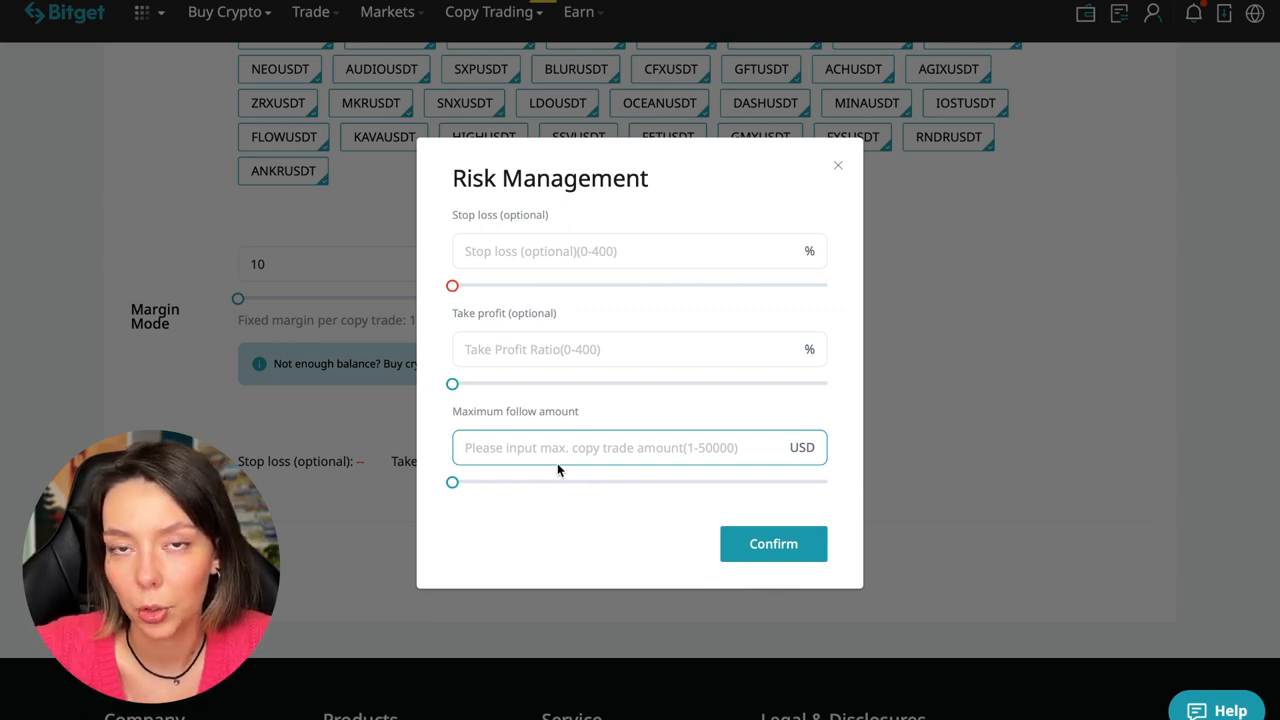
{"action": "left_click", "coordinate": [600, 447]}
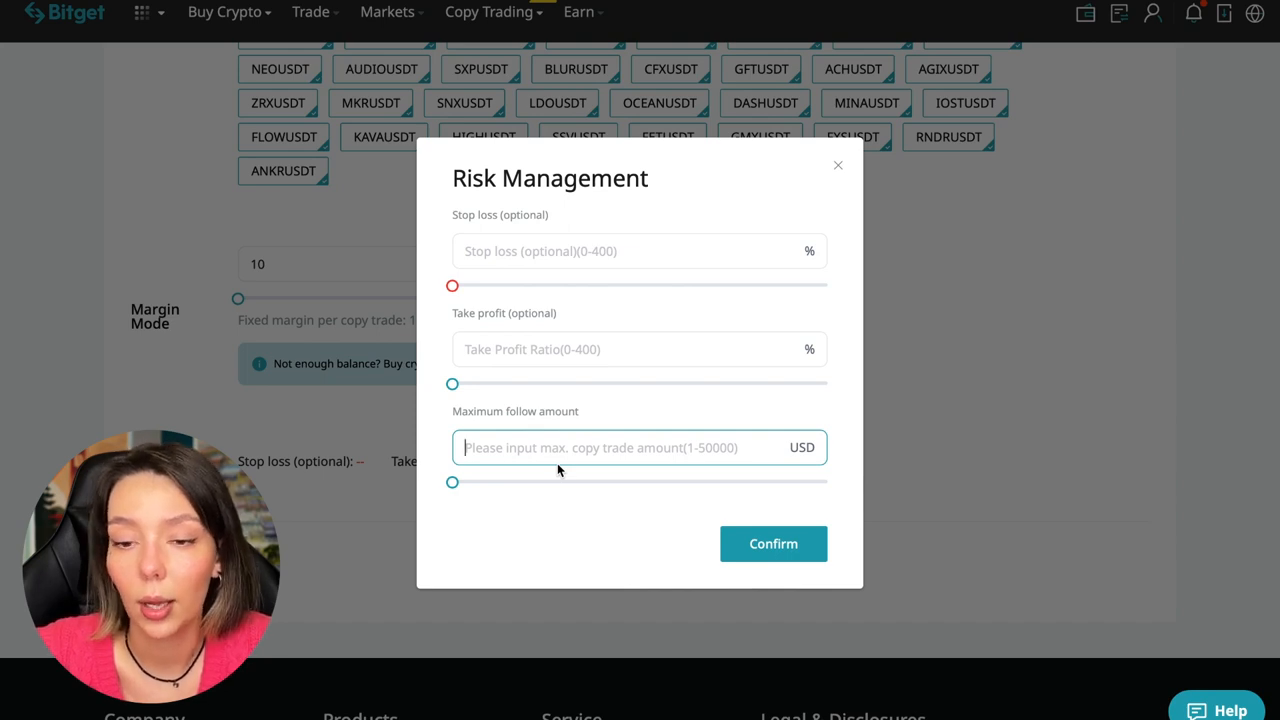
{"action": "type", "text": "30"}
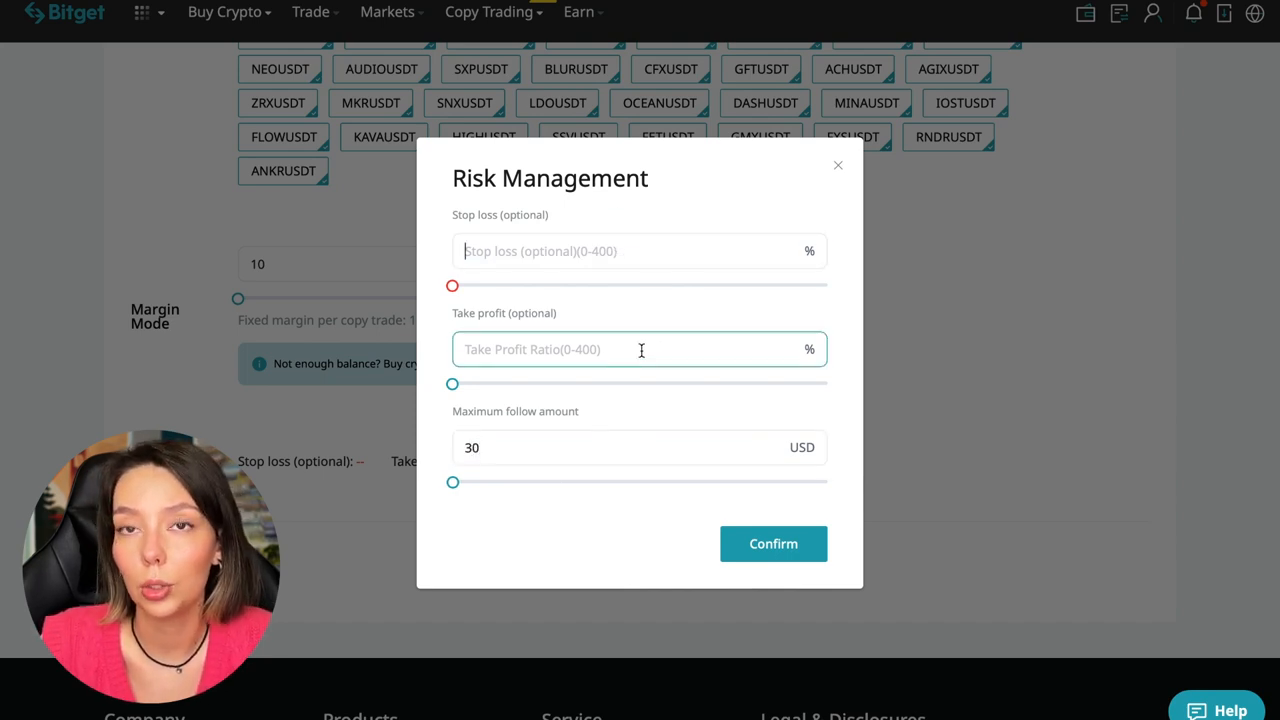
{"action": "left_click", "coordinate": [639, 251]}
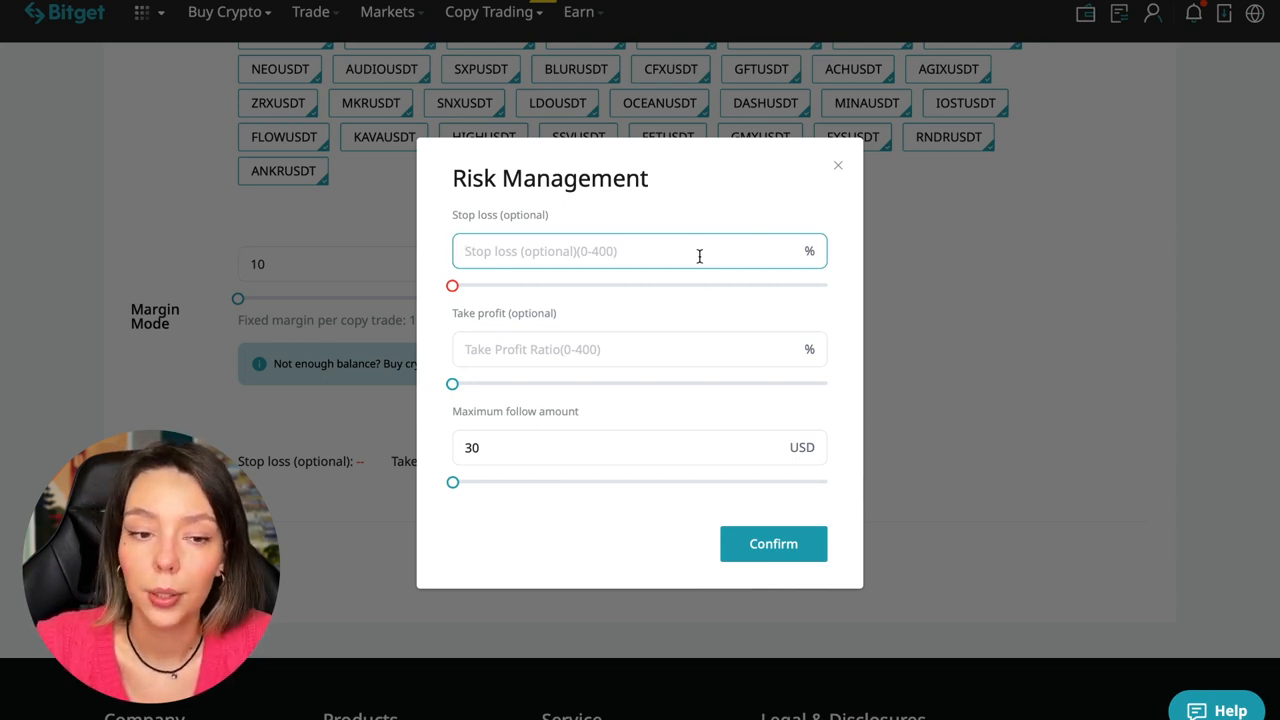
{"action": "left_click", "coordinate": [640, 251]}
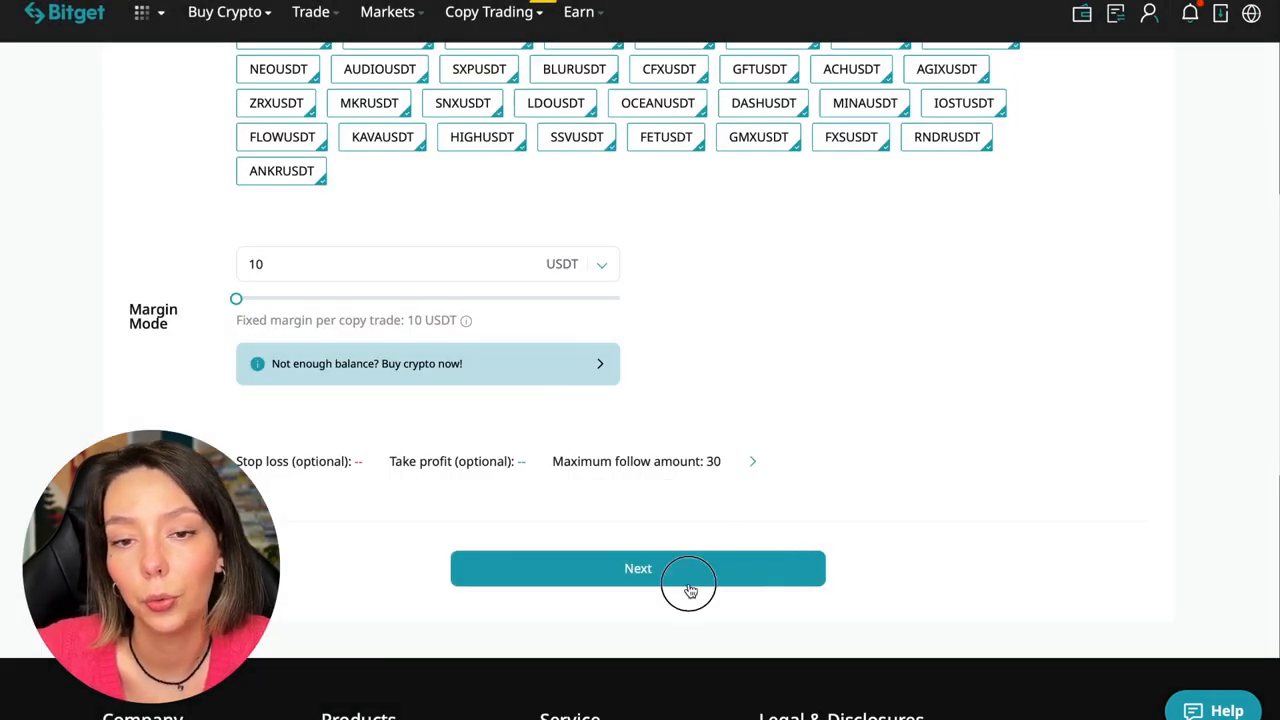
{"action": "left_click", "coordinate": [638, 568]}
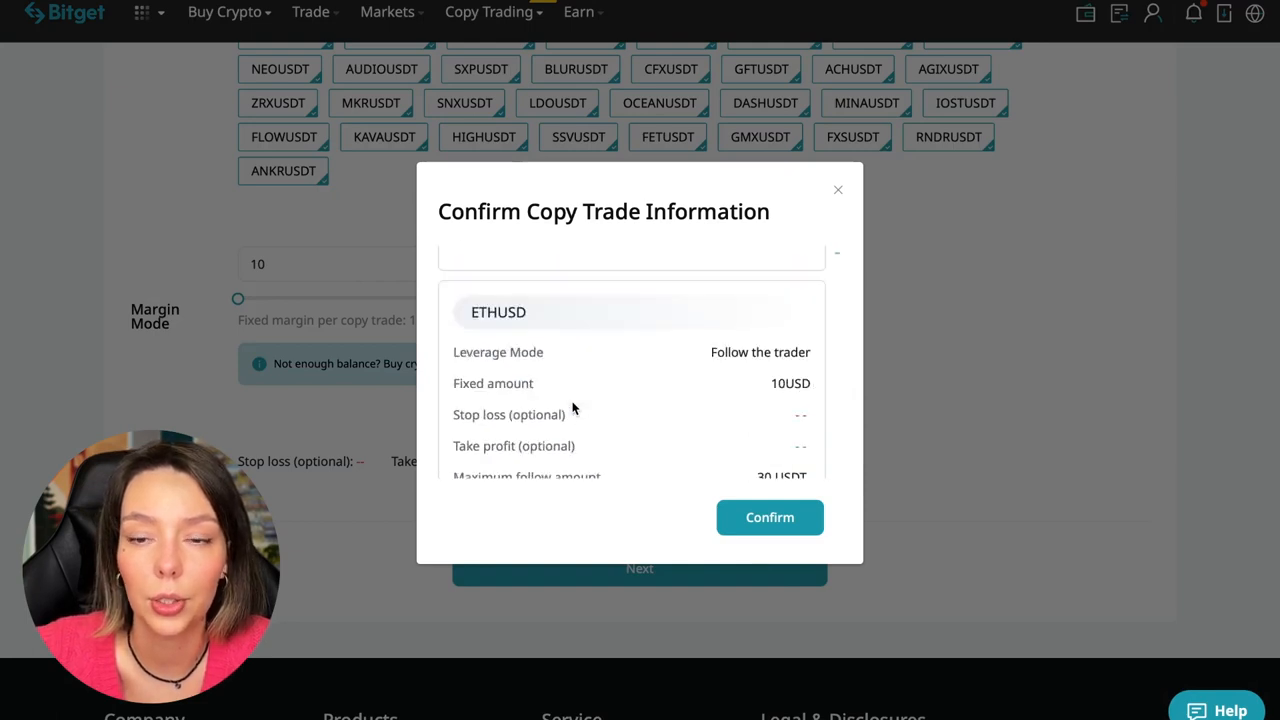
{"action": "scroll", "scroll_direction": "down", "scroll_amount": 3}
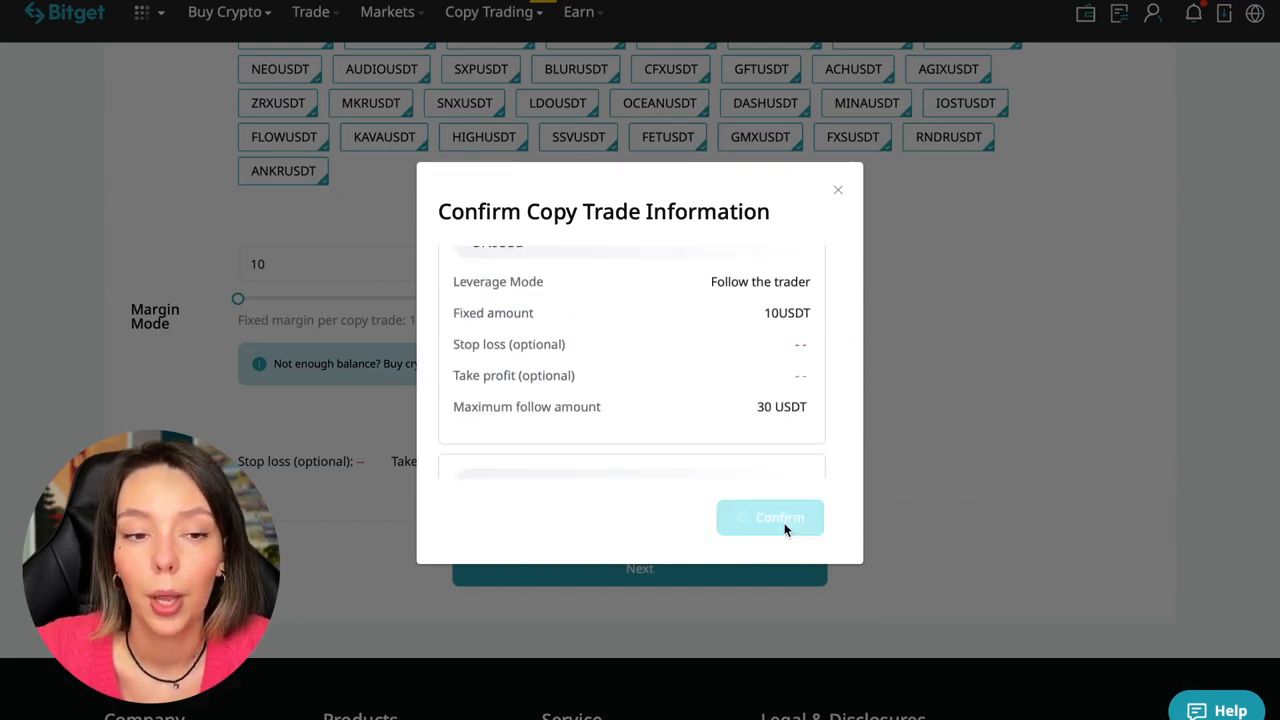
{"action": "left_click", "coordinate": [770, 517]}
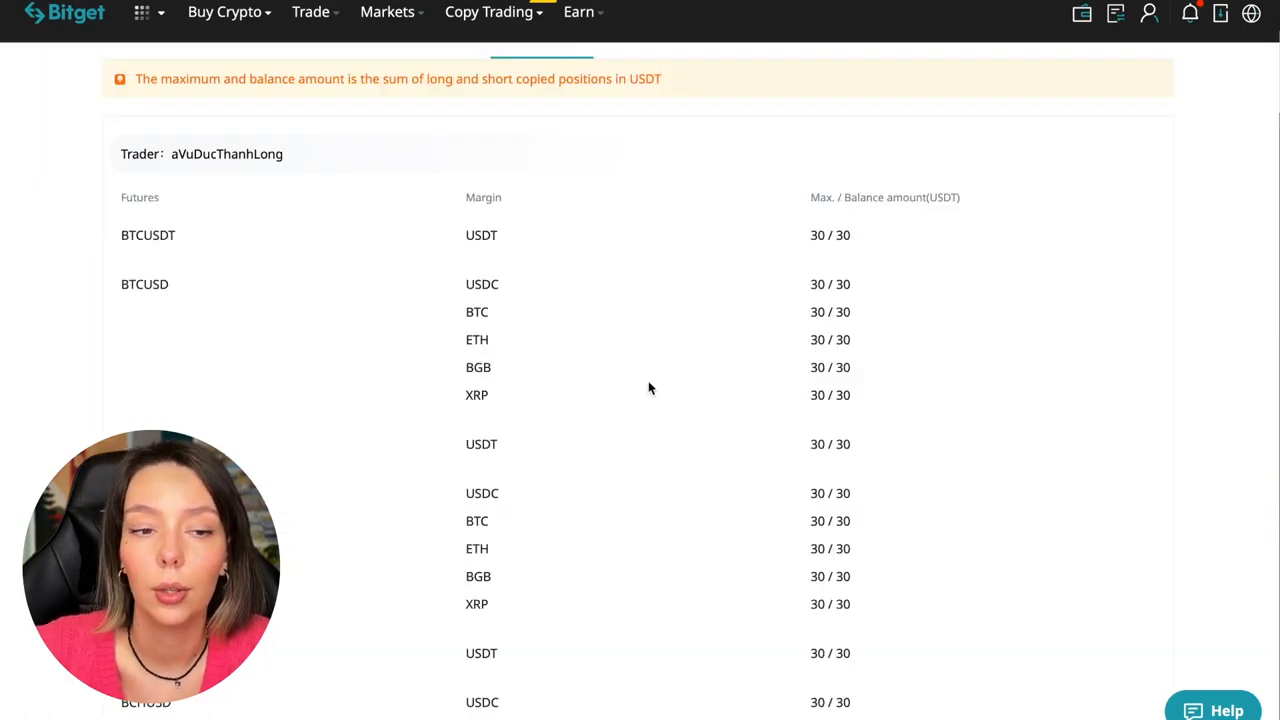
Show the Copy Trading Overview Settings tab with the 21-day inactive trader auto-unfollow option
{"action": "scroll", "scroll_direction": "up", "scroll_amount": 3}
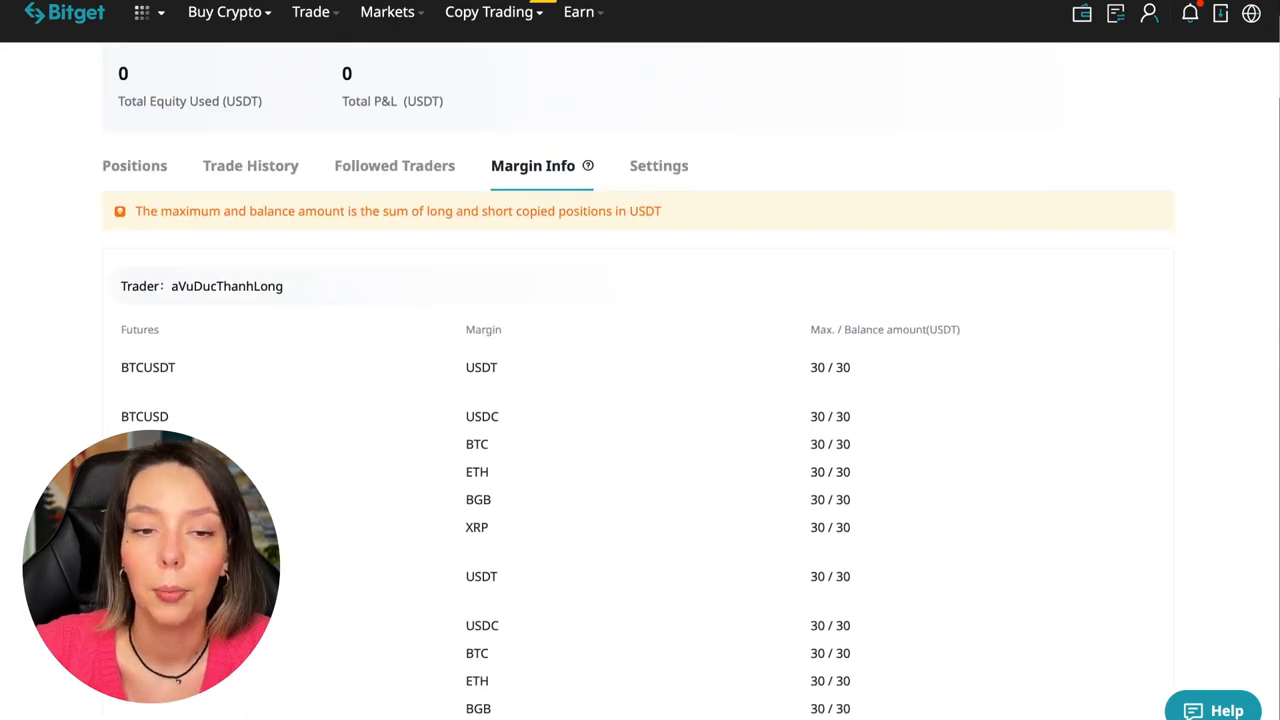
{"action": "scroll", "scroll_direction": "up", "scroll_amount": 3}
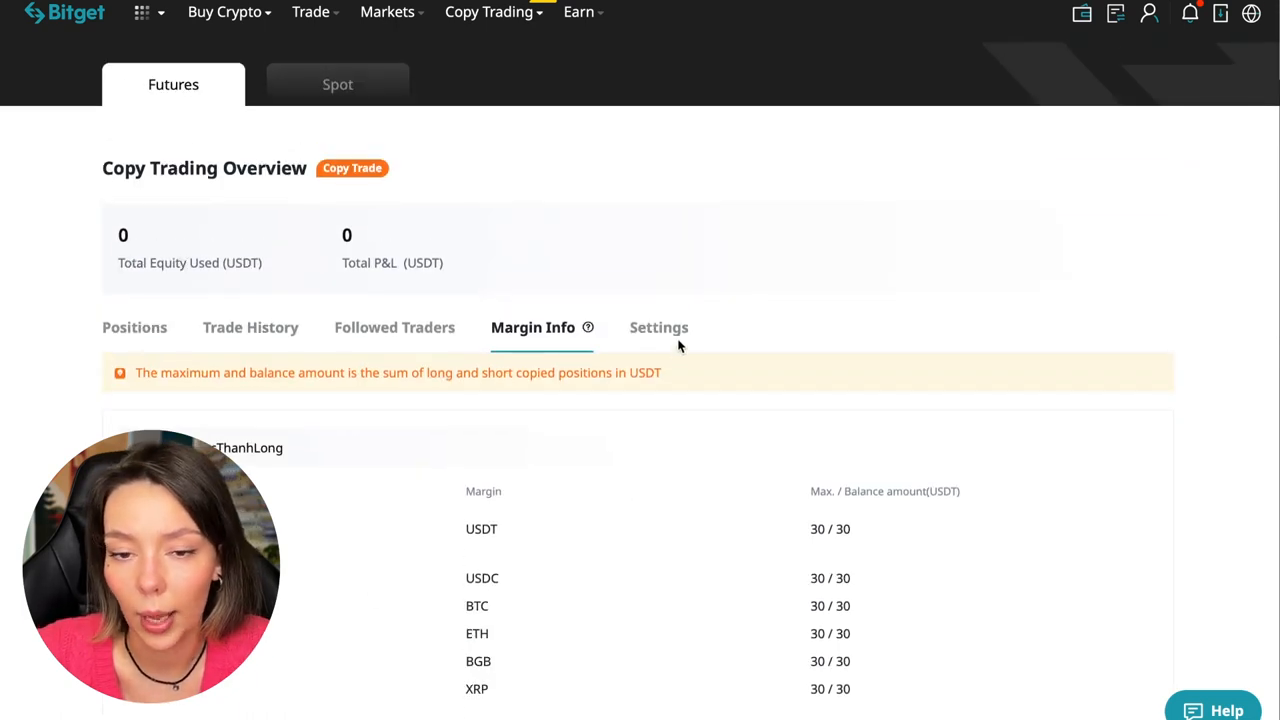
{"action": "left_click", "coordinate": [658, 327]}
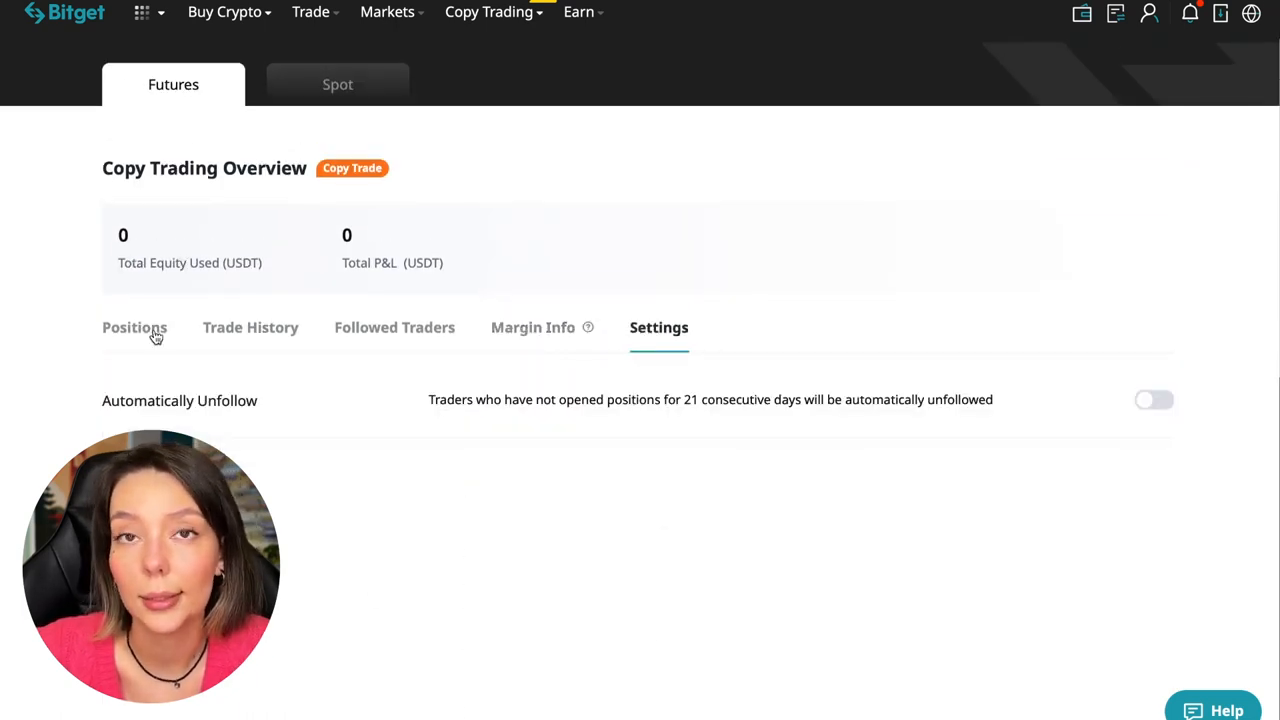